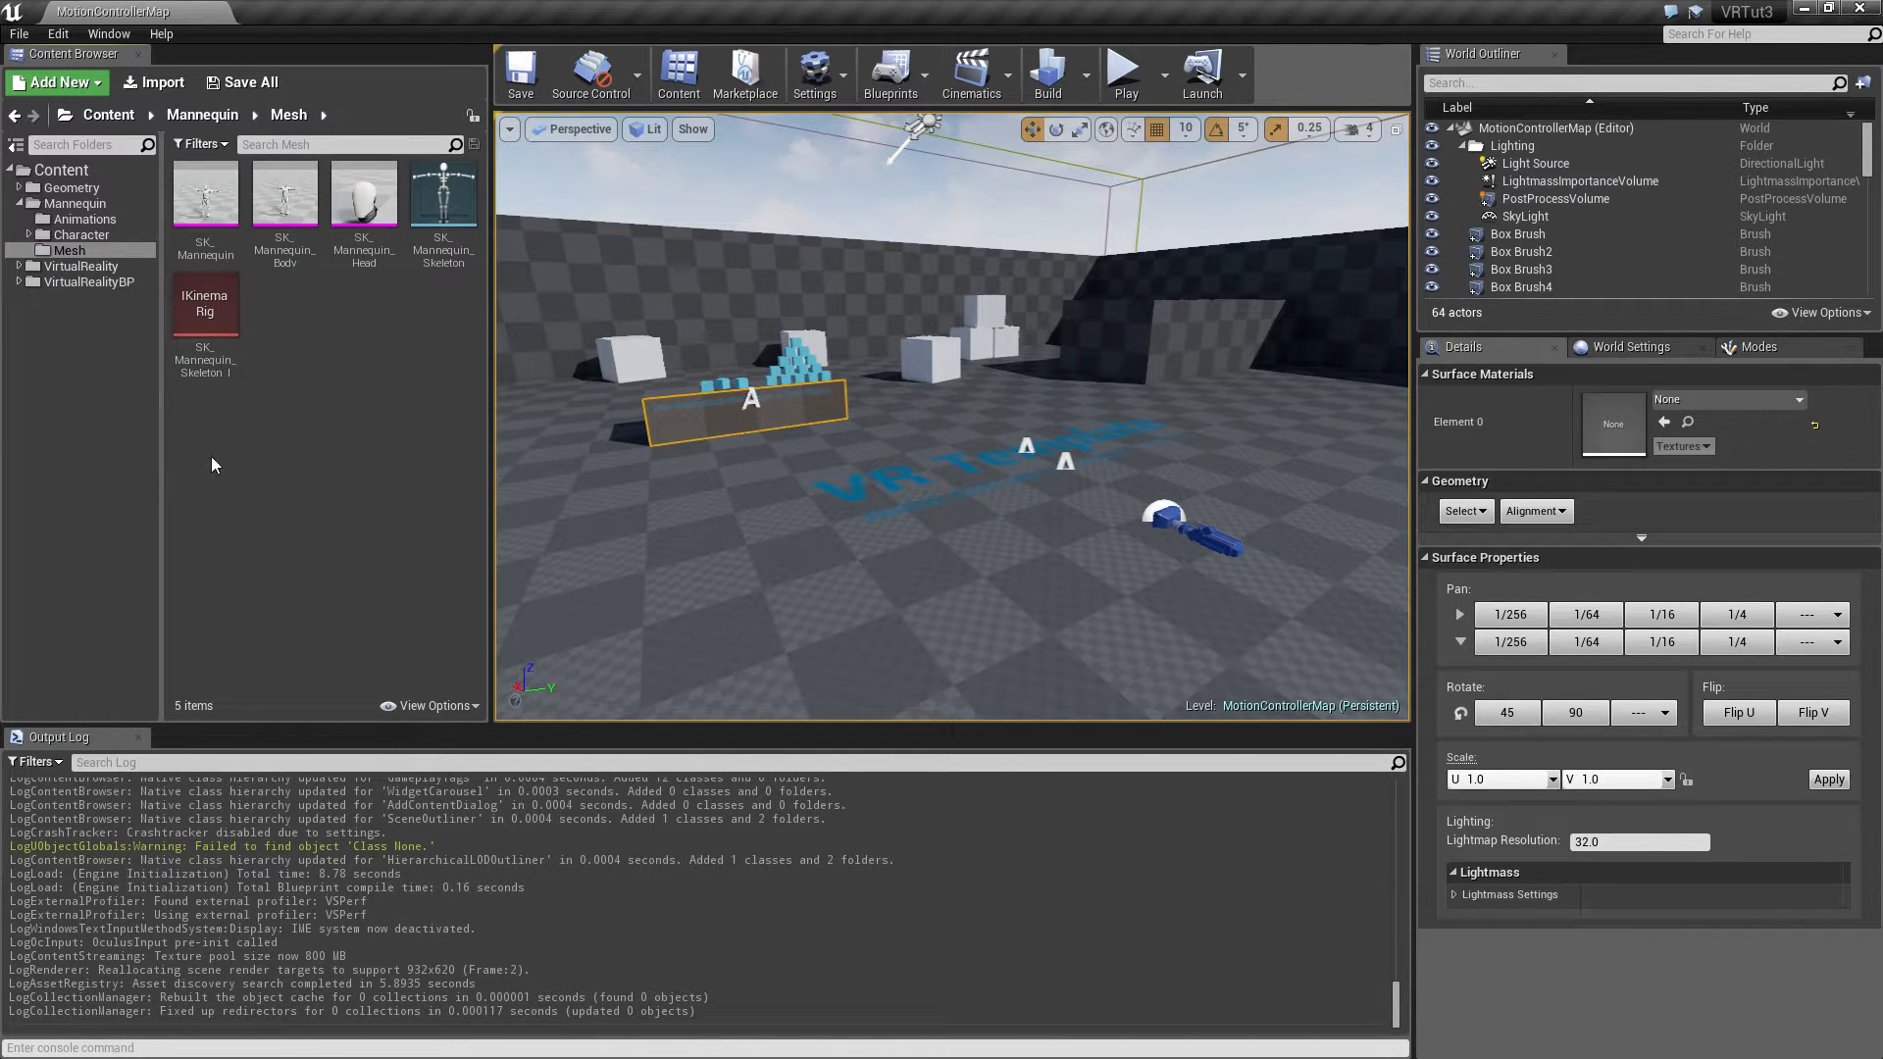
{"action": "mouse_move", "coordinate": [97, 288]}
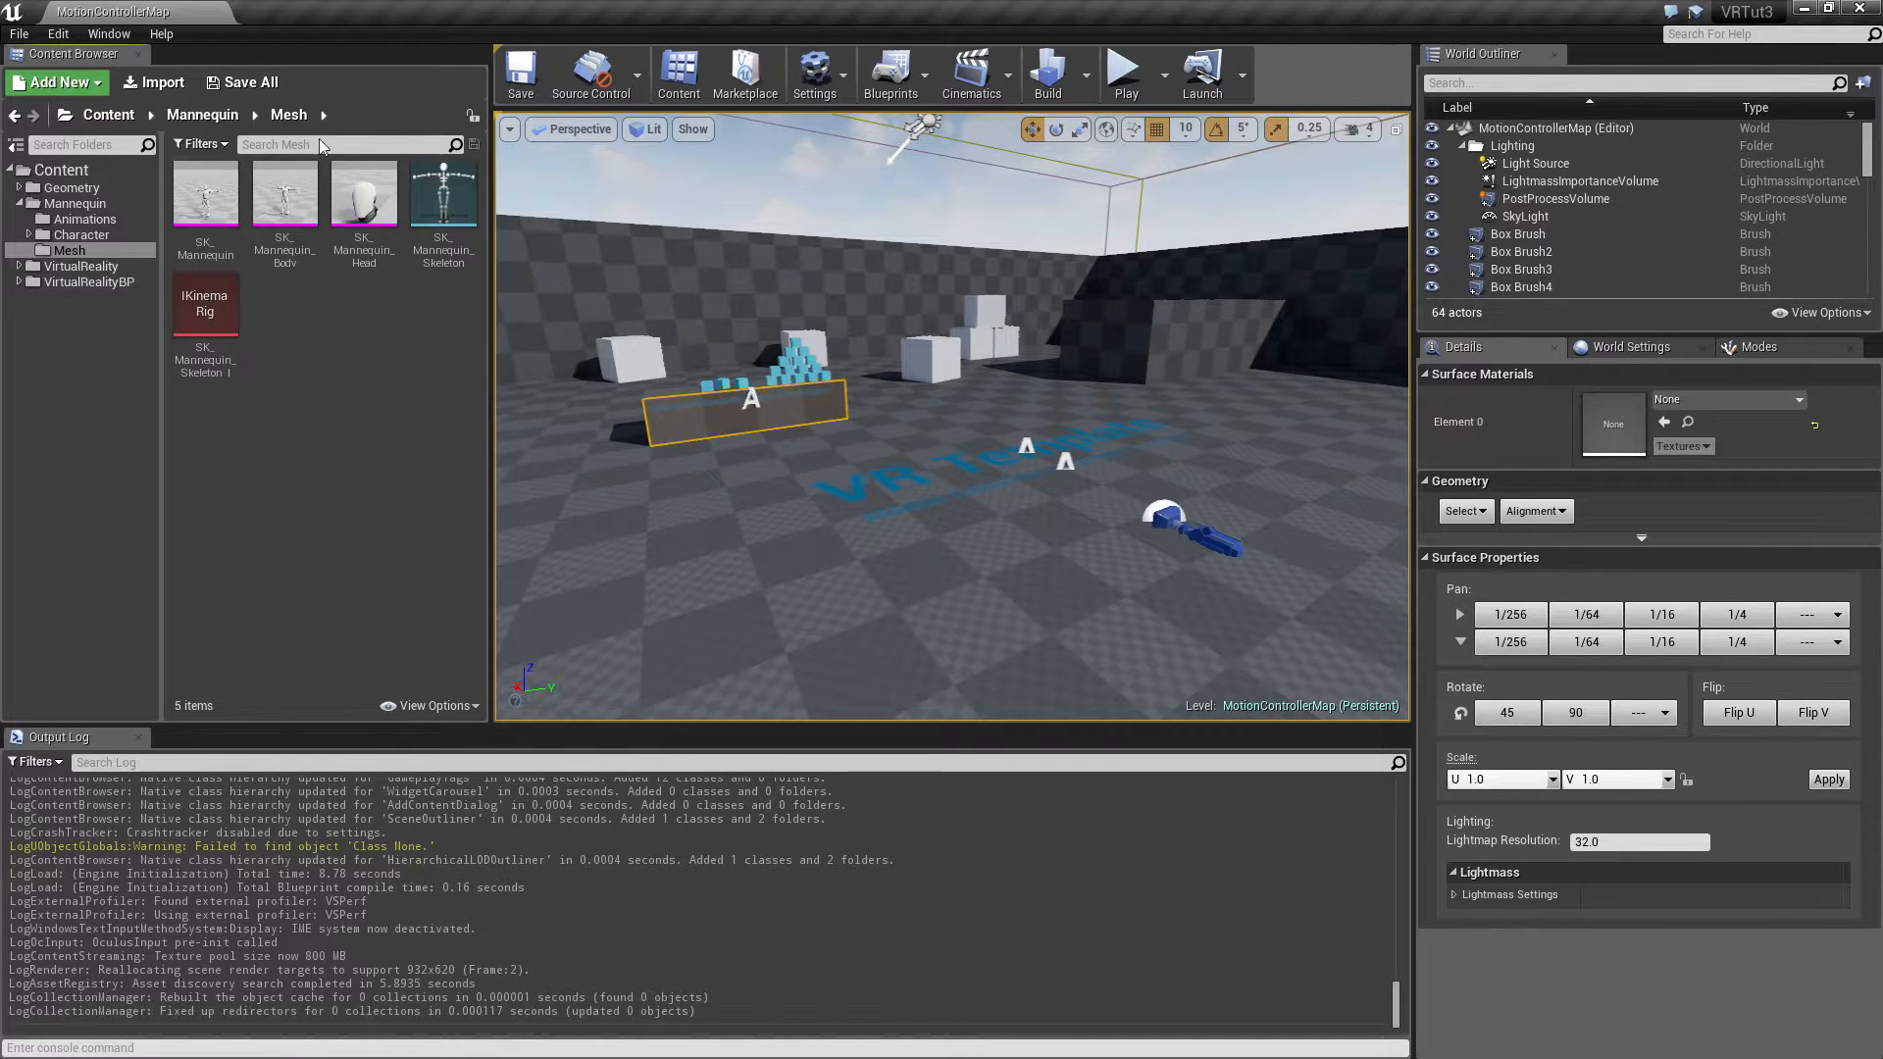
{"action": "mouse_move", "coordinate": [88, 282]}
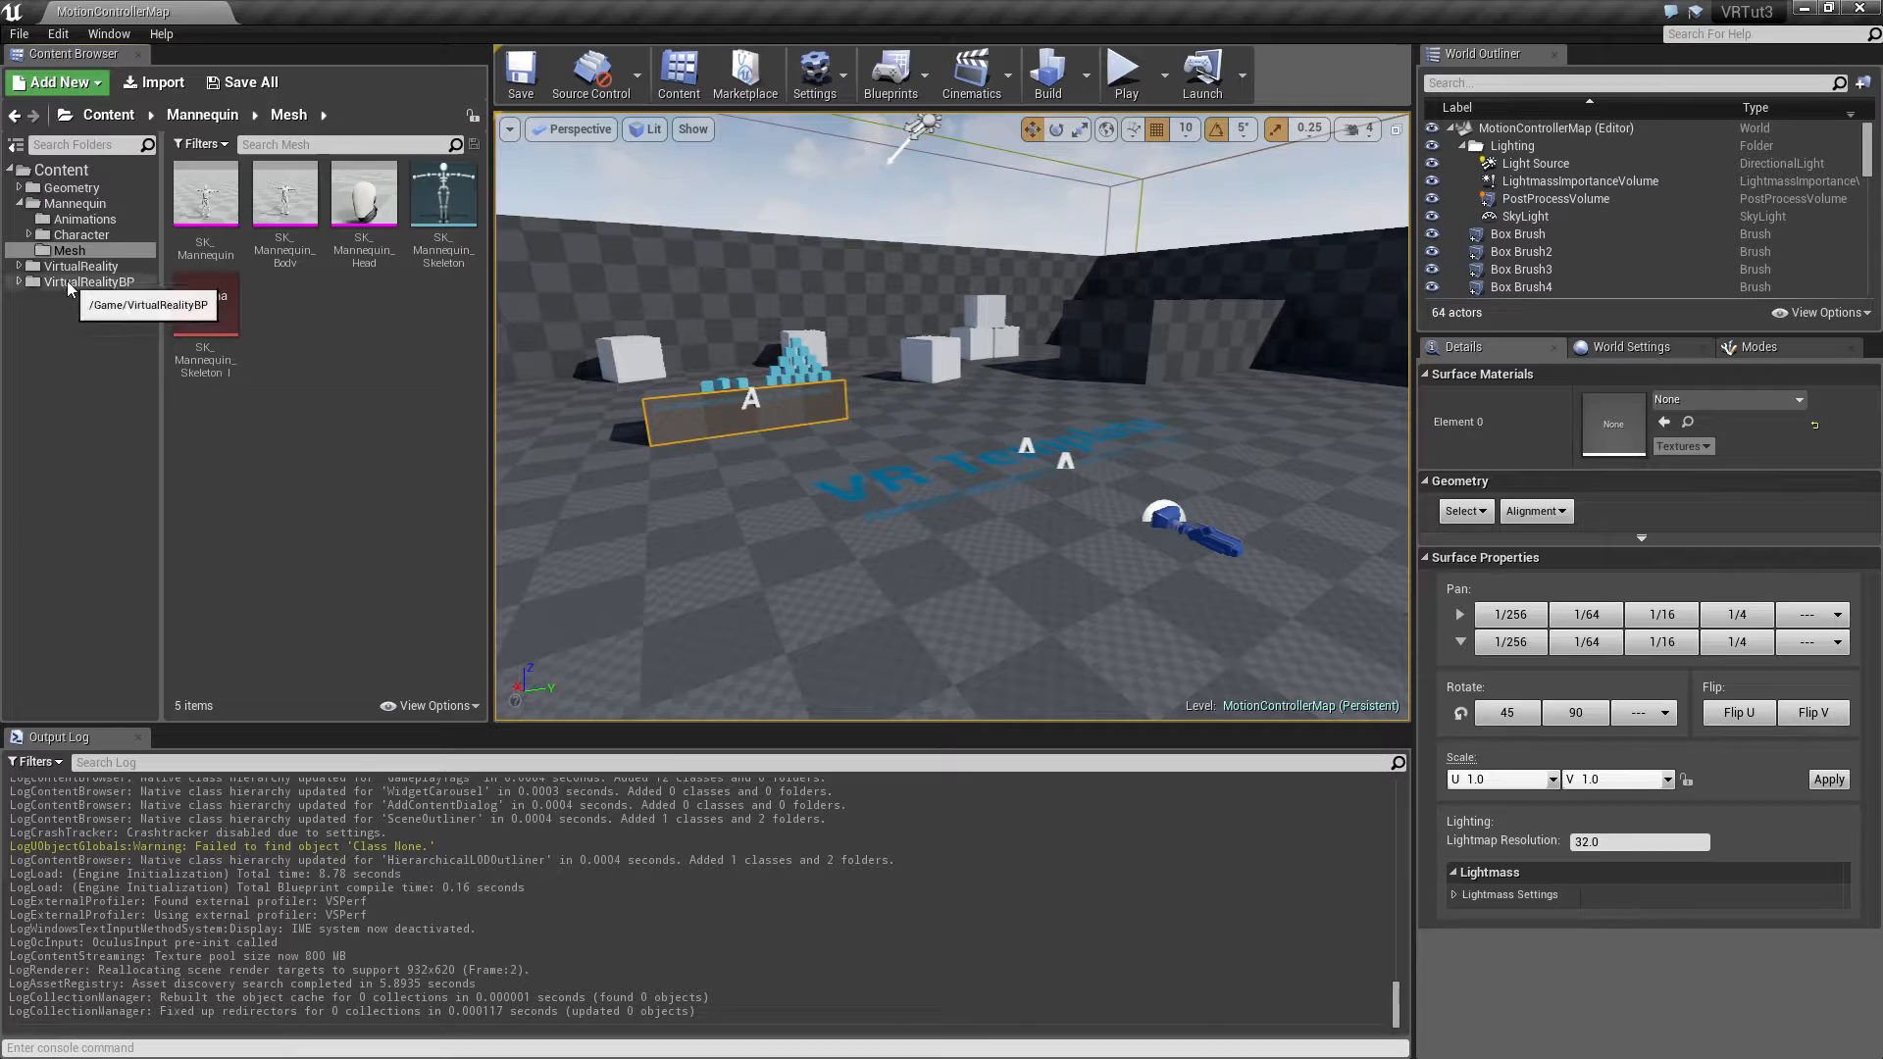
Expand VirtualRealityBP and select its Blueprints folder to list the six VR blueprint assets
{"action": "left_click", "coordinate": [88, 281]}
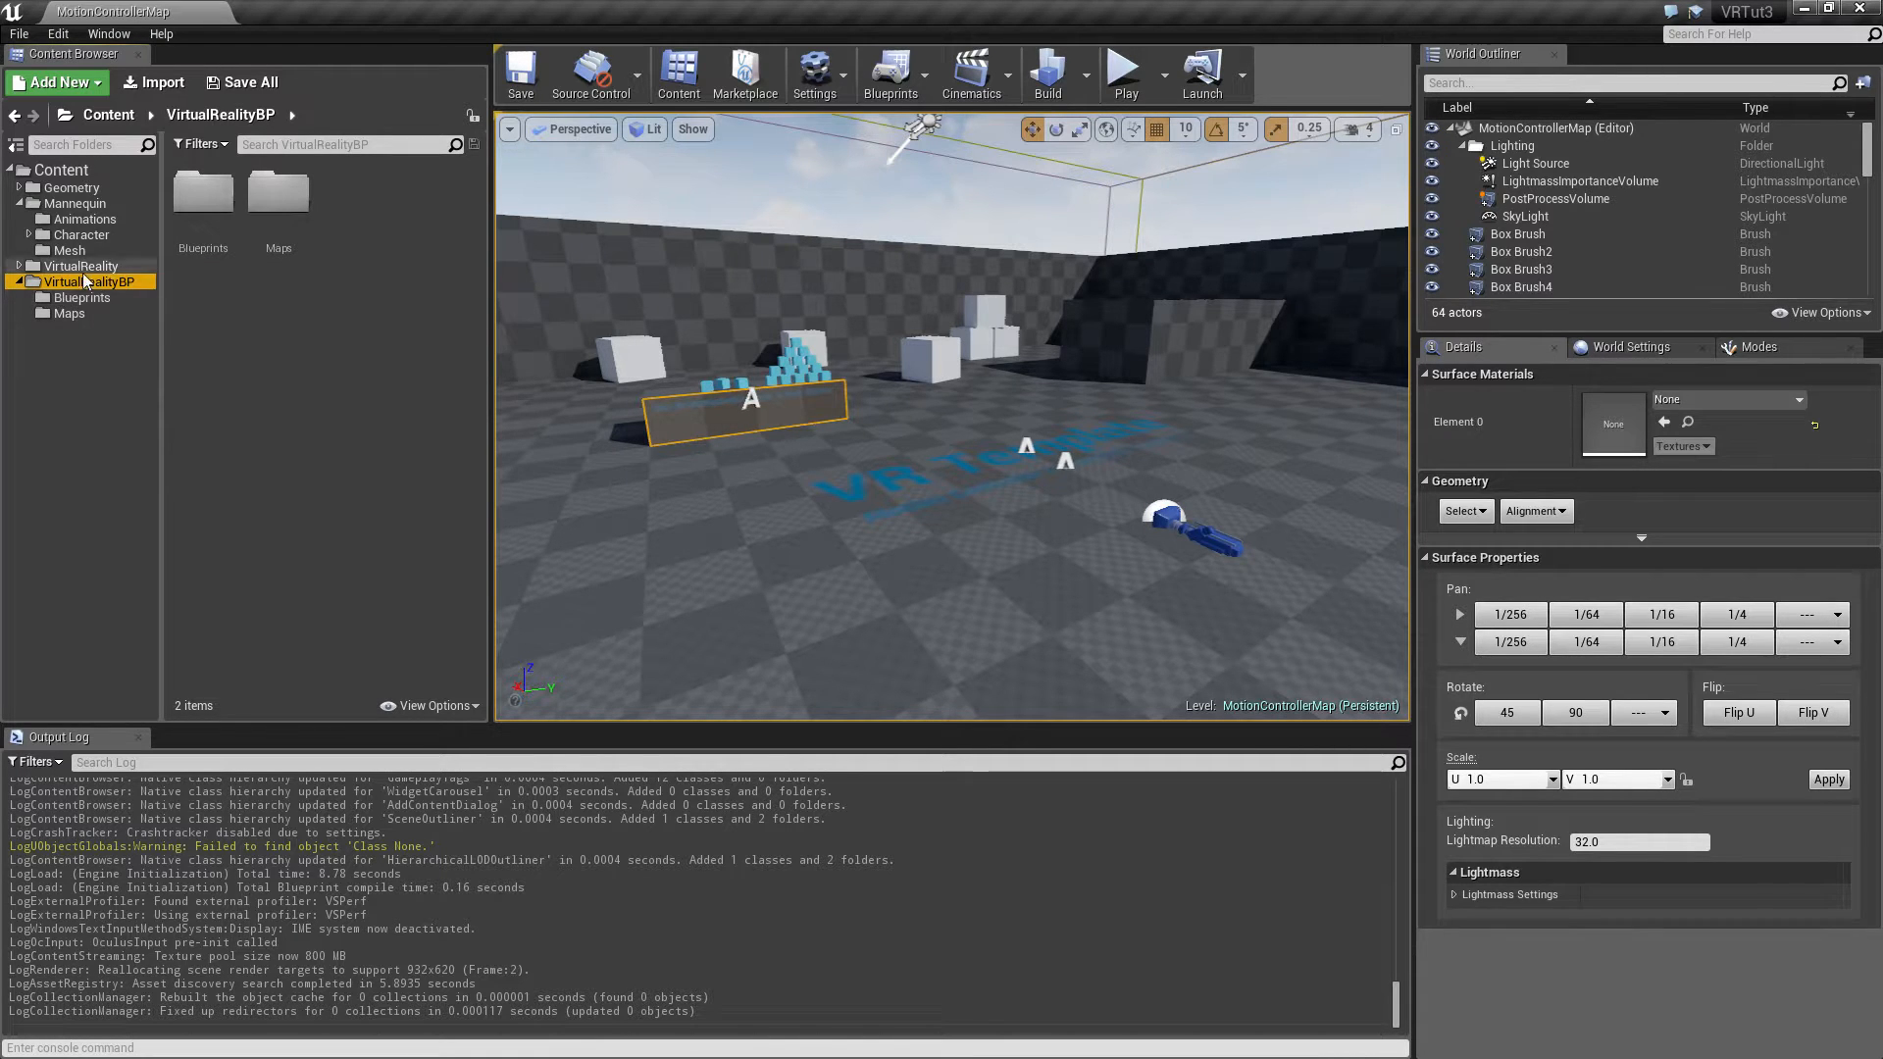
{"action": "left_click", "coordinate": [81, 298]}
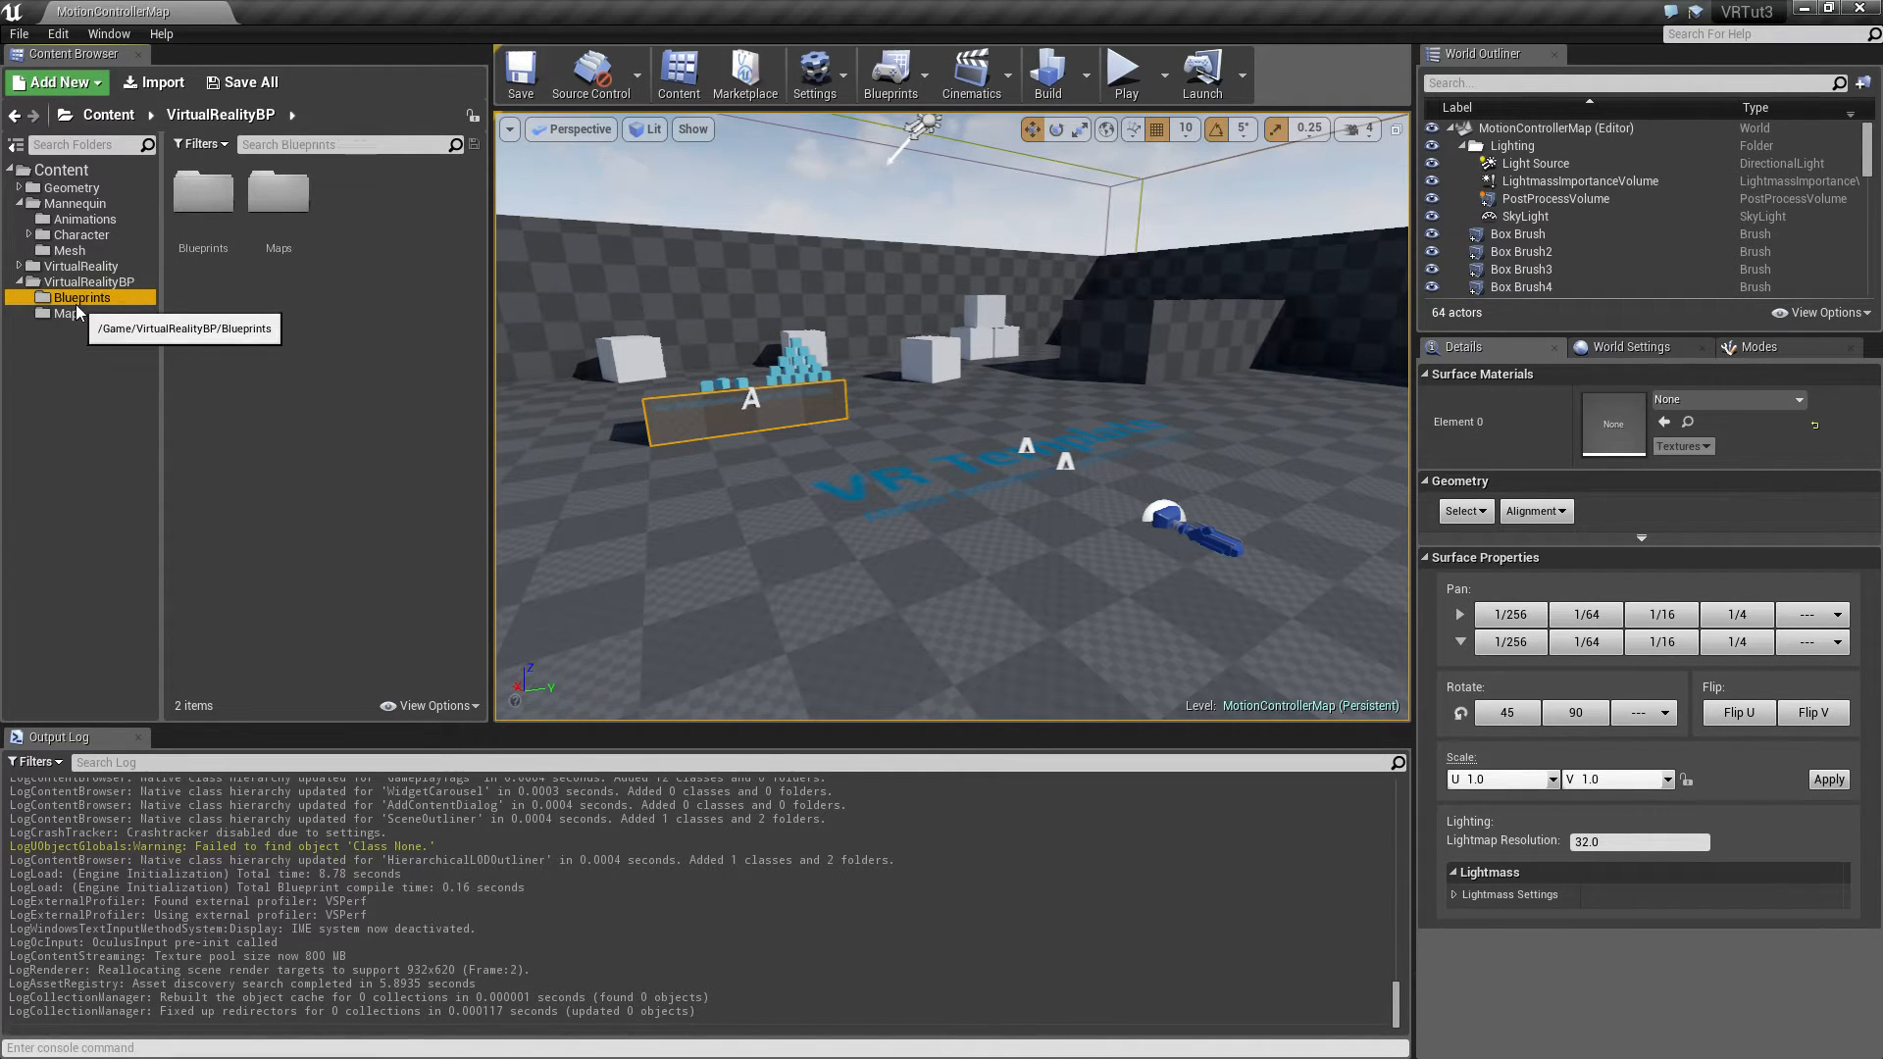
{"action": "left_click", "coordinate": [79, 297]}
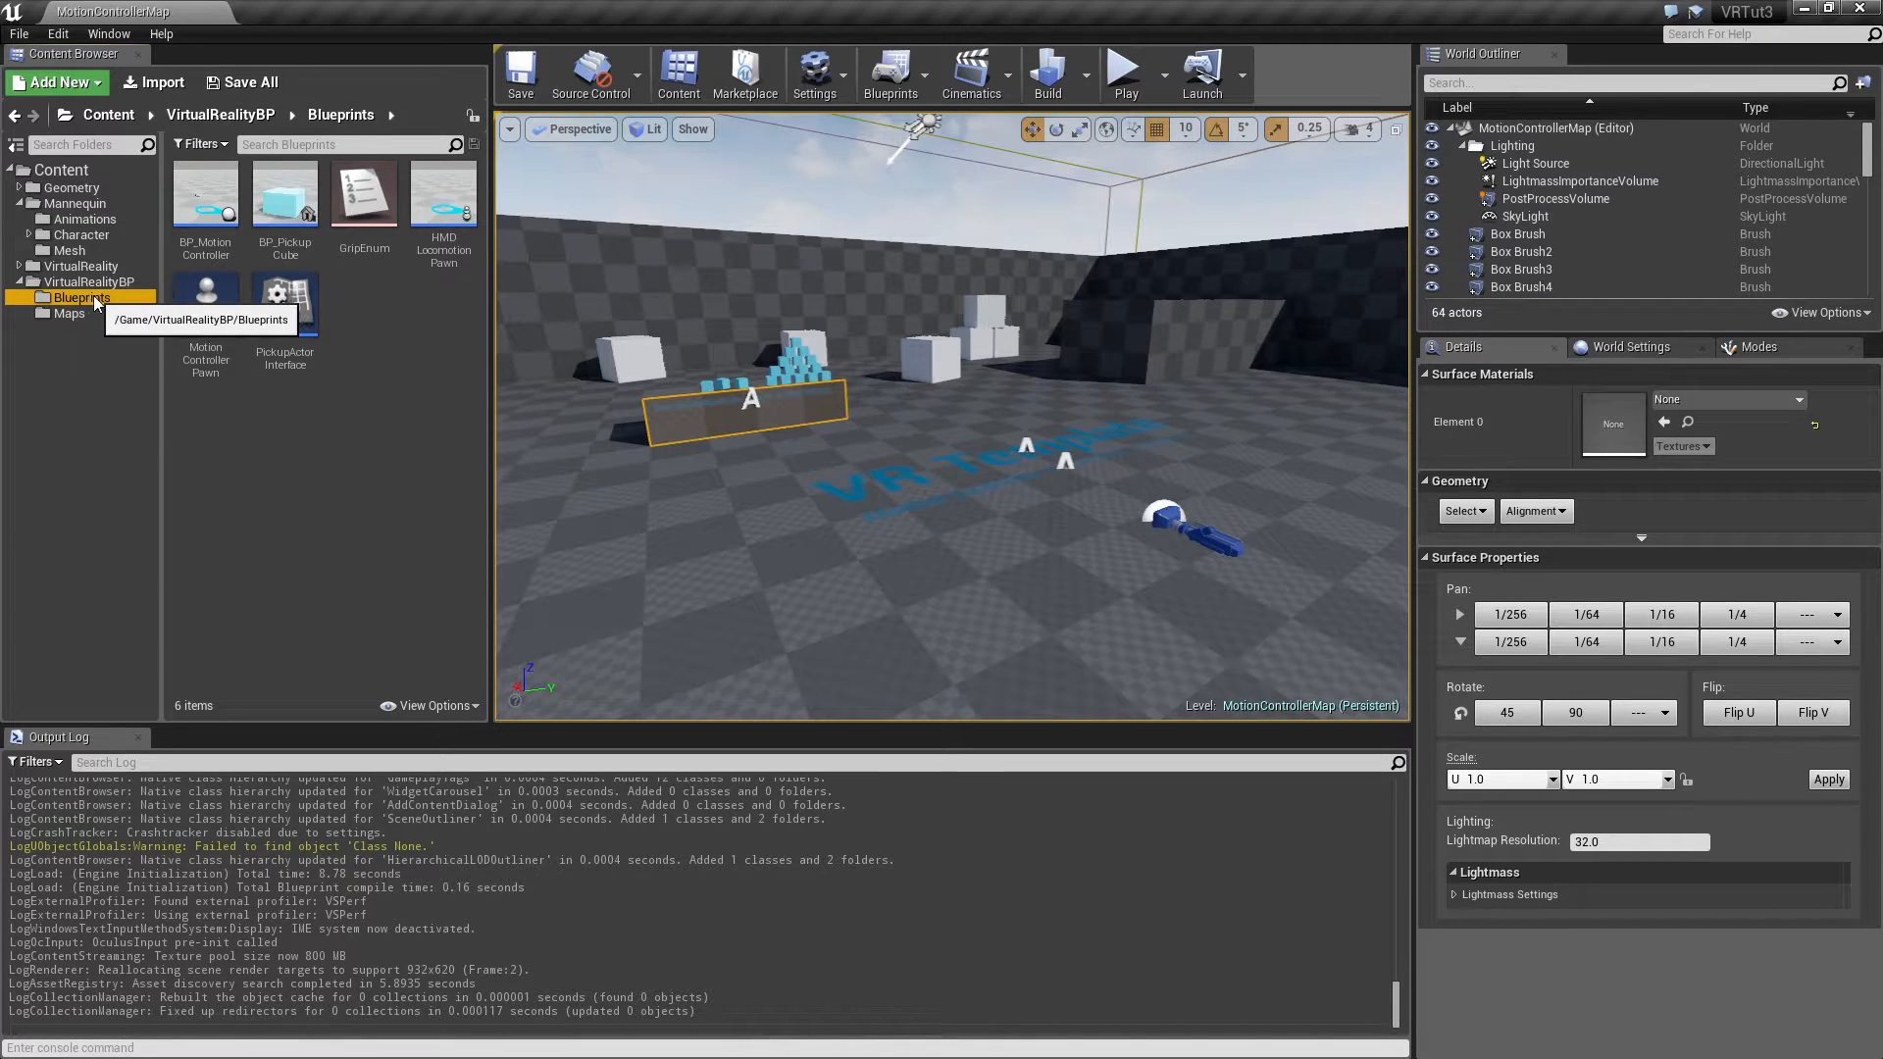
{"action": "mouse_move", "coordinate": [206, 304]}
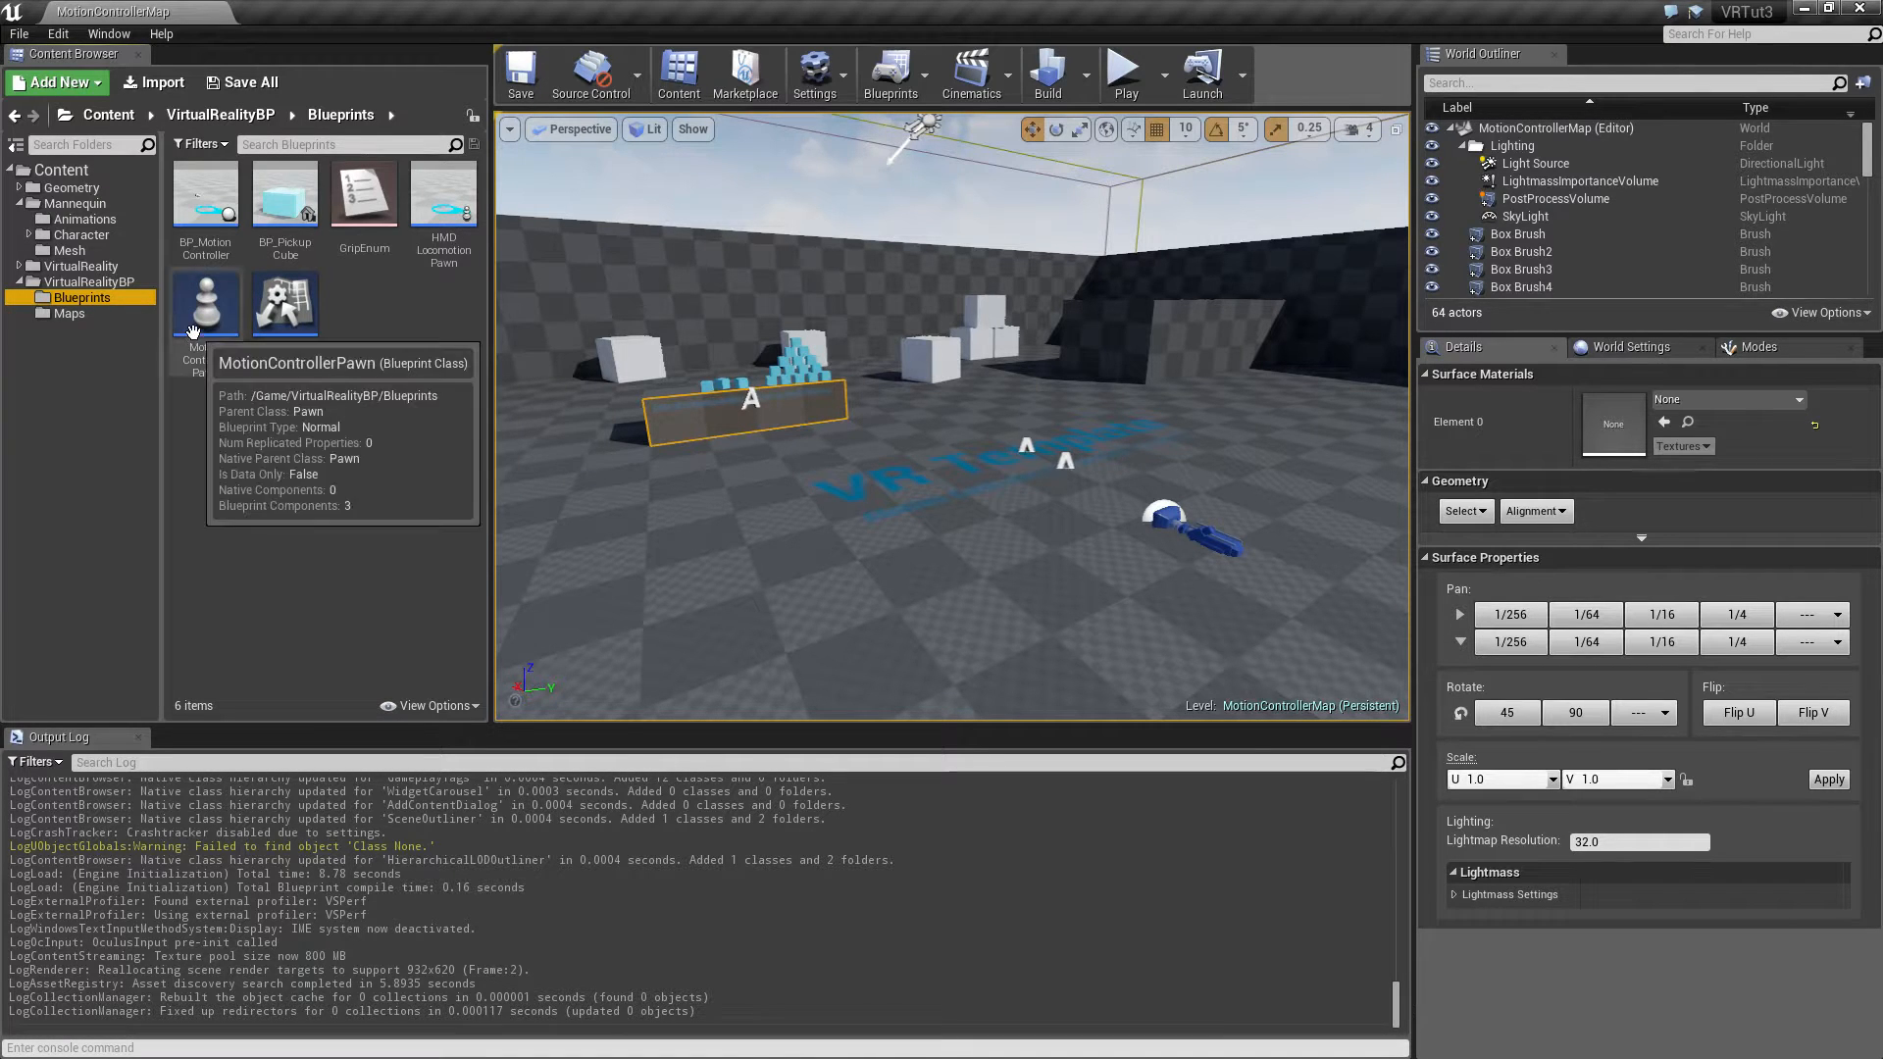
Copy MotionControllerPawn into the Mannequin folder and rename the copy MyCharacter
{"action": "left_click", "coordinate": [206, 304]}
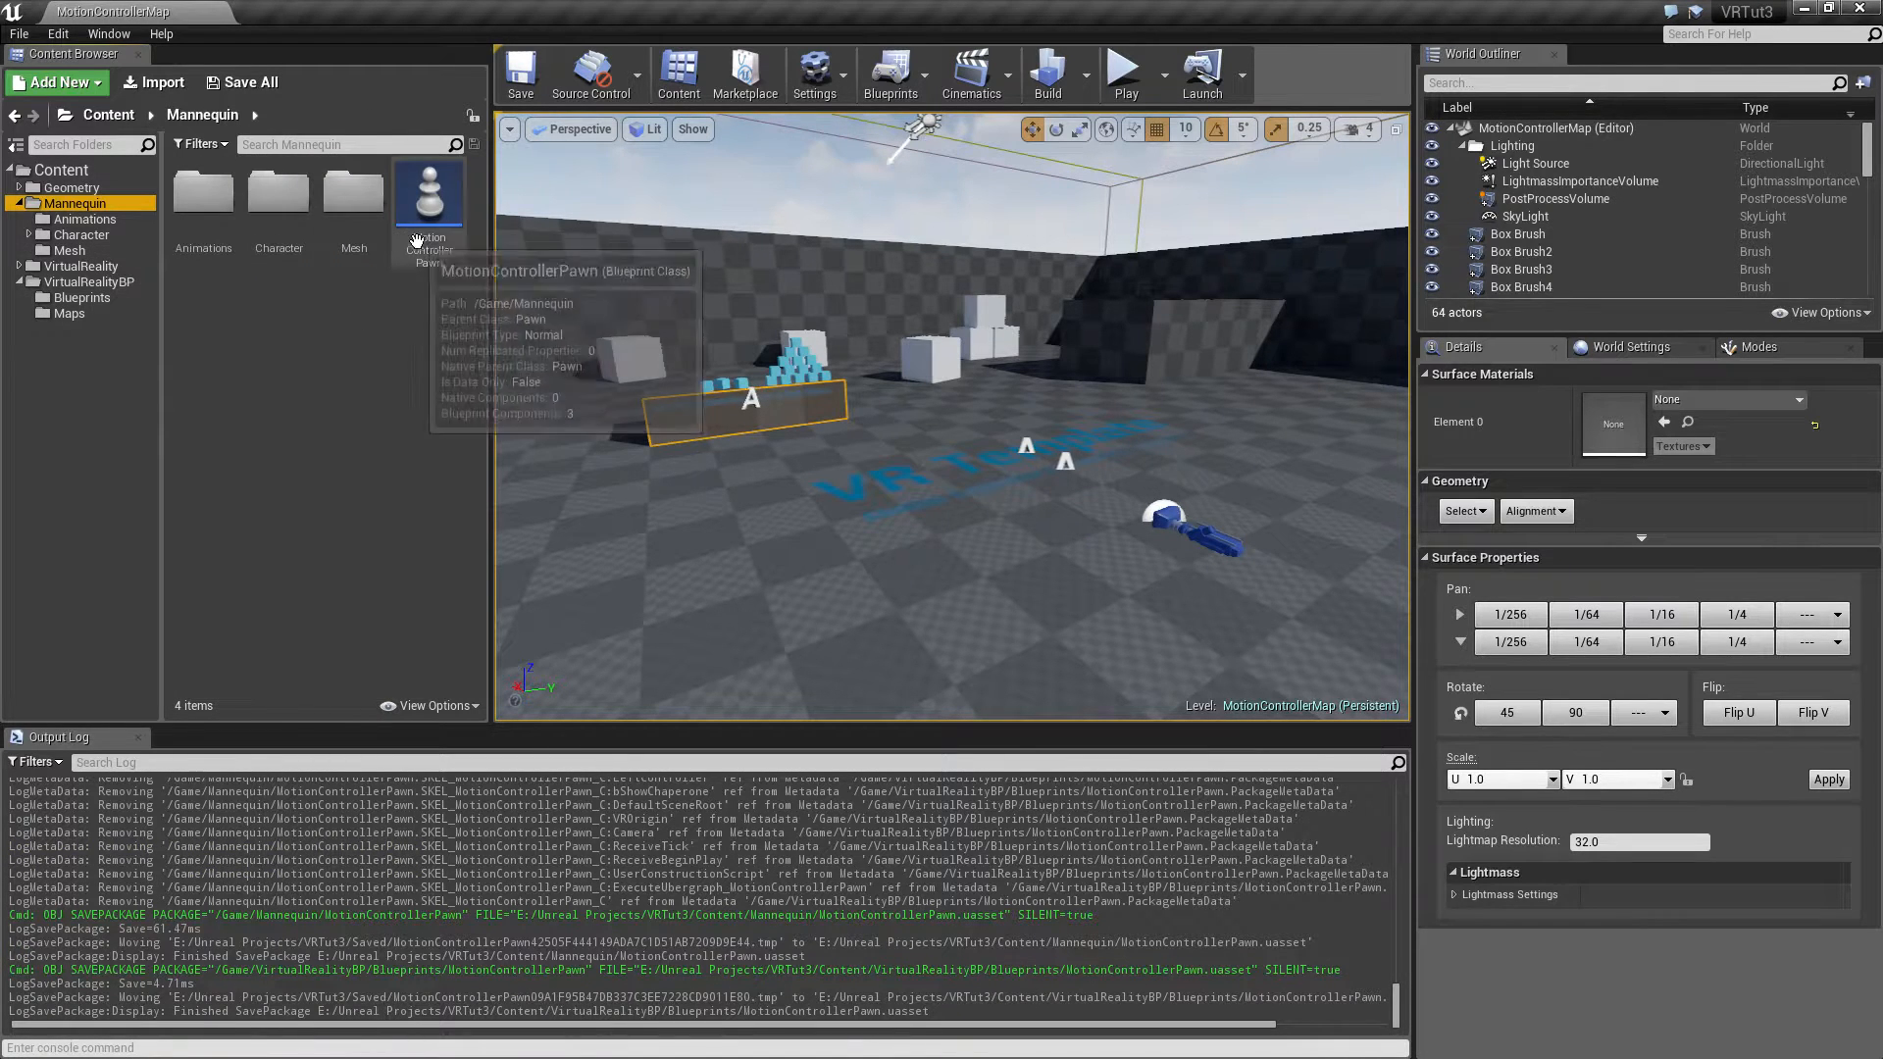
{"action": "left_click", "coordinate": [428, 192]}
{"action": "type", "text": "MyChar"}
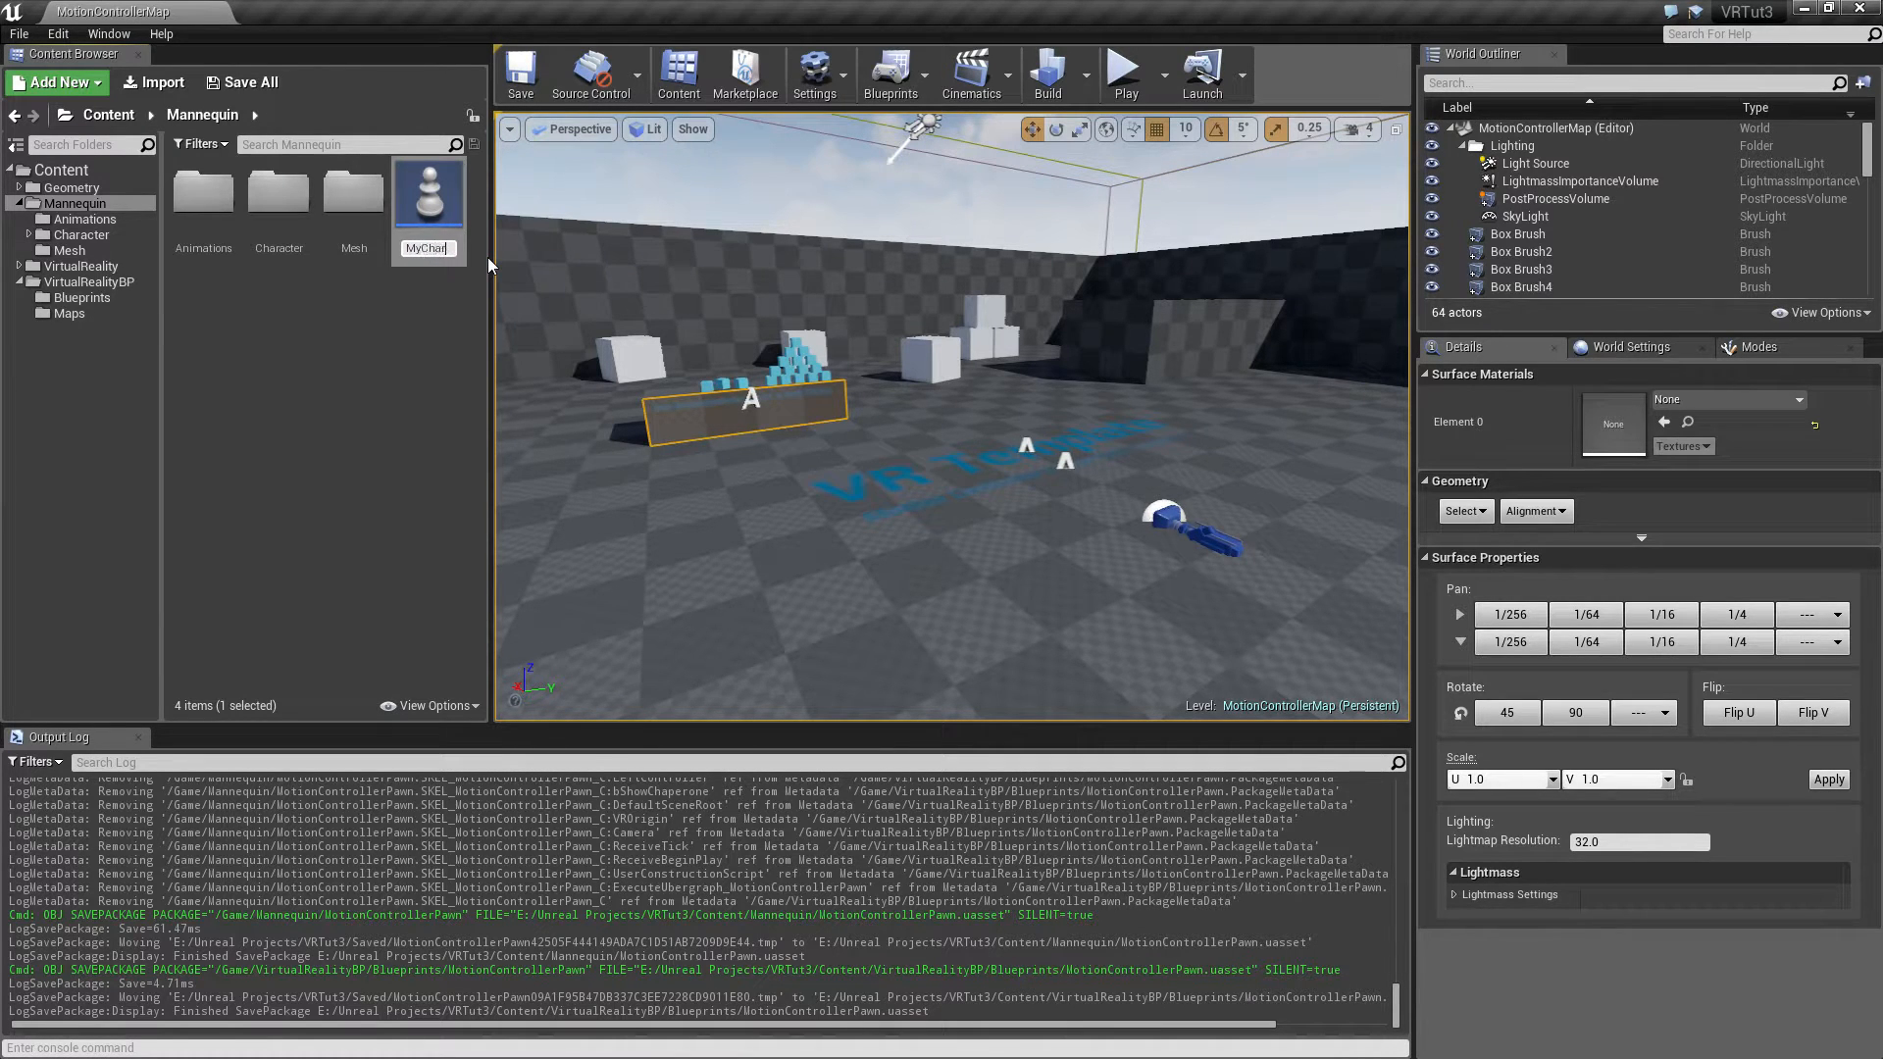
{"action": "type", "text": "acter"}
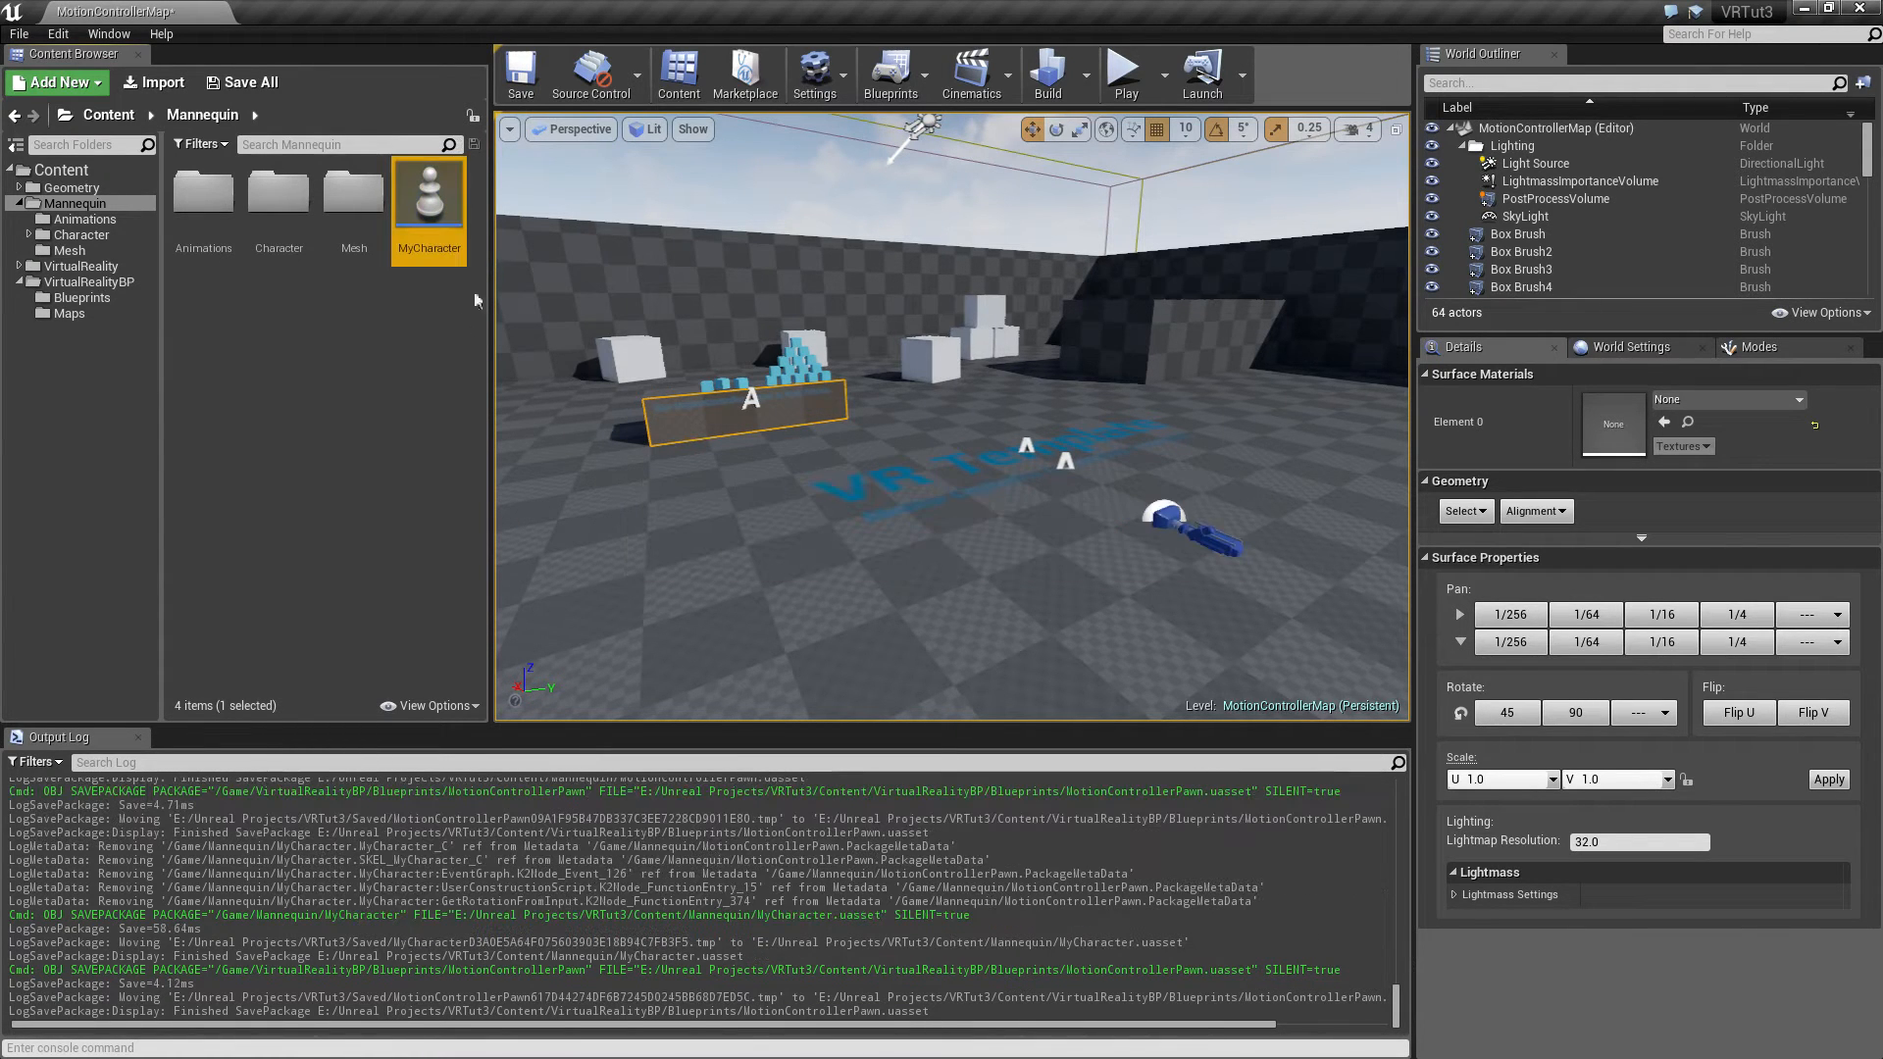
Create an Animation Blueprint for SK_Mannequin_Skeleton and name it MyAnimBP
{"action": "left_click", "coordinate": [216, 310]}
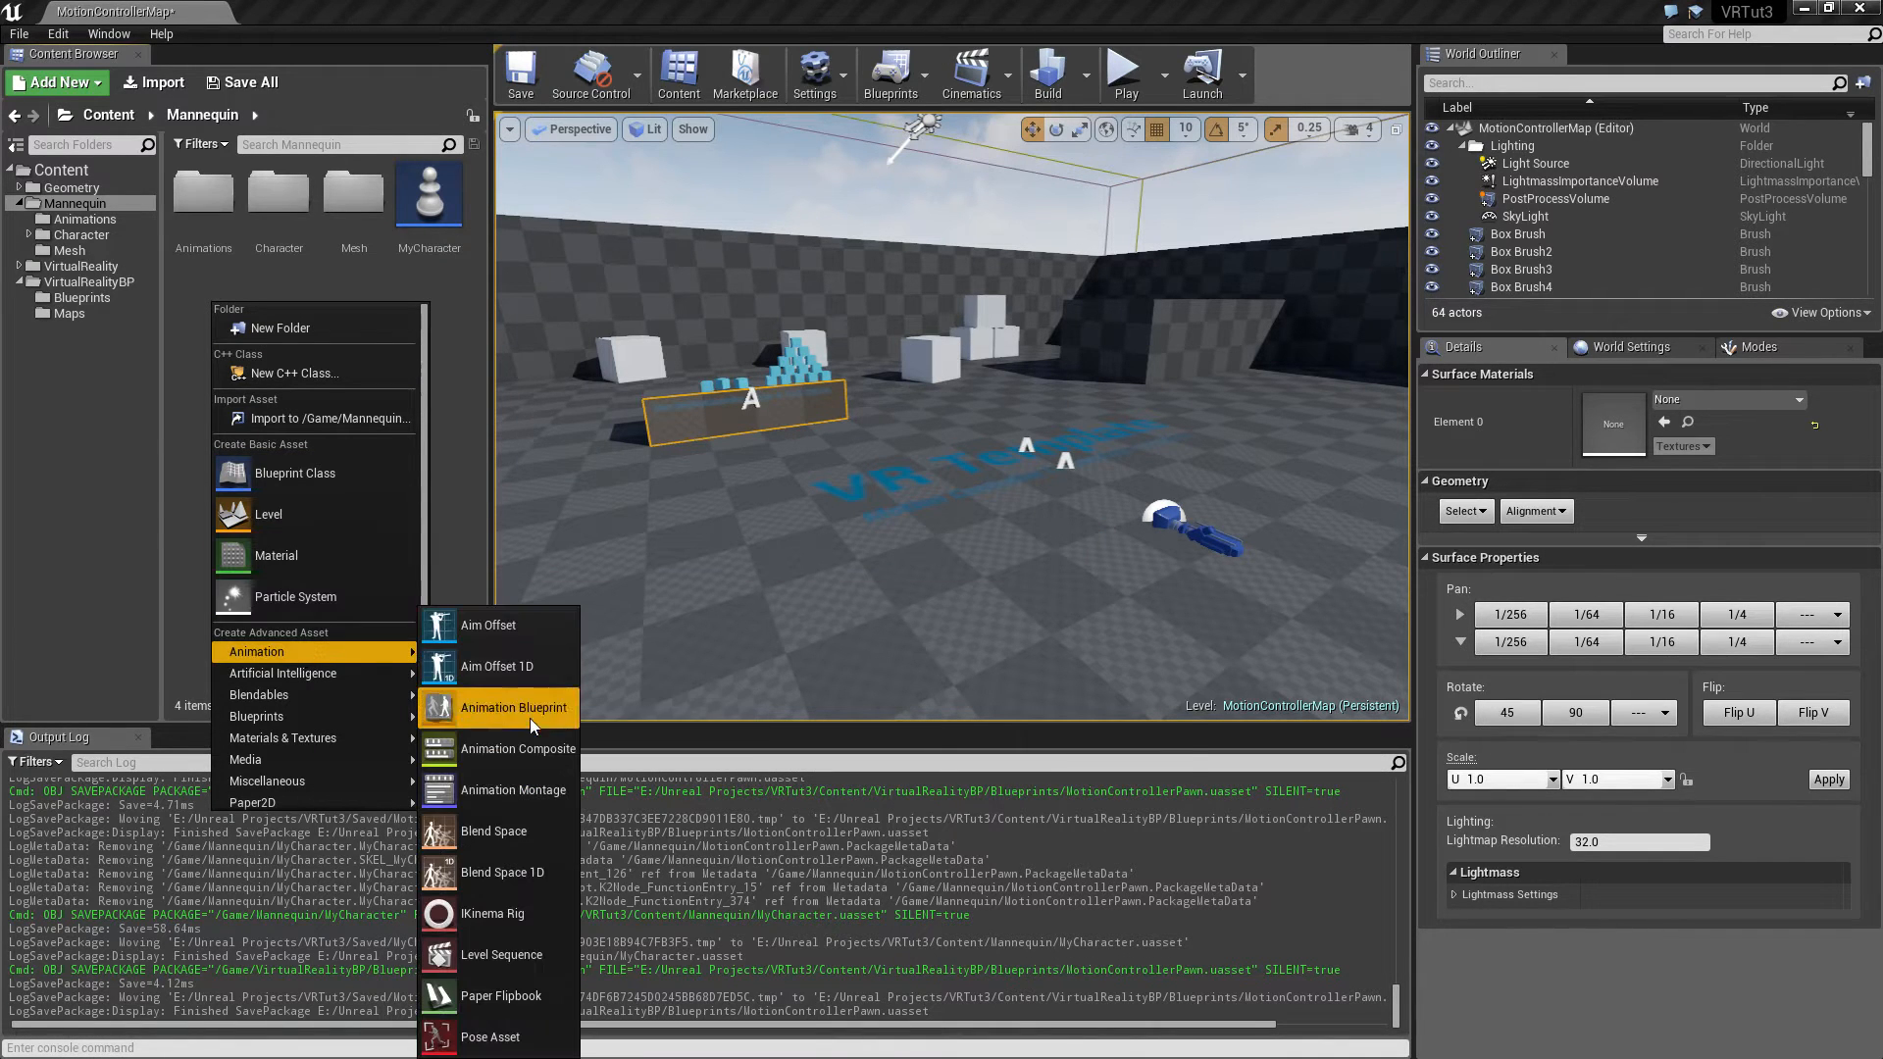
{"action": "left_click", "coordinate": [513, 707]}
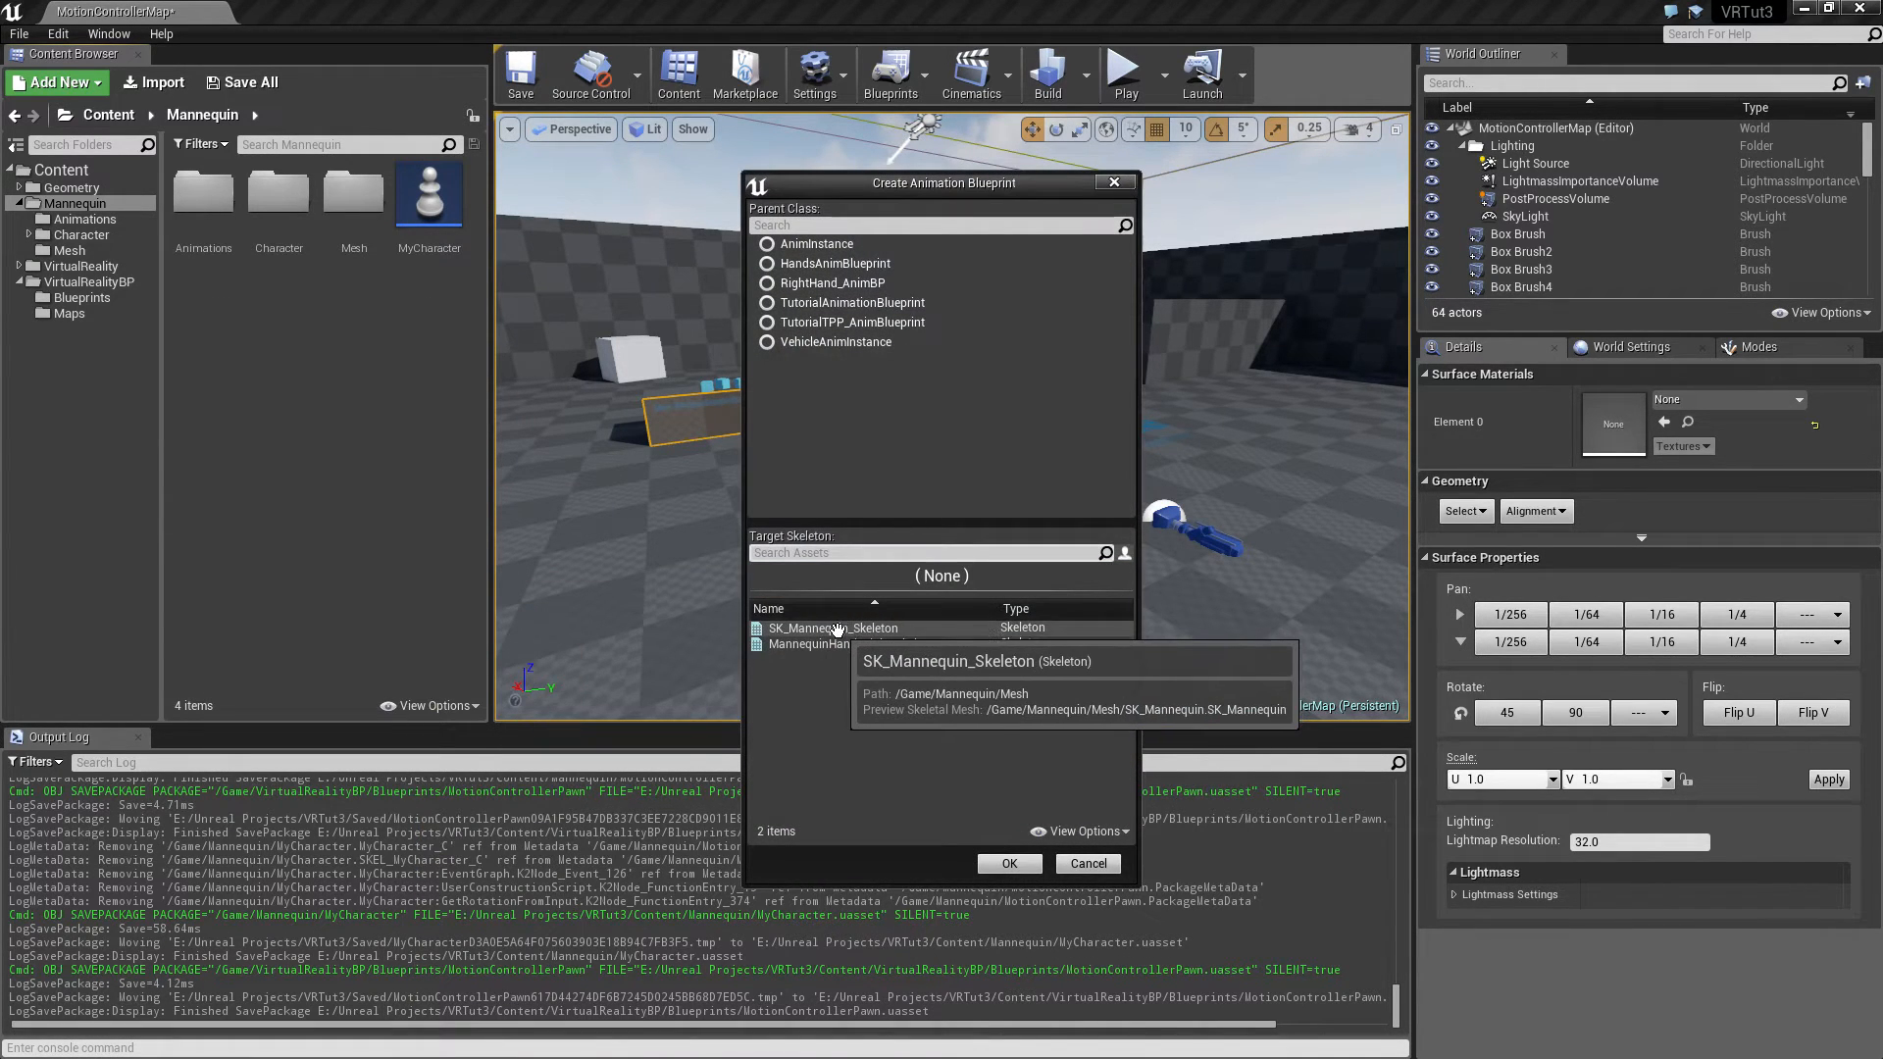
{"action": "left_click", "coordinate": [833, 627]}
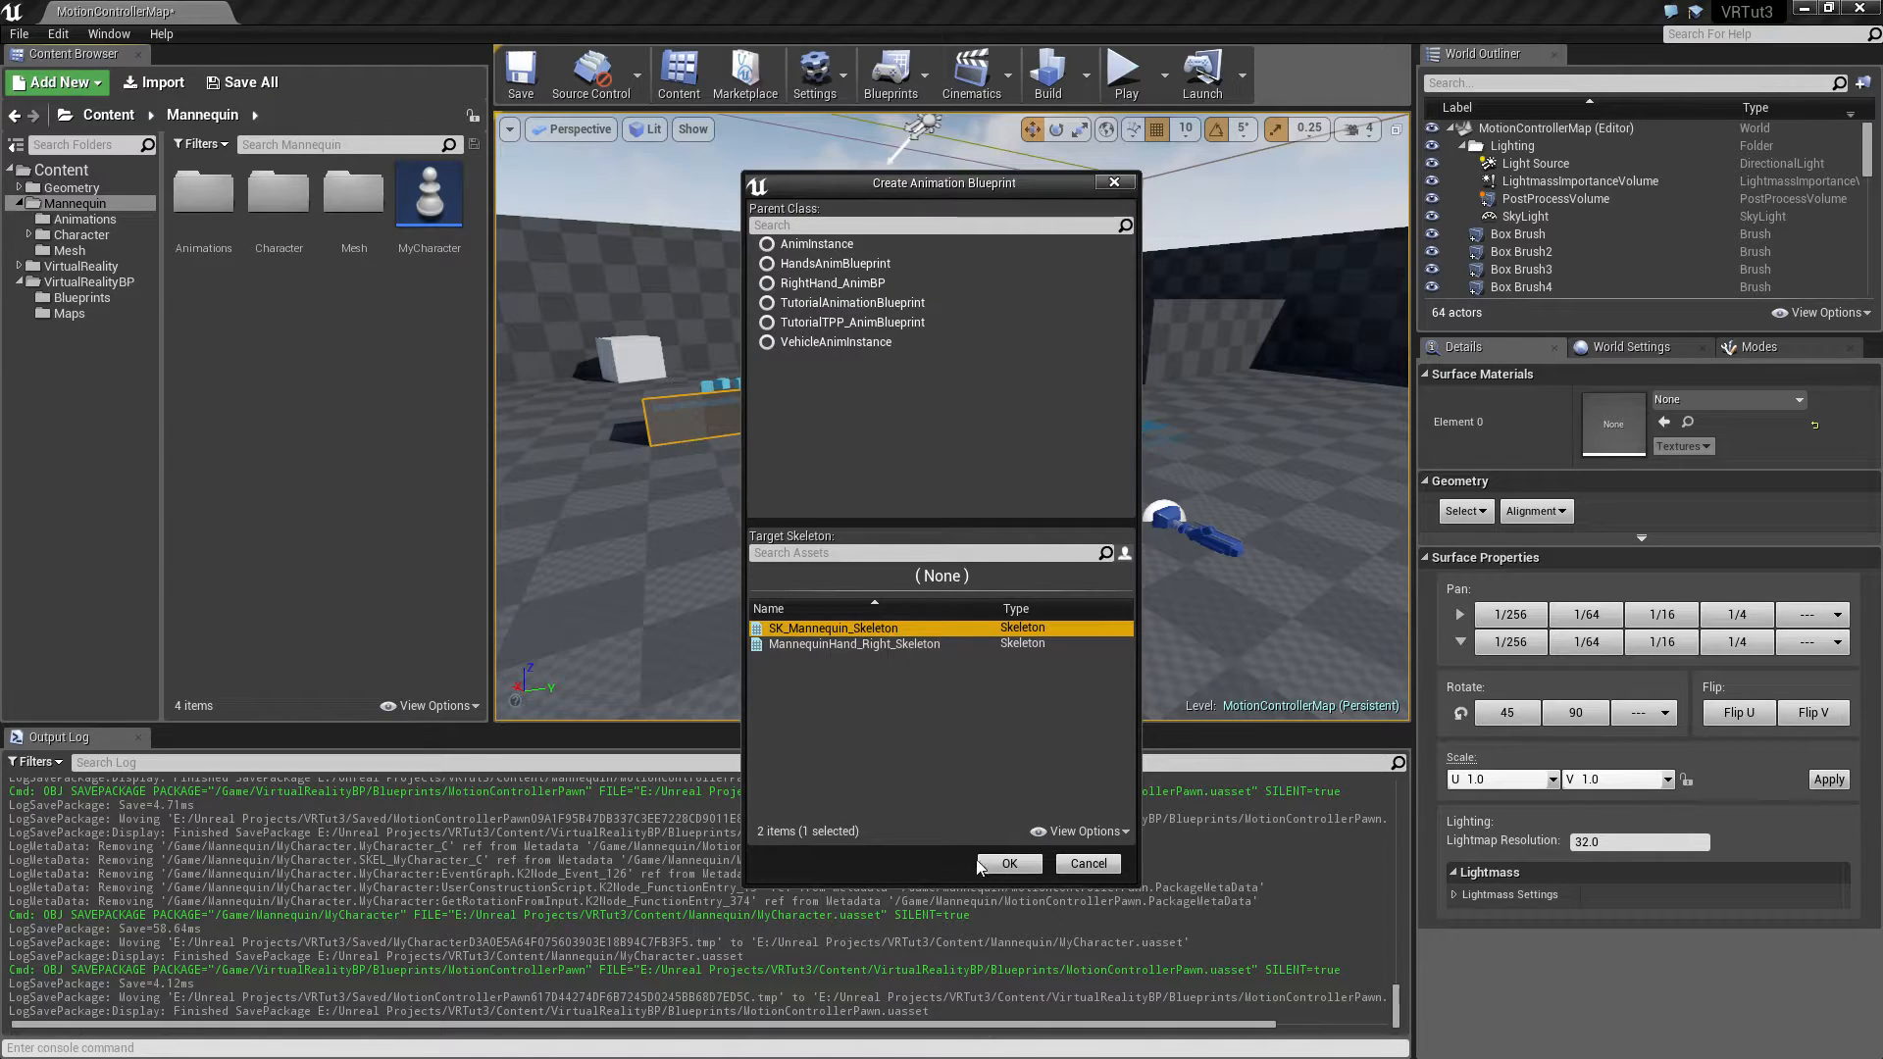
{"action": "left_click", "coordinate": [1010, 864]}
{"action": "type", "text": "MyAnimBP"}
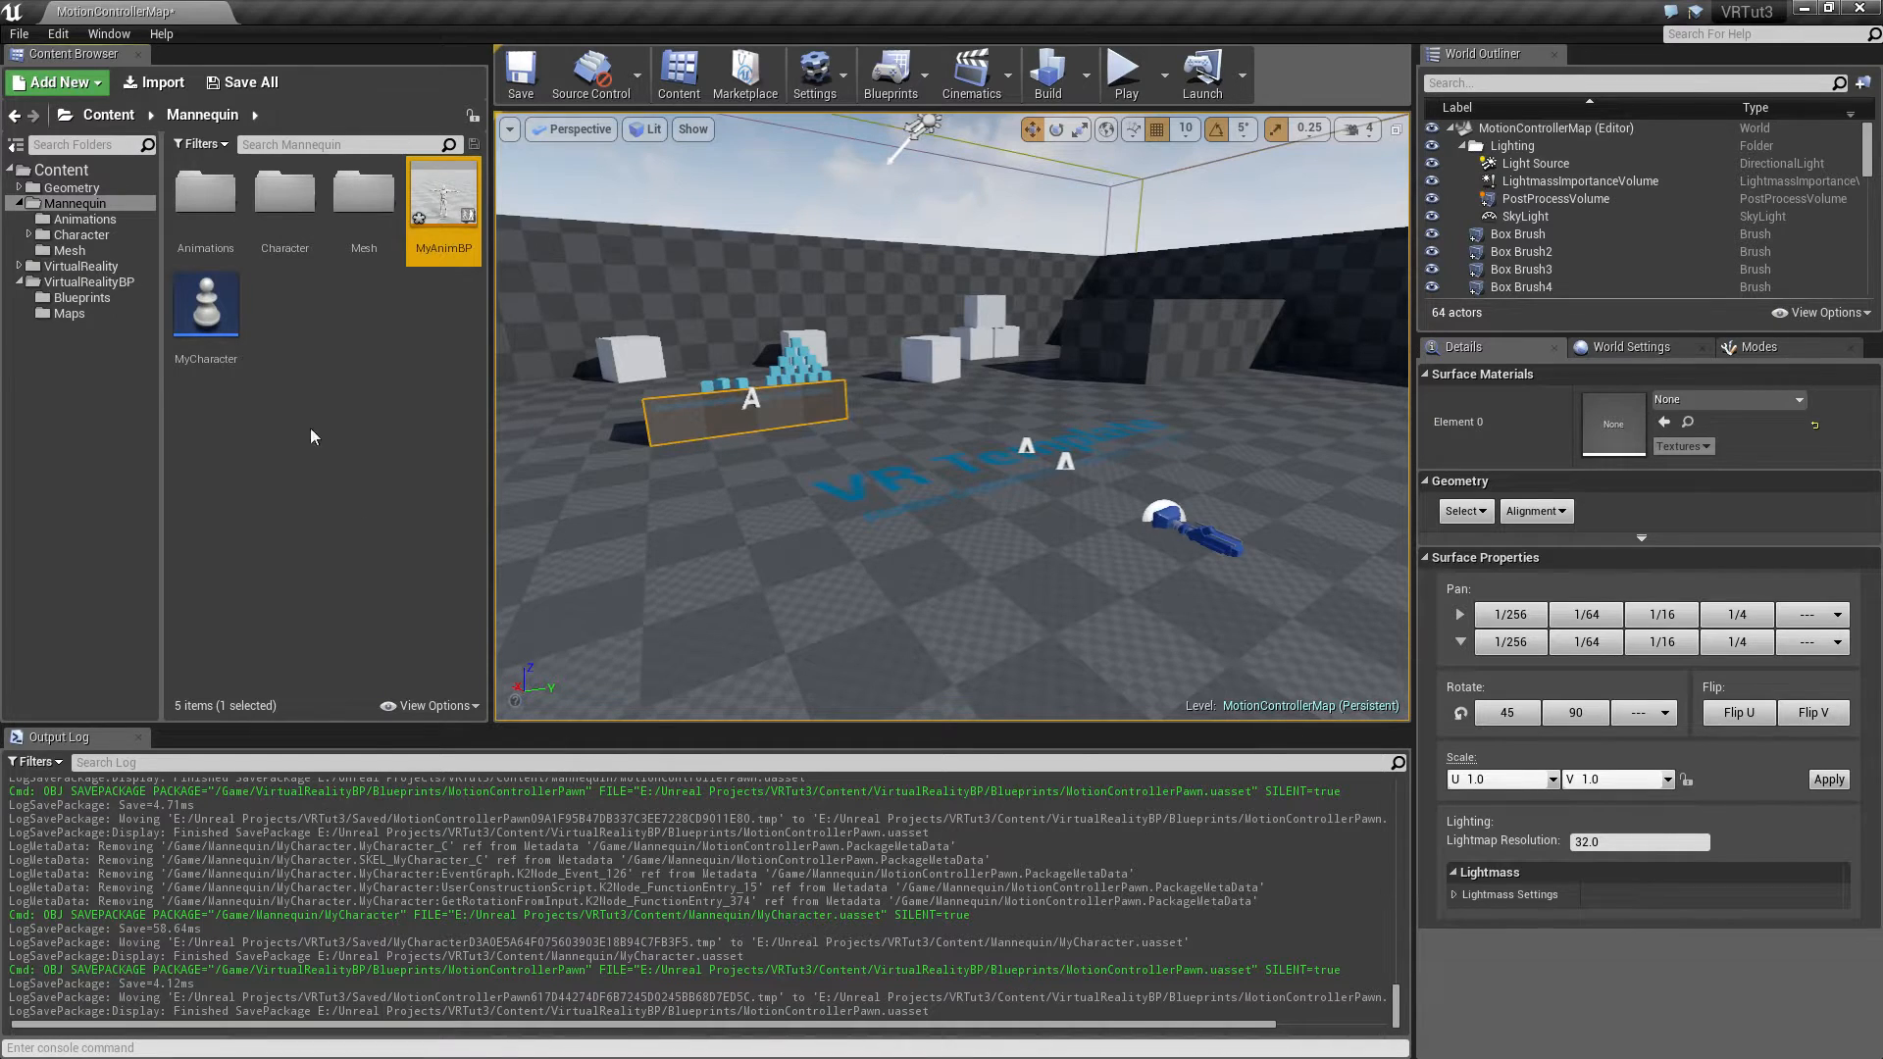
{"action": "mouse_move", "coordinate": [201, 309]}
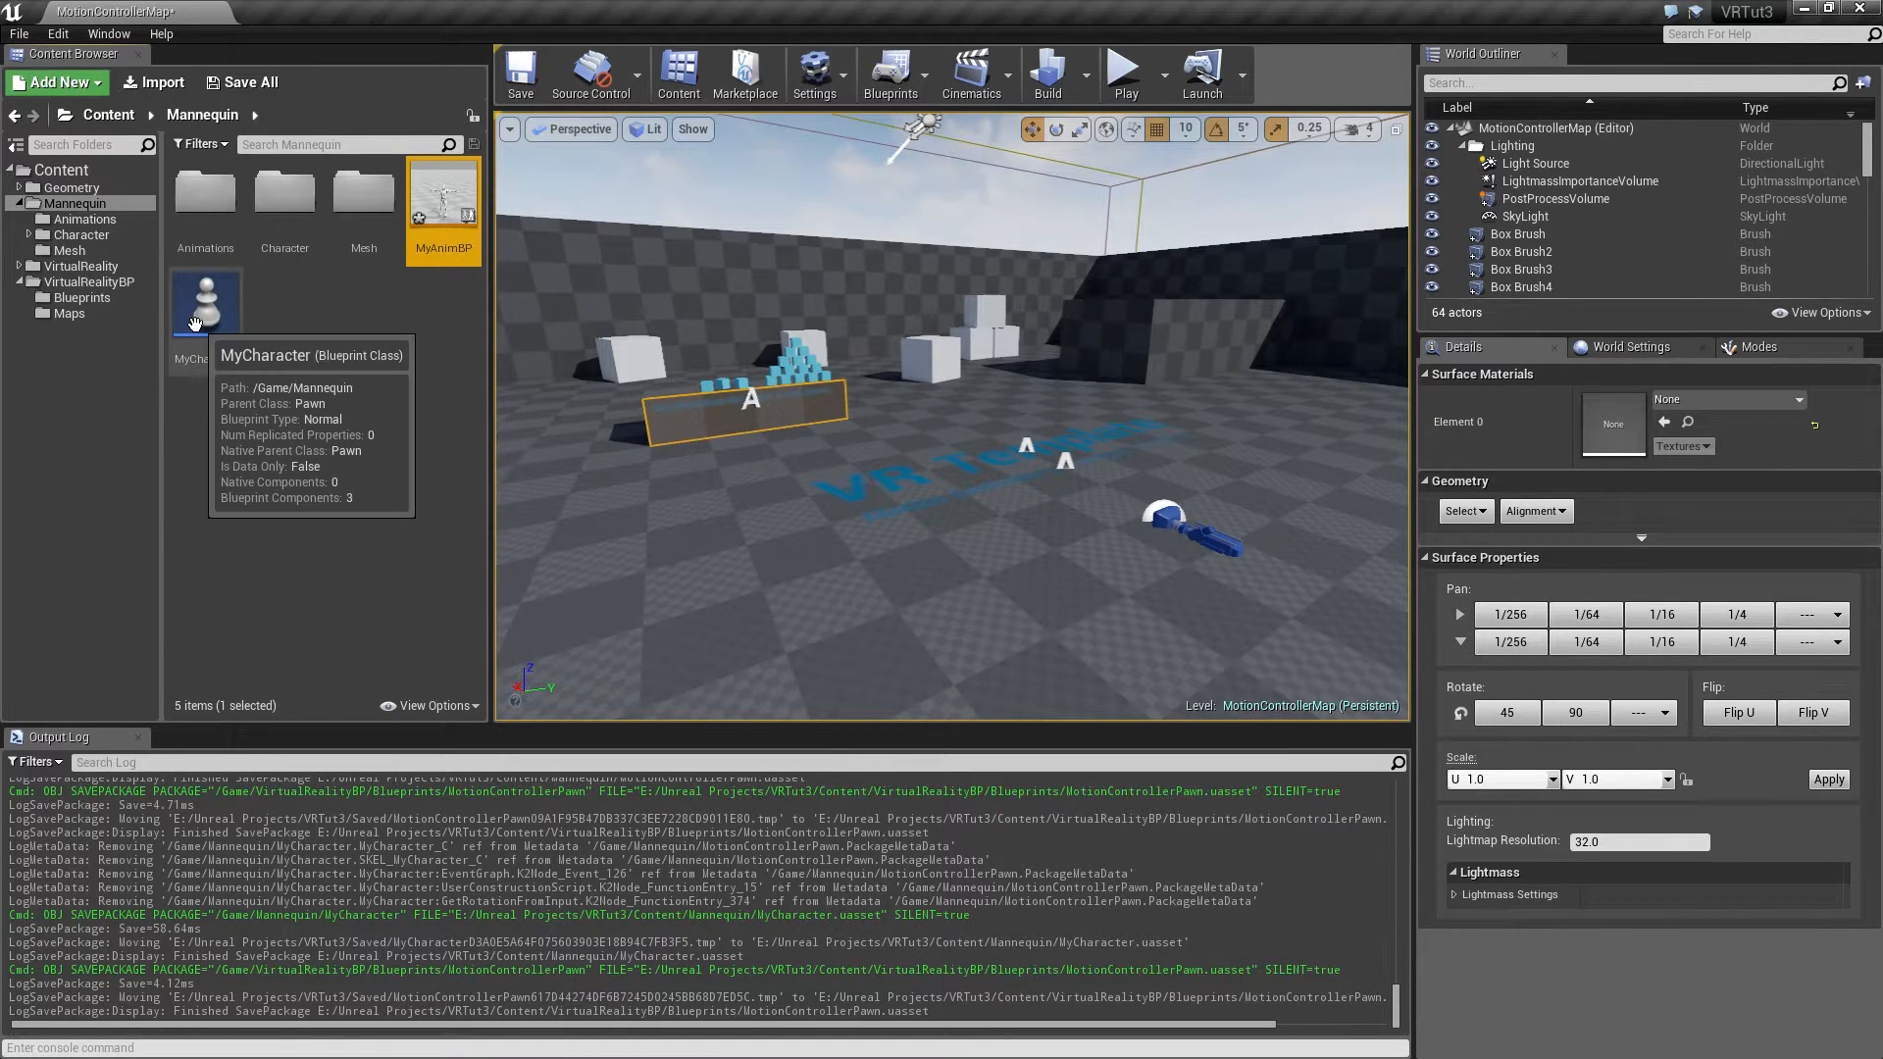
In MyCharacter's Viewport, add a Skeletal Mesh under DefaultSceneRoot showing SK_Mannequin_Body
{"action": "double_click", "coordinate": [206, 304]}
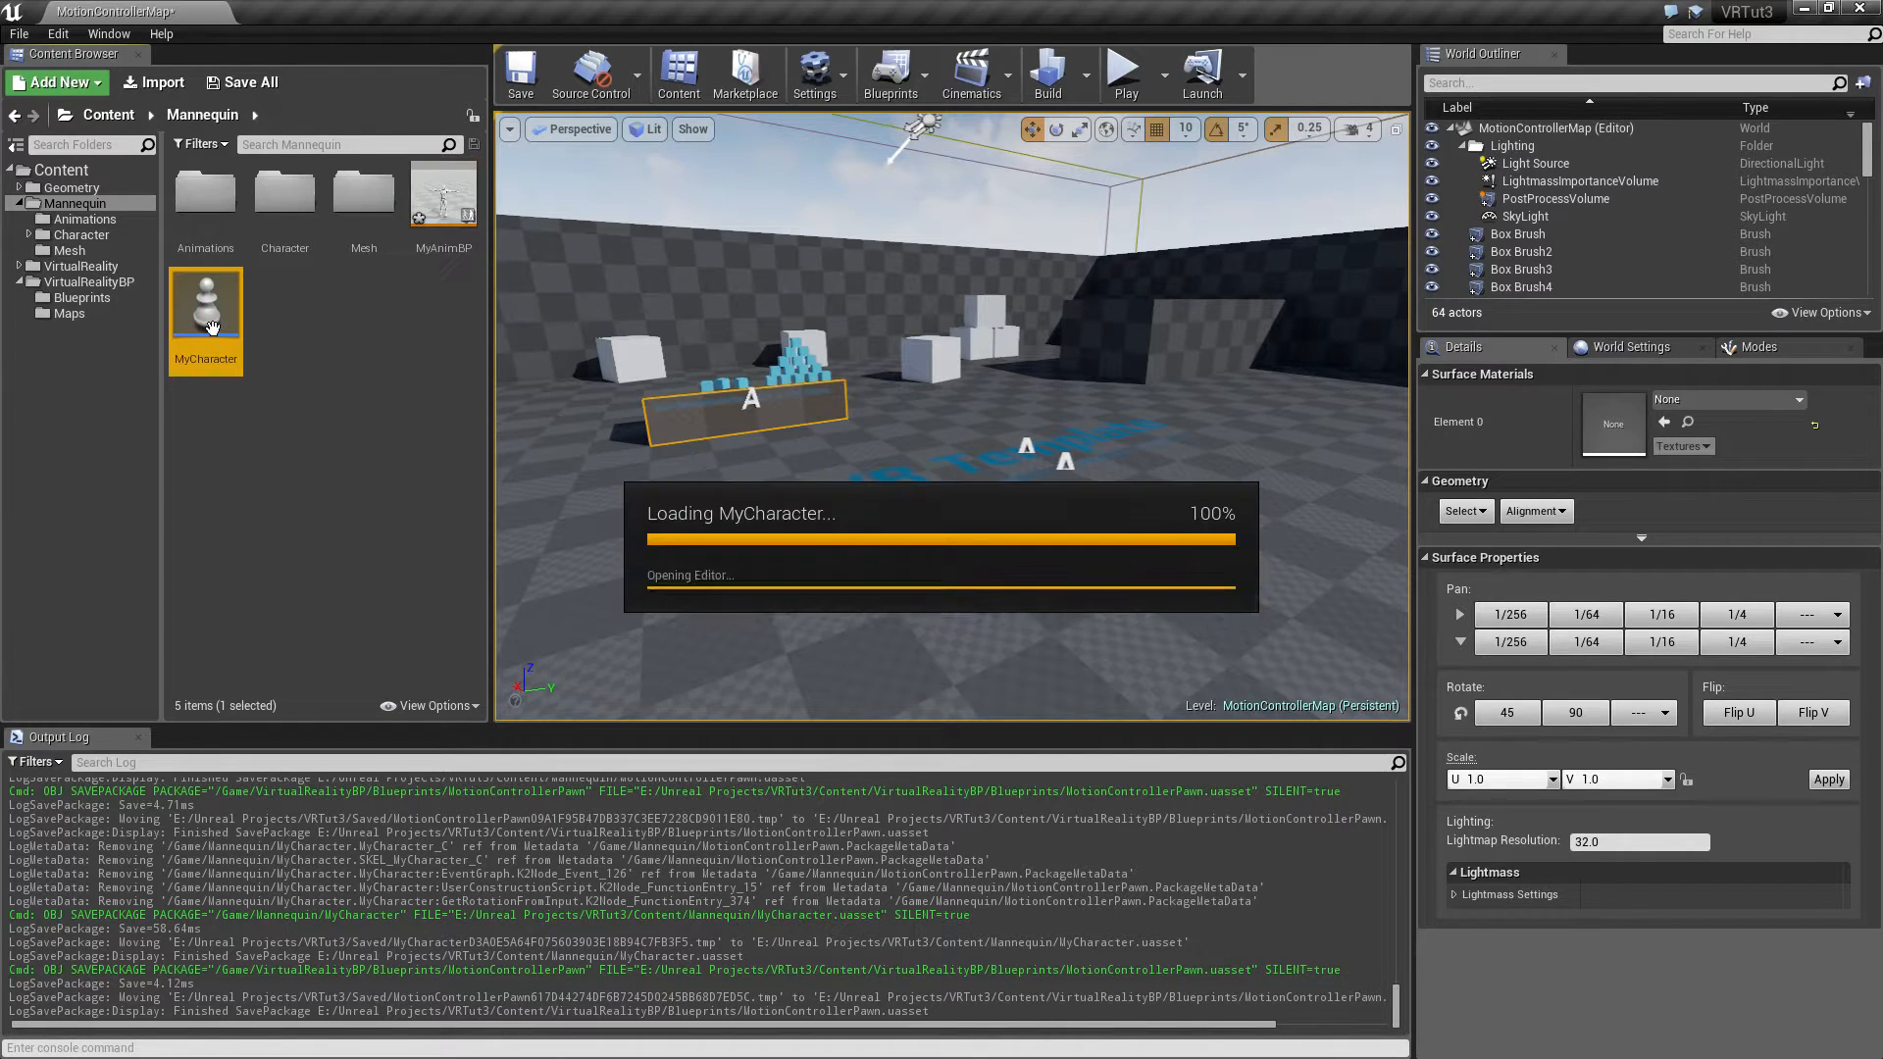
{"action": "double_click", "coordinate": [206, 304]}
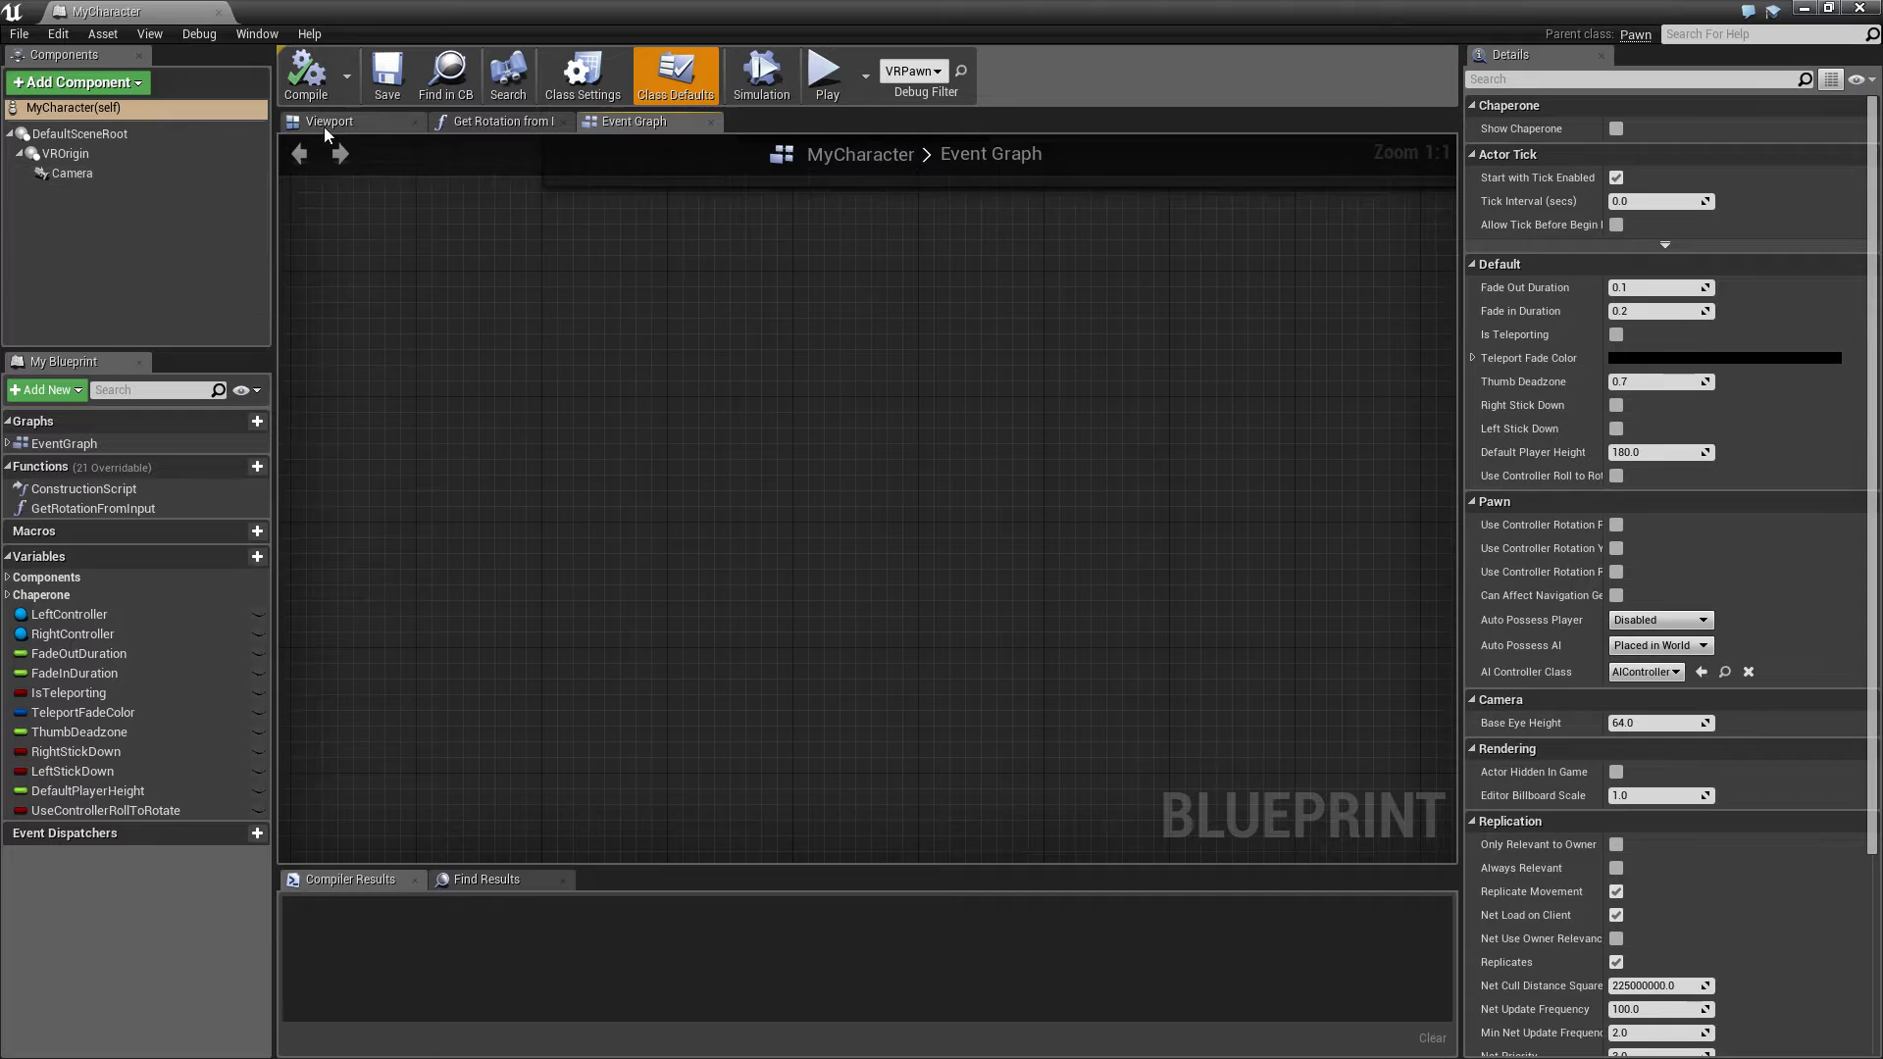
{"action": "left_click", "coordinate": [329, 120]}
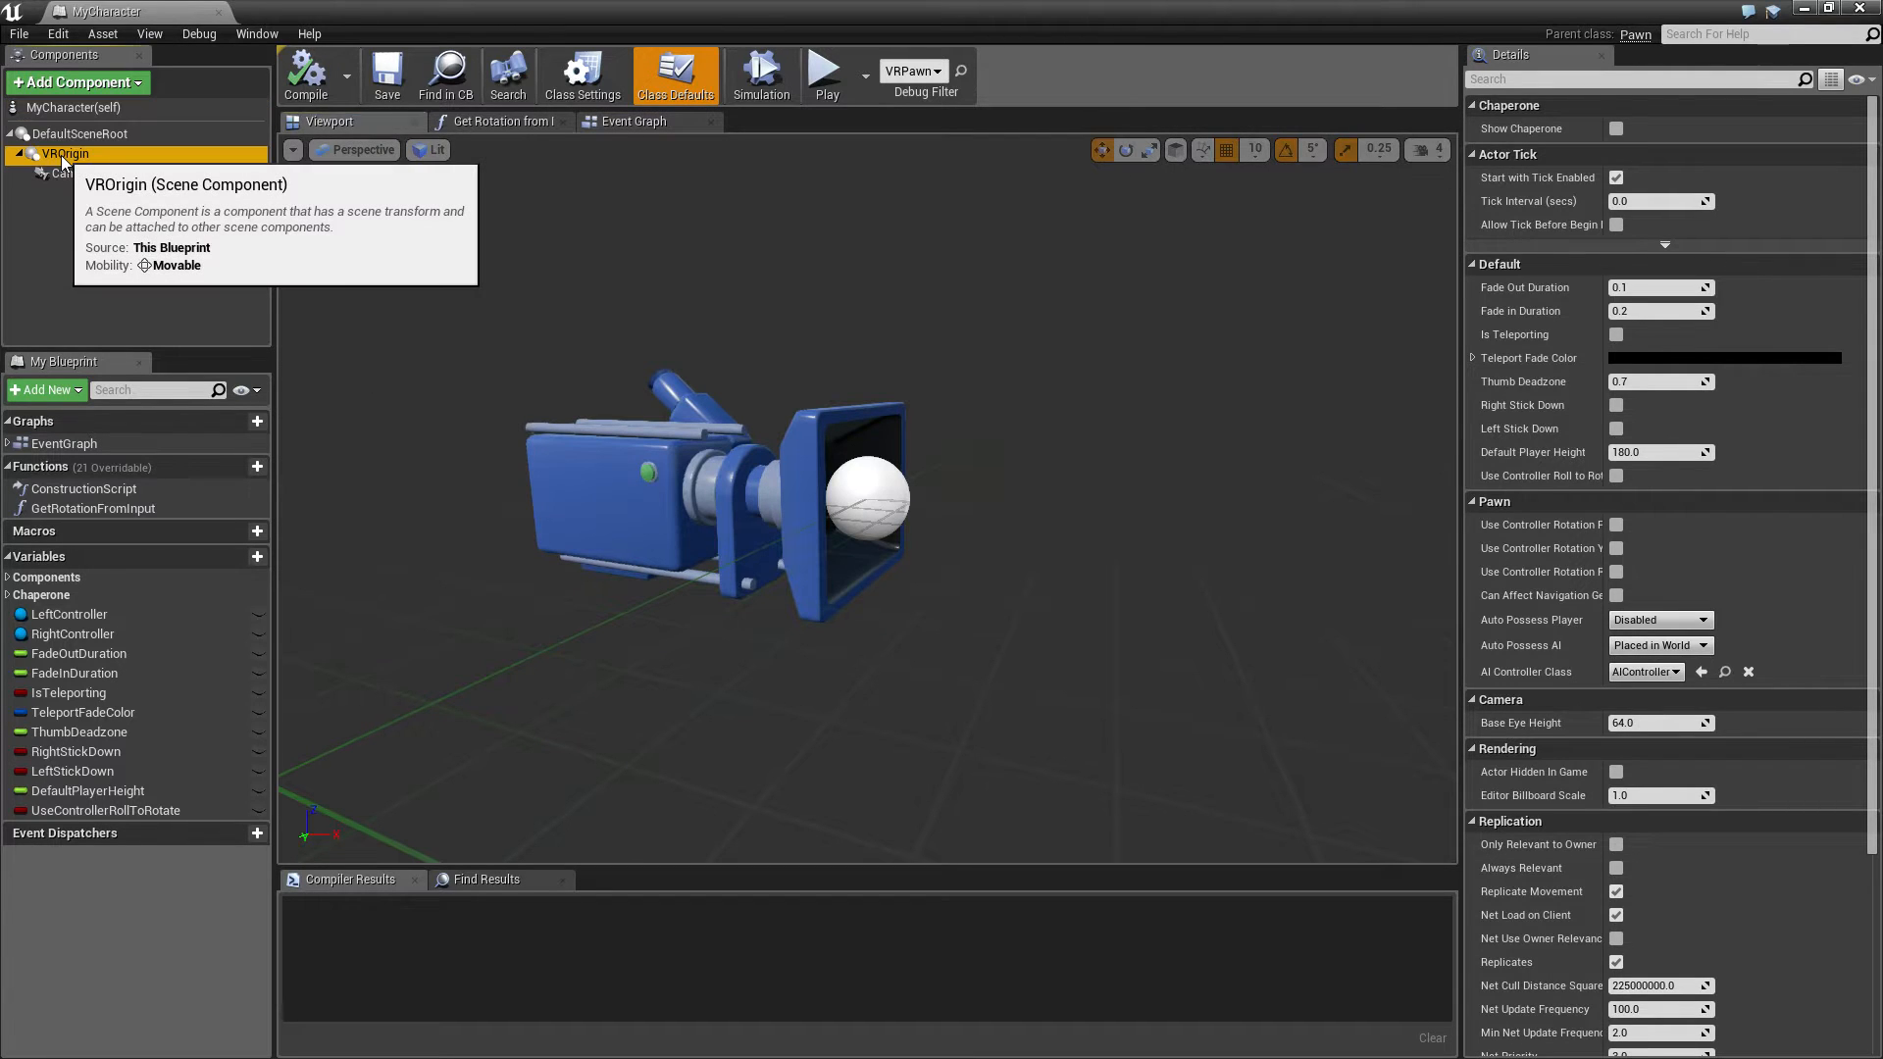
{"action": "left_click", "coordinate": [69, 134]}
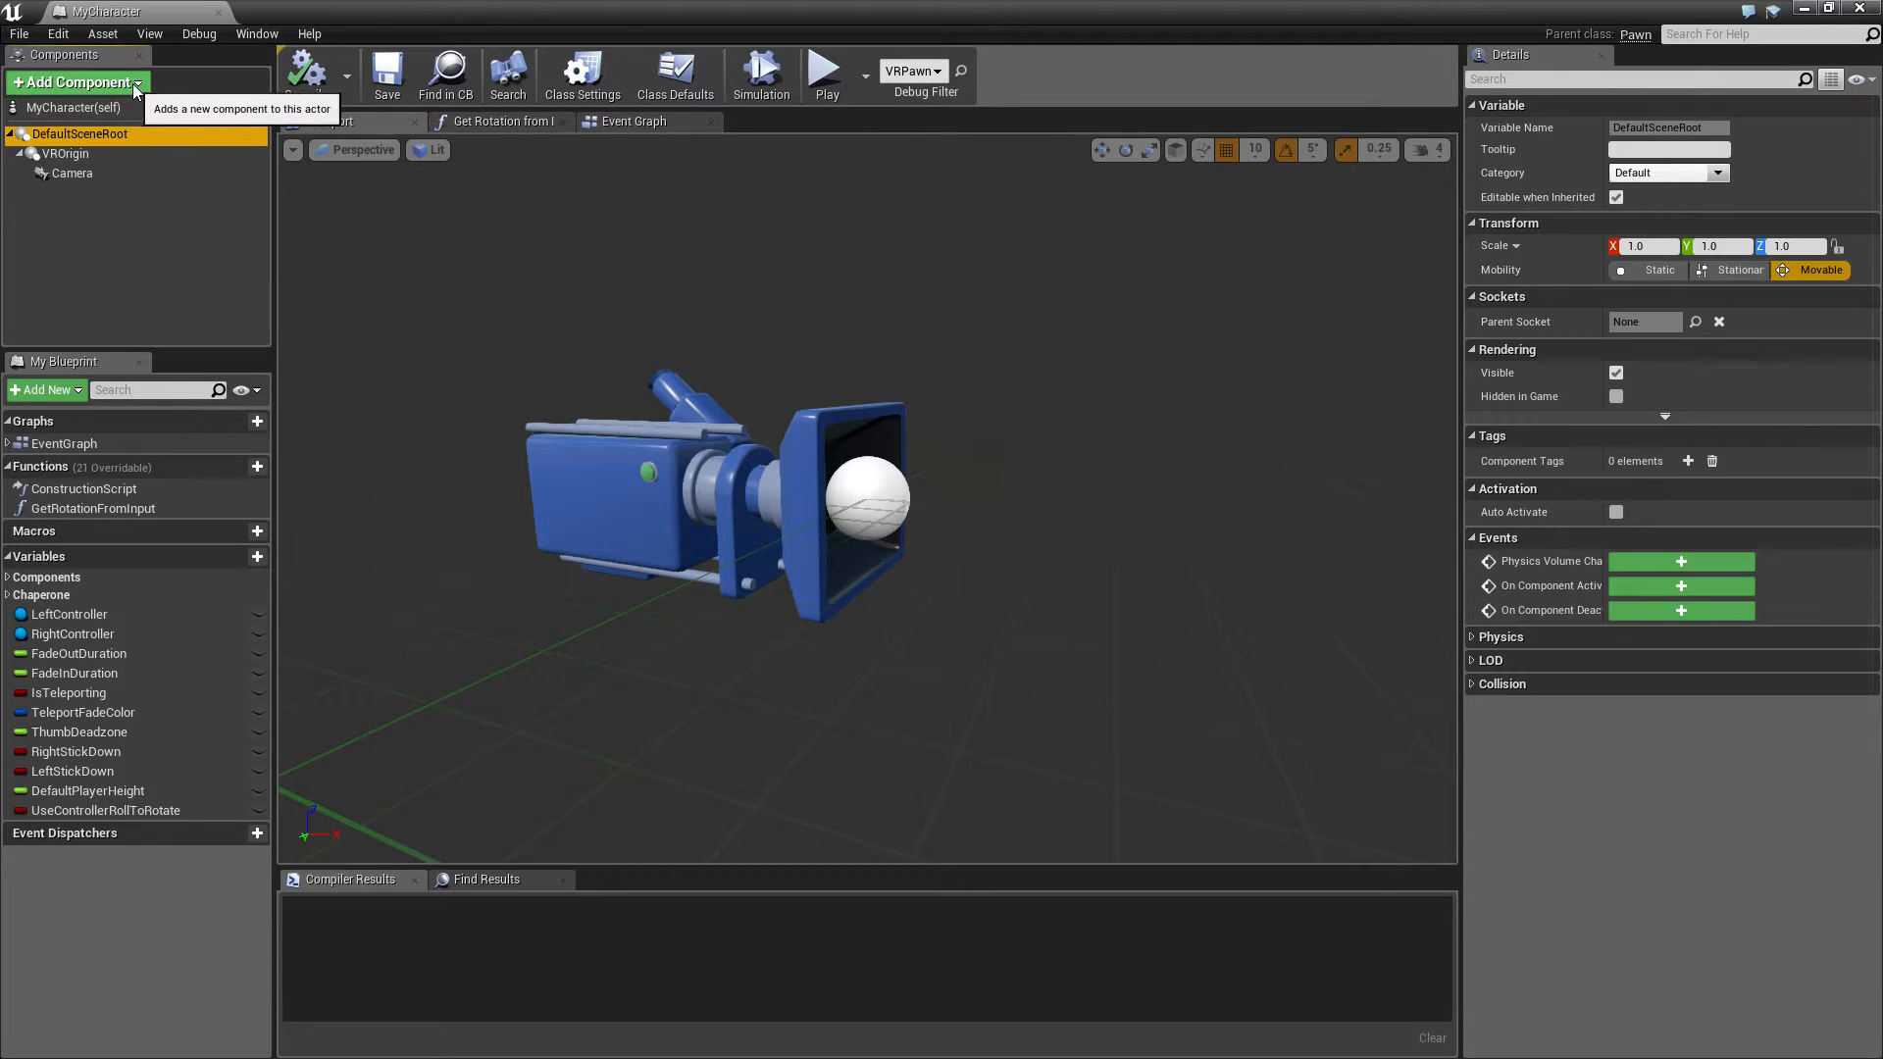
{"action": "left_click", "coordinate": [74, 82]}
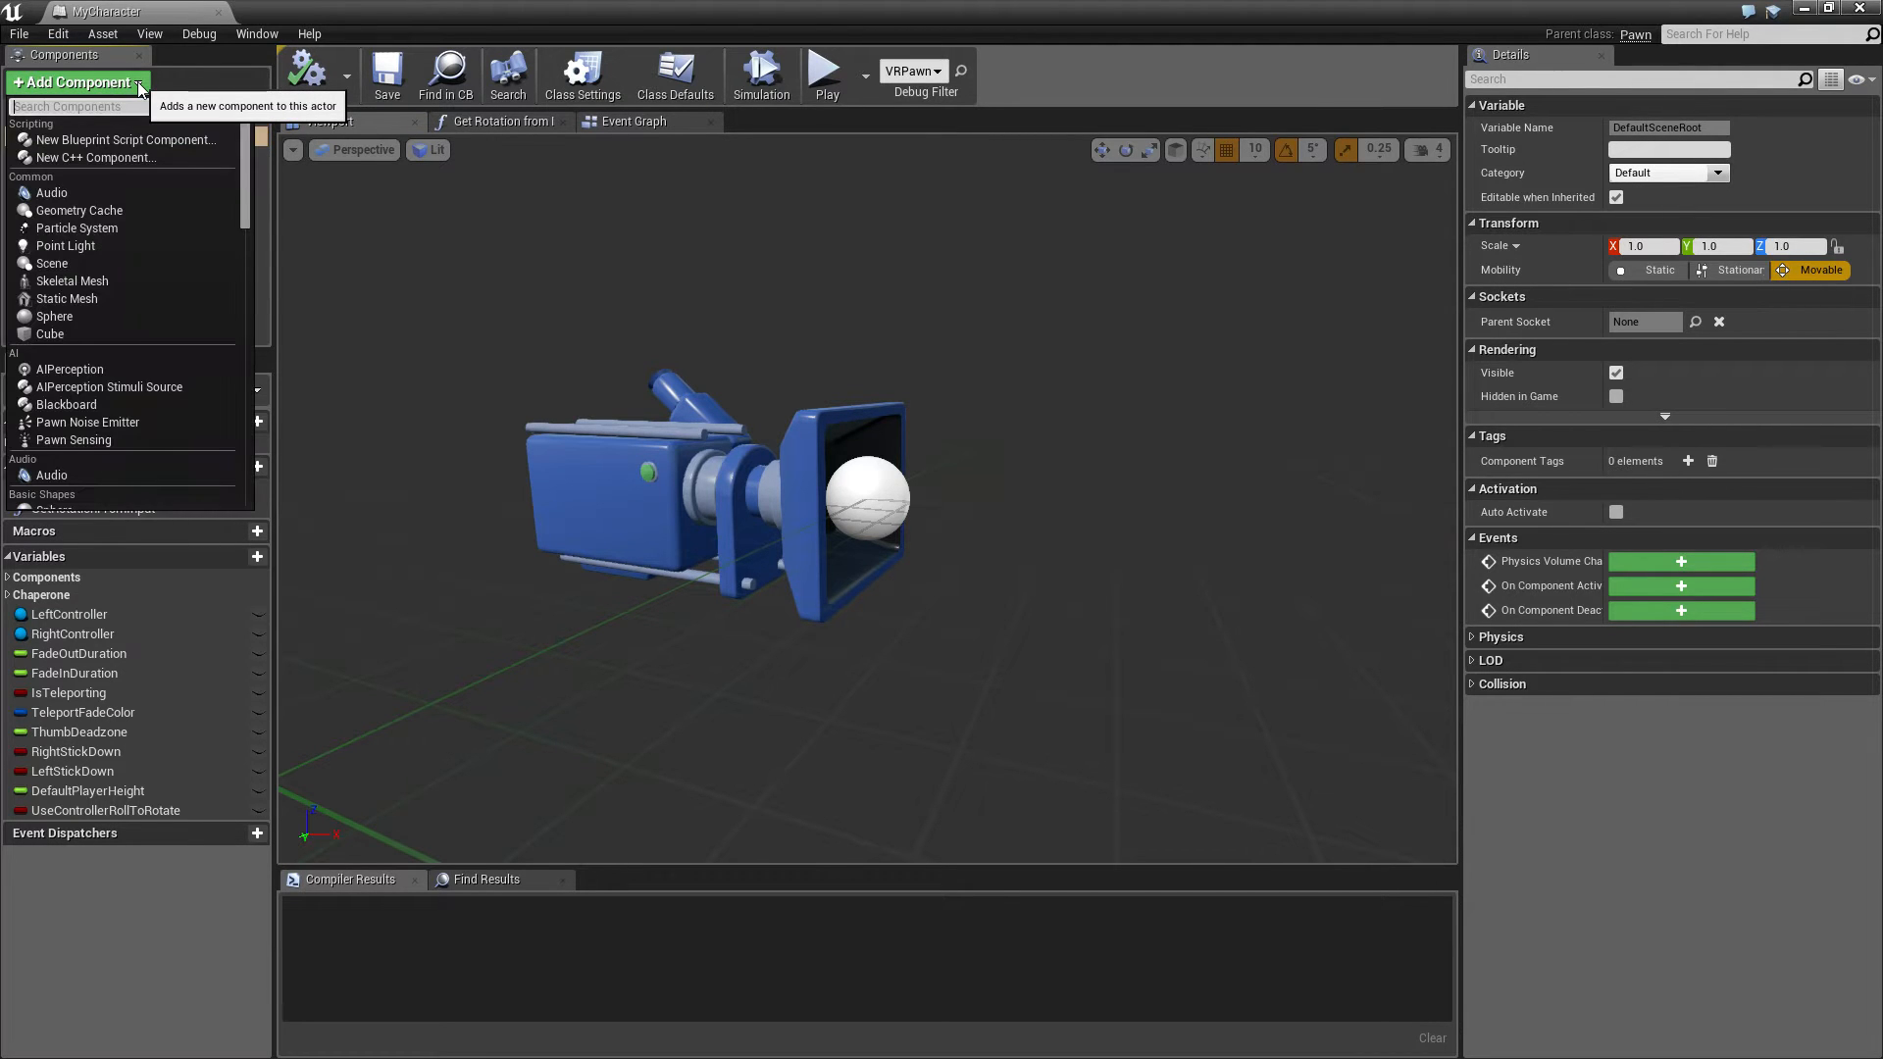
{"action": "mouse_move", "coordinate": [88, 282]}
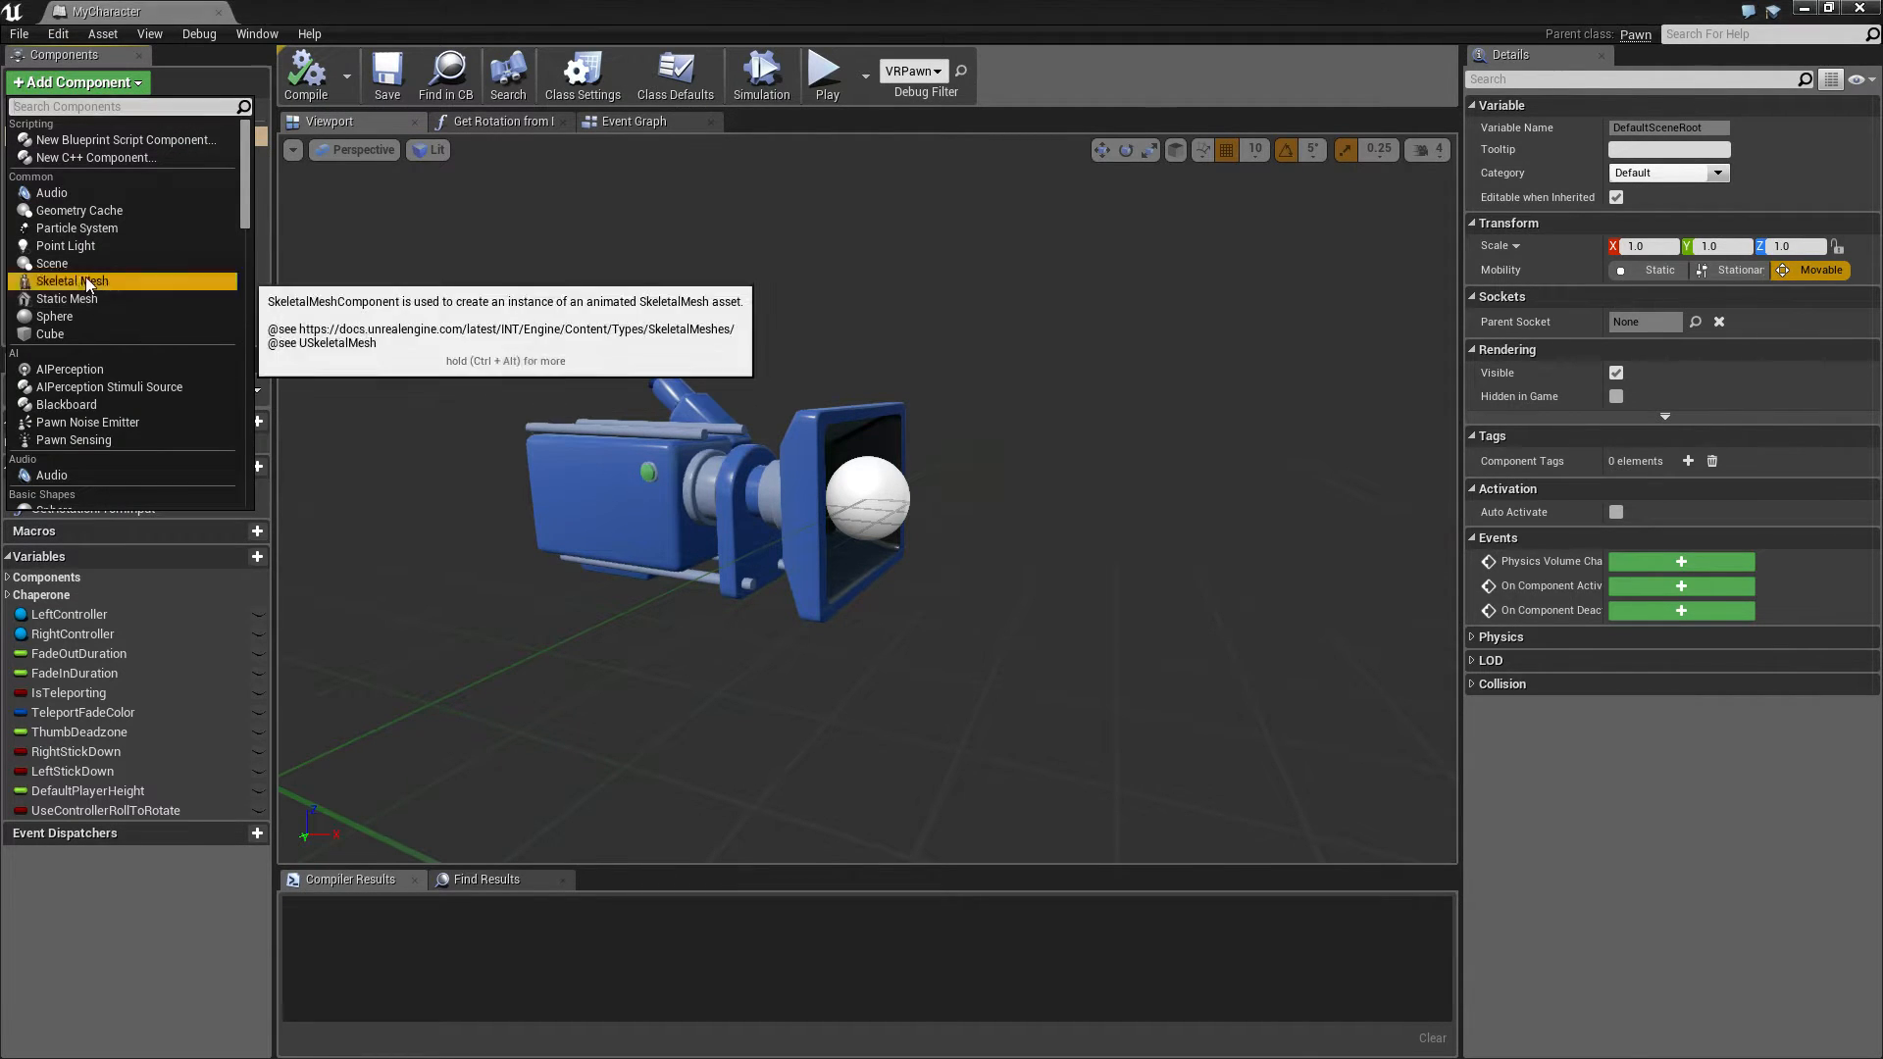
{"action": "left_click", "coordinate": [72, 281]}
{"action": "type", "text": "Mesh"}
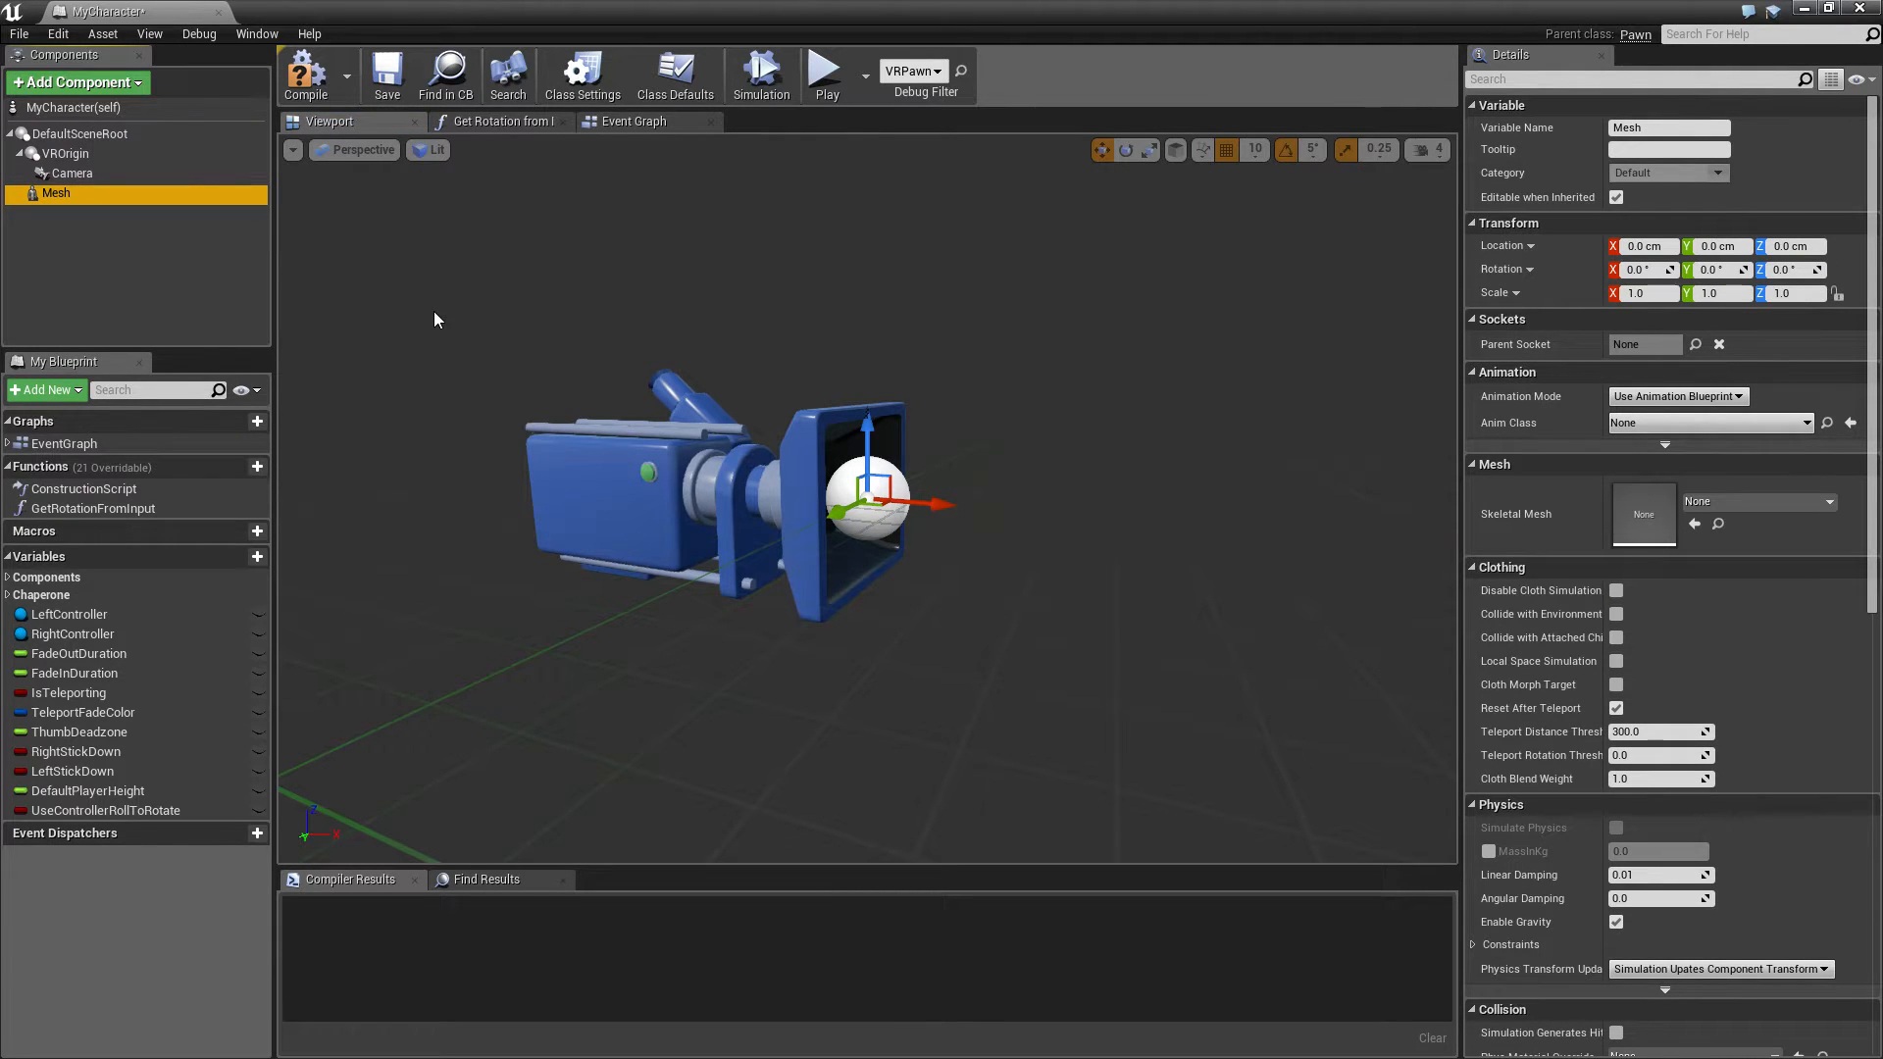
{"action": "mouse_move", "coordinate": [1753, 513]}
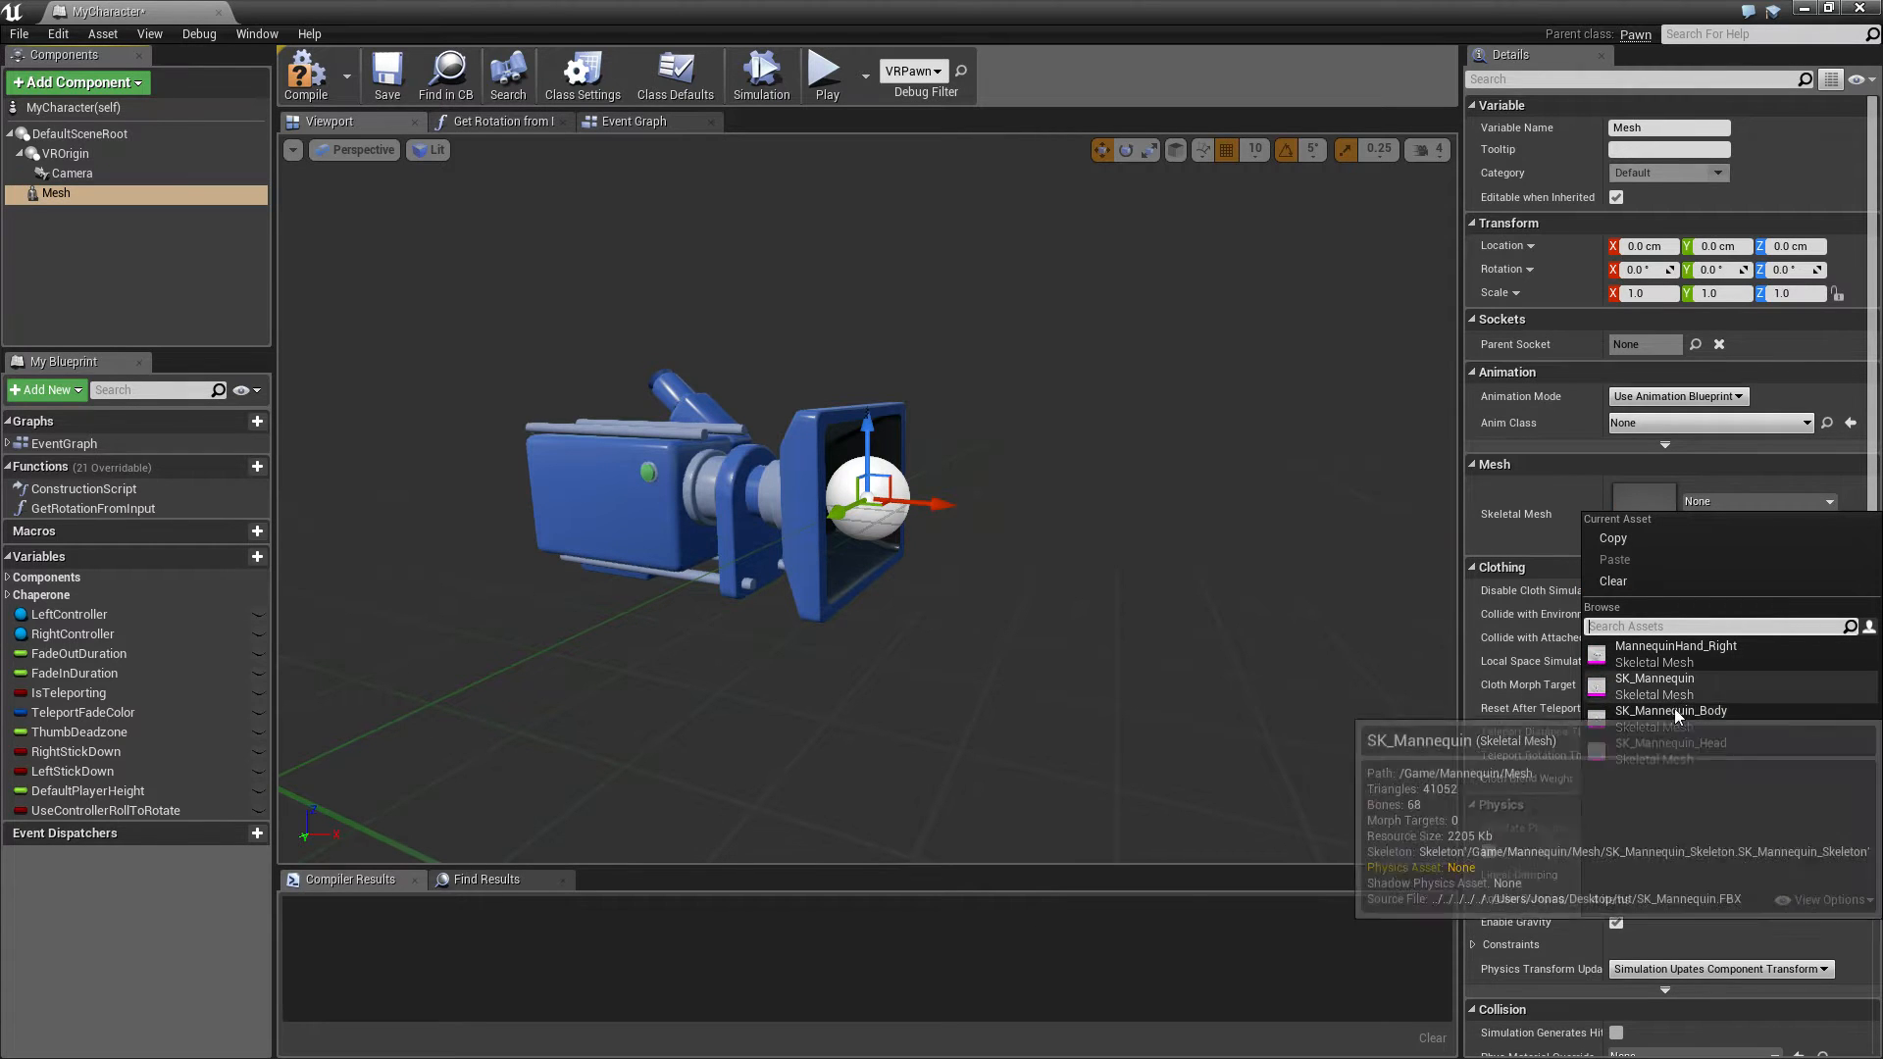
{"action": "left_click", "coordinate": [1671, 711]}
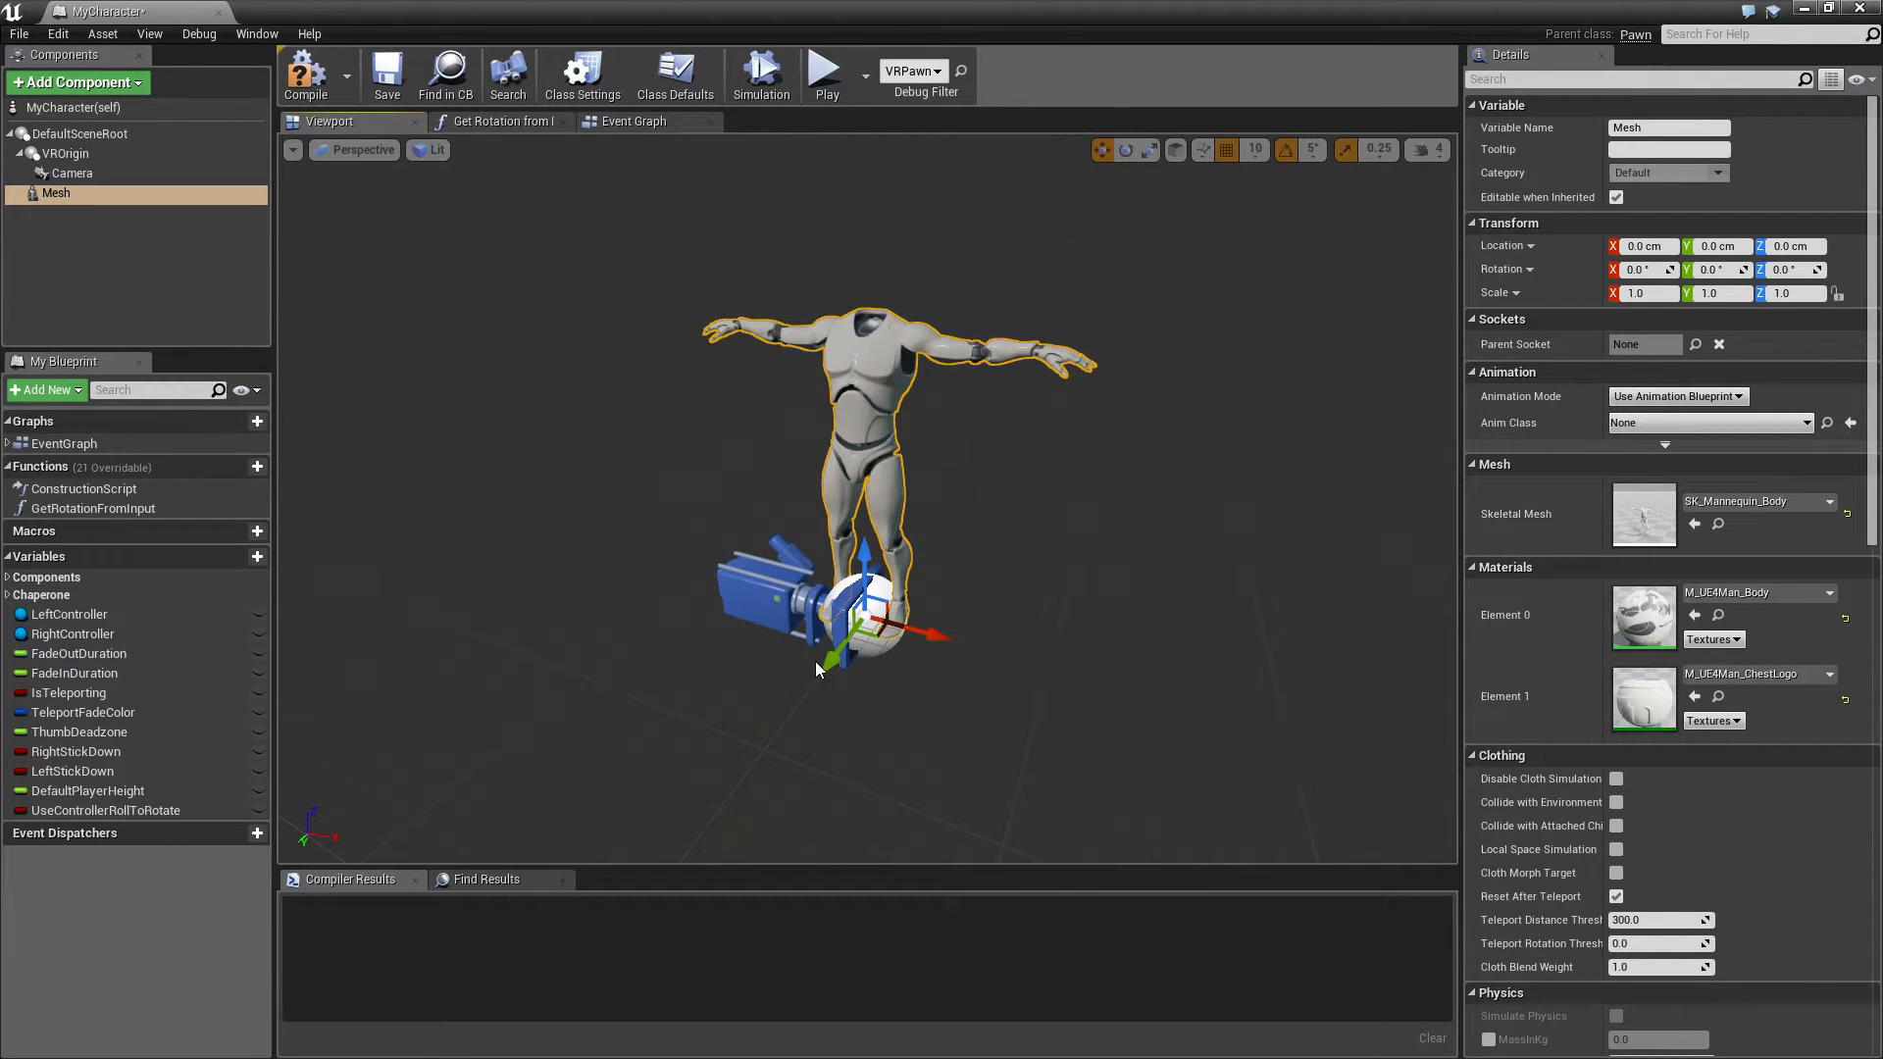
Rotate the Mesh -90 degrees, set Anim Class to MyAnimBP, and save MyCharacter
{"action": "left_click_drag", "start_coordinate": [852, 636], "coordinate": [985, 648]}
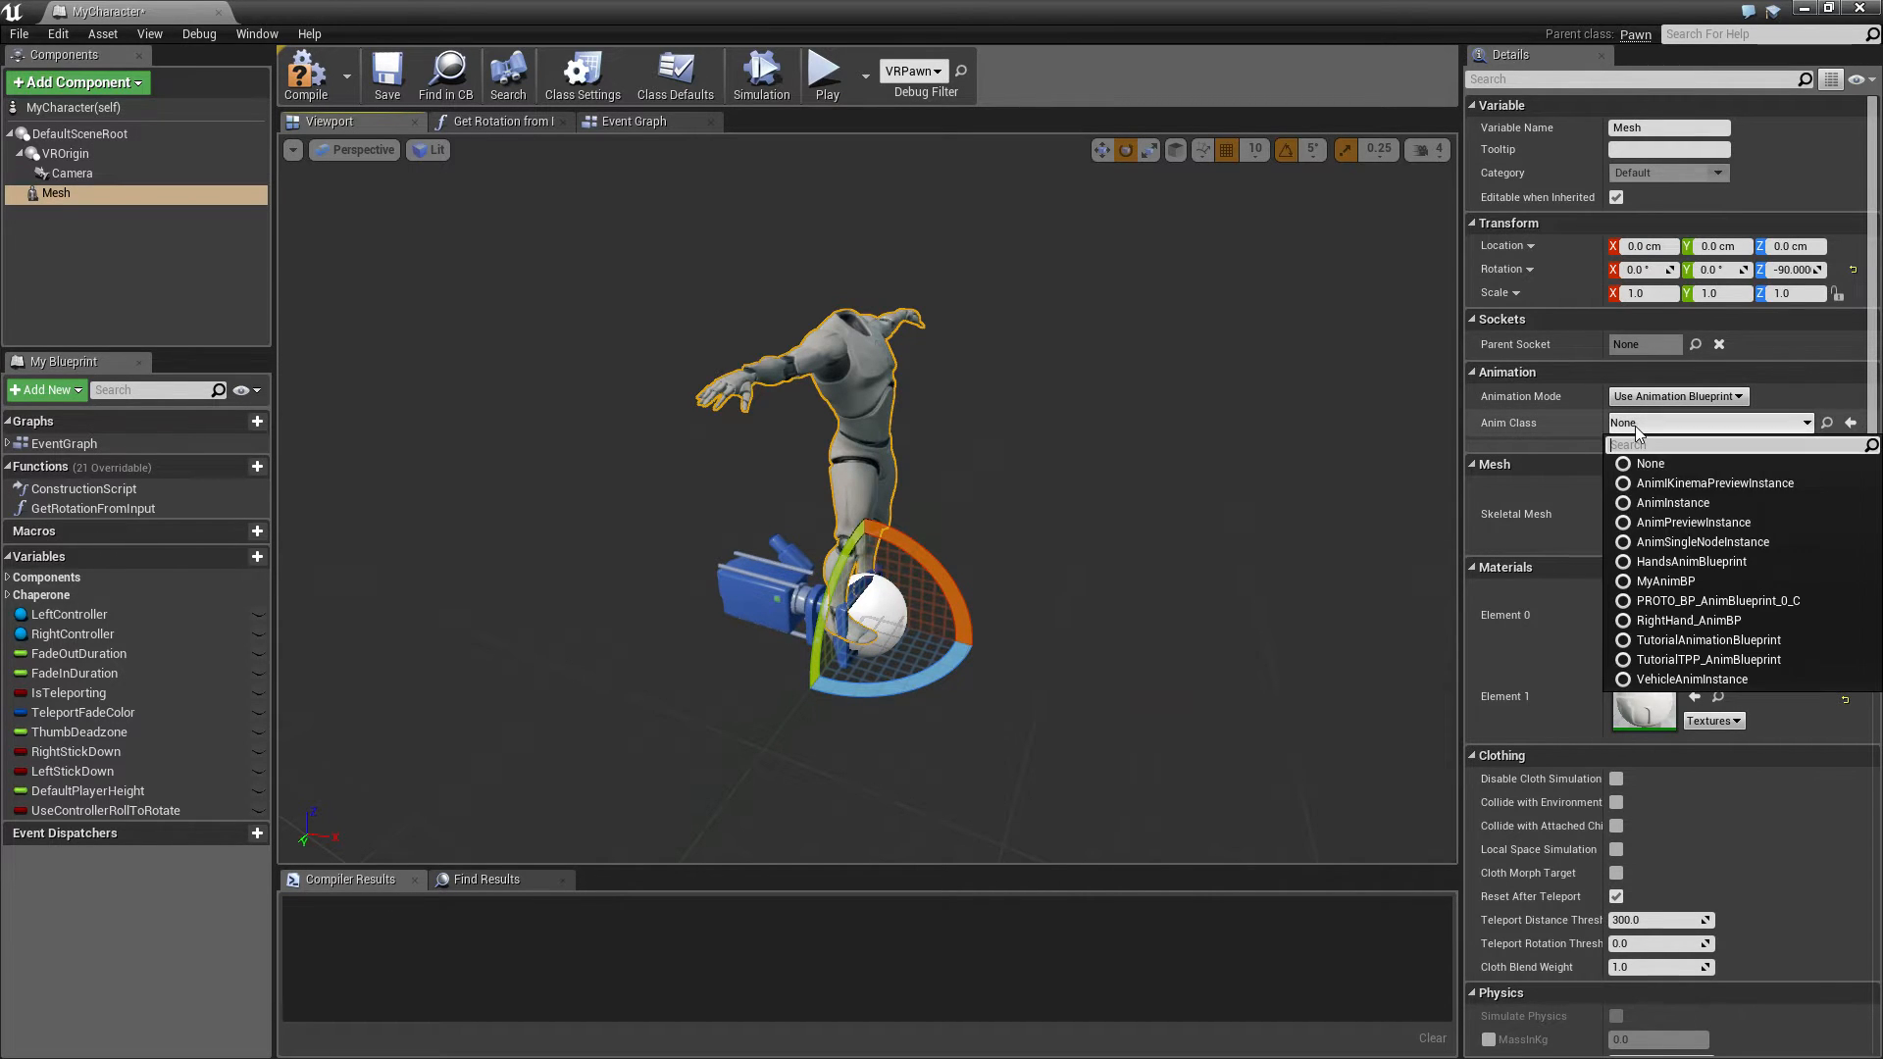
{"action": "mouse_move", "coordinate": [1666, 582]}
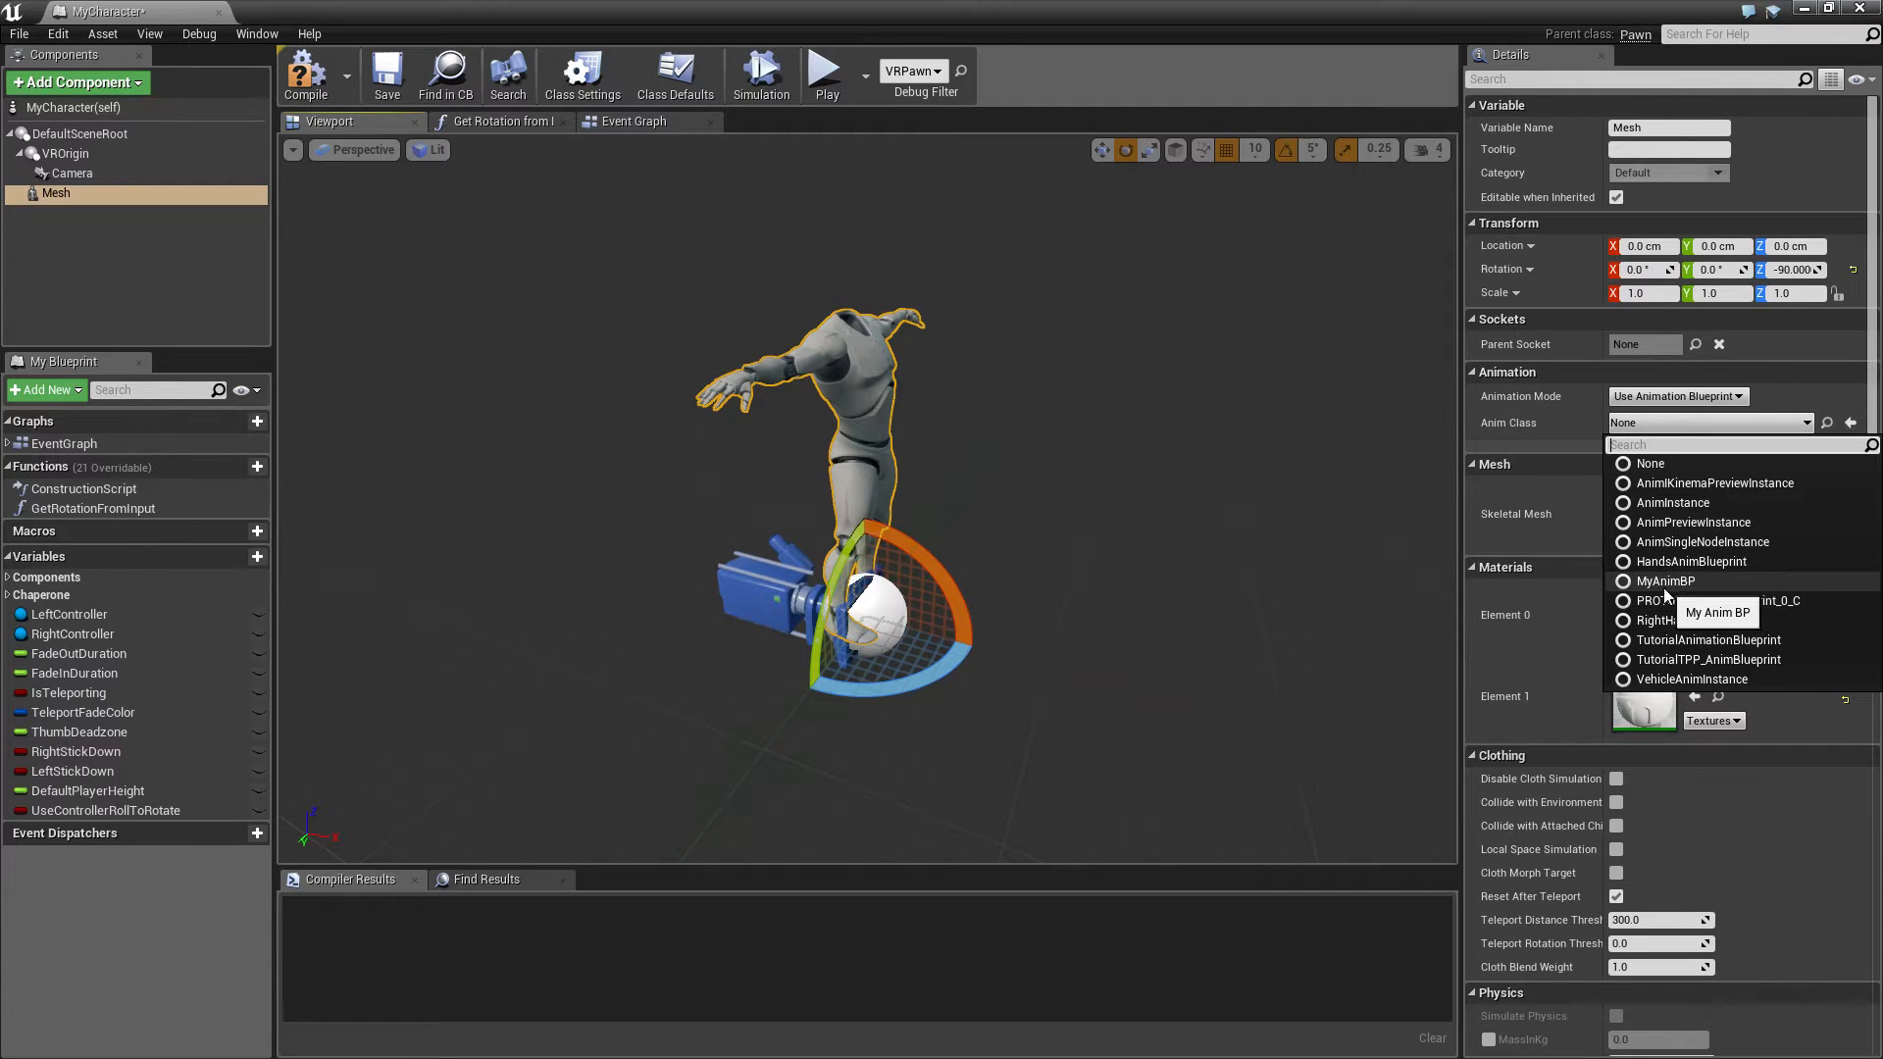
{"action": "left_click", "coordinate": [1666, 580]}
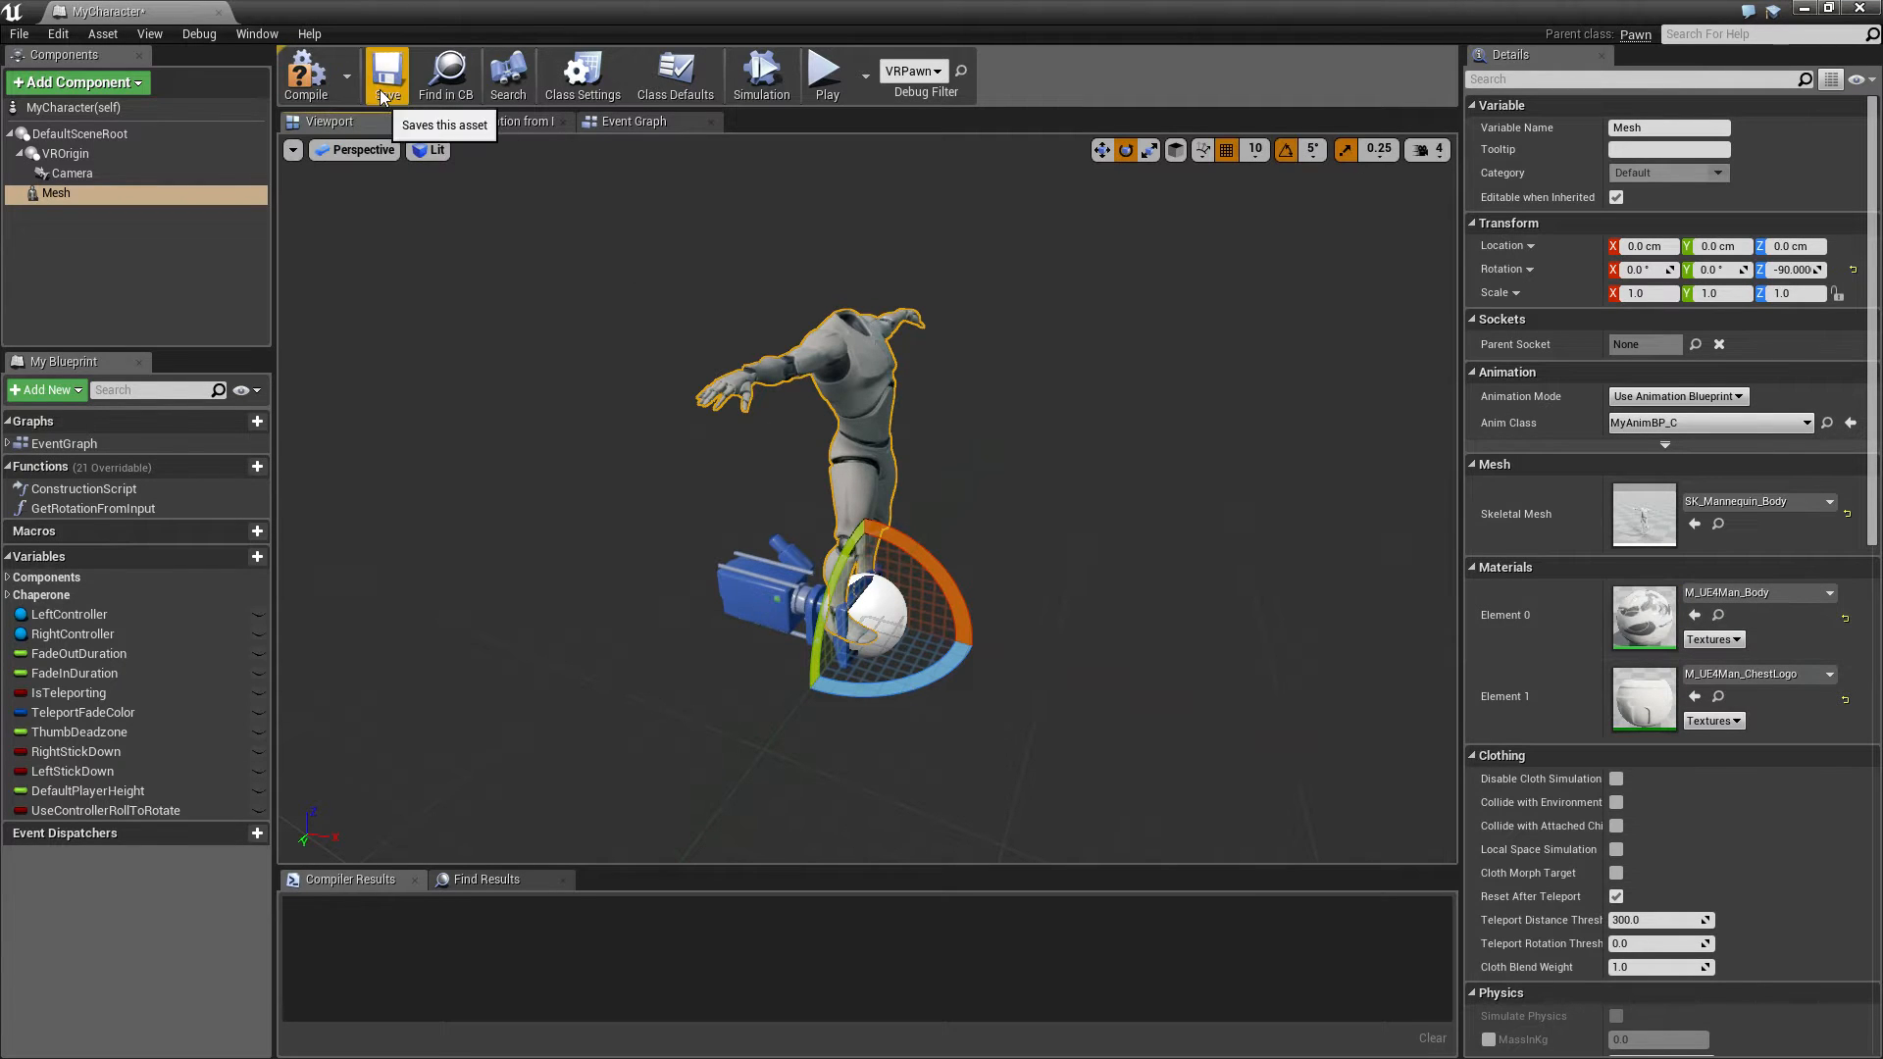
{"action": "left_click", "coordinate": [386, 74]}
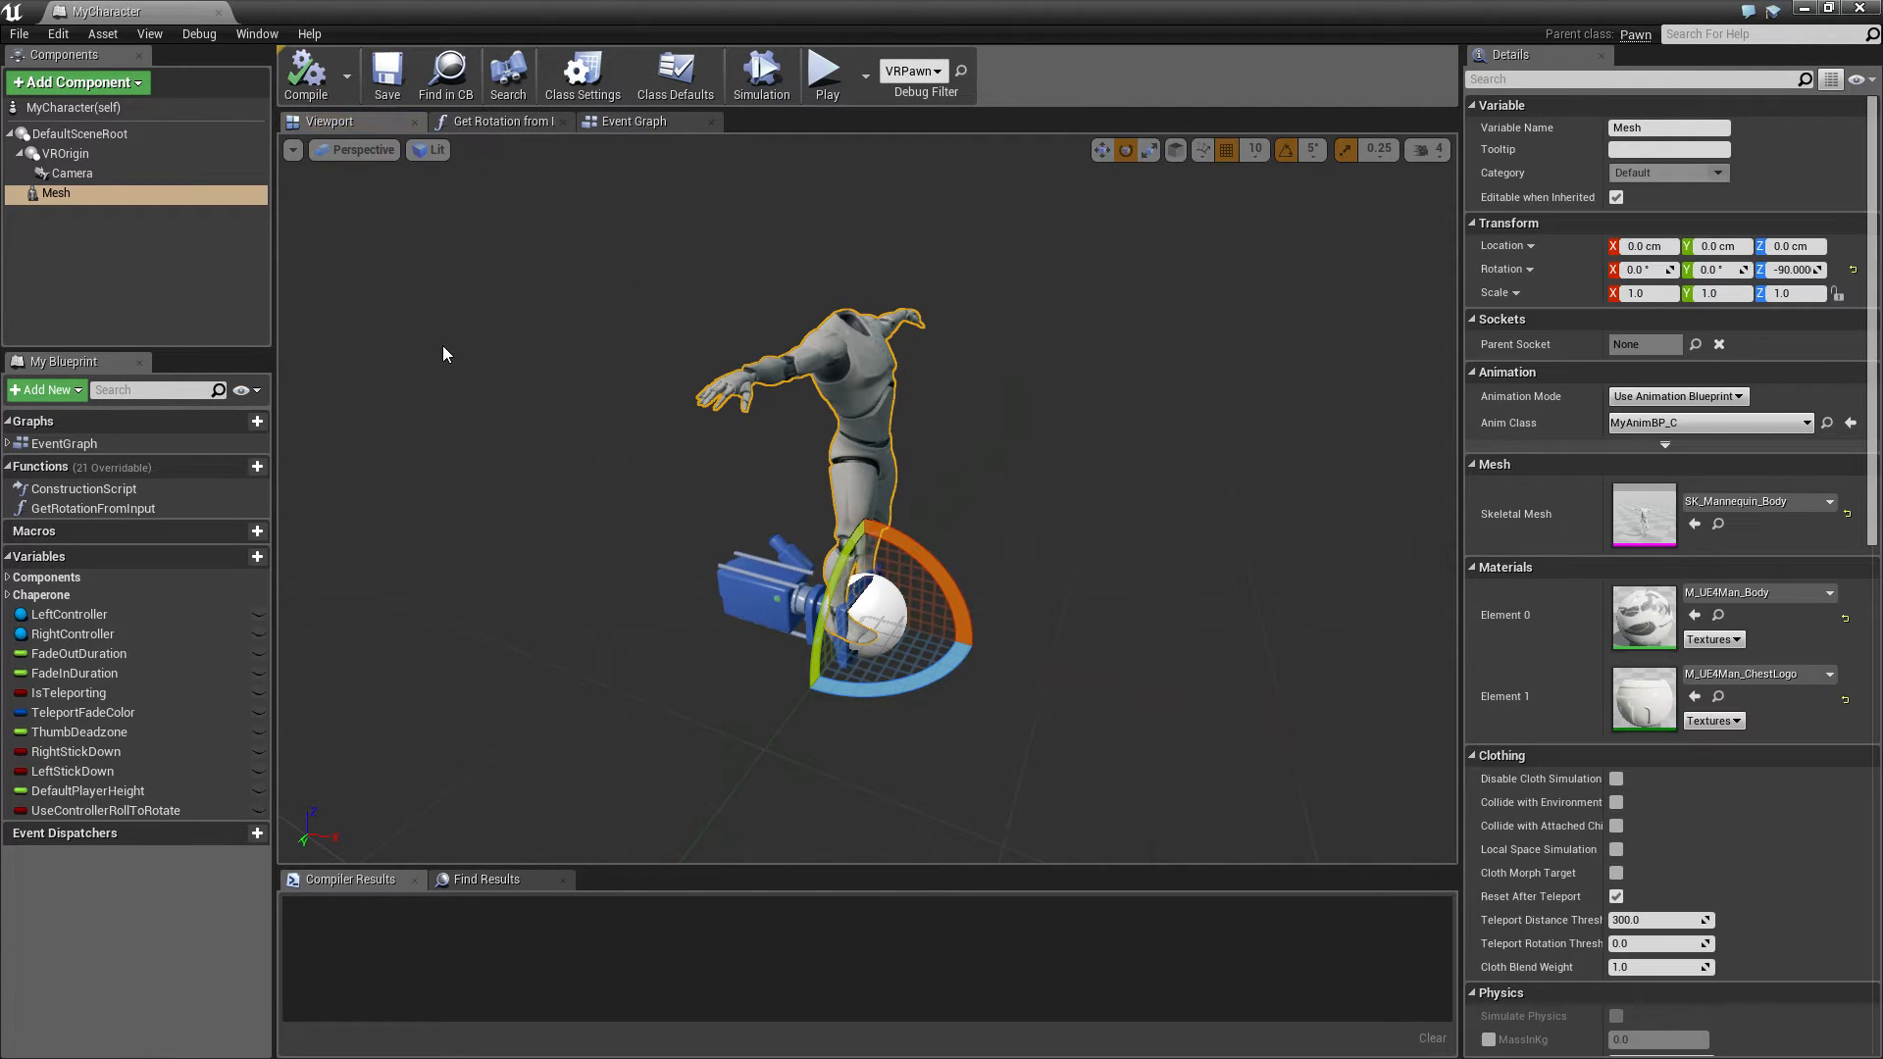
{"action": "mouse_move", "coordinate": [536, 307]}
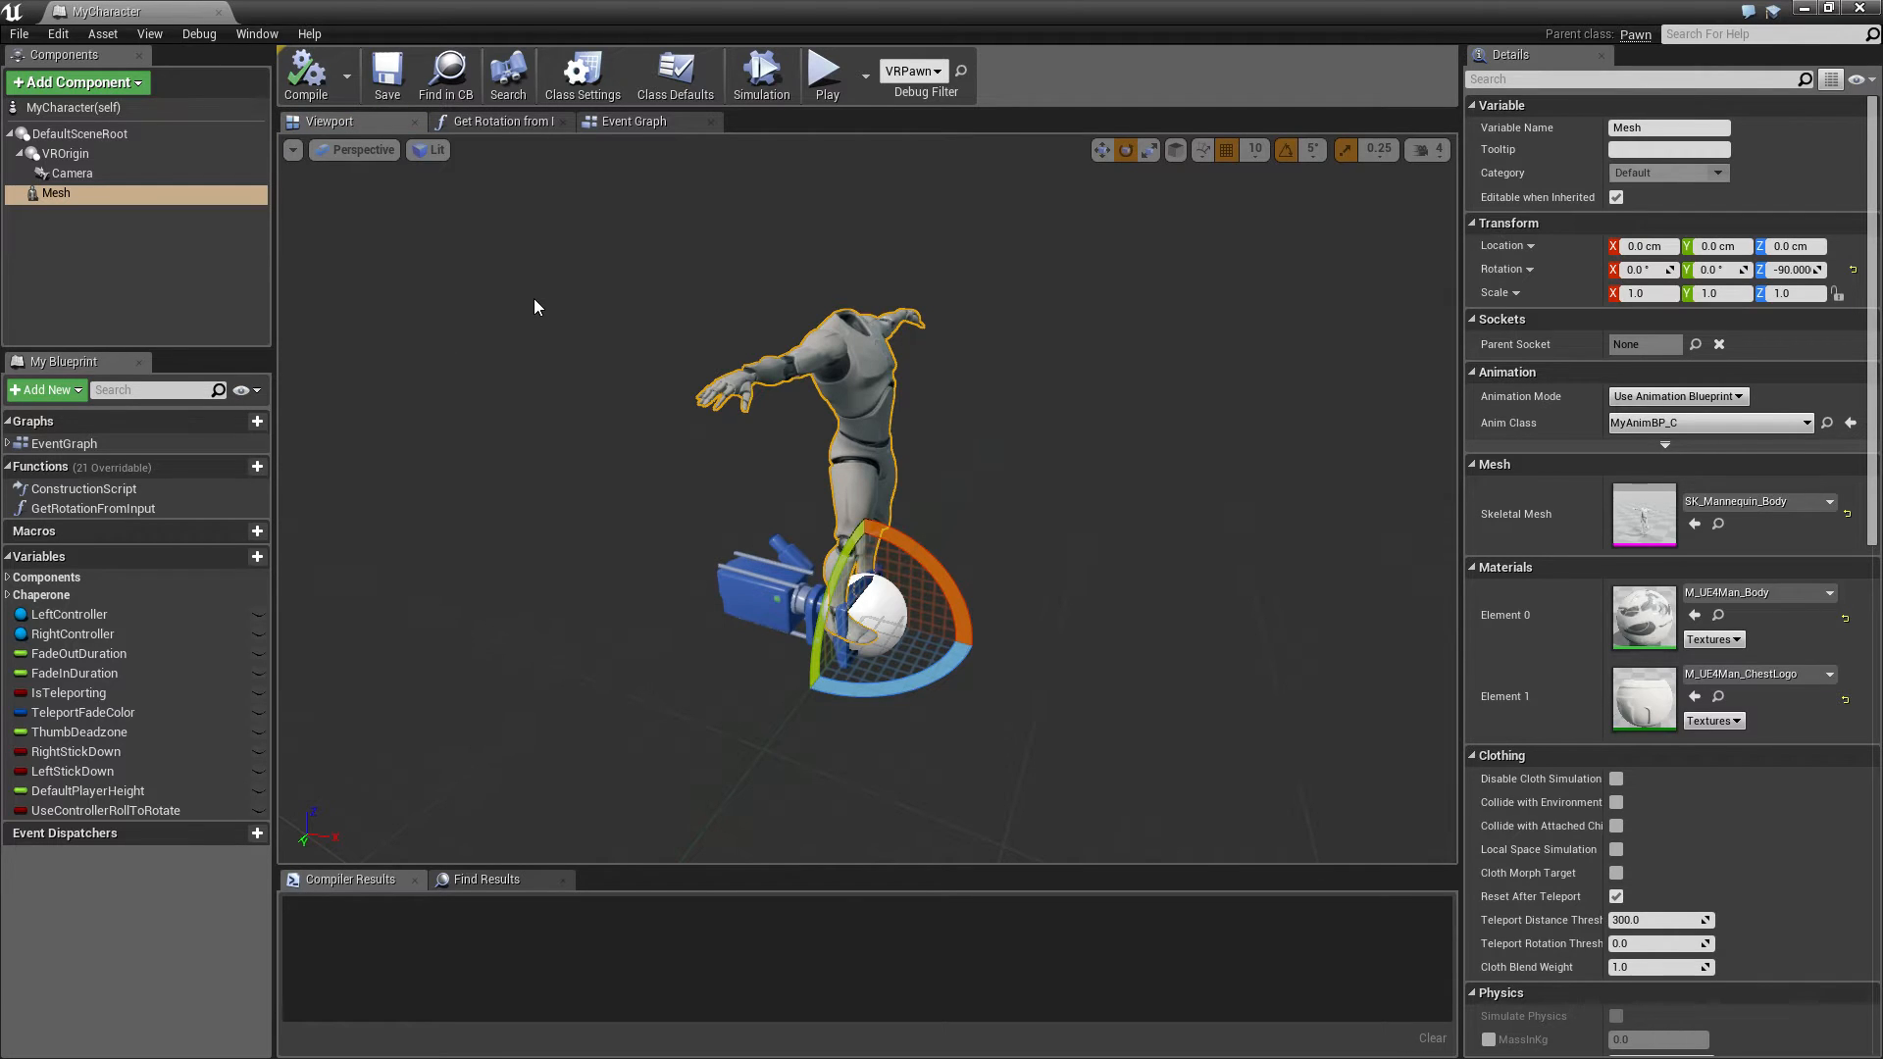
{"action": "mouse_move", "coordinate": [477, 152]}
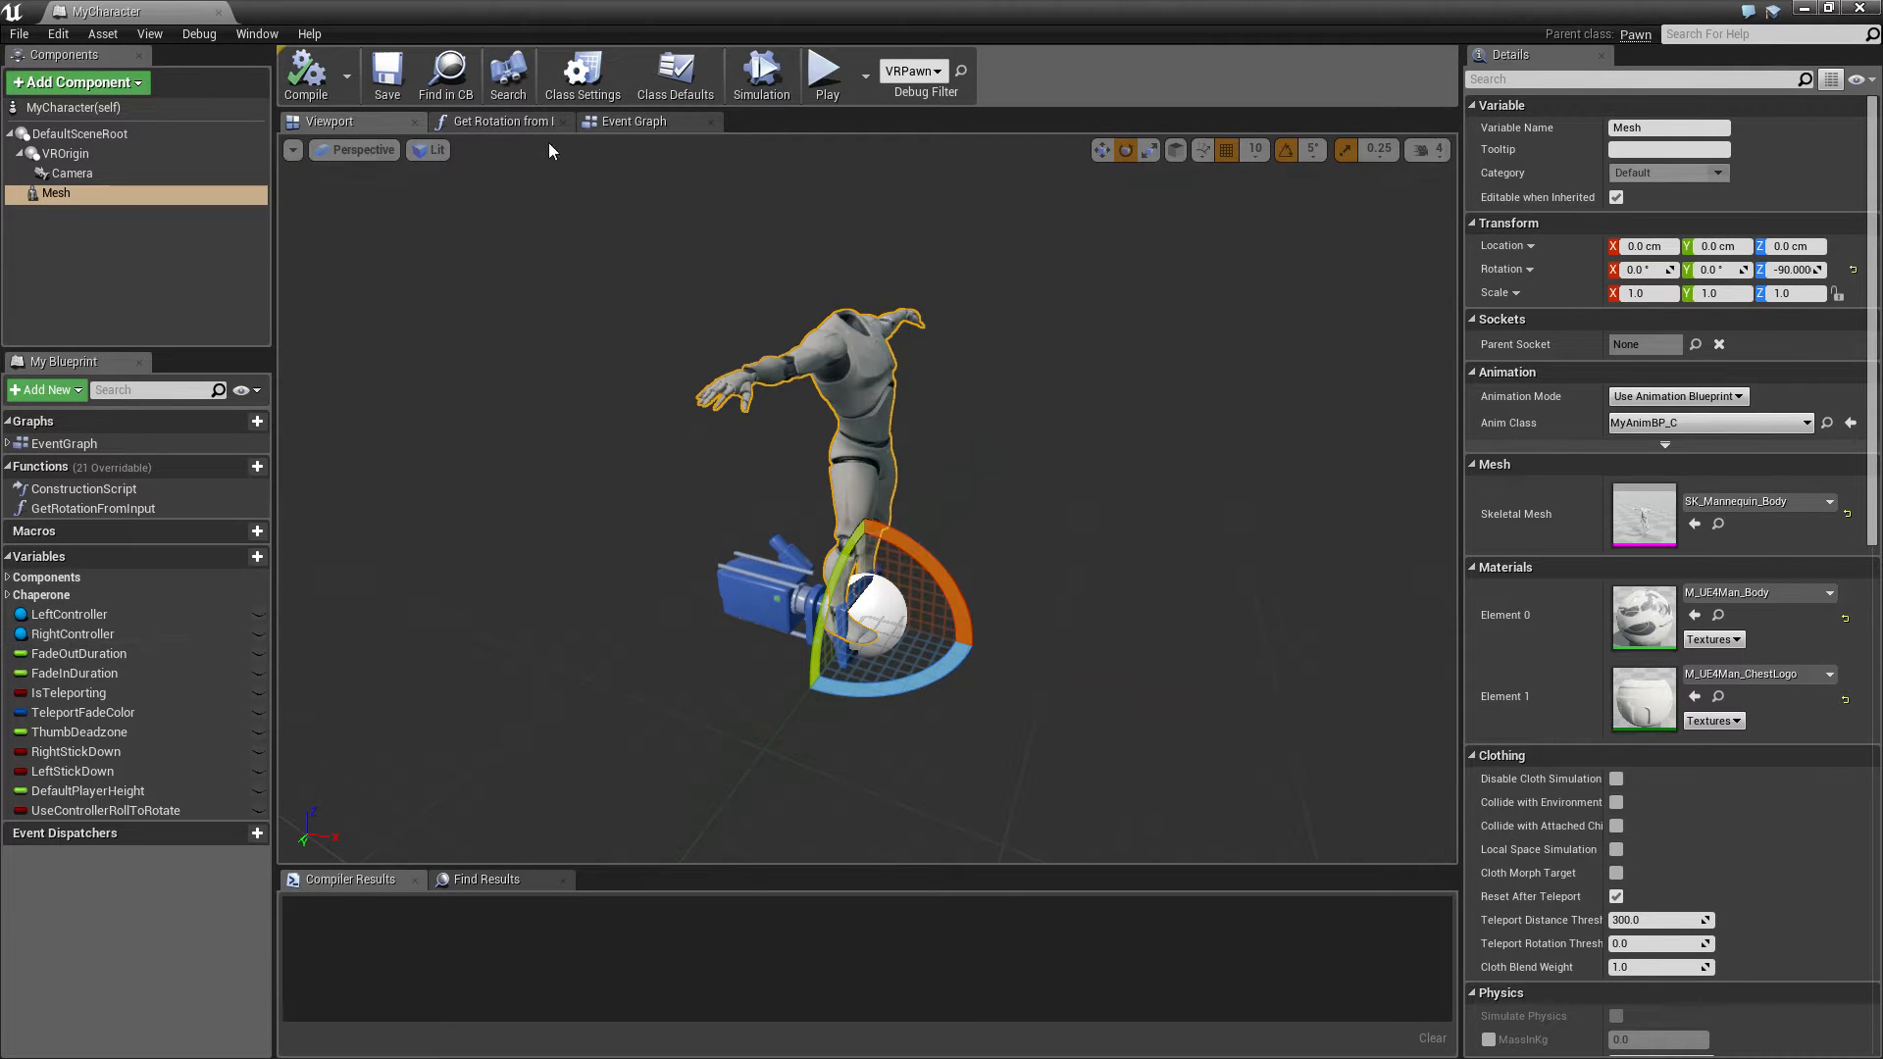
Switch to MyCharacter's Event Graph and scroll through the inherited teleport rotation logic
{"action": "left_click", "coordinate": [634, 120]}
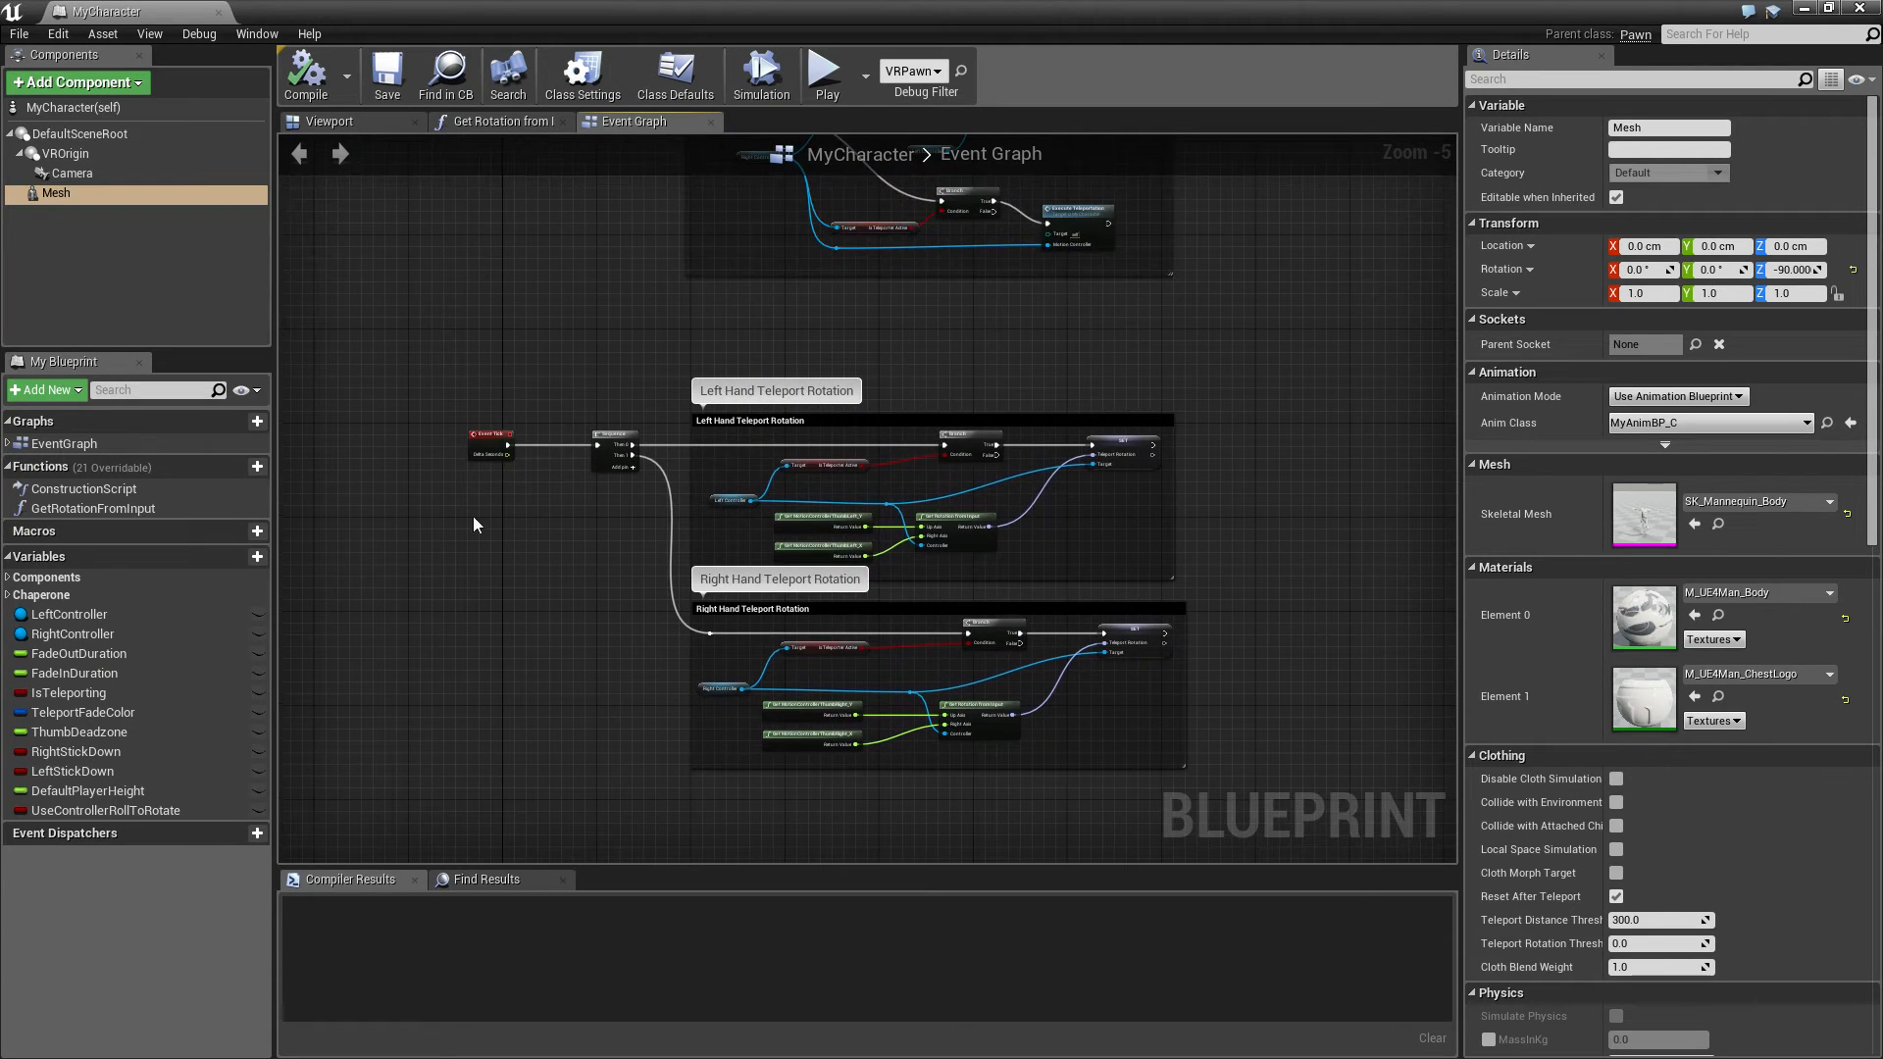
{"action": "scroll", "scroll_direction": "up", "scroll_amount": 3}
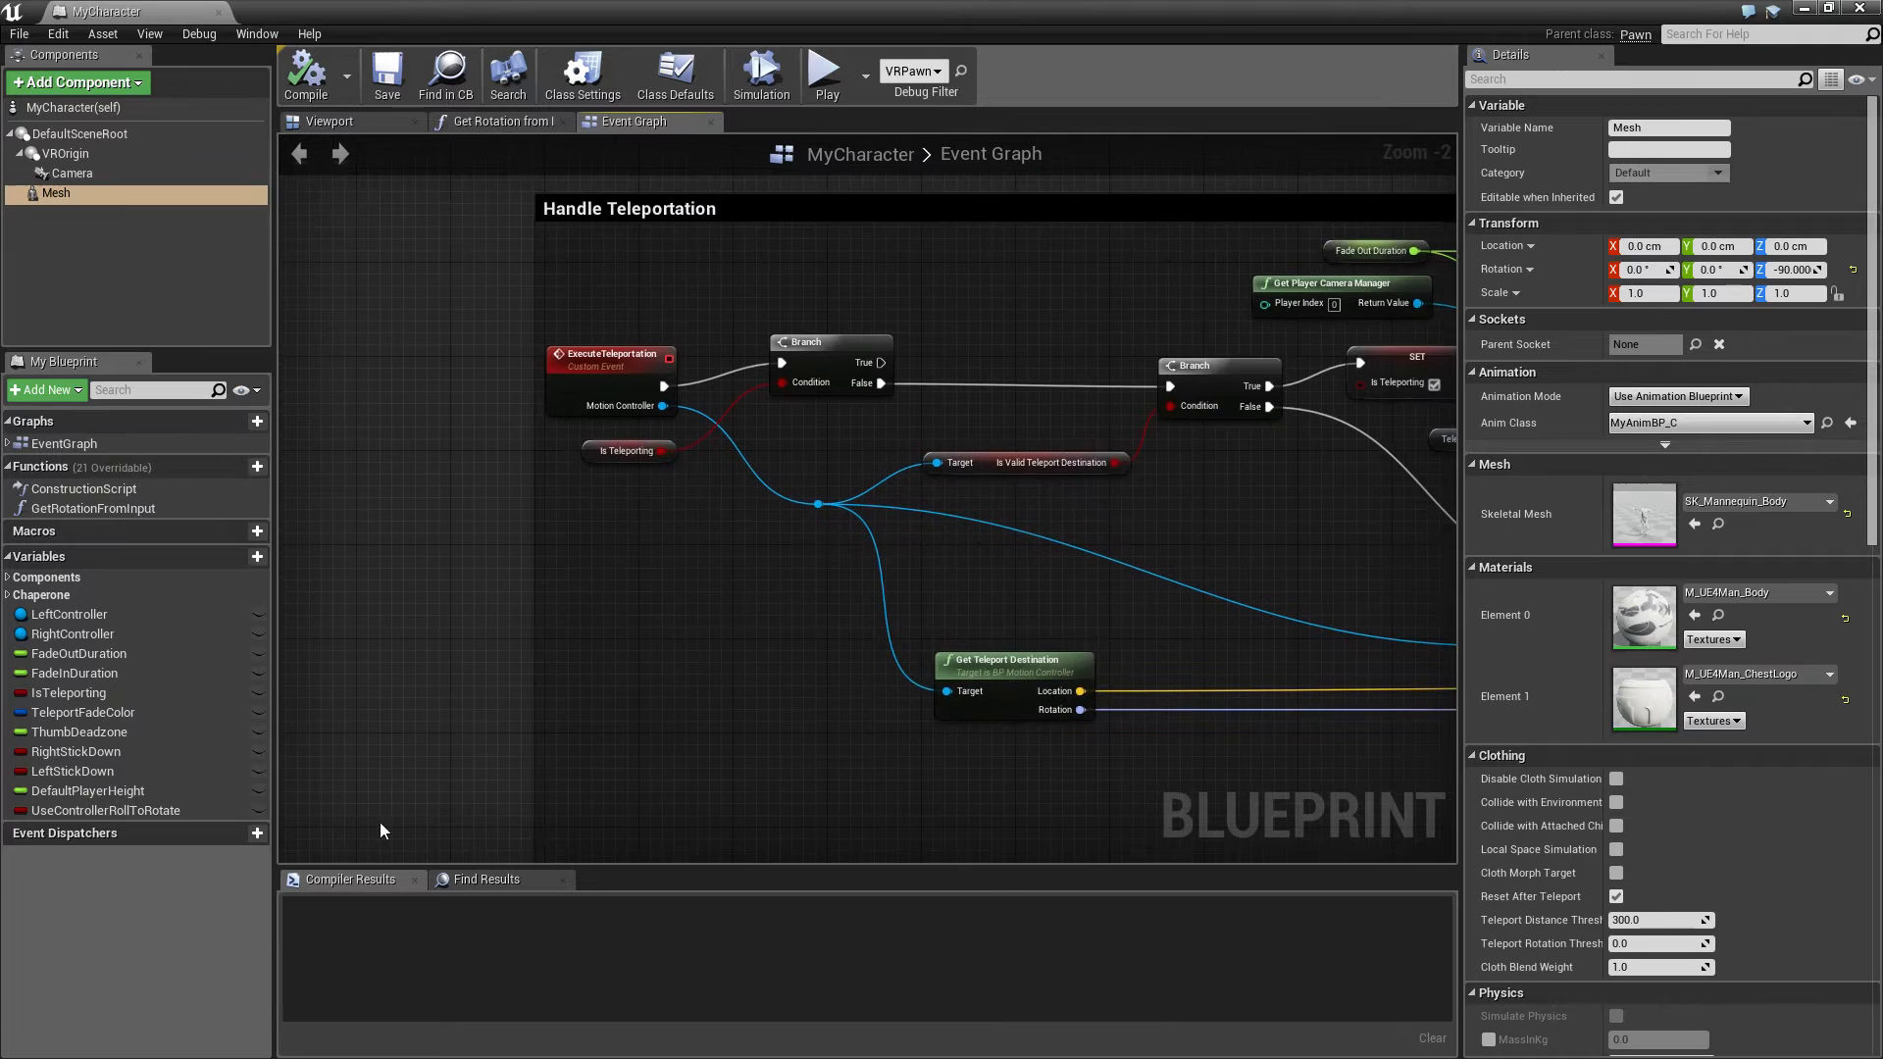
{"action": "mouse_move", "coordinate": [582, 520]}
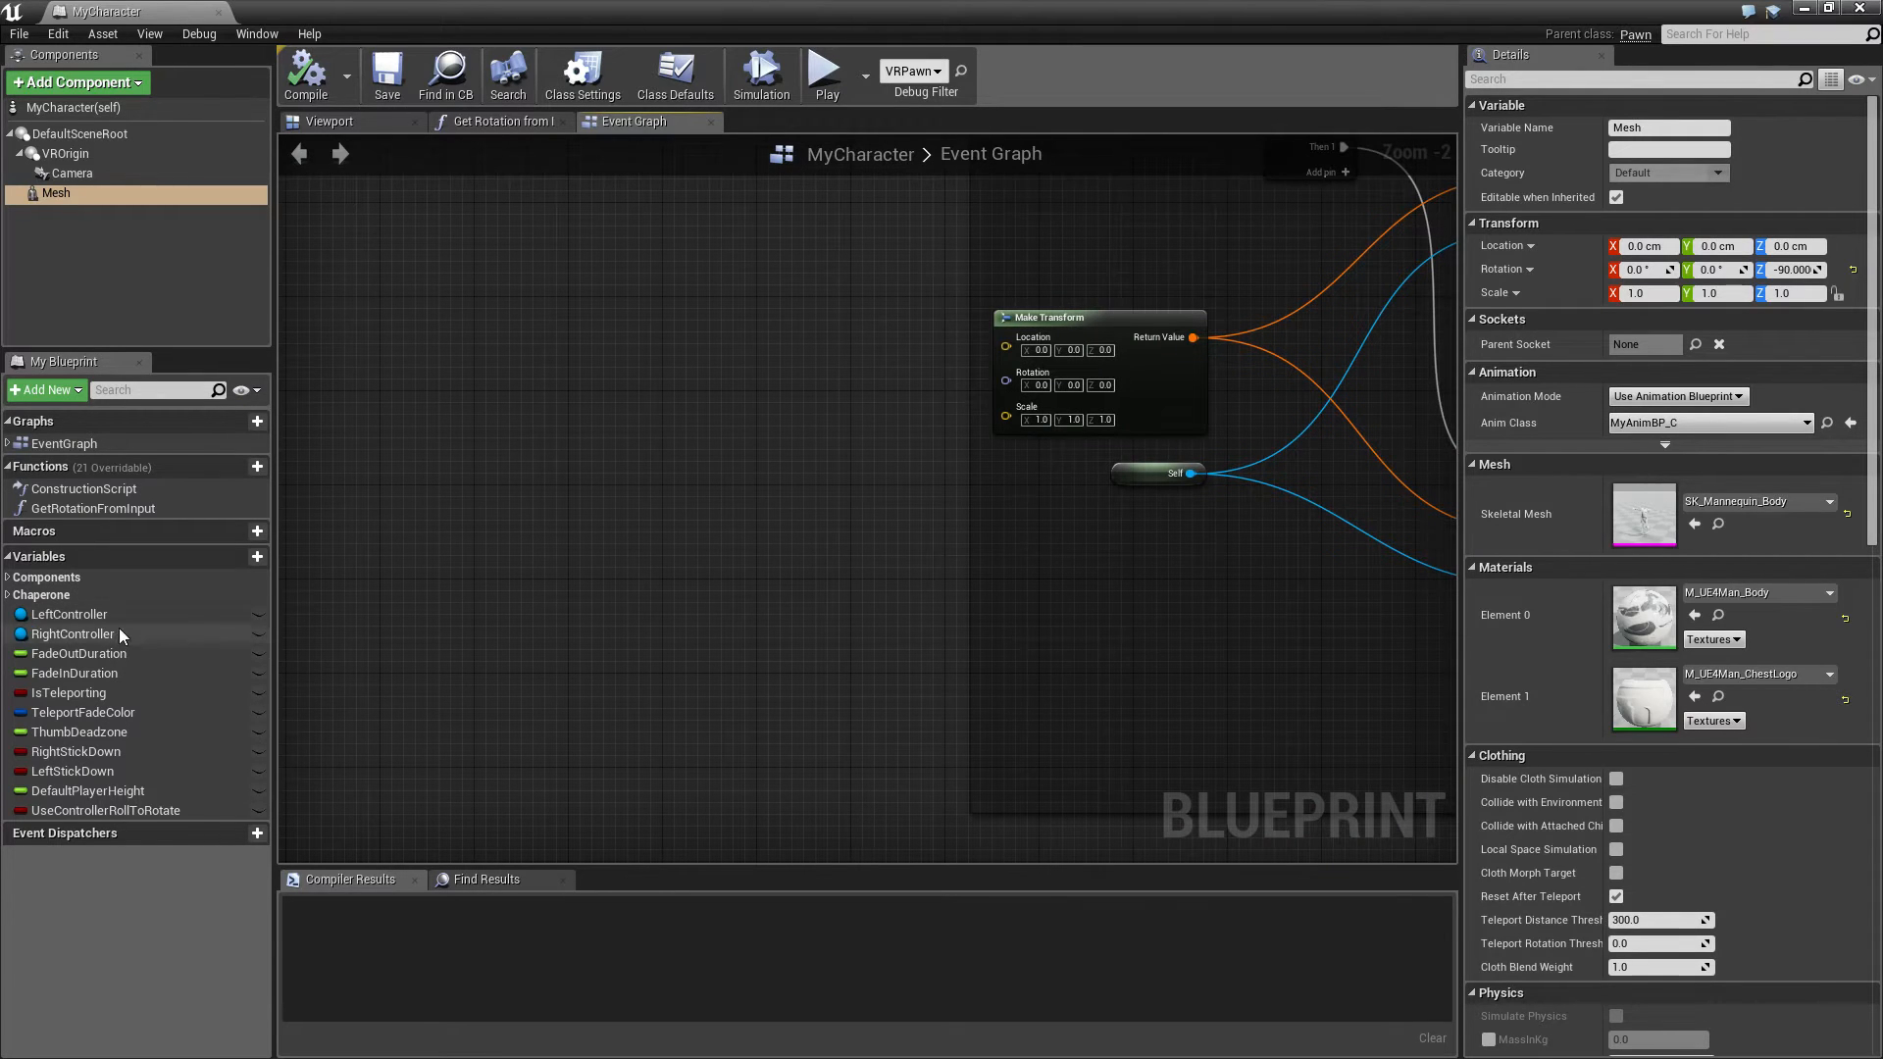
{"action": "mouse_move", "coordinate": [34, 615]}
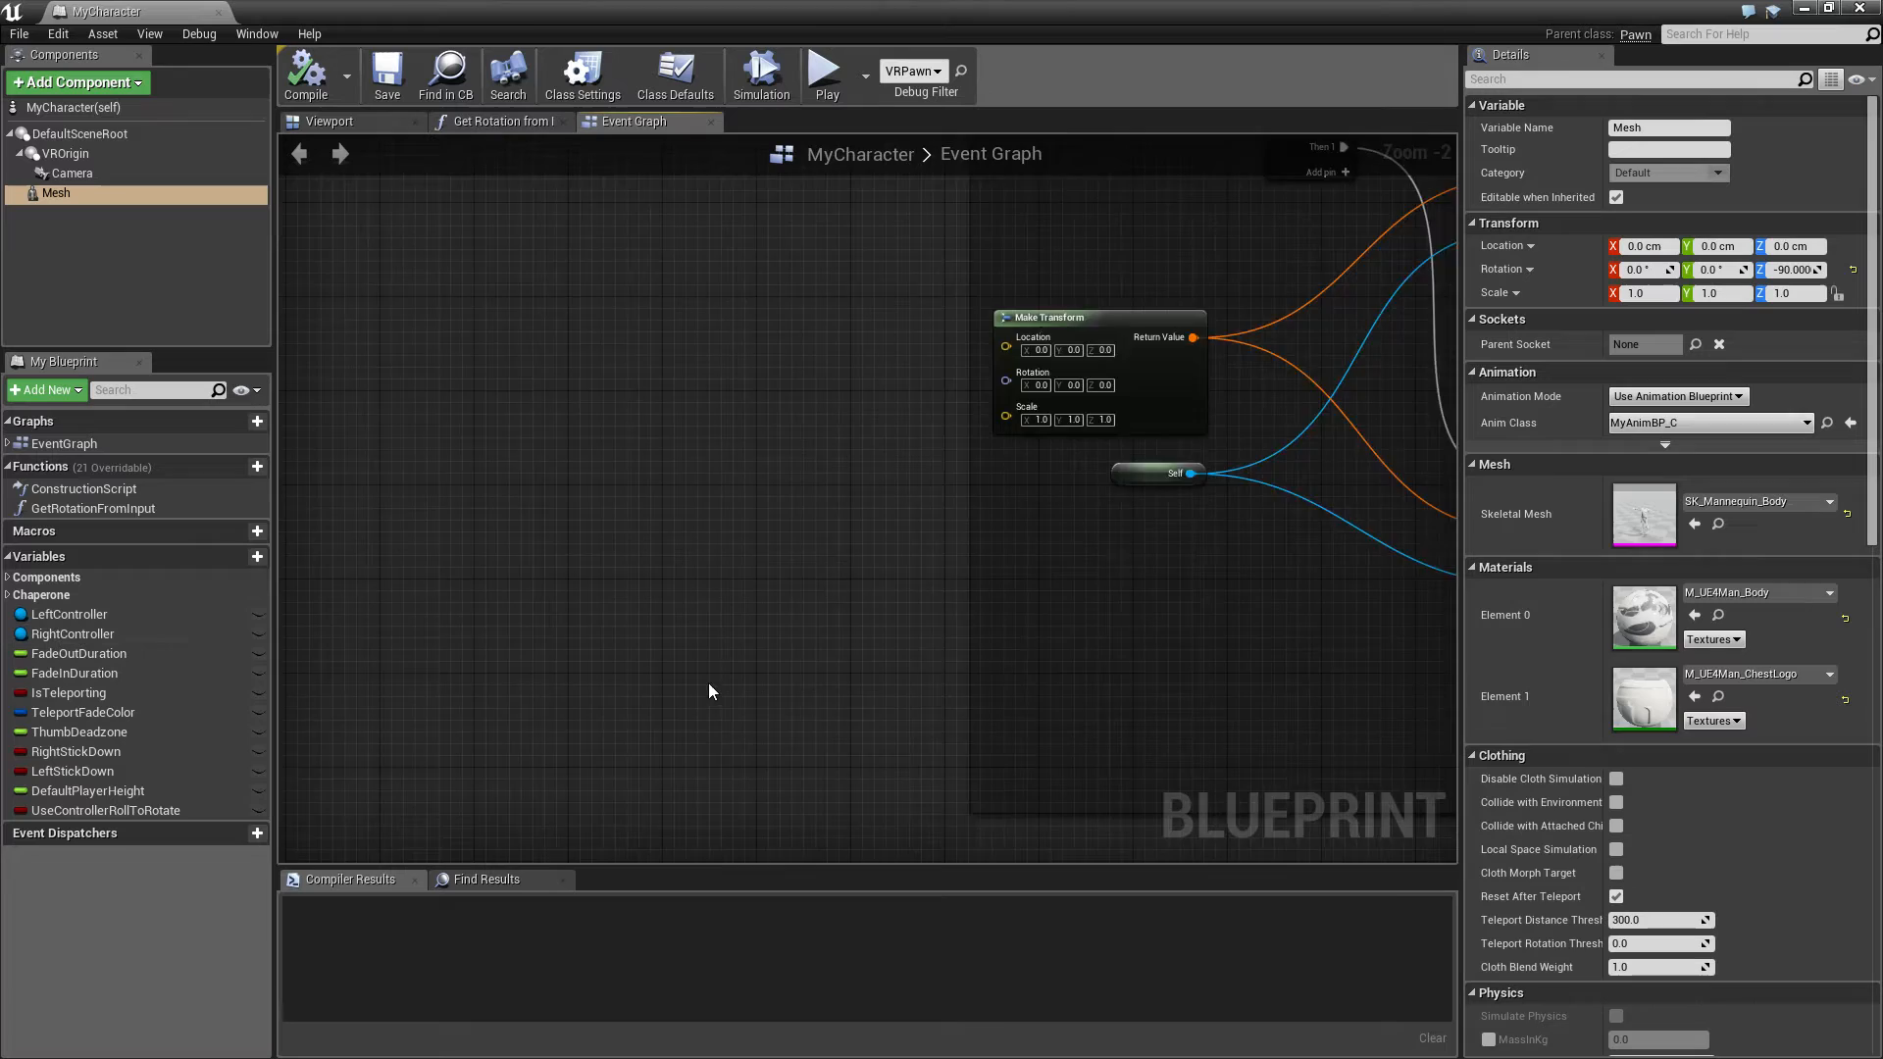
{"action": "scroll", "scroll_direction": "down", "scroll_amount": 3}
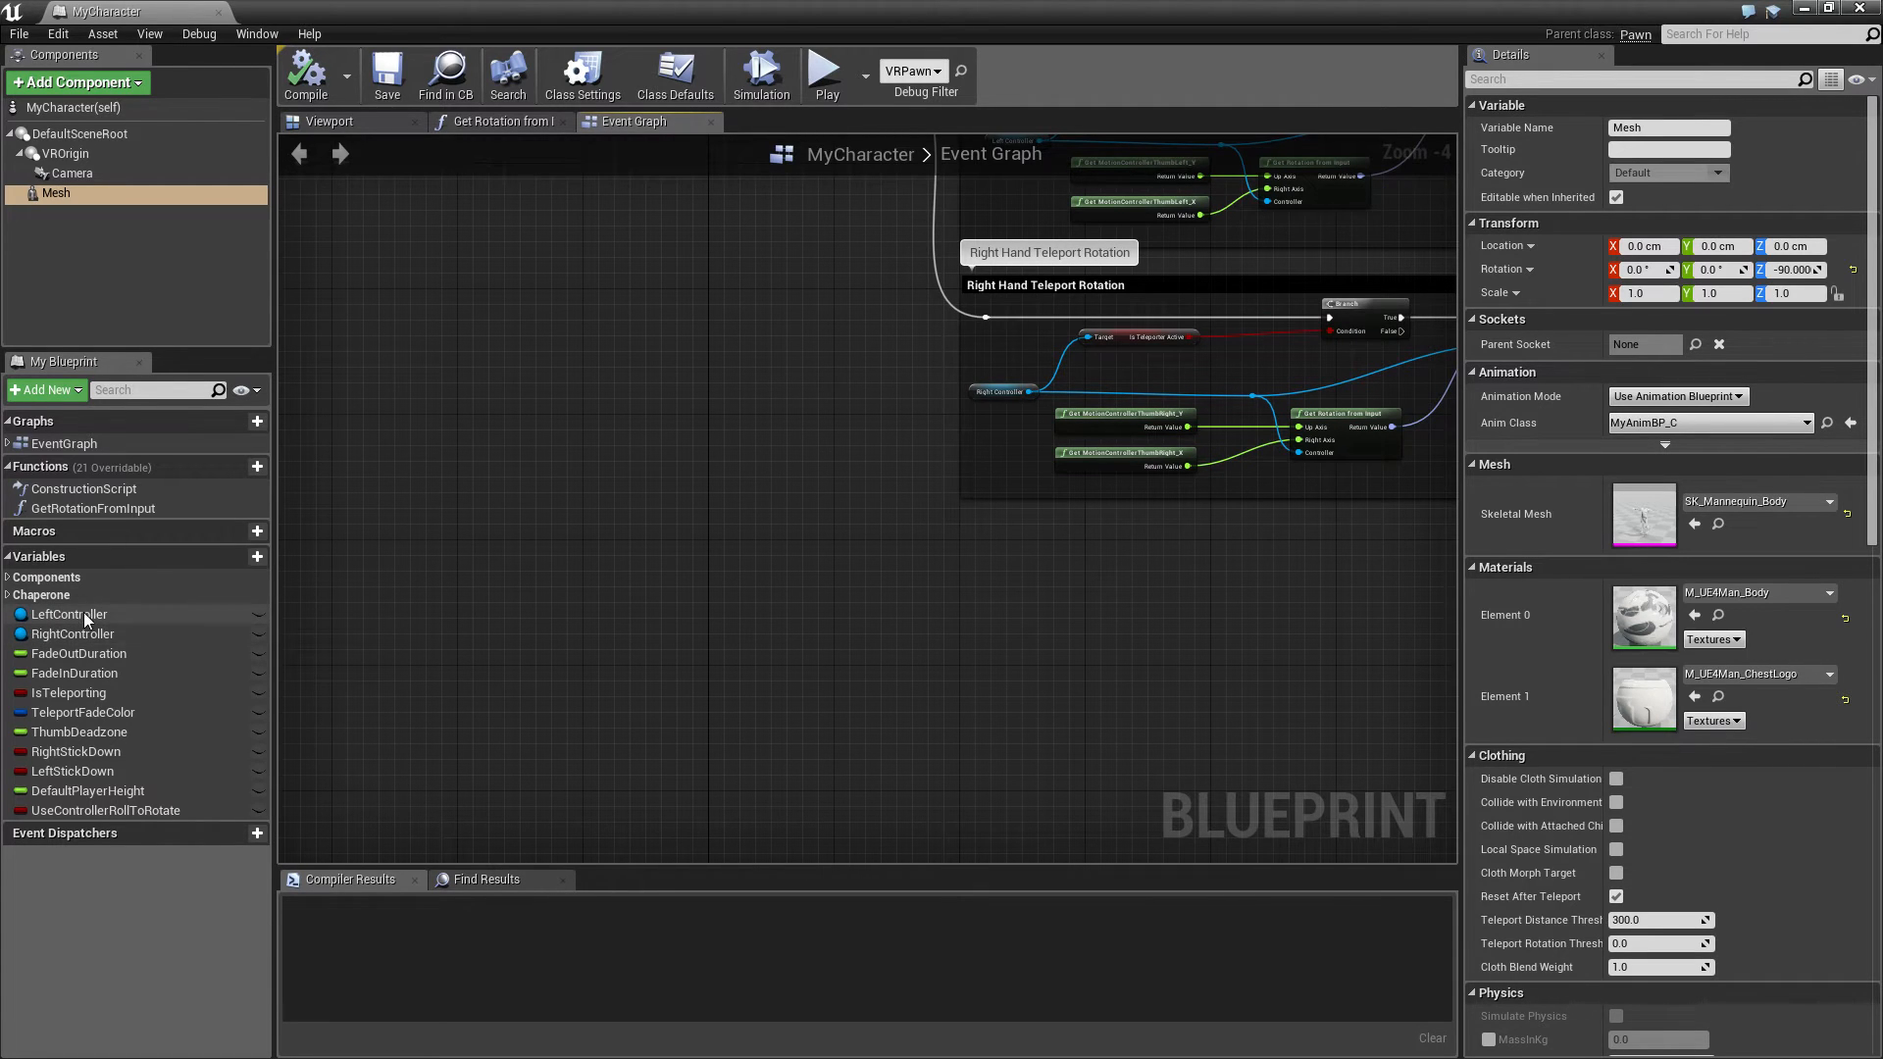
{"action": "mouse_move", "coordinate": [70, 614]}
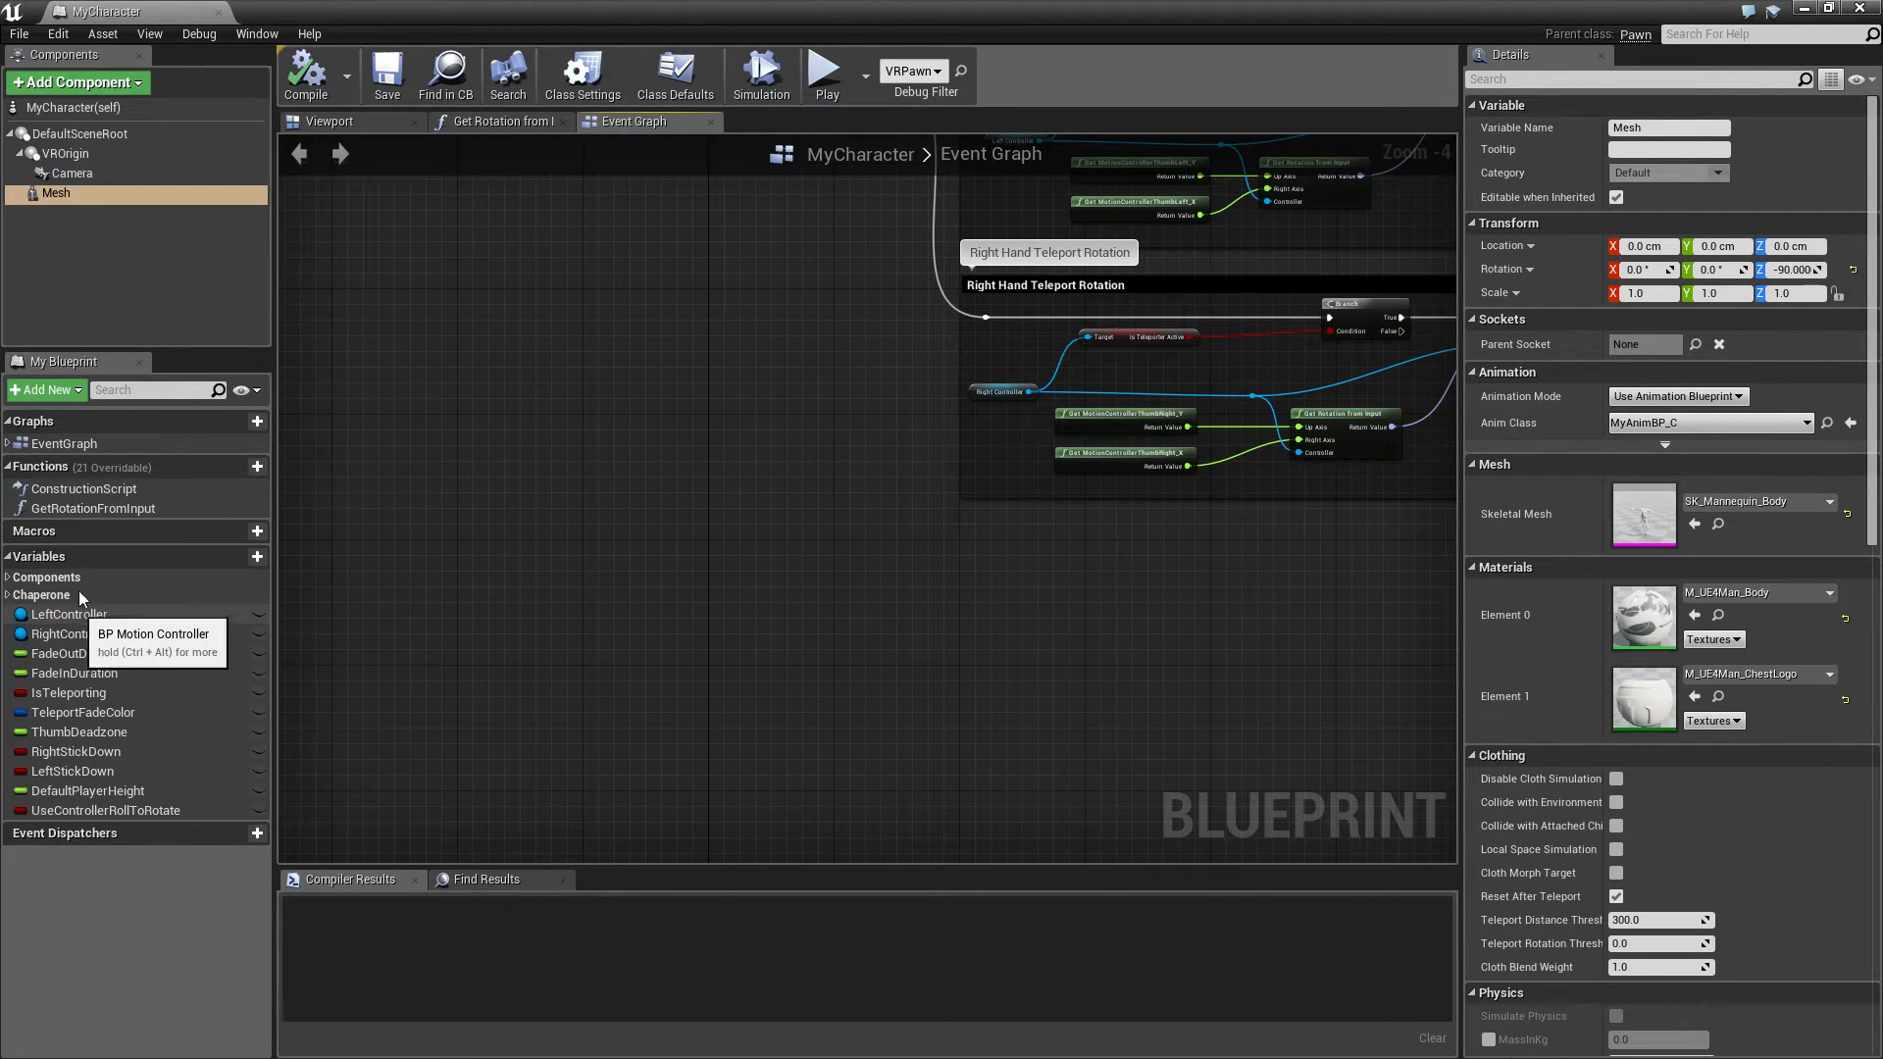
Confirm LeftController and RightController are BP Motion Controller types, then reopen VirtualRealityBP Blueprints
{"action": "left_click", "coordinate": [69, 614]}
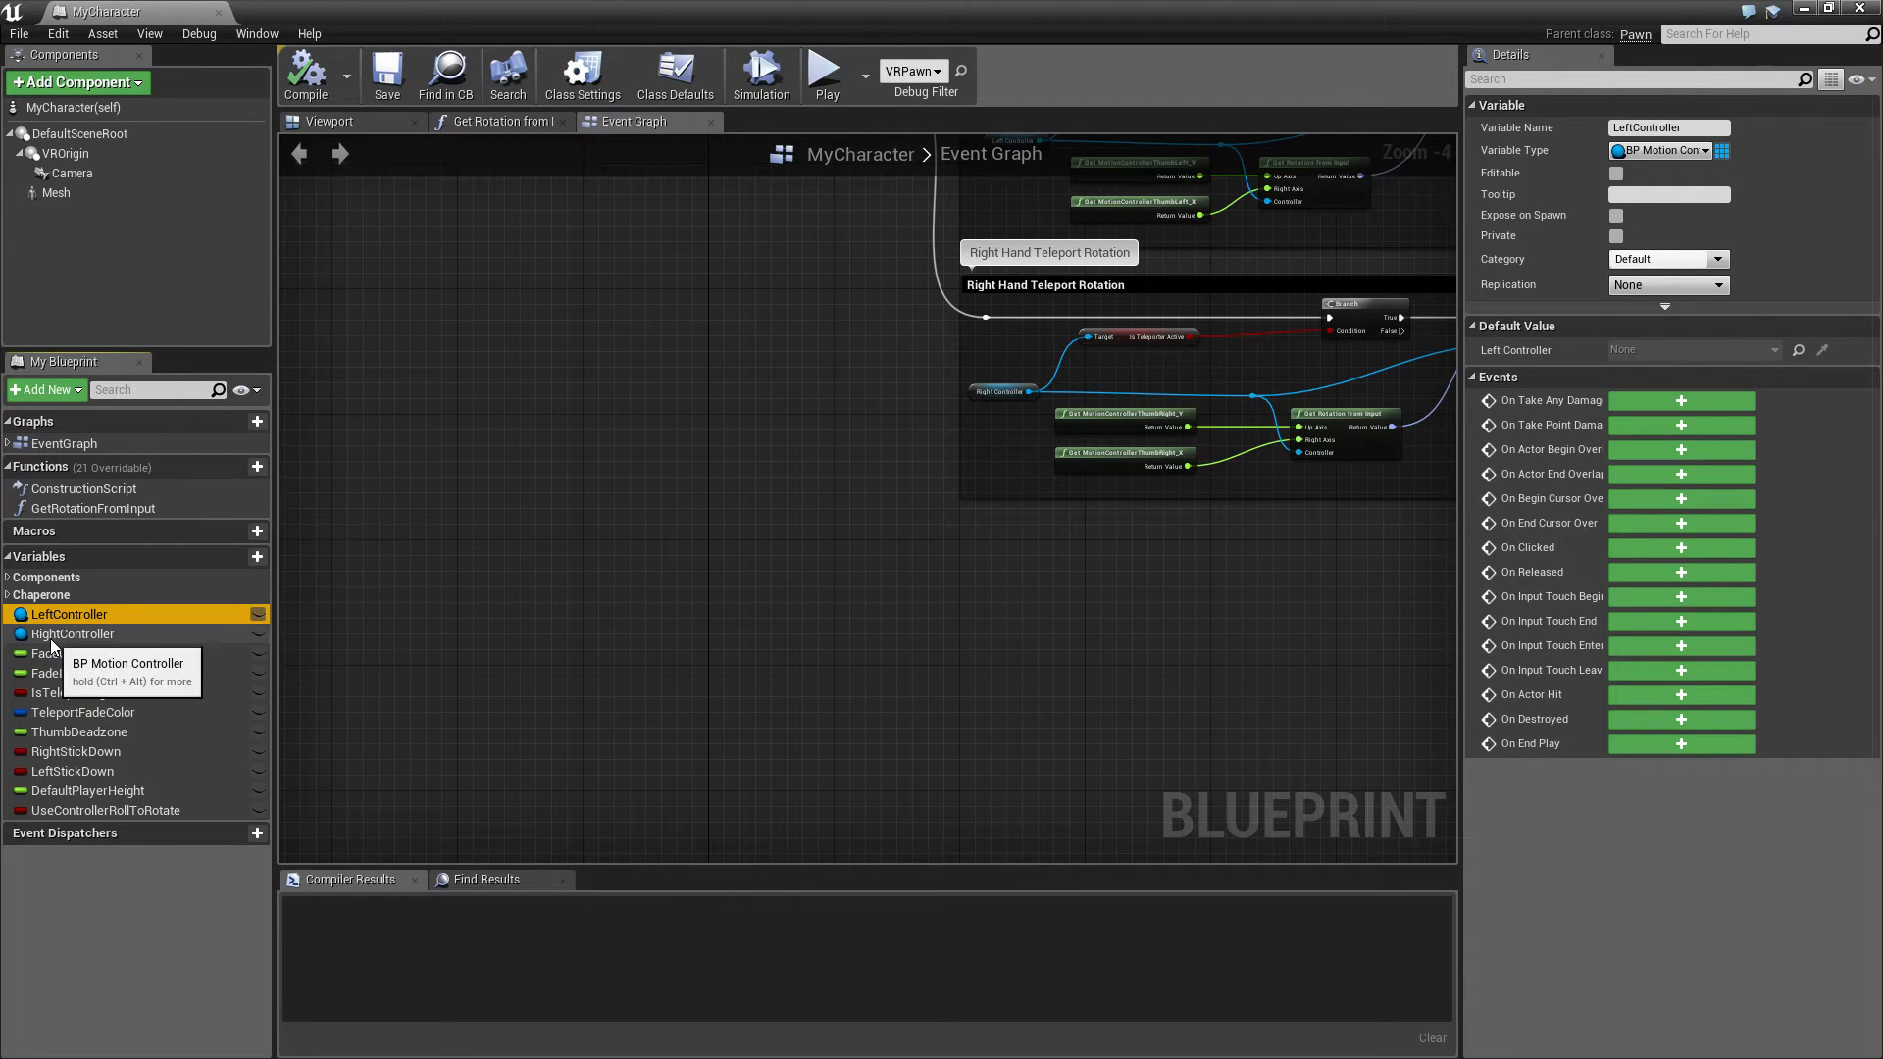
{"action": "left_click", "coordinate": [73, 633]}
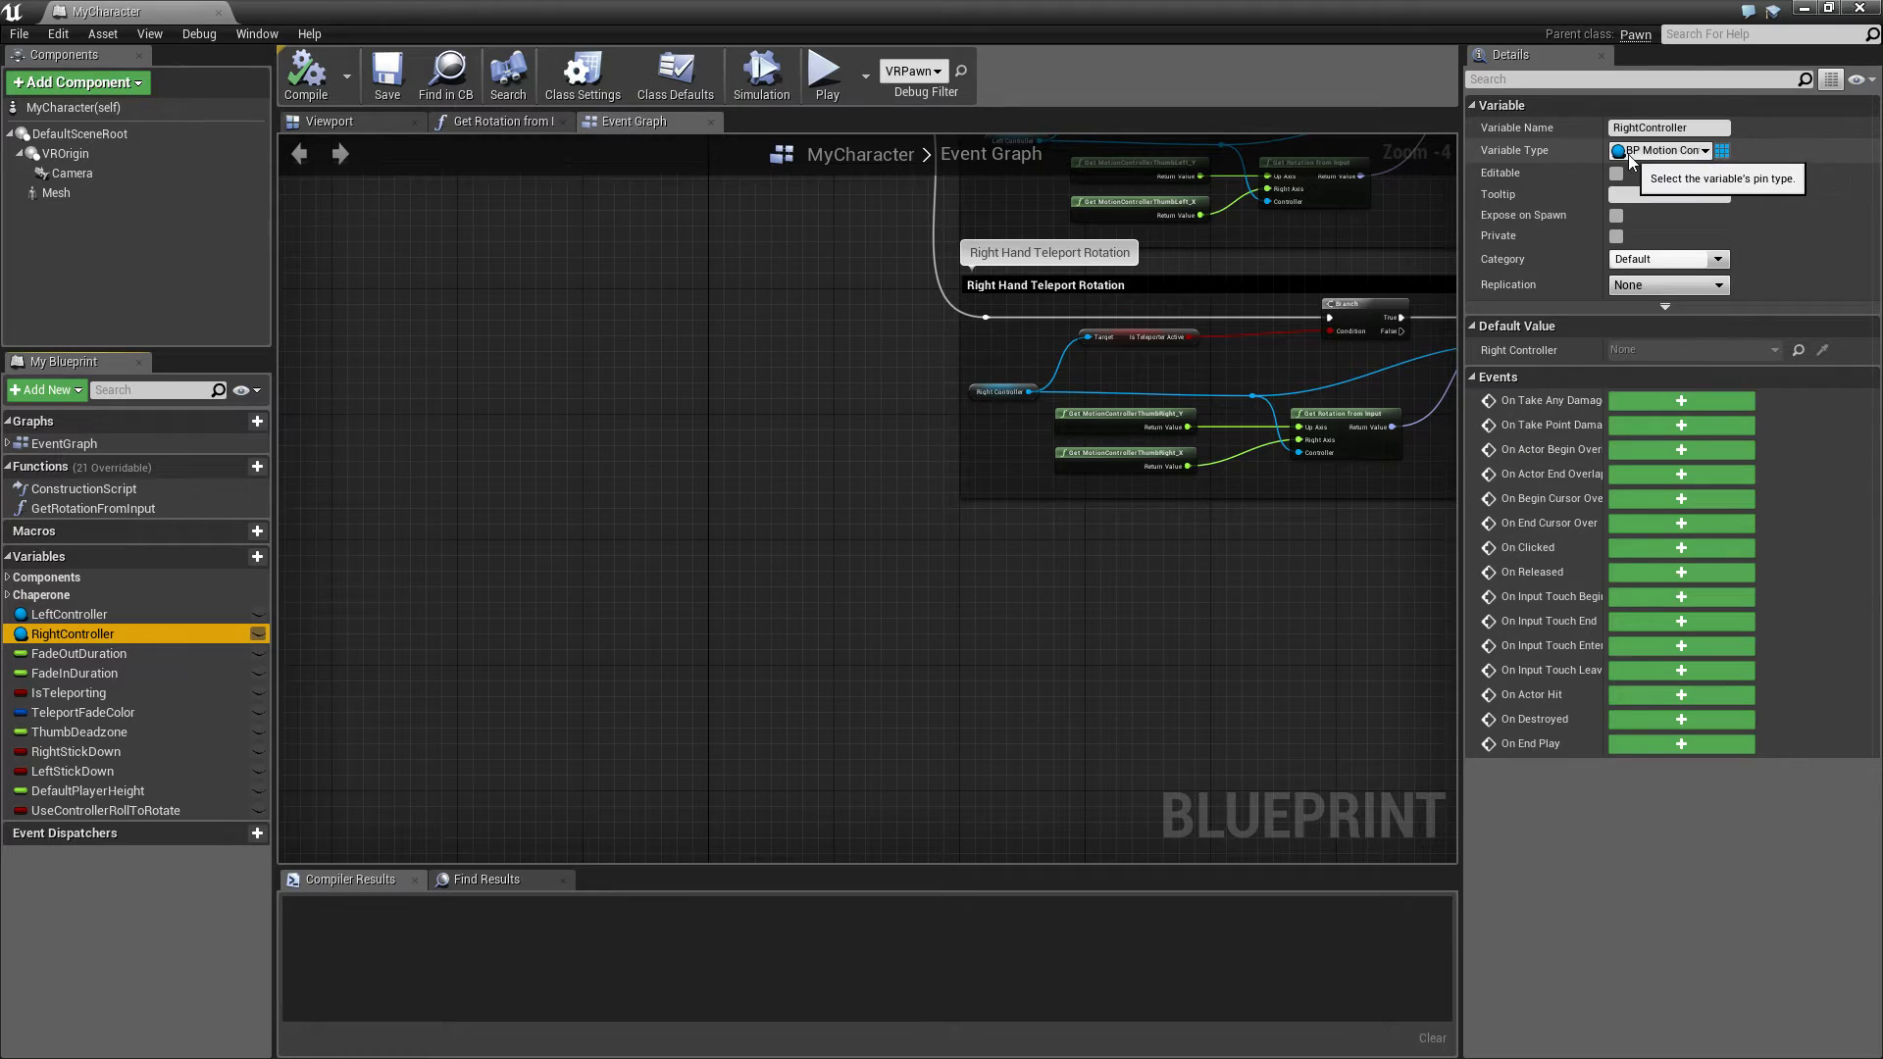
{"action": "mouse_move", "coordinate": [172, 9]}
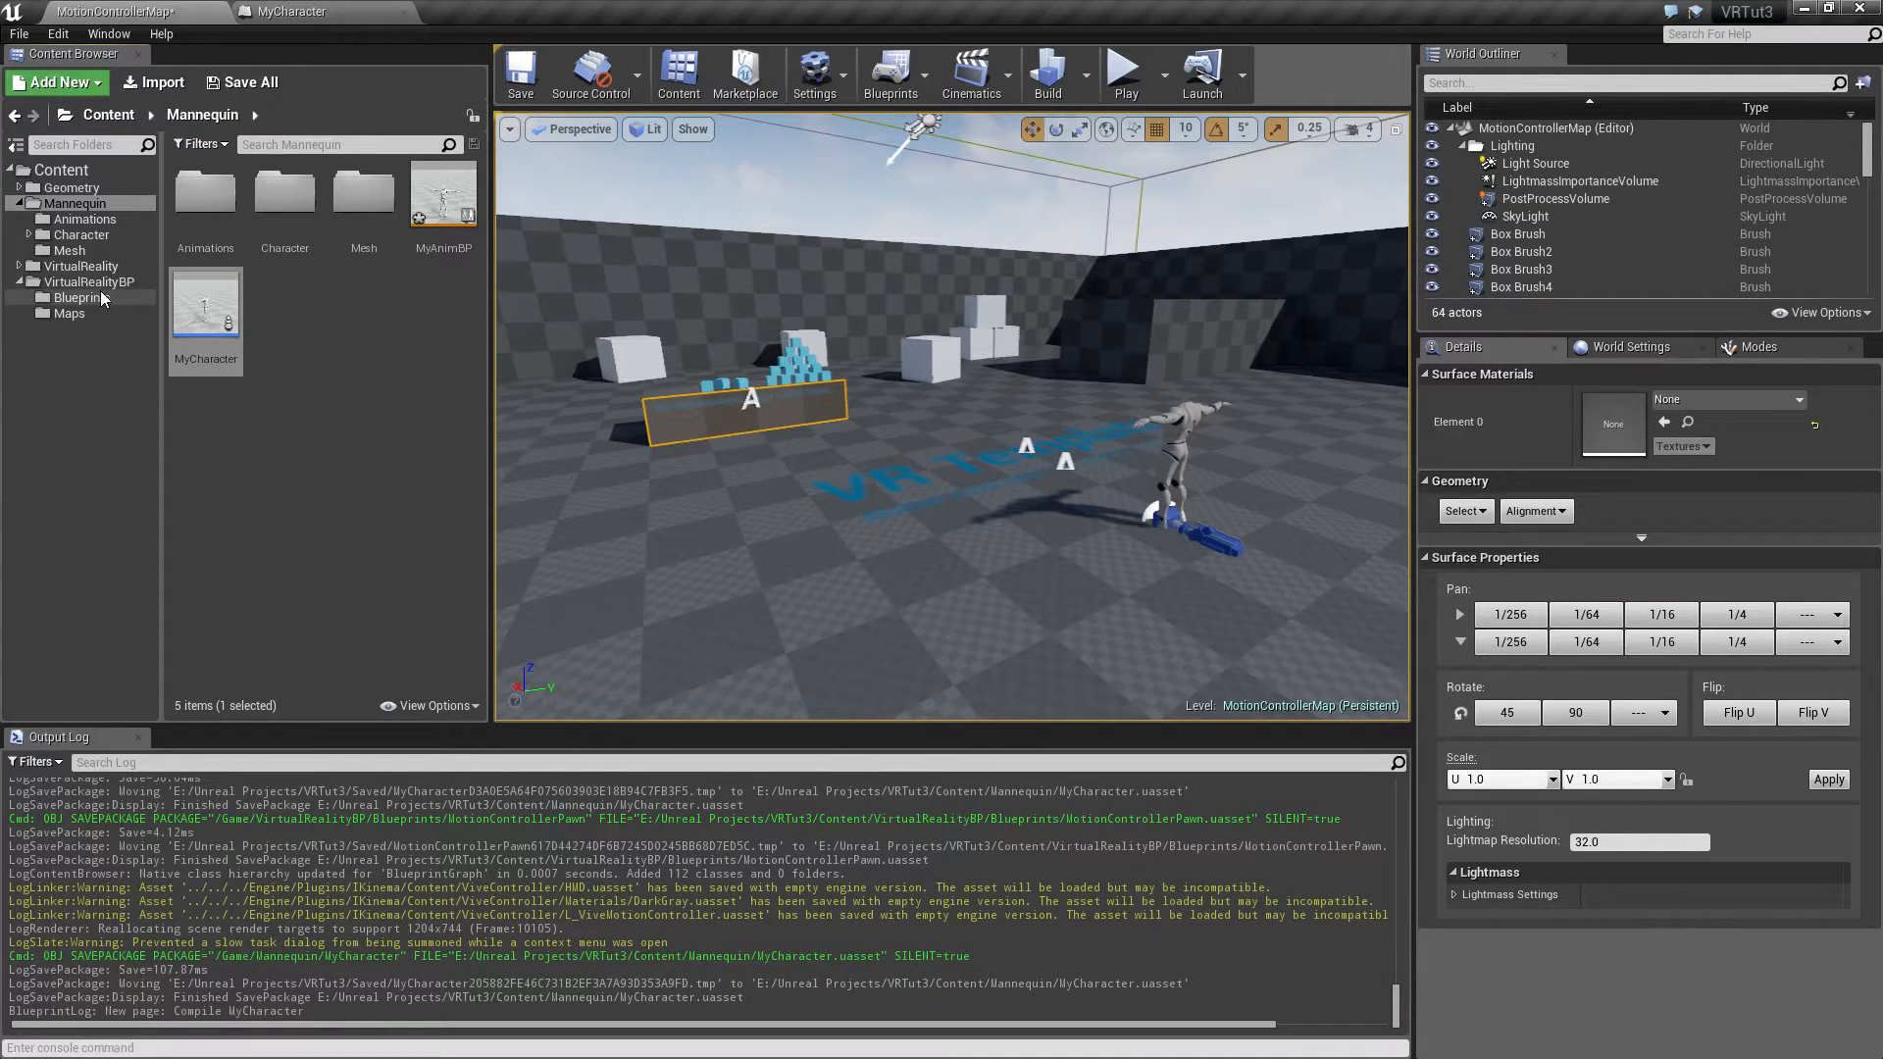
{"action": "left_click", "coordinate": [63, 298]}
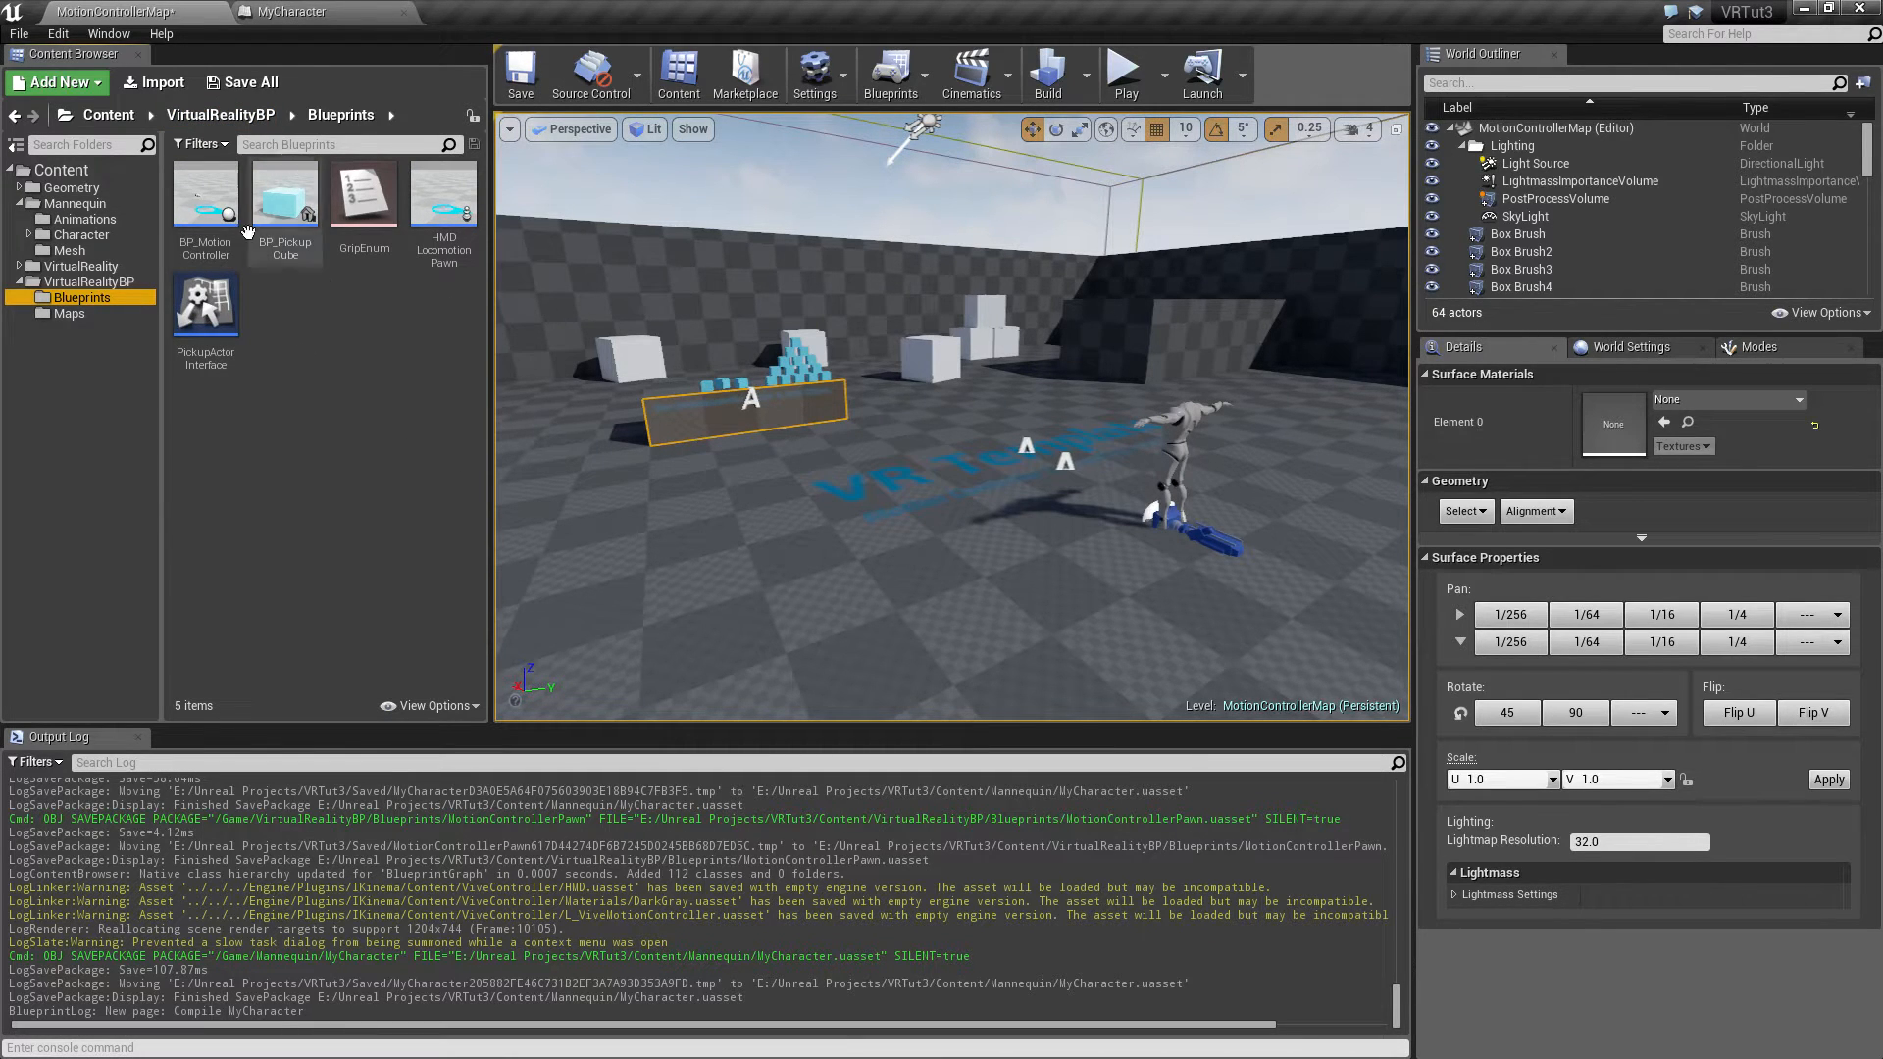
Inspect BP_MotionController's components in its Viewport, then go back to MyCharacter
{"action": "double_click", "coordinate": [205, 191]}
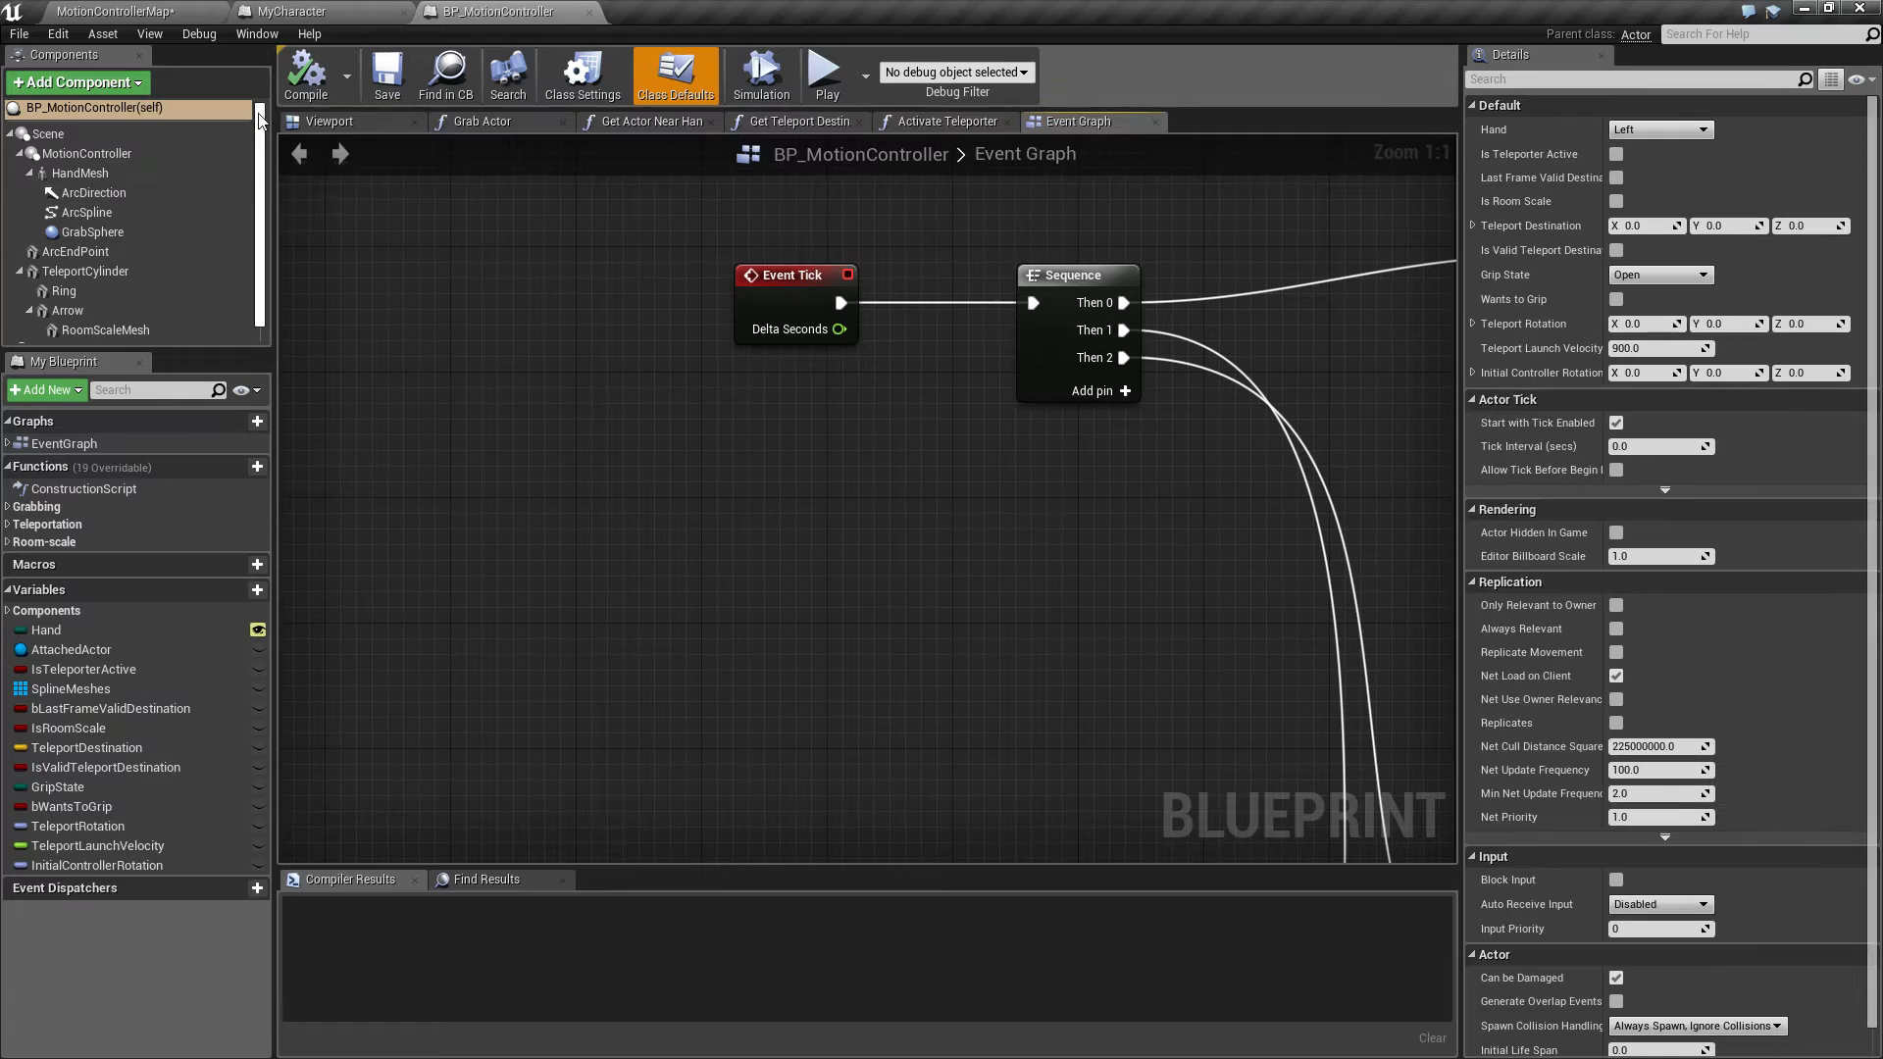
{"action": "left_click", "coordinate": [331, 121]}
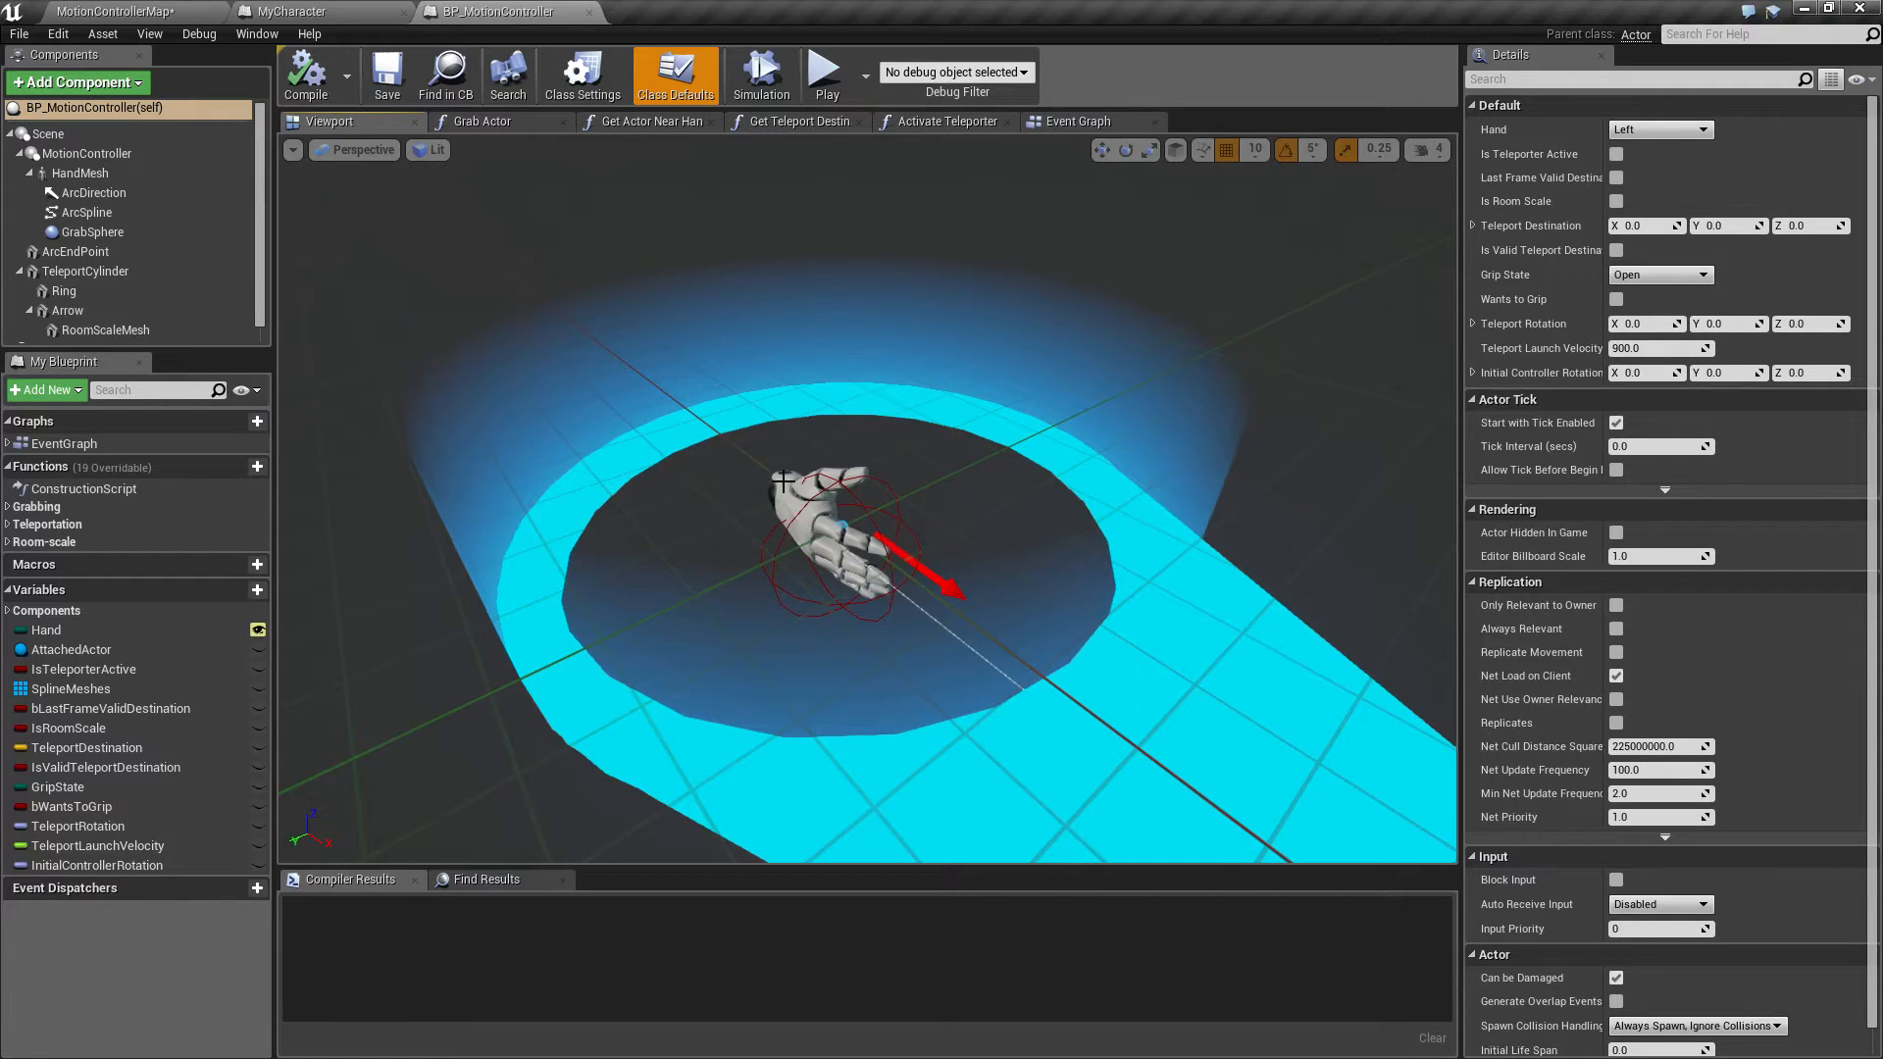
{"action": "mouse_move", "coordinate": [283, 11]}
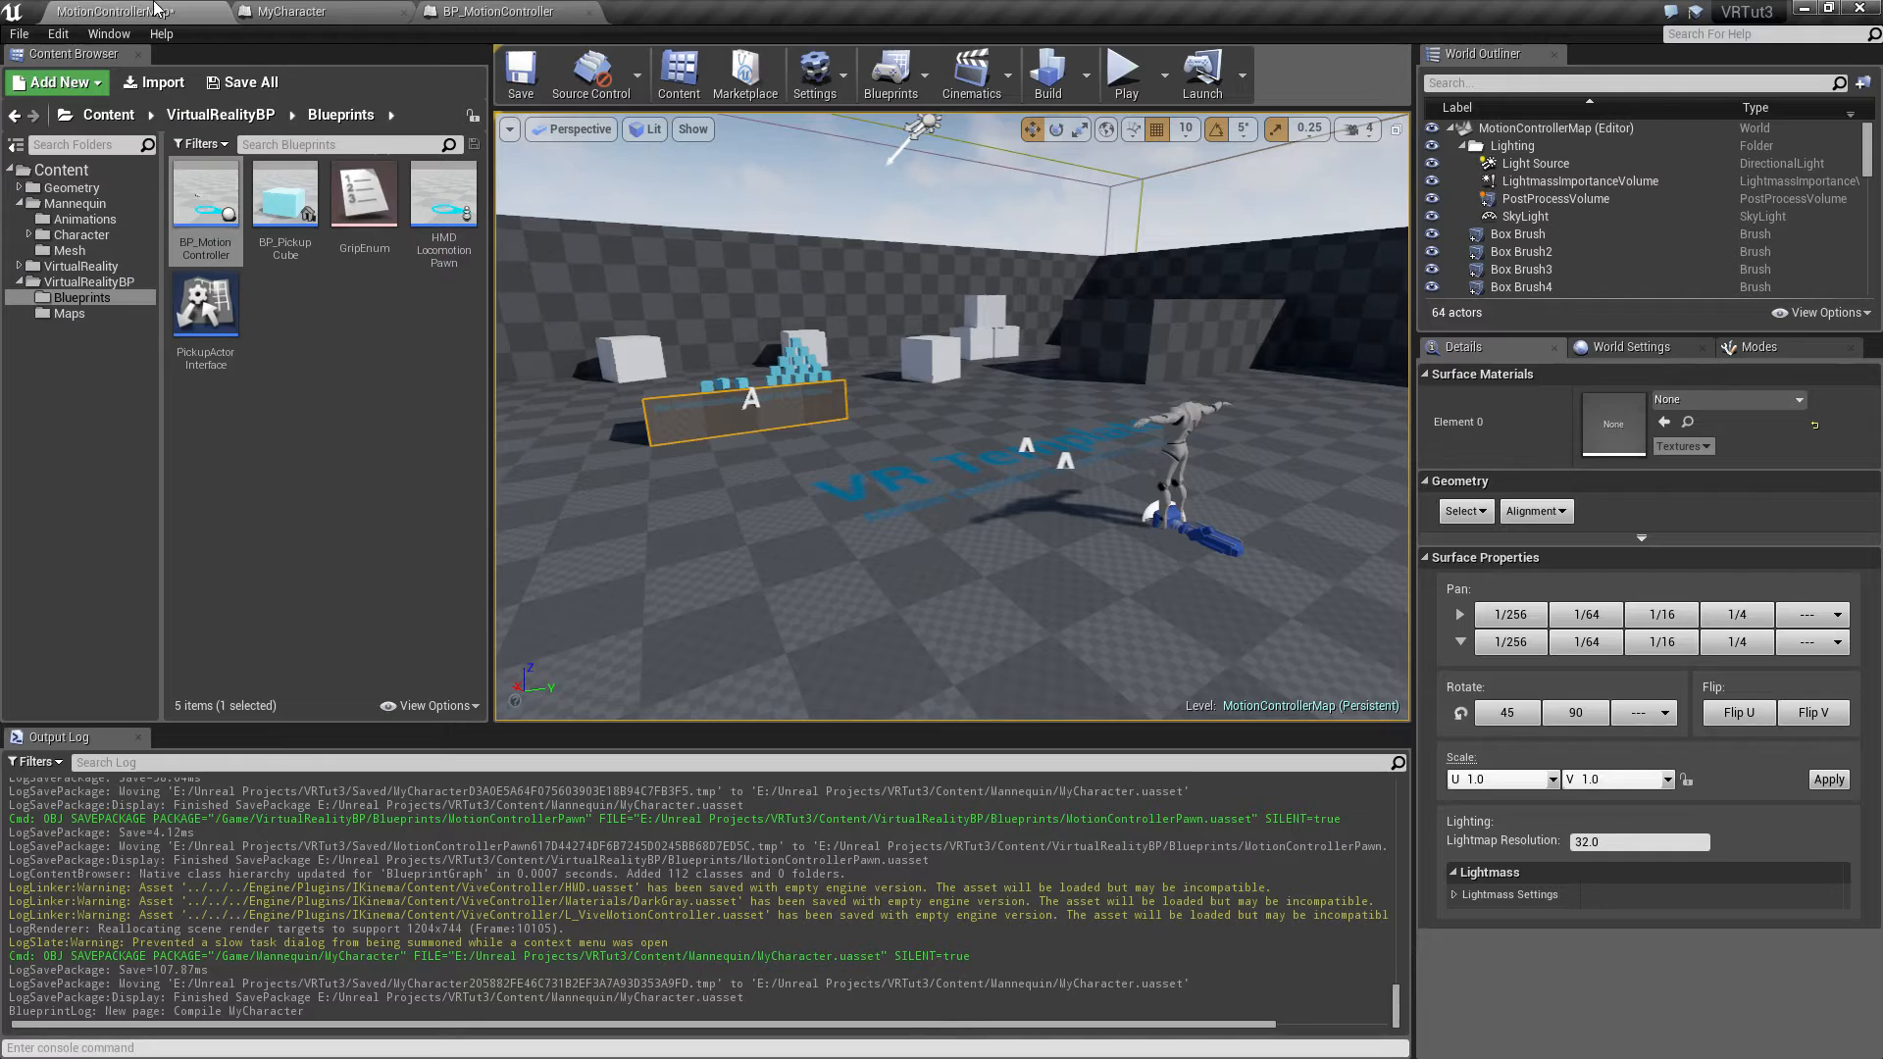
{"action": "left_click", "coordinate": [283, 11]}
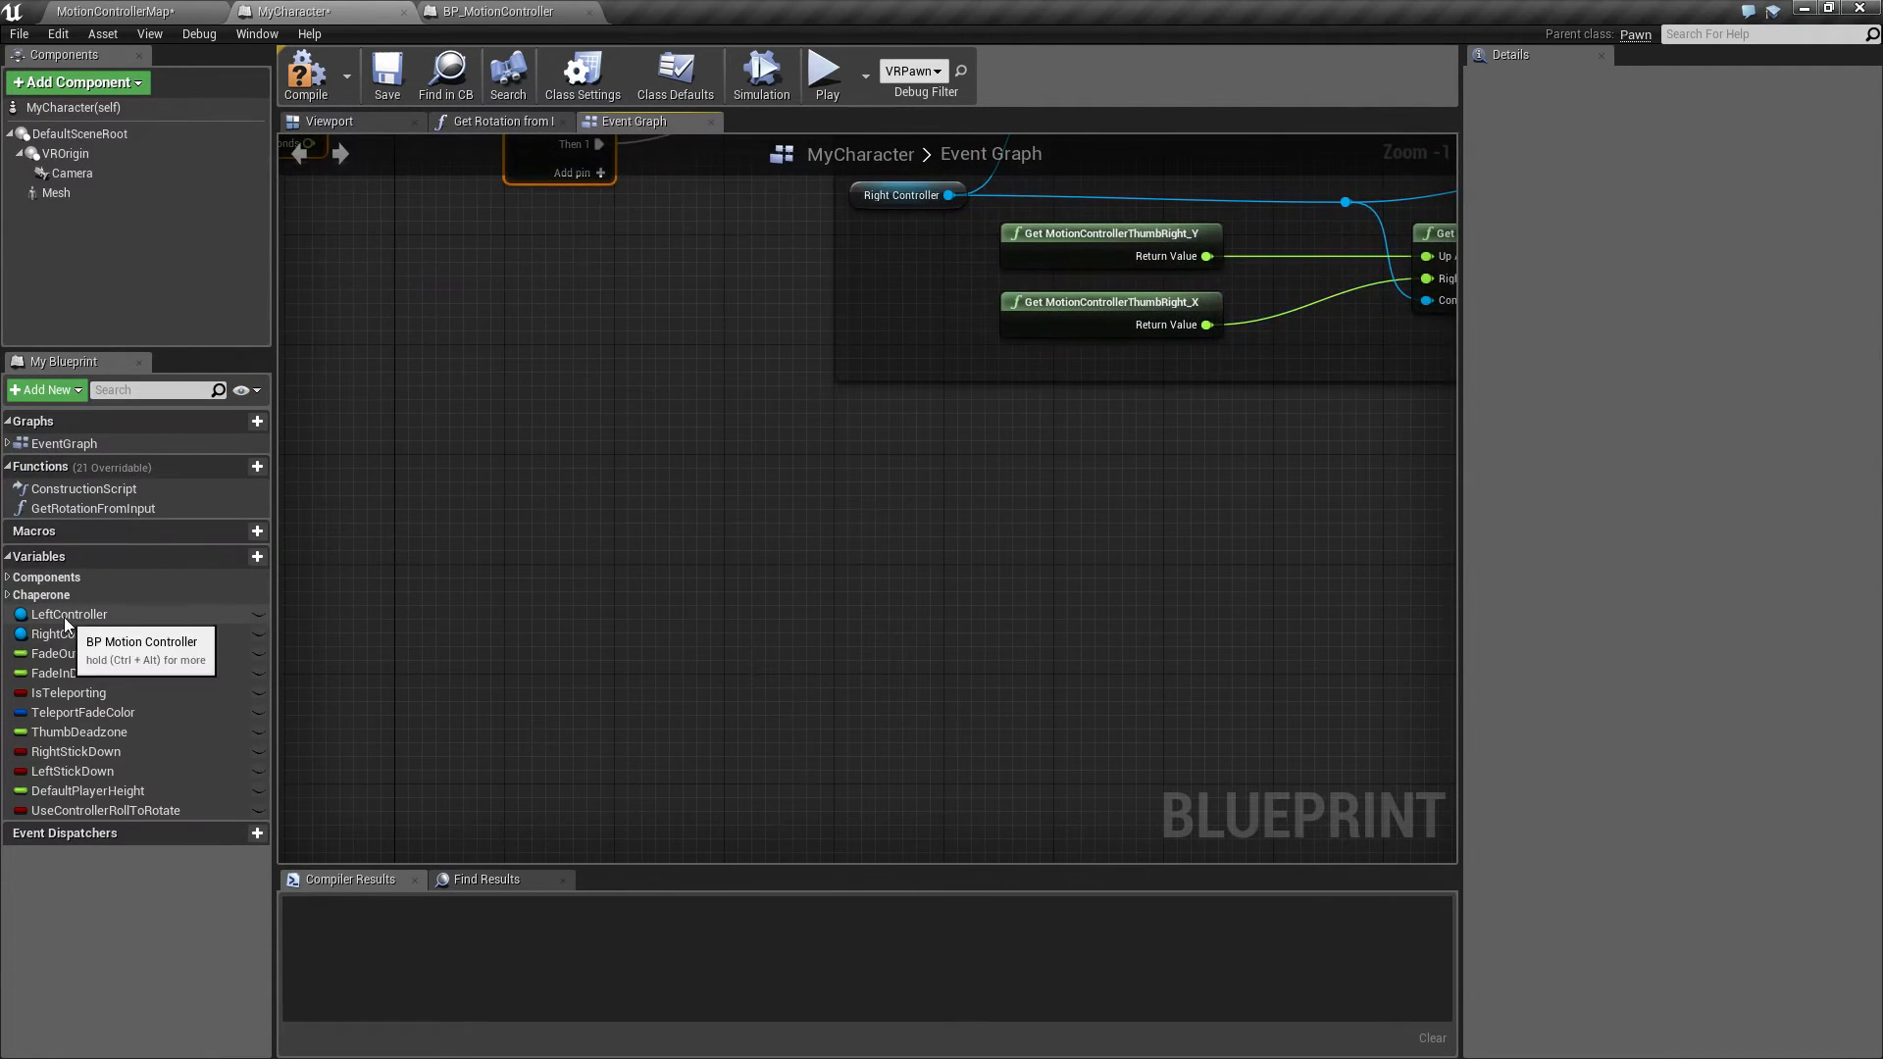
Place a LeftController getter and pull its Motion Controller component getter
{"action": "left_click", "coordinate": [69, 614]}
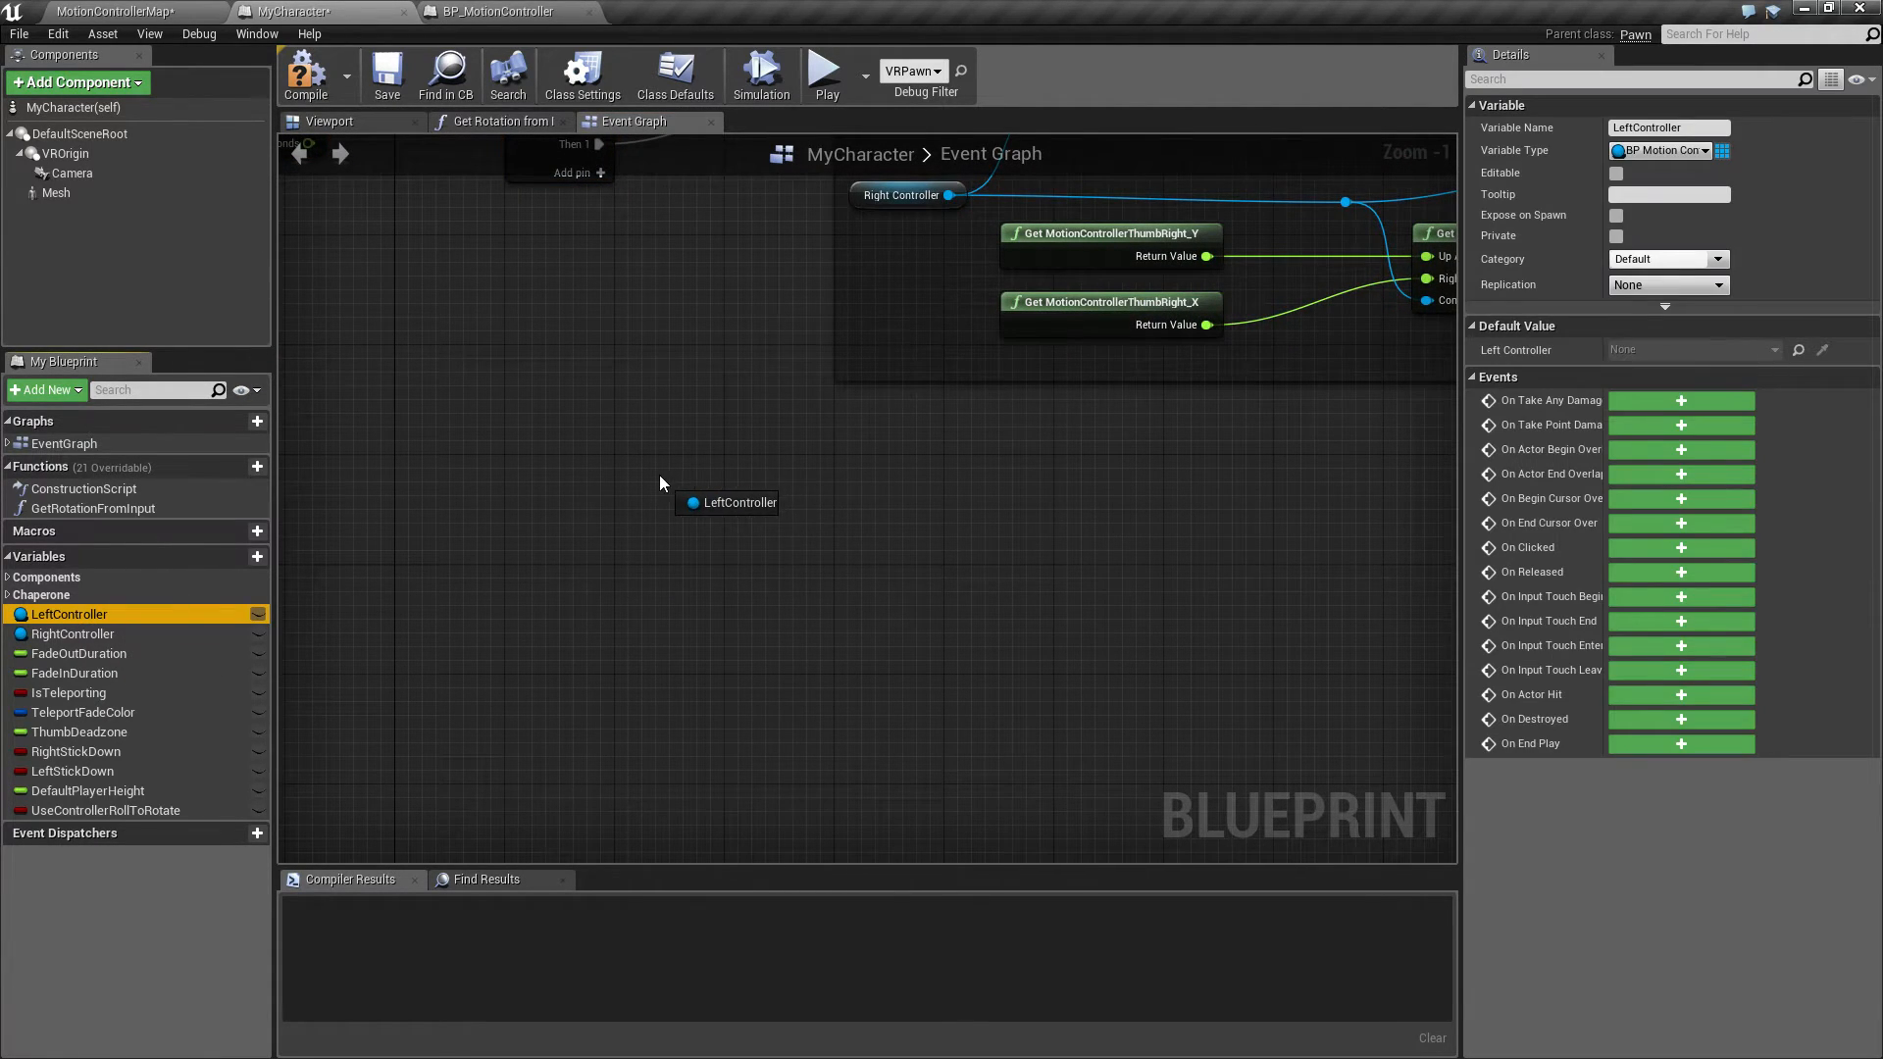
{"action": "left_click_drag", "start_coordinate": [777, 502], "coordinate": [776, 483]}
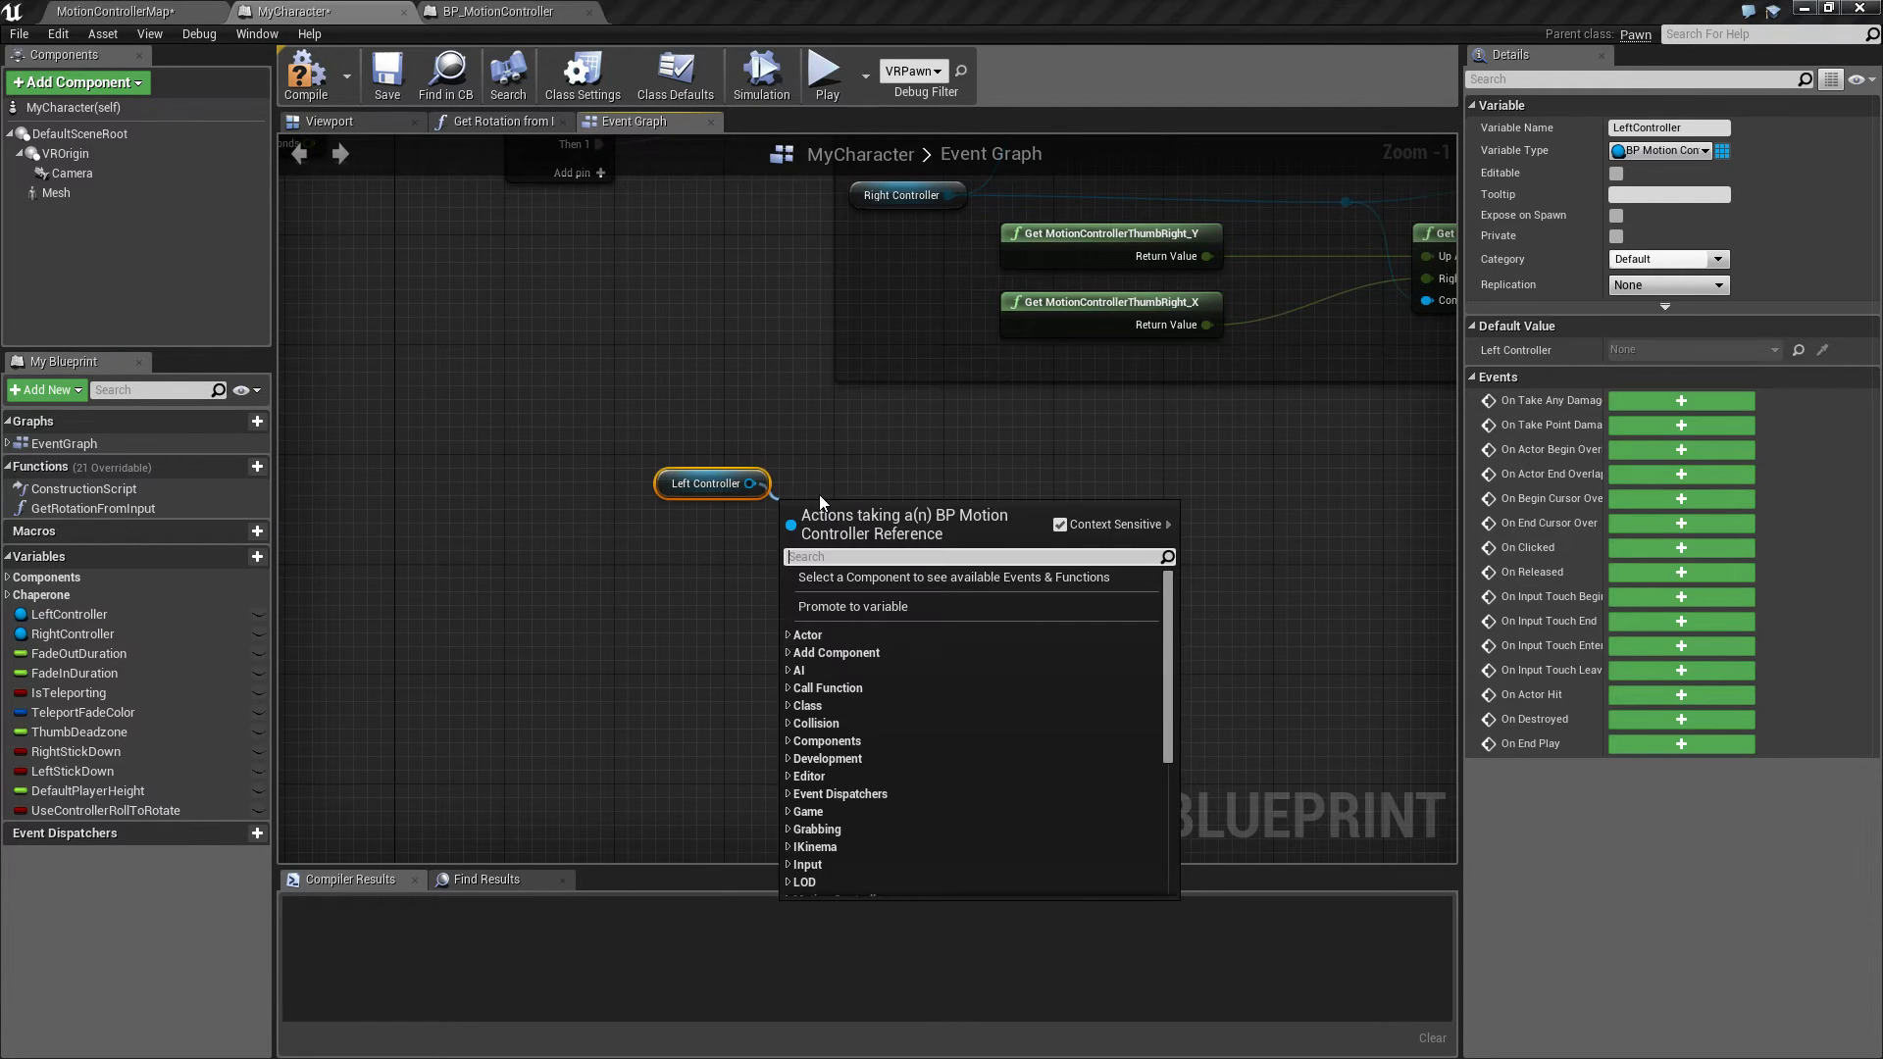
{"action": "type", "text": "get mo"}
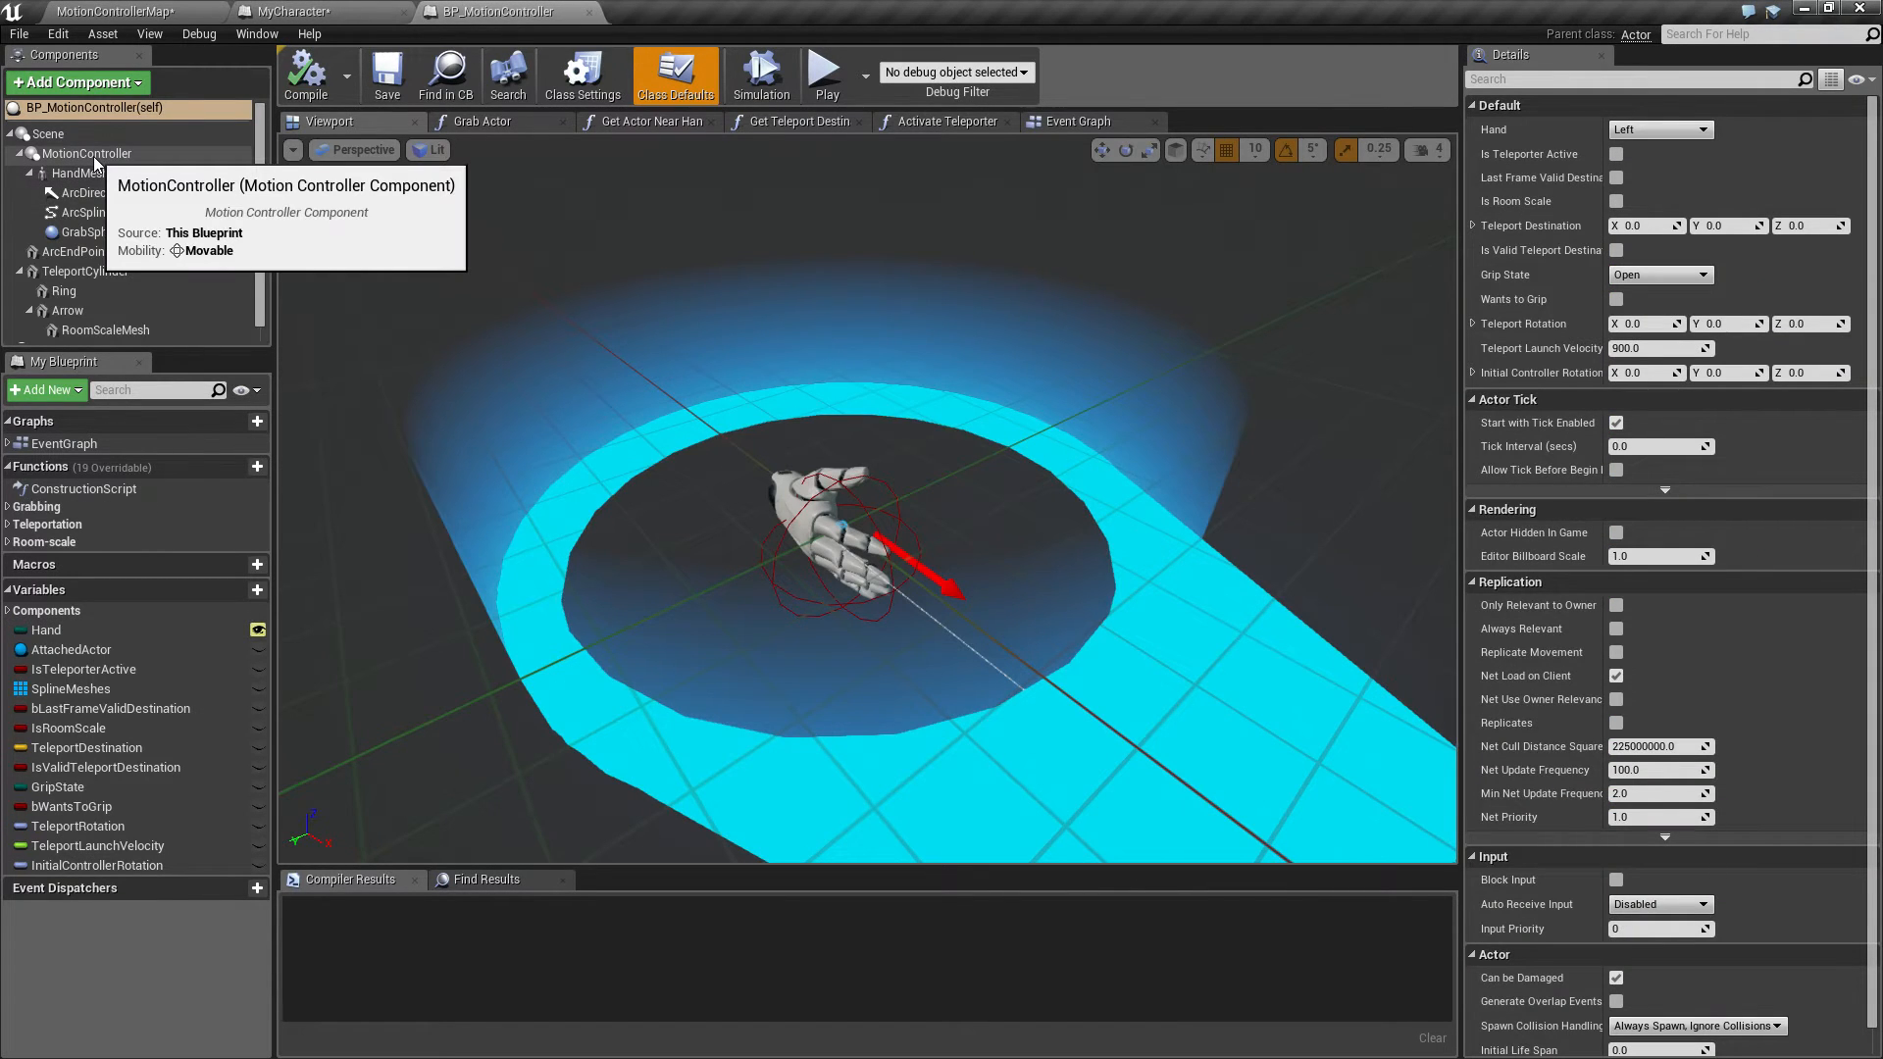
{"action": "mouse_move", "coordinate": [113, 95]}
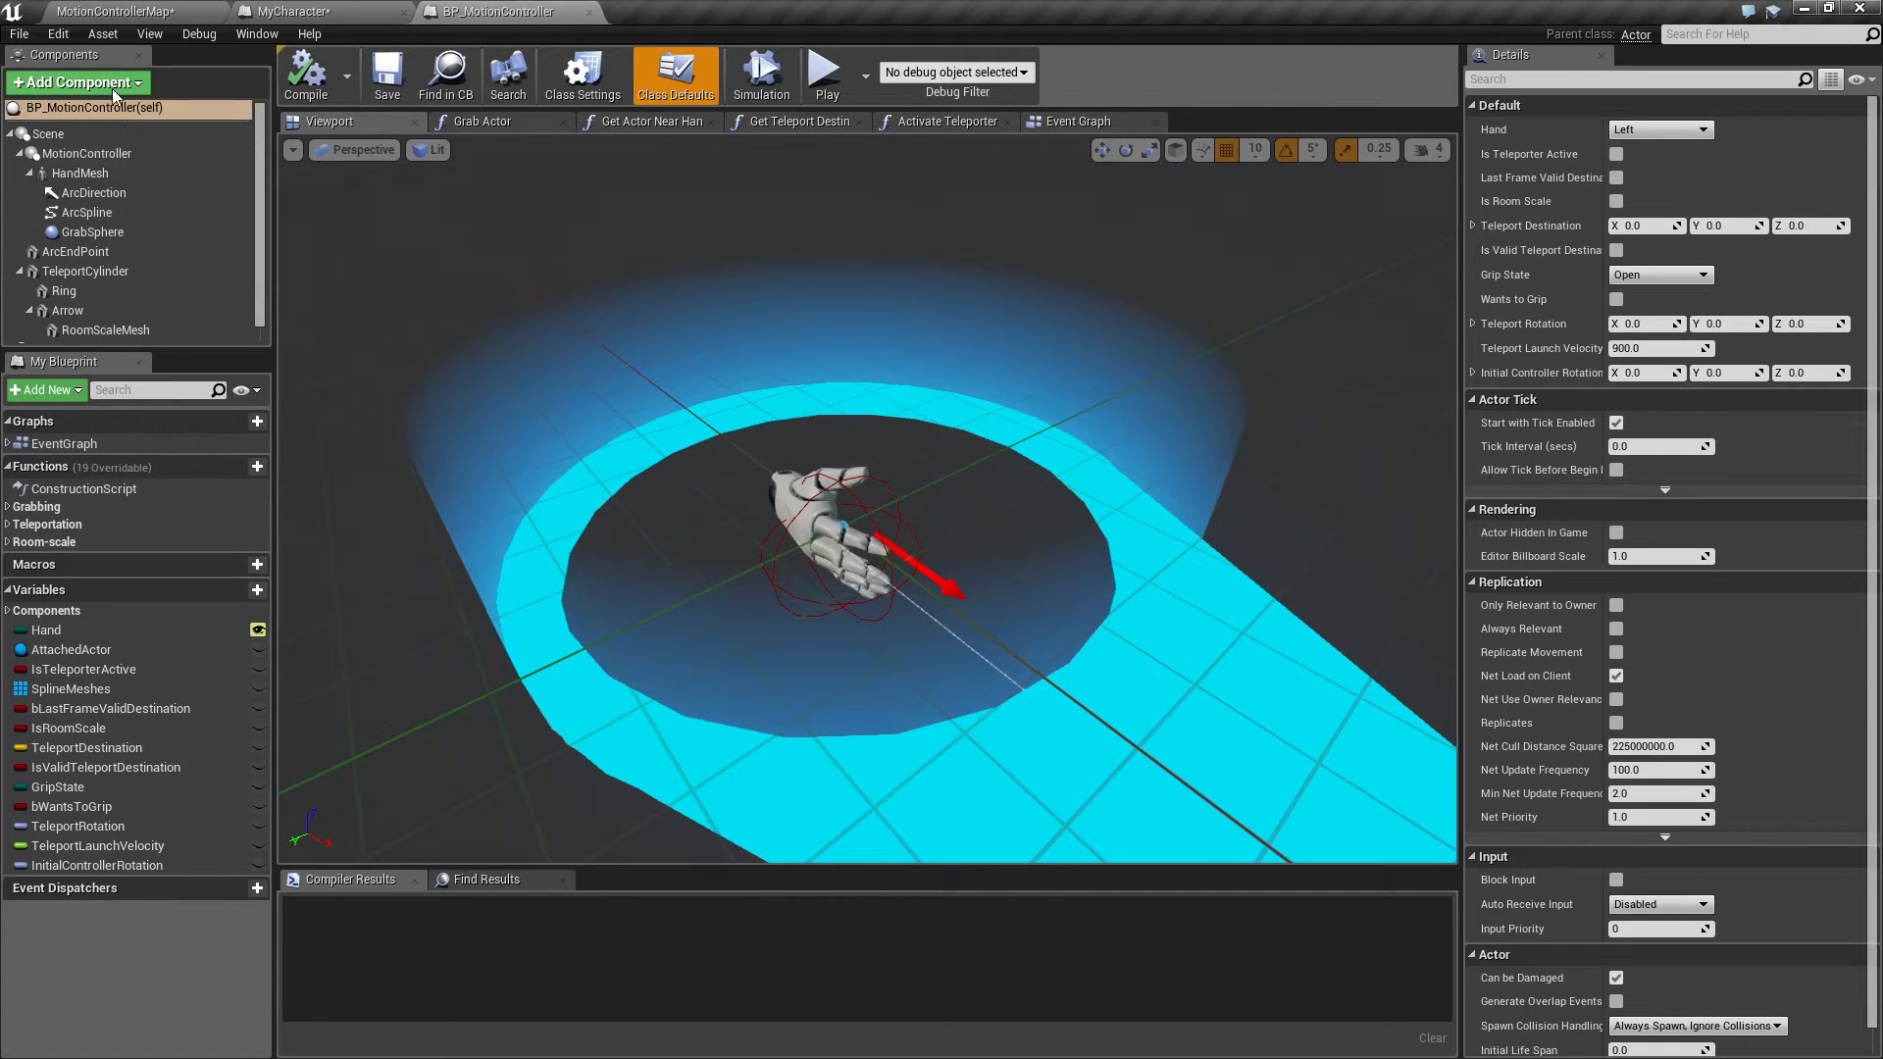
{"action": "left_click", "coordinate": [68, 81]}
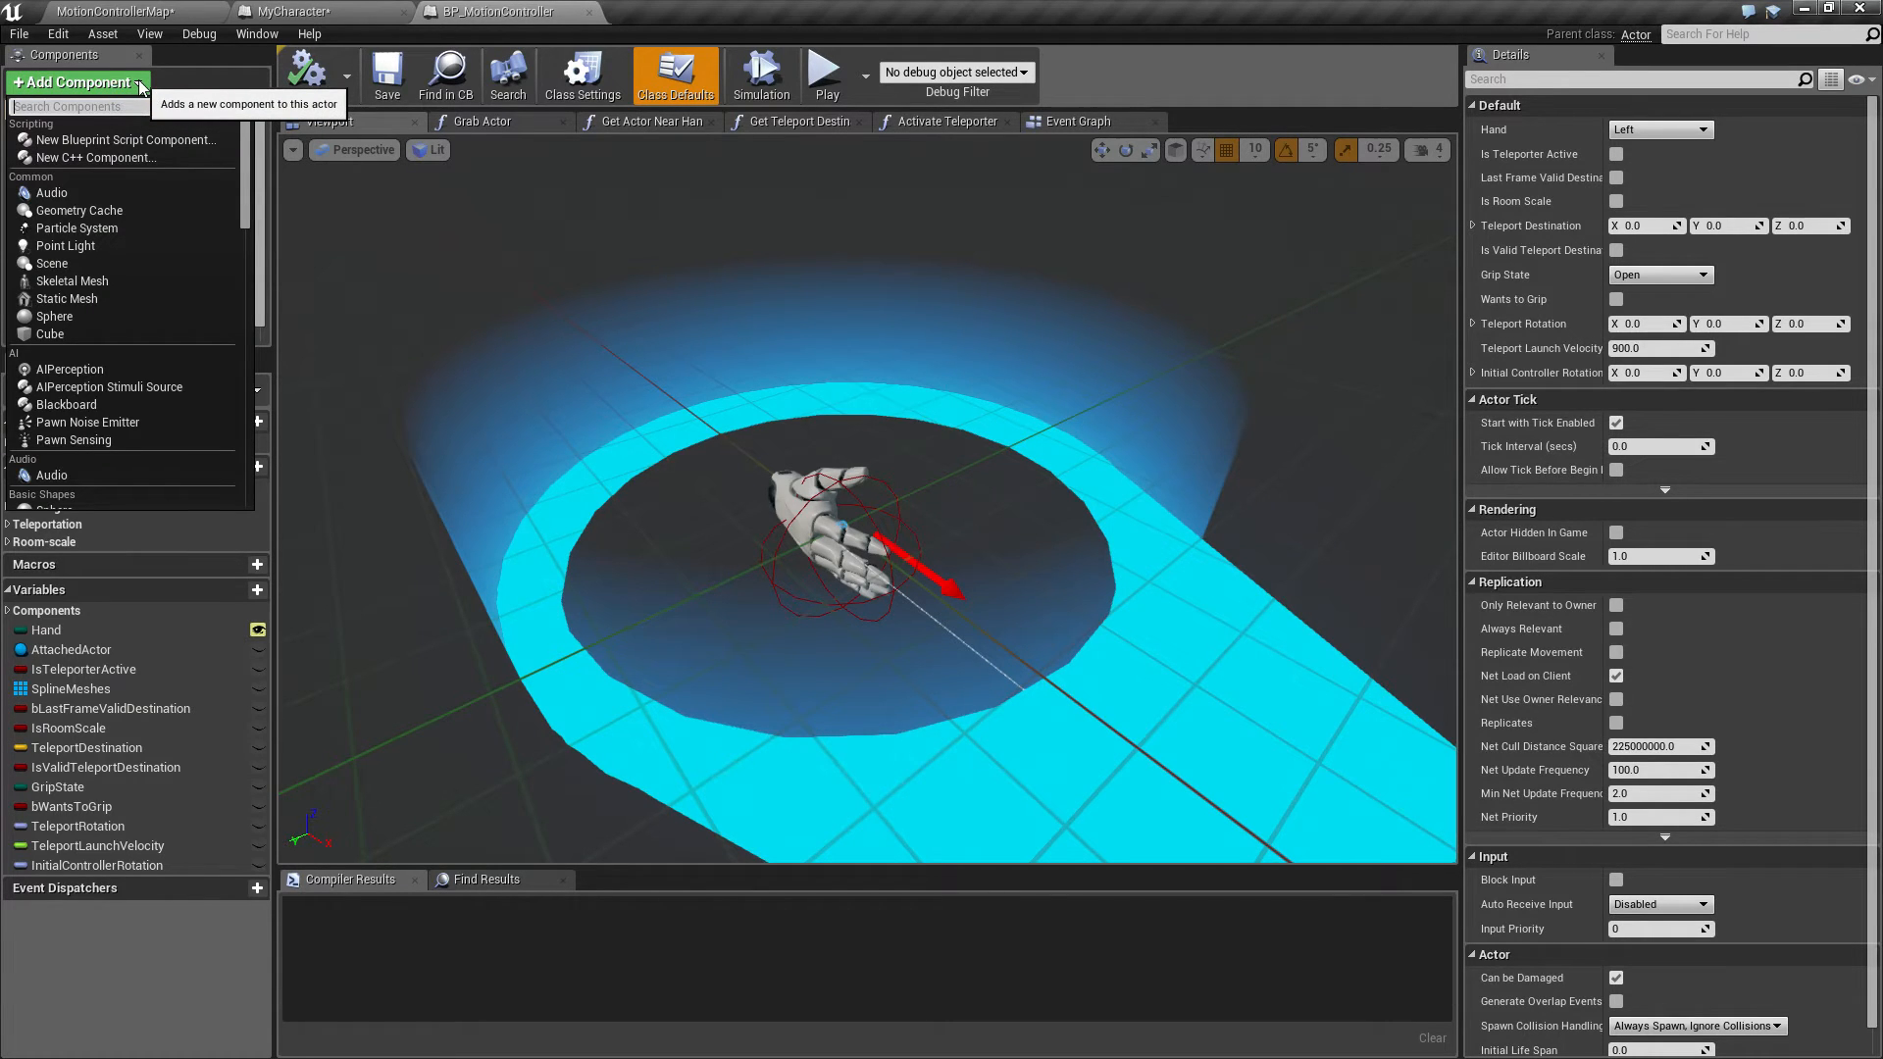
{"action": "type", "text": "motionController"}
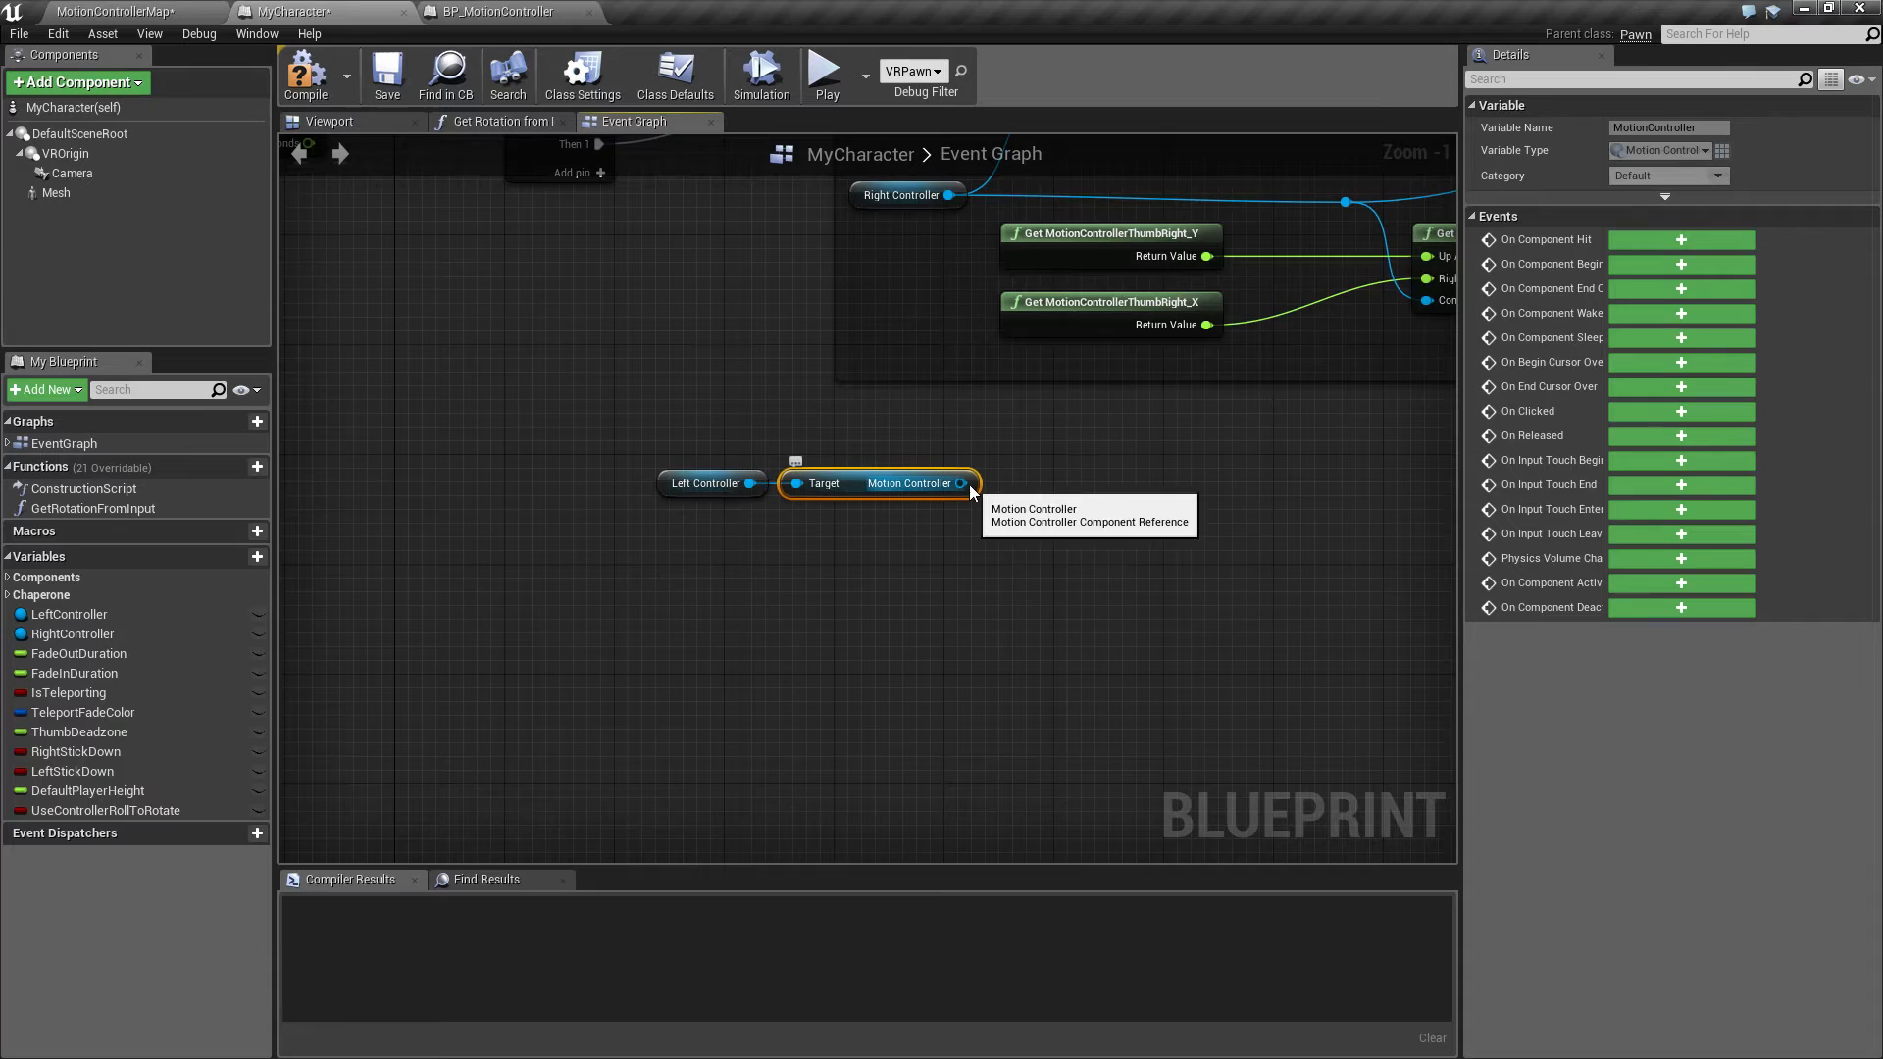
Add a GetWorldTransform node fed by the left Motion Controller
{"action": "left_click_drag", "start_coordinate": [964, 482], "coordinate": [1022, 497]}
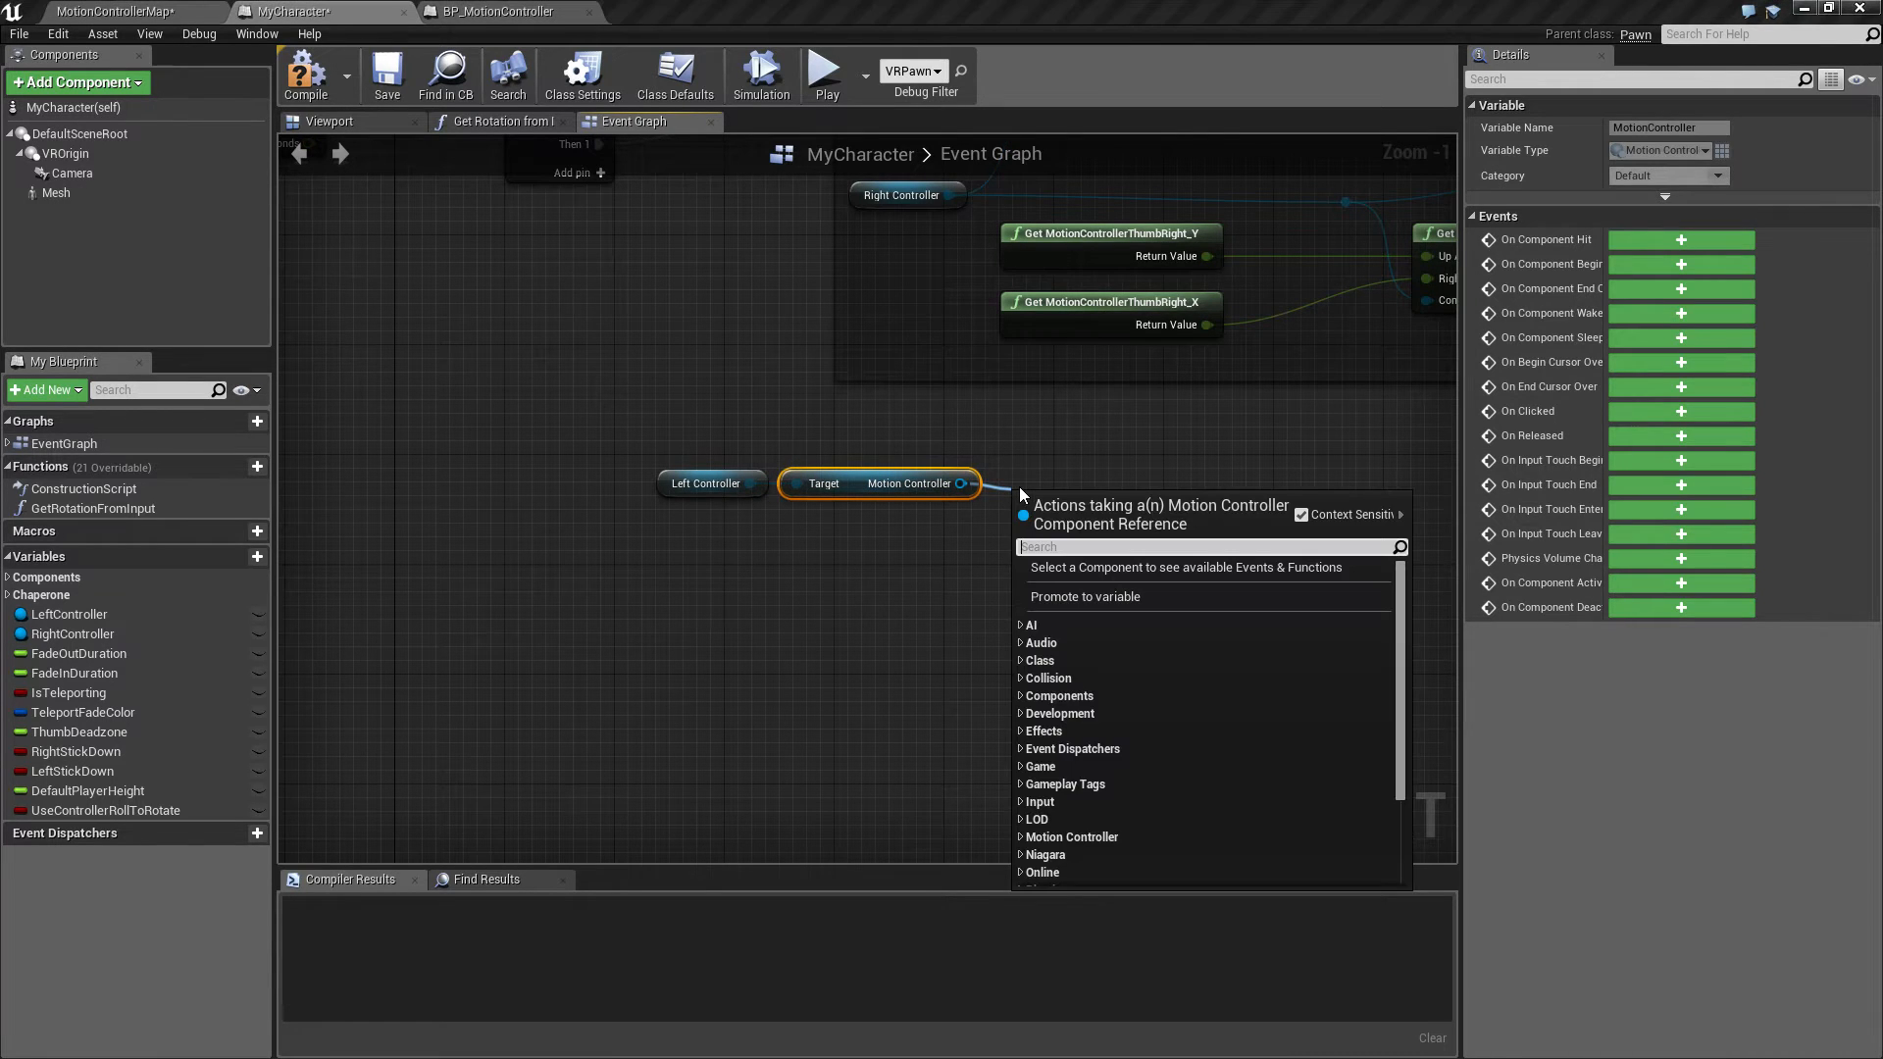
{"action": "type", "text": "get world"}
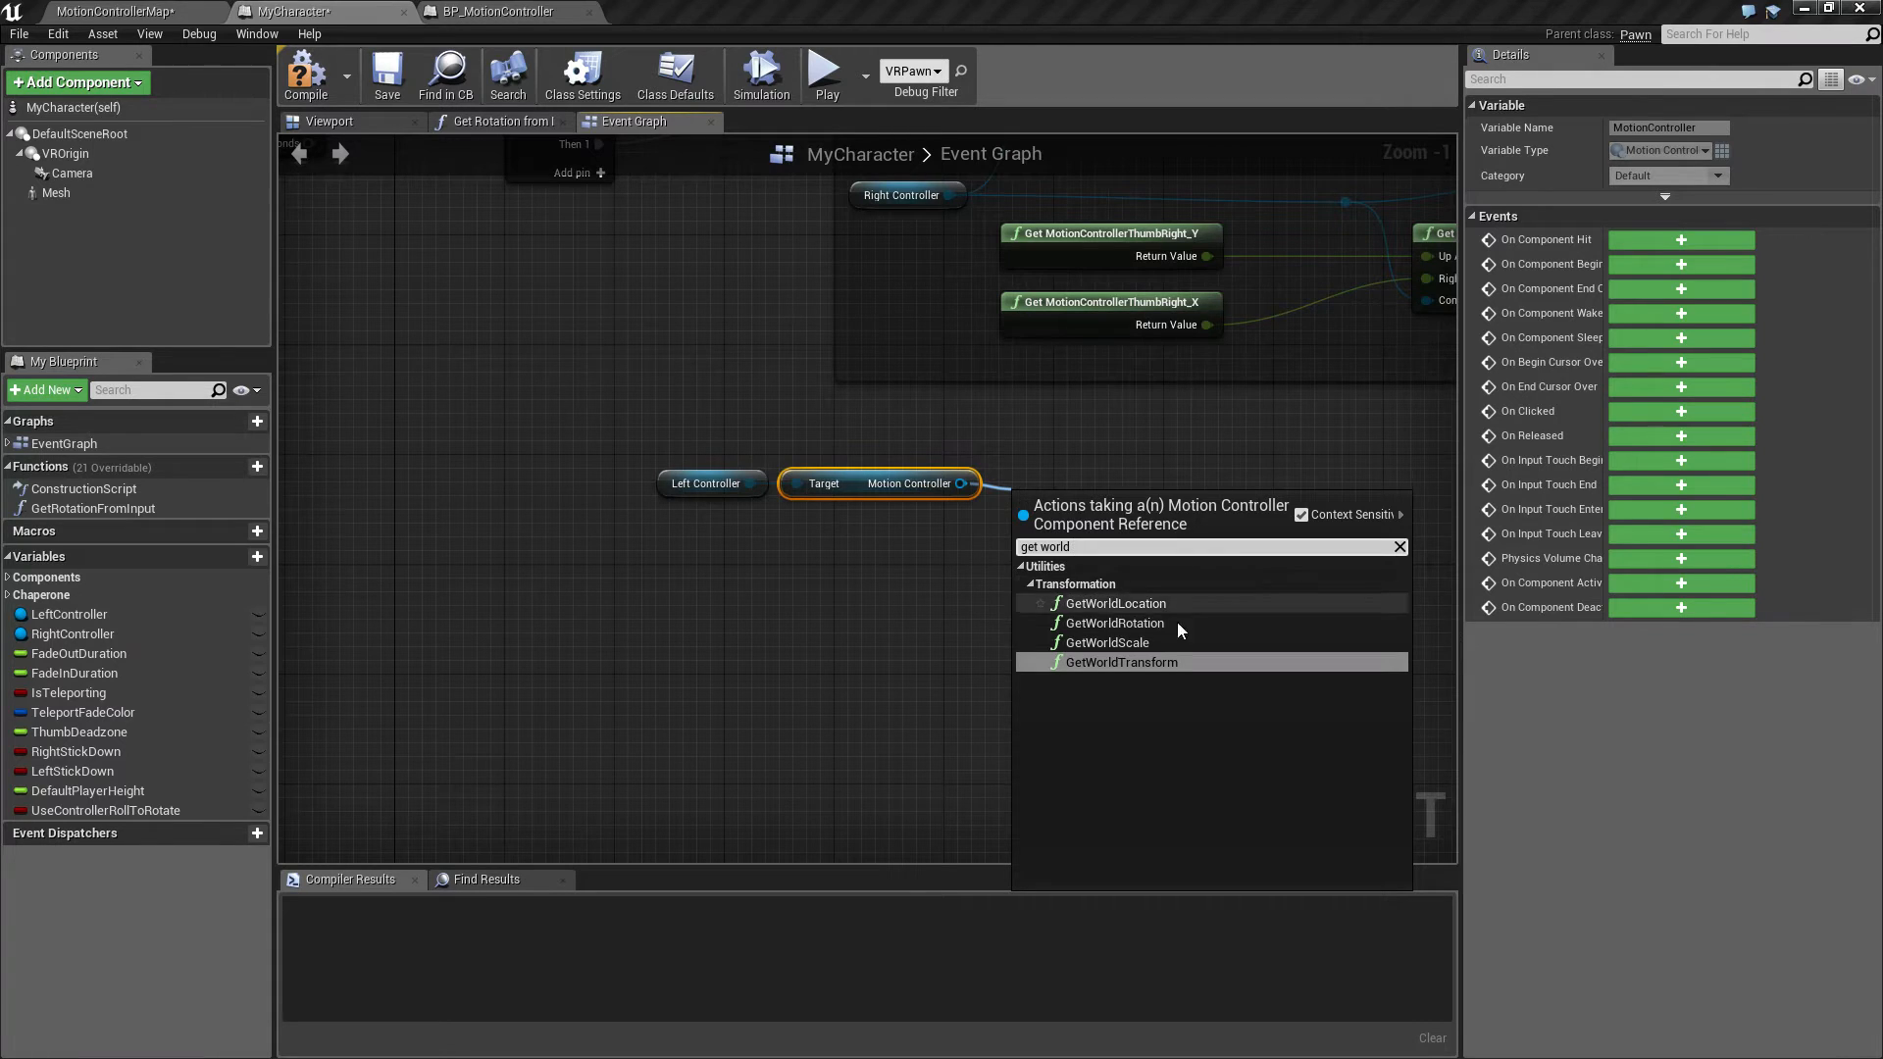
{"action": "left_click", "coordinate": [1121, 662]}
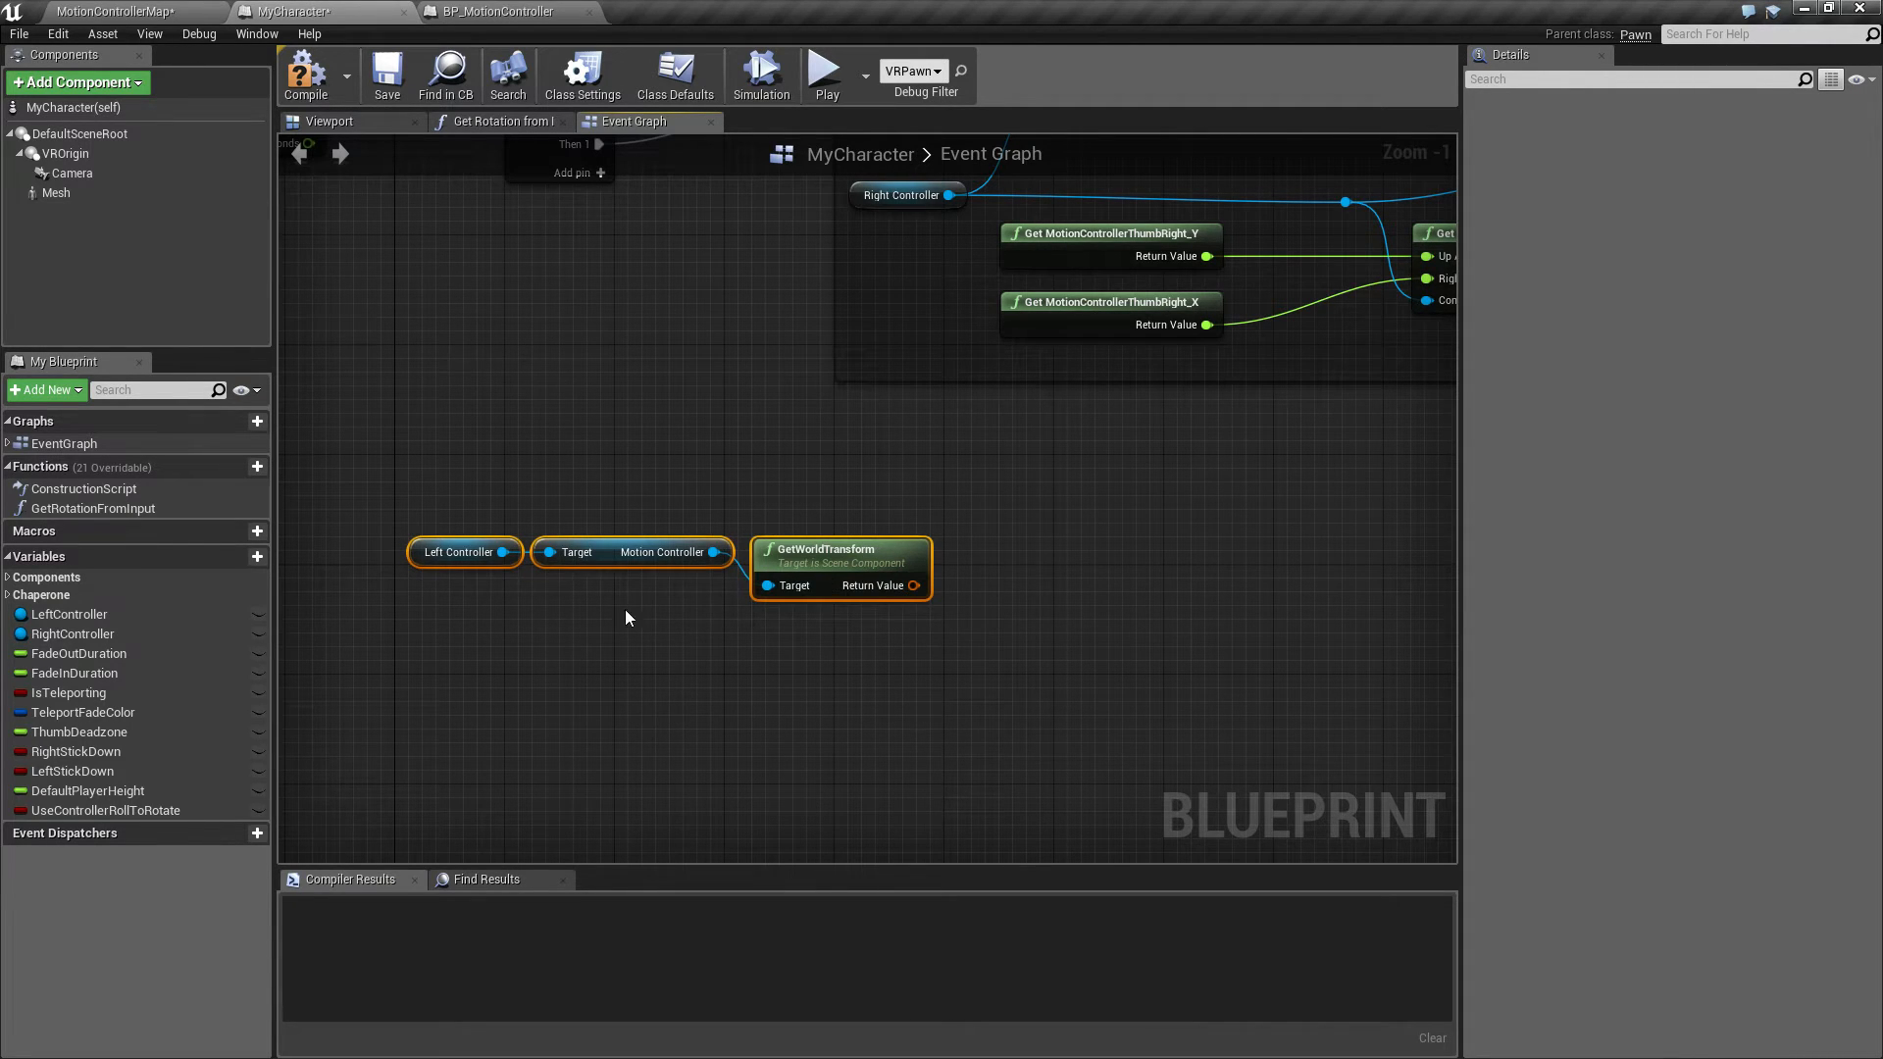
Place the Mesh component in the graph and search its 'get' actions
{"action": "left_click", "coordinate": [459, 552]}
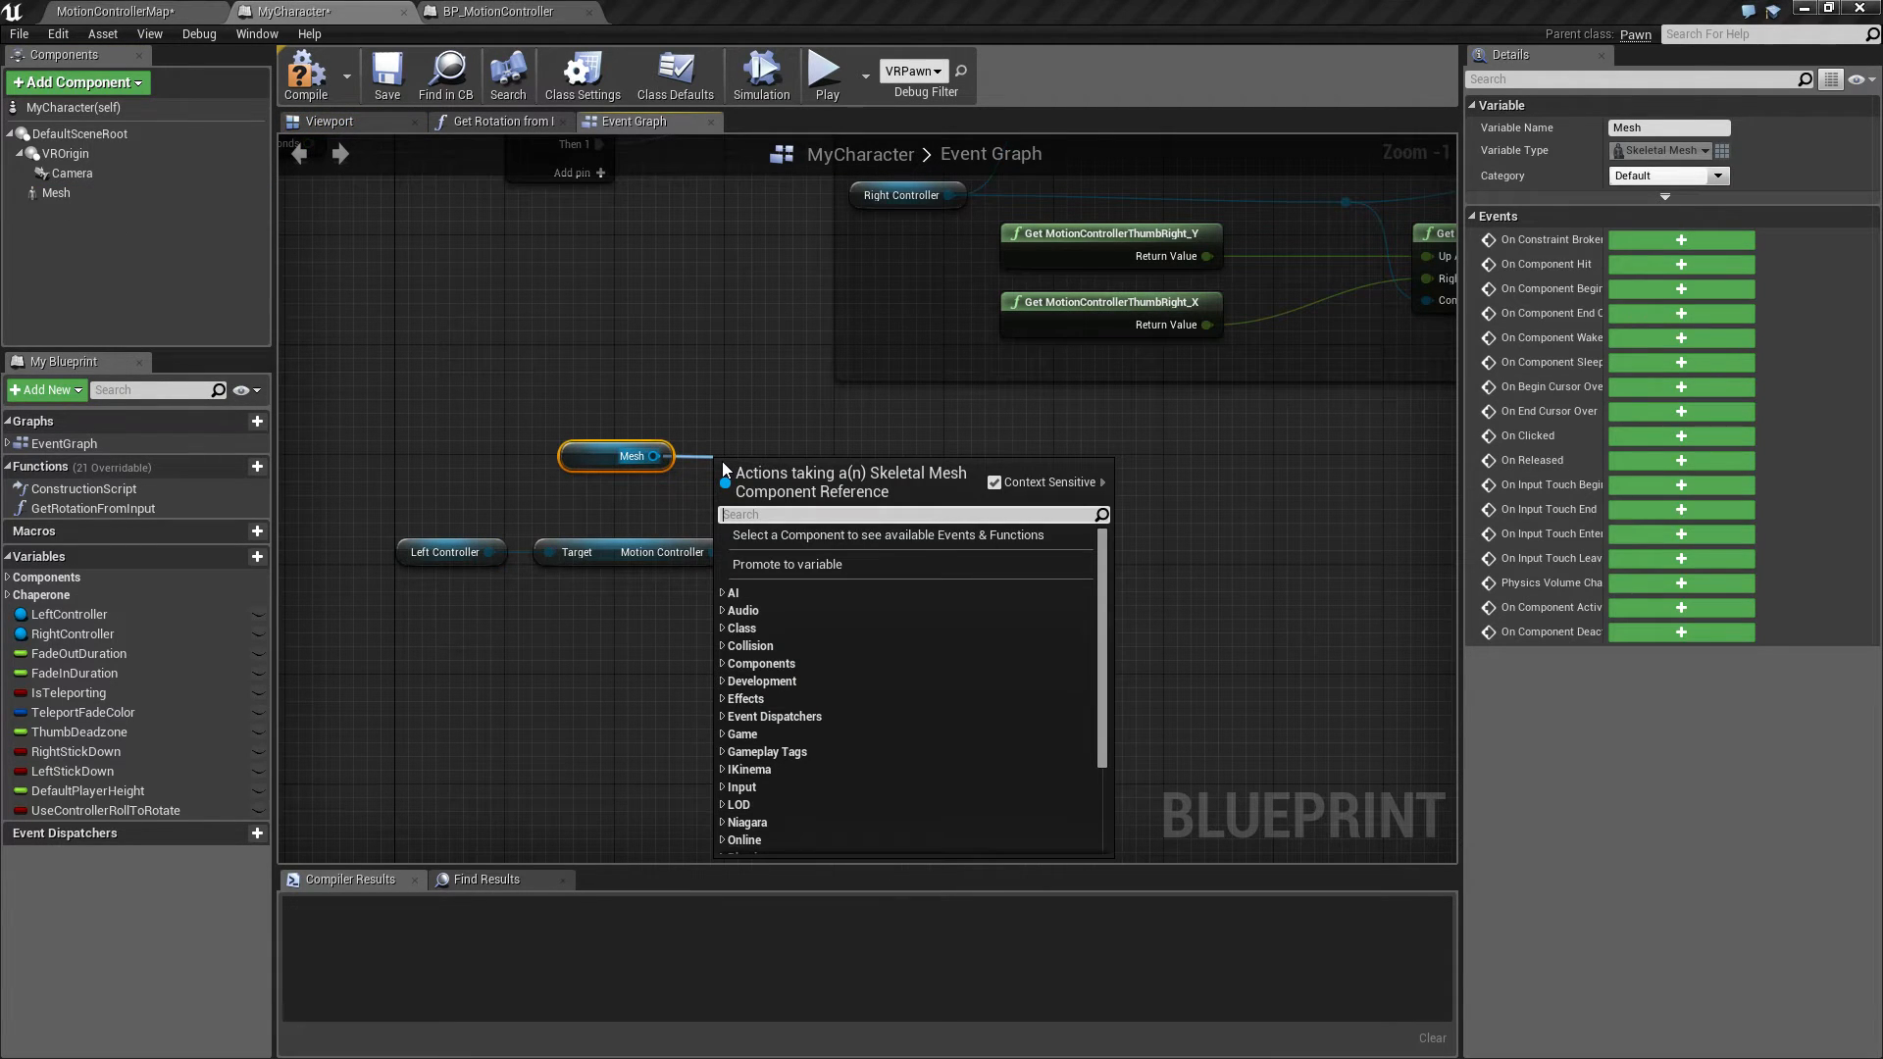
{"action": "type", "text": "get"}
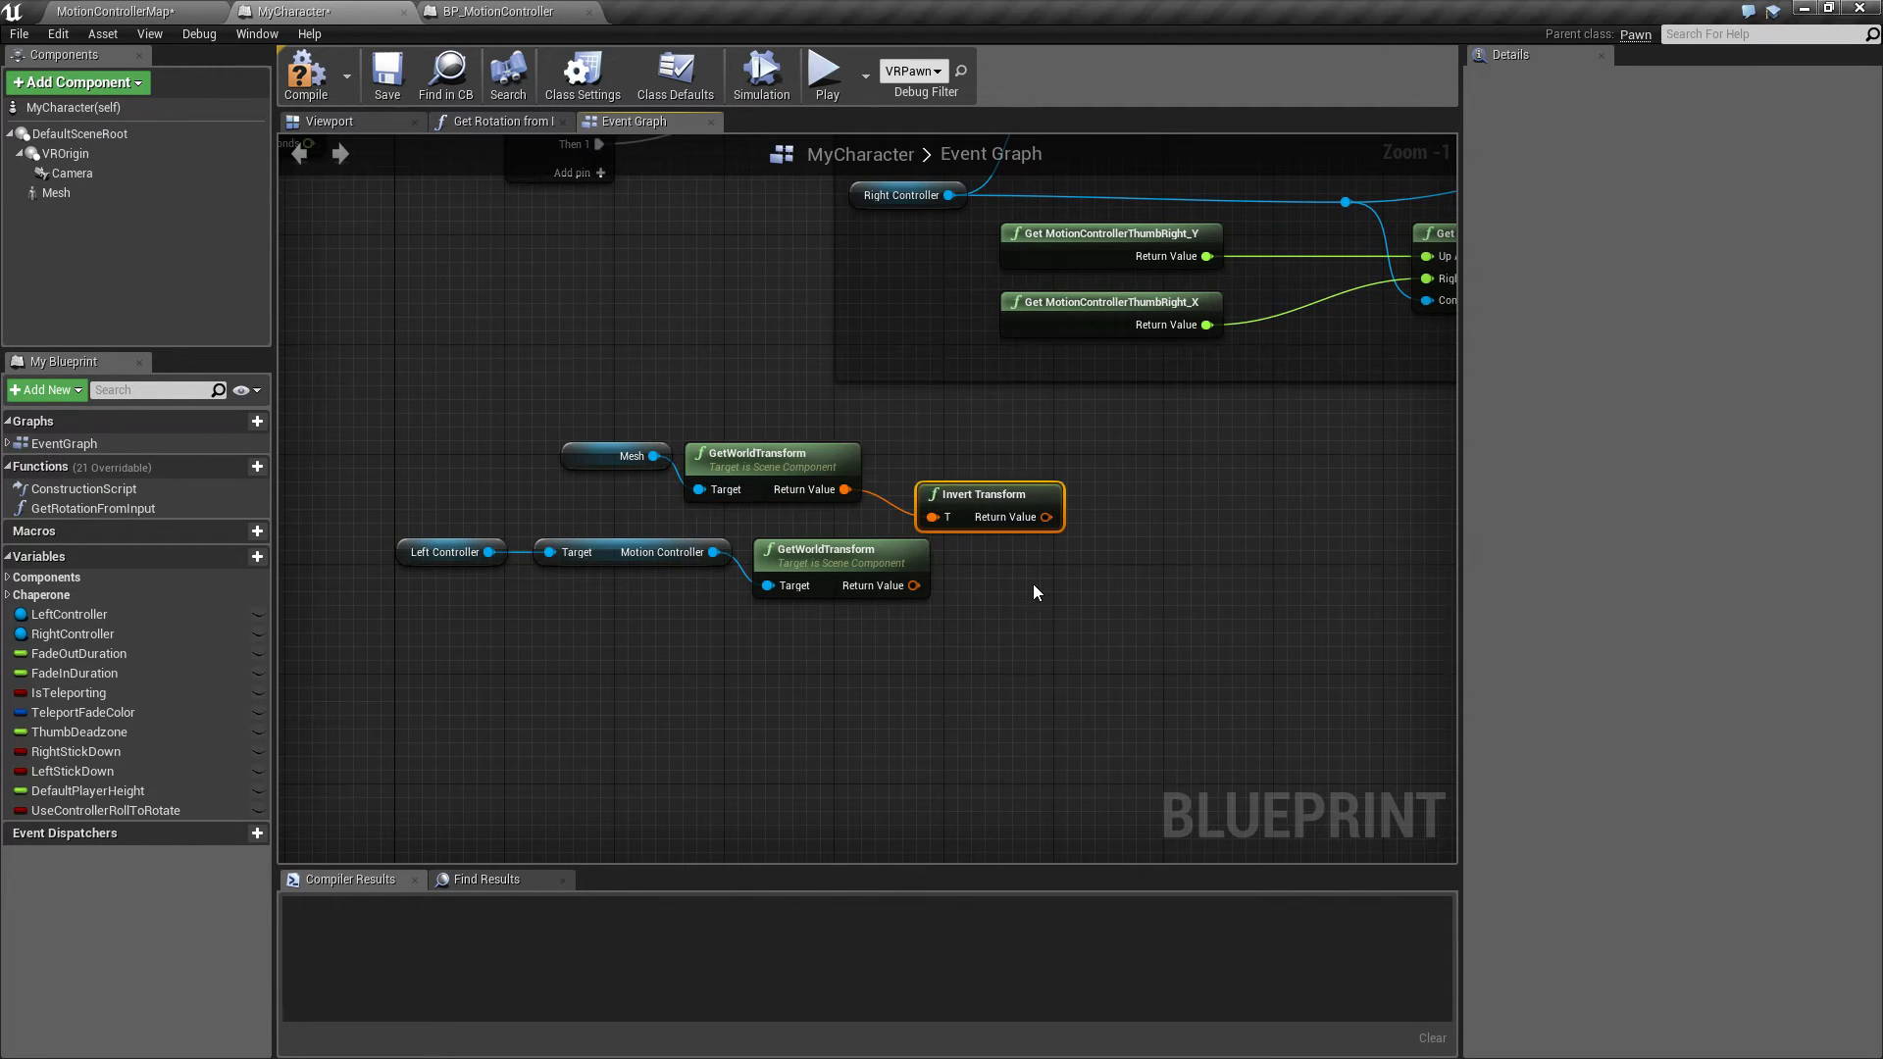
{"action": "mouse_move", "coordinate": [958, 468]}
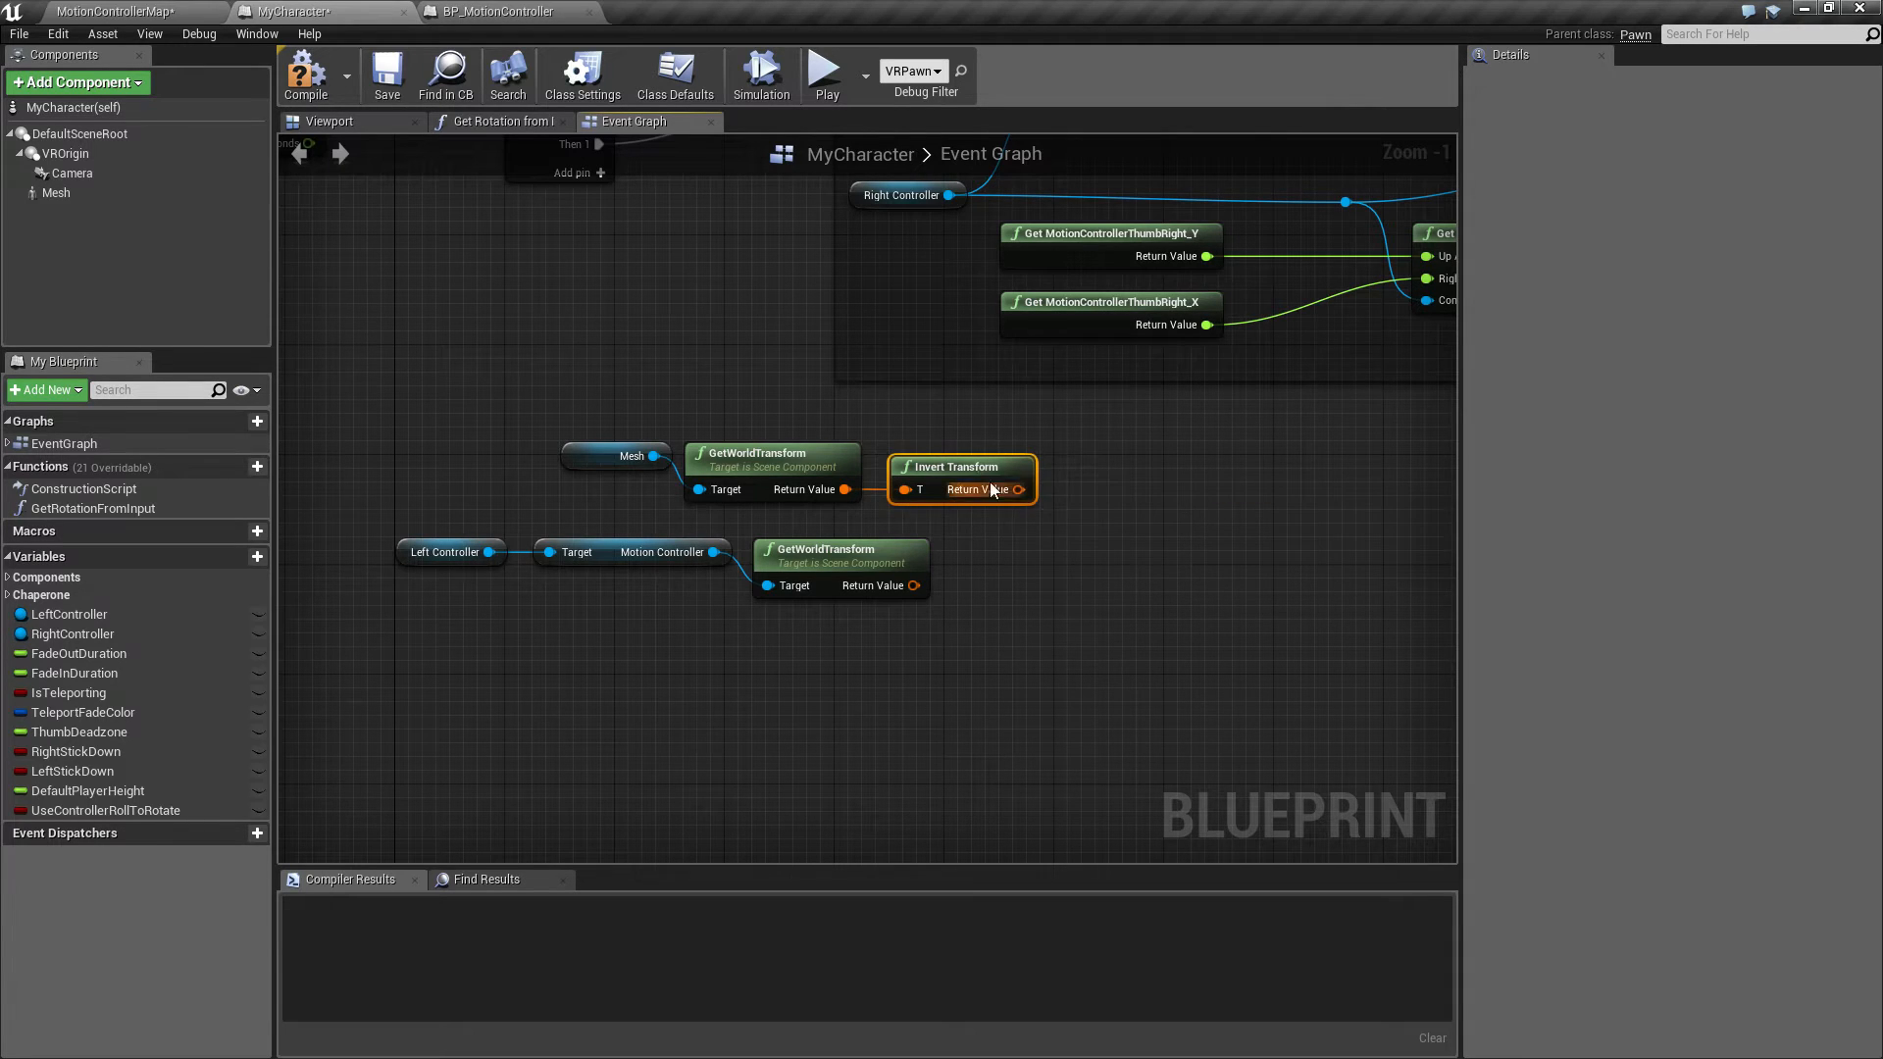
{"action": "mouse_move", "coordinate": [827, 480]}
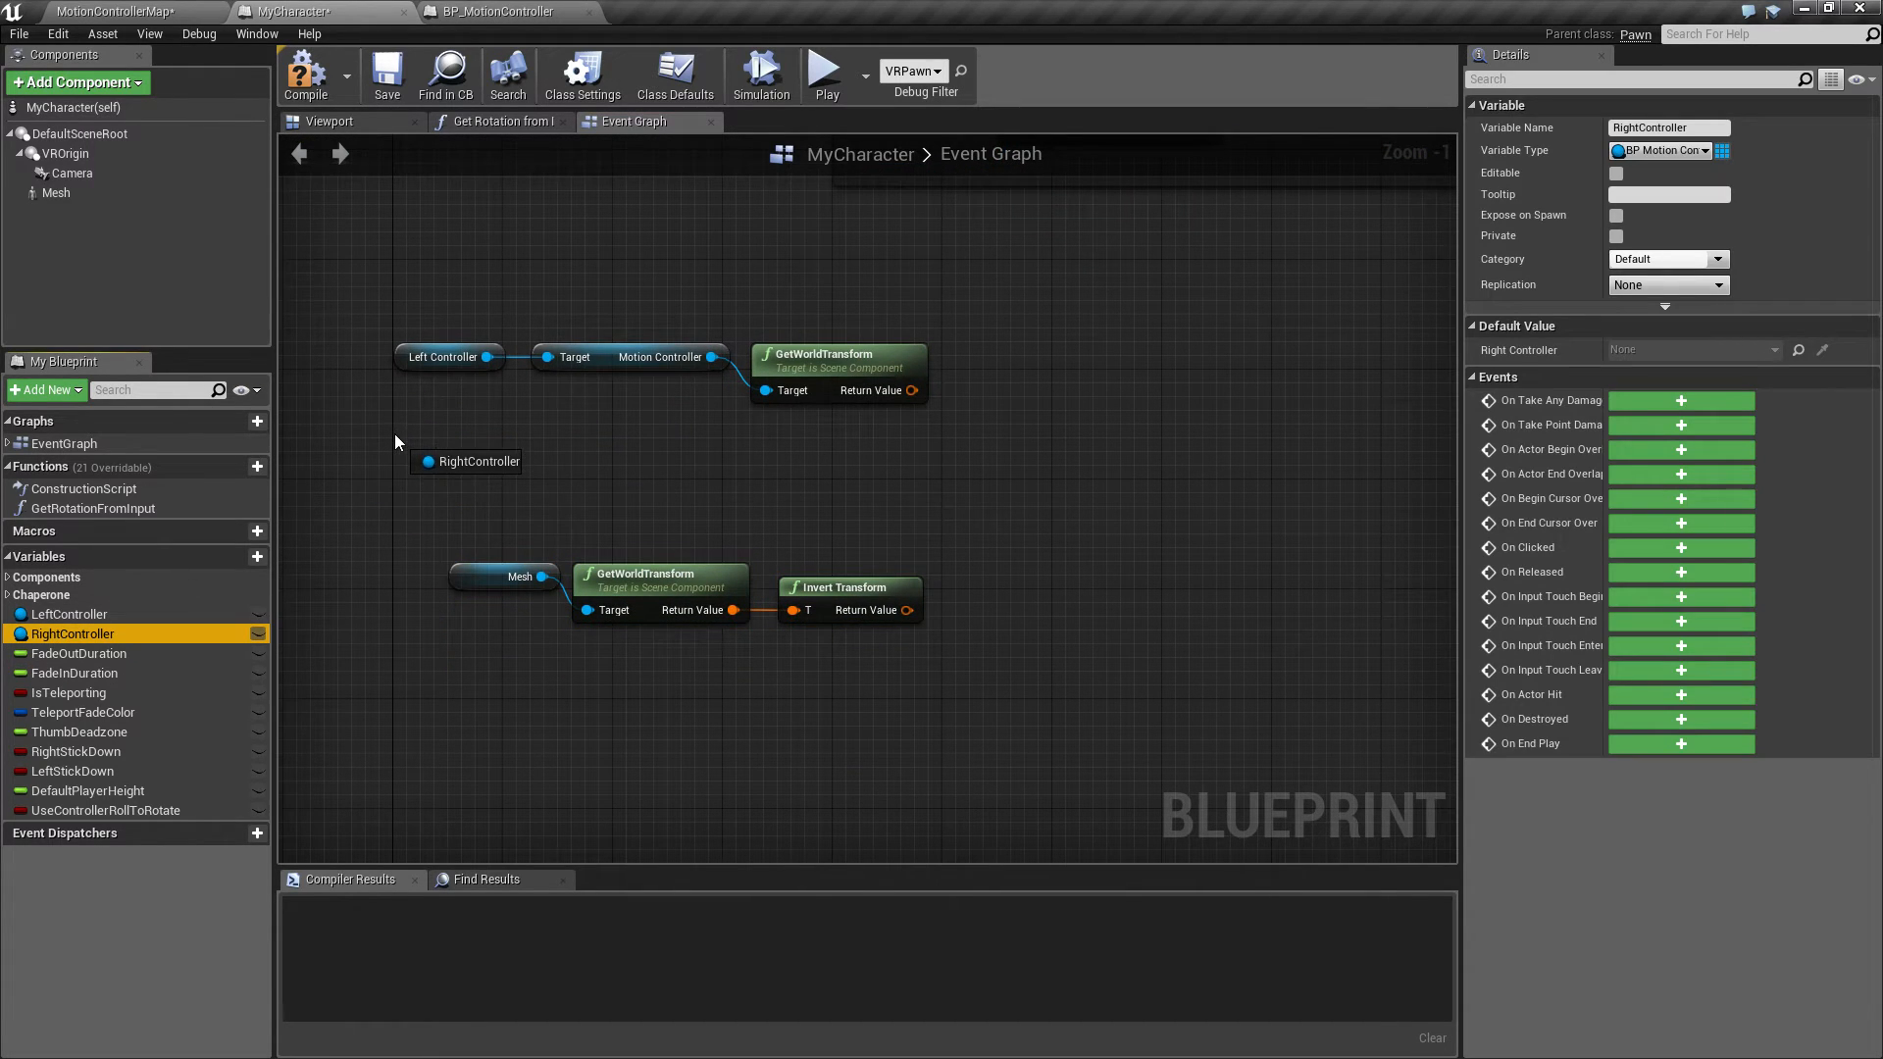
Add a Right Controller getter feeding Get Motion Controller and its GetWorldTransform node
{"action": "left_click", "coordinate": [466, 461]}
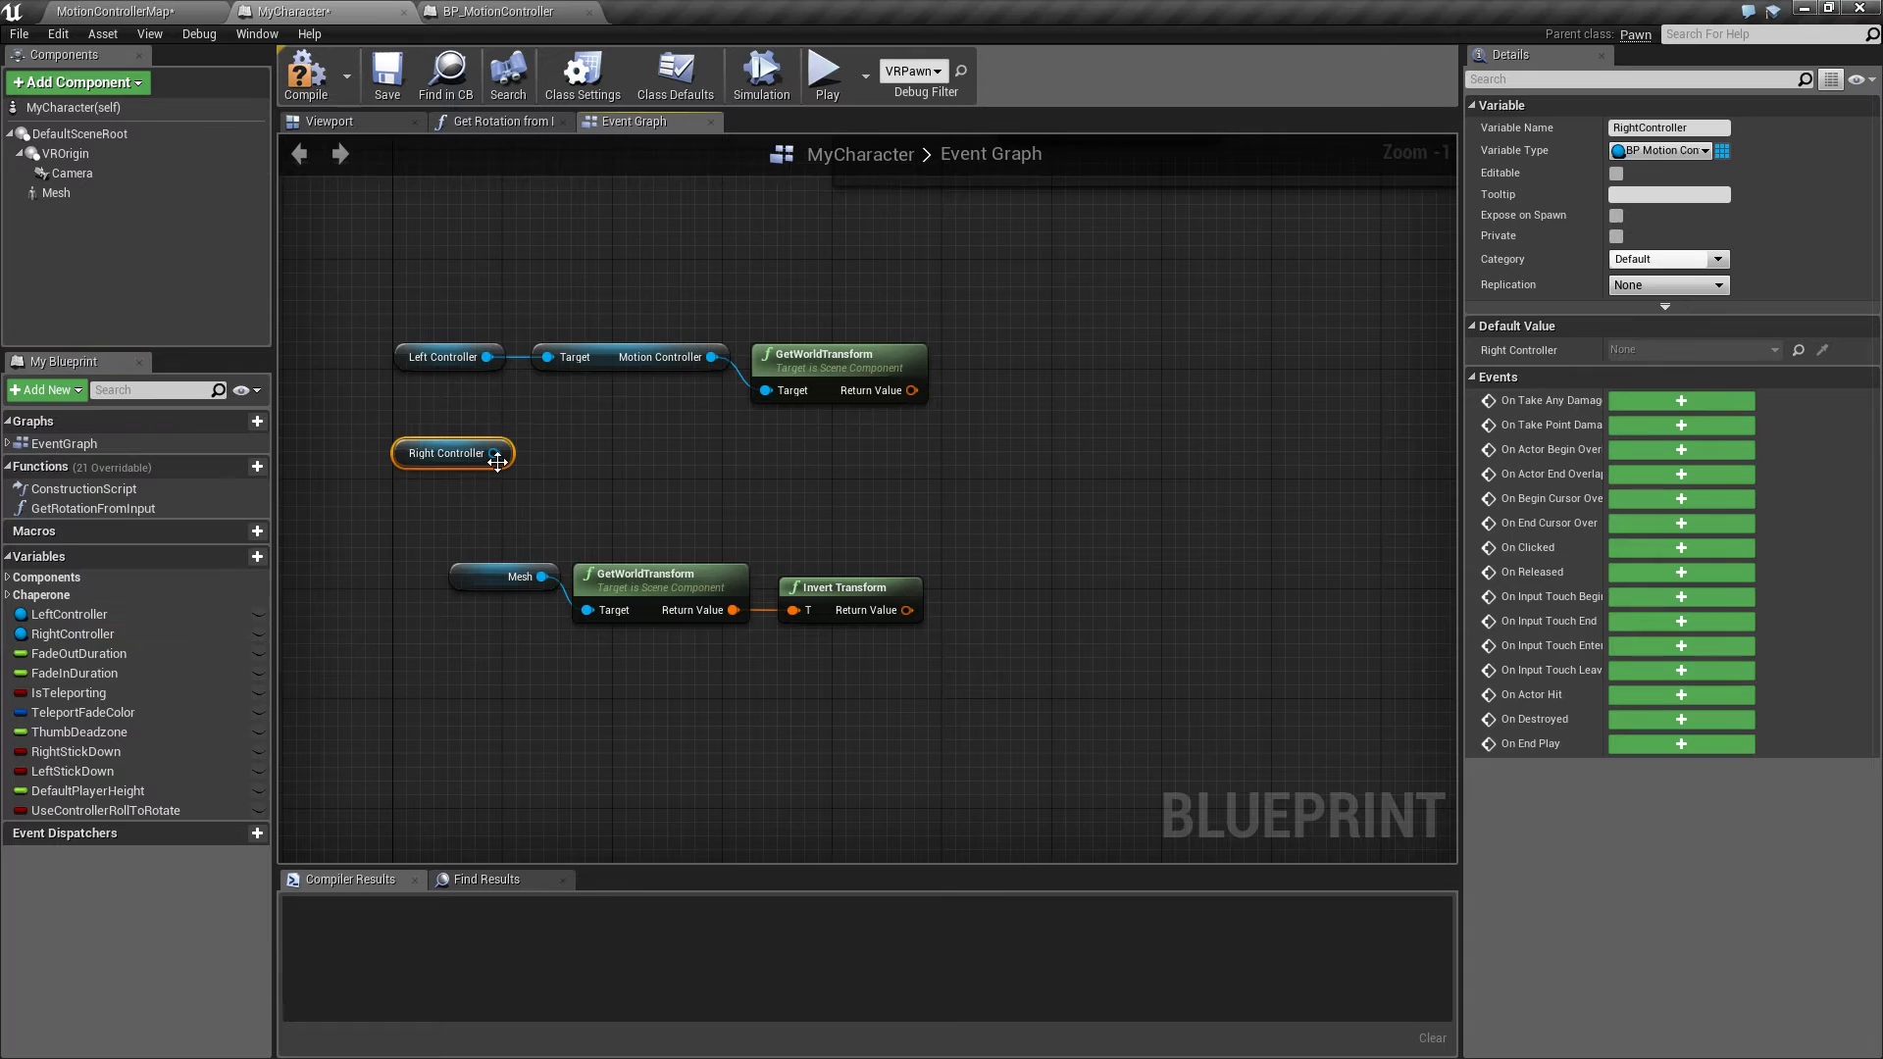
{"action": "left_click_drag", "start_coordinate": [496, 453], "coordinate": [565, 468]}
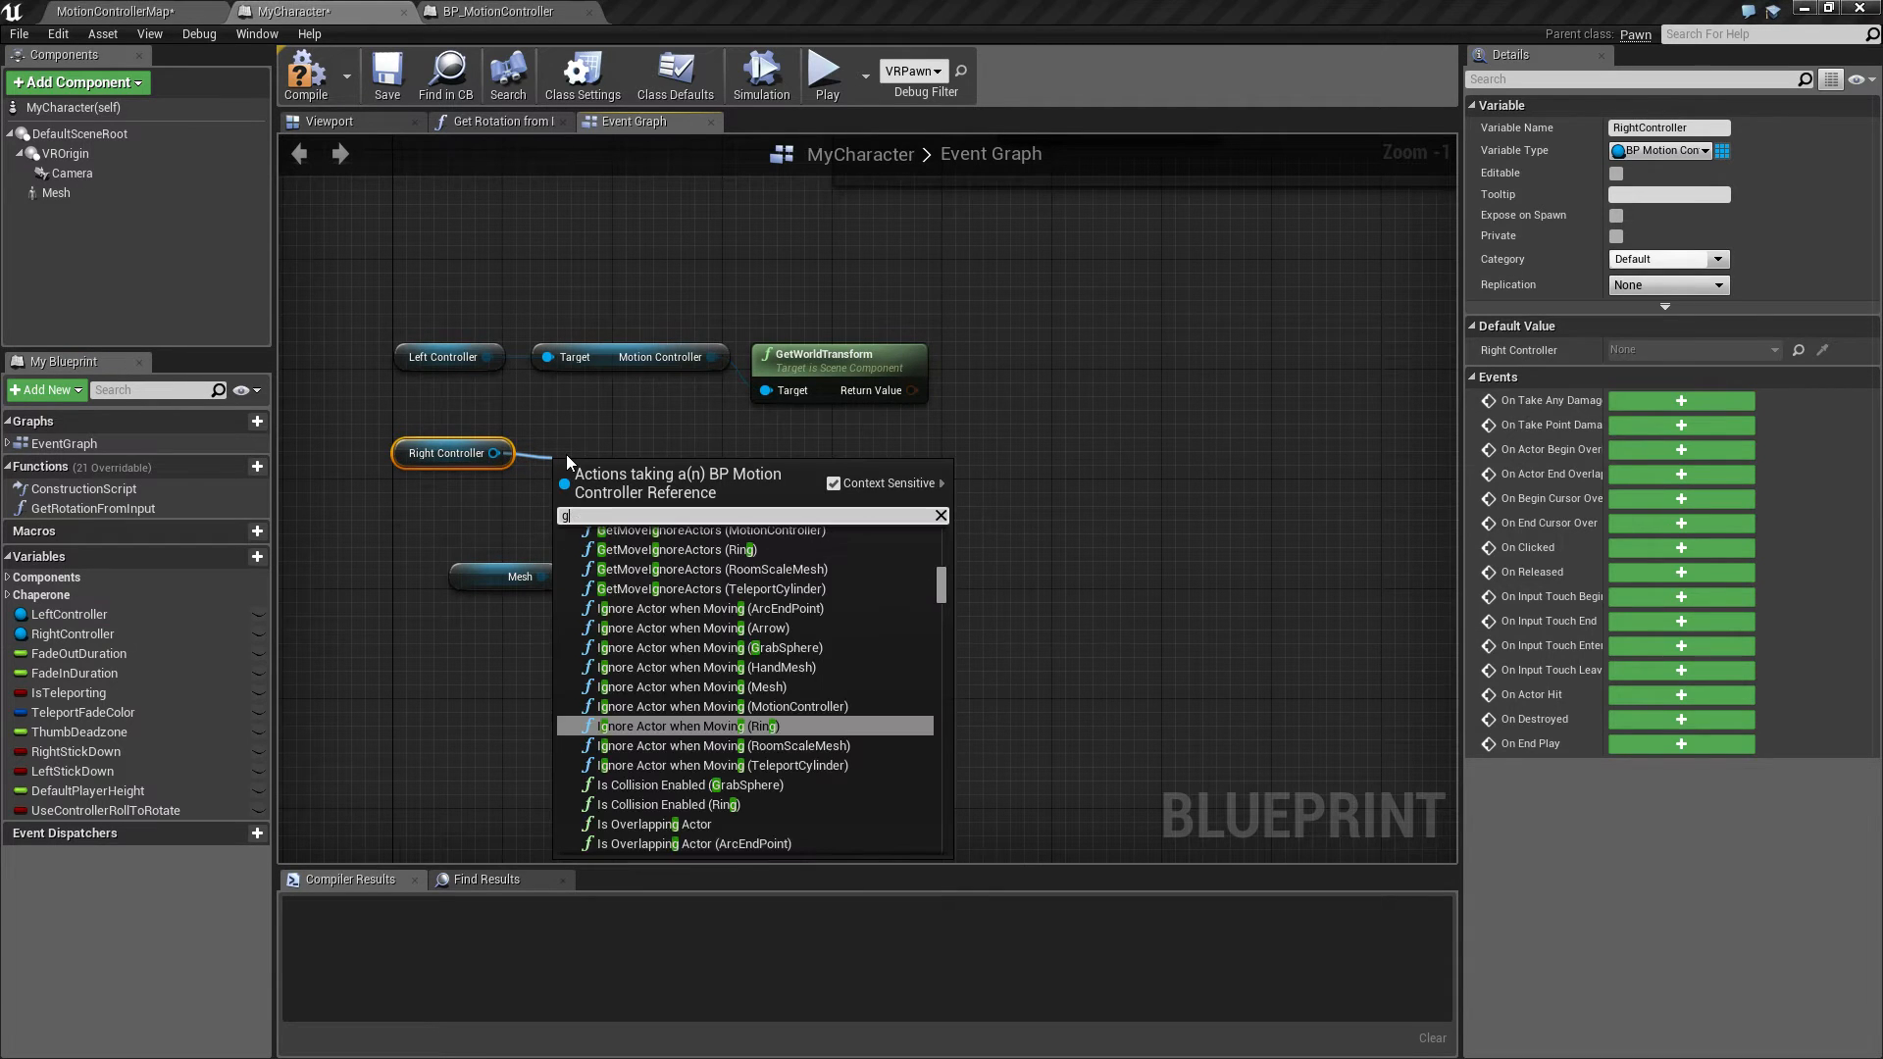
{"action": "type", "text": "et motion"}
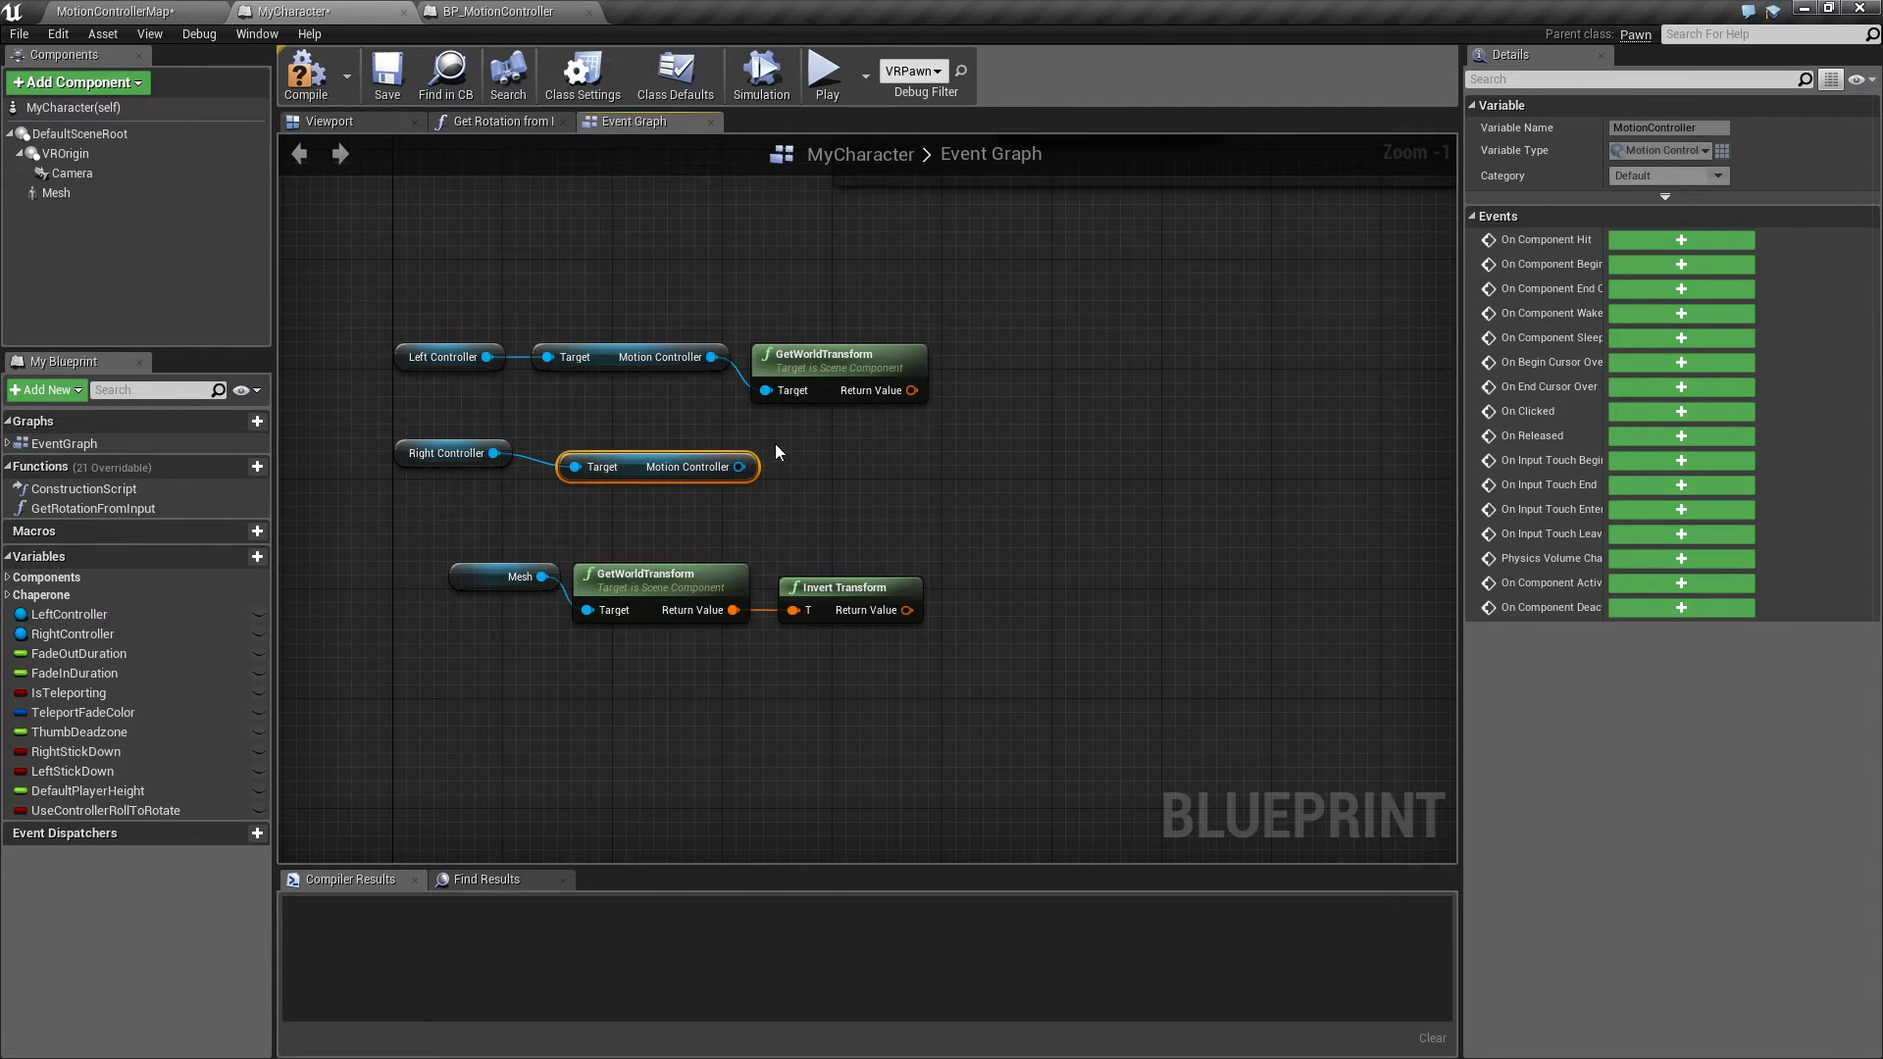
{"action": "left_click_drag", "start_coordinate": [742, 467], "coordinate": [790, 475]}
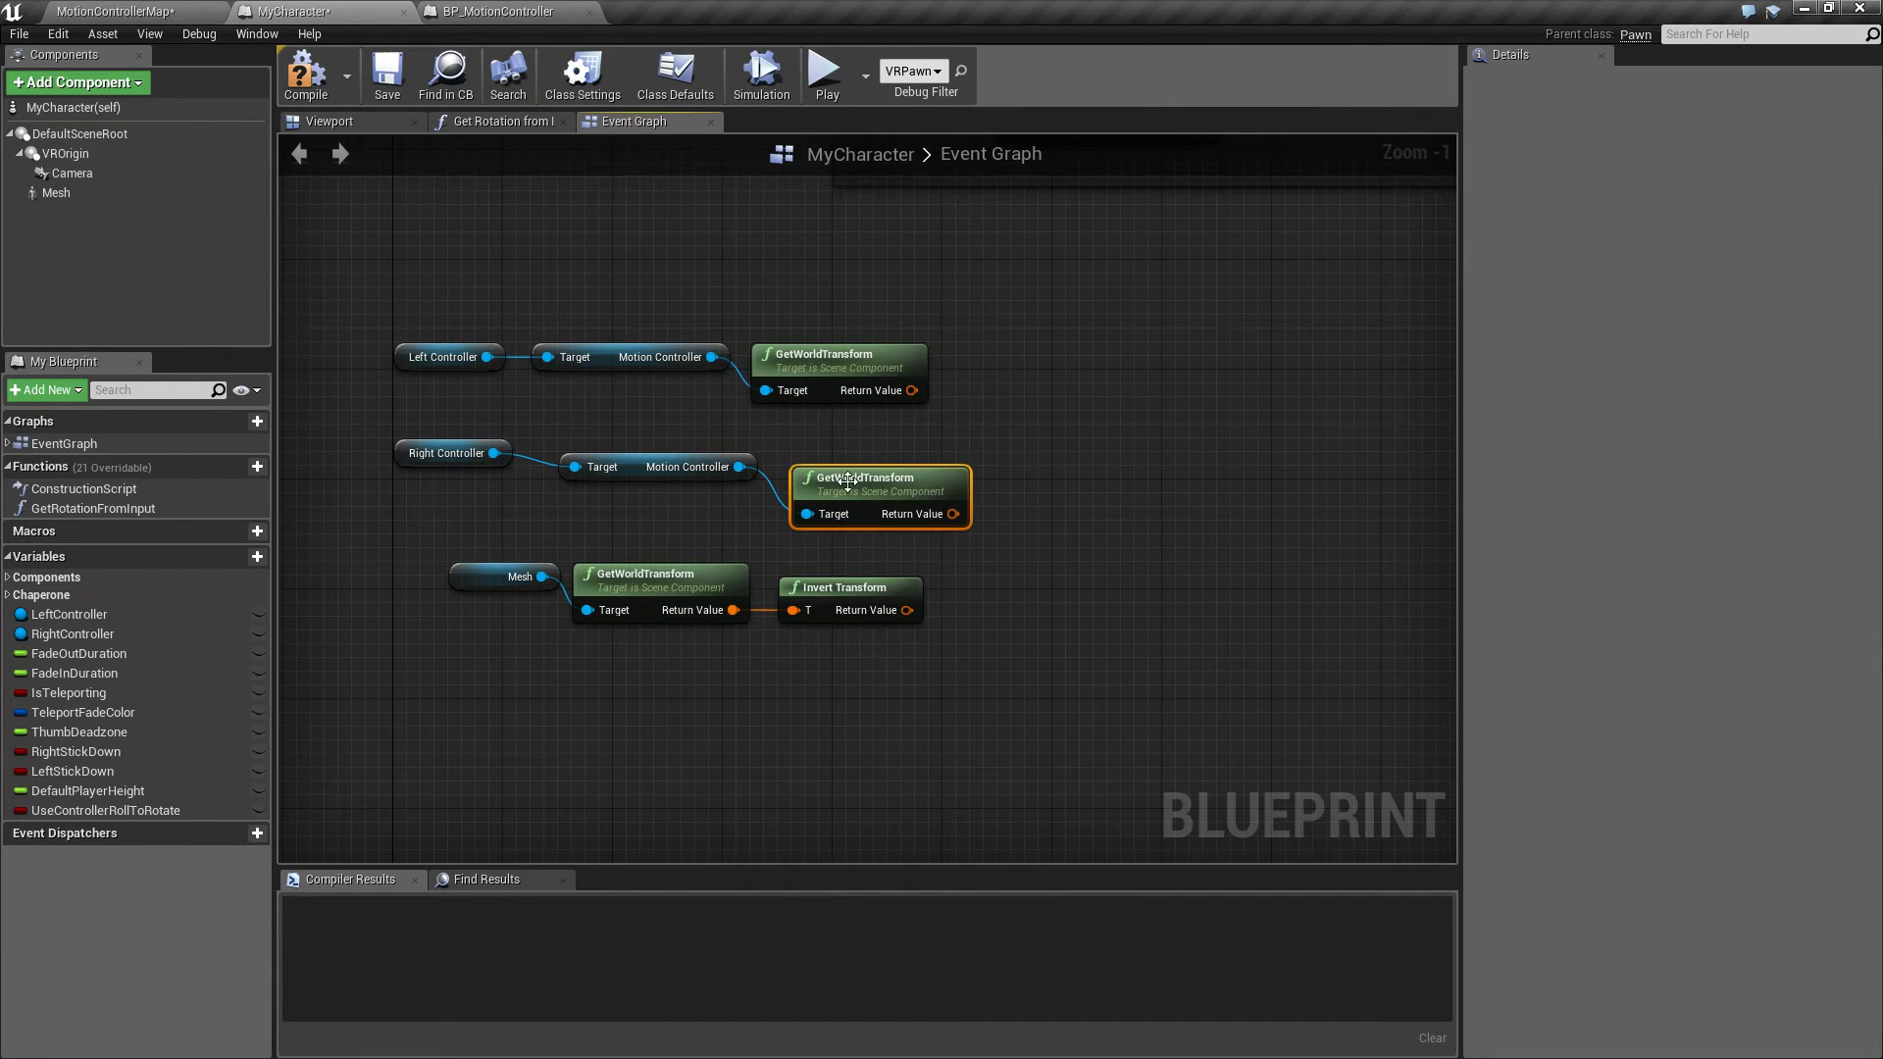
{"action": "left_click_drag", "start_coordinate": [880, 492], "coordinate": [866, 481]}
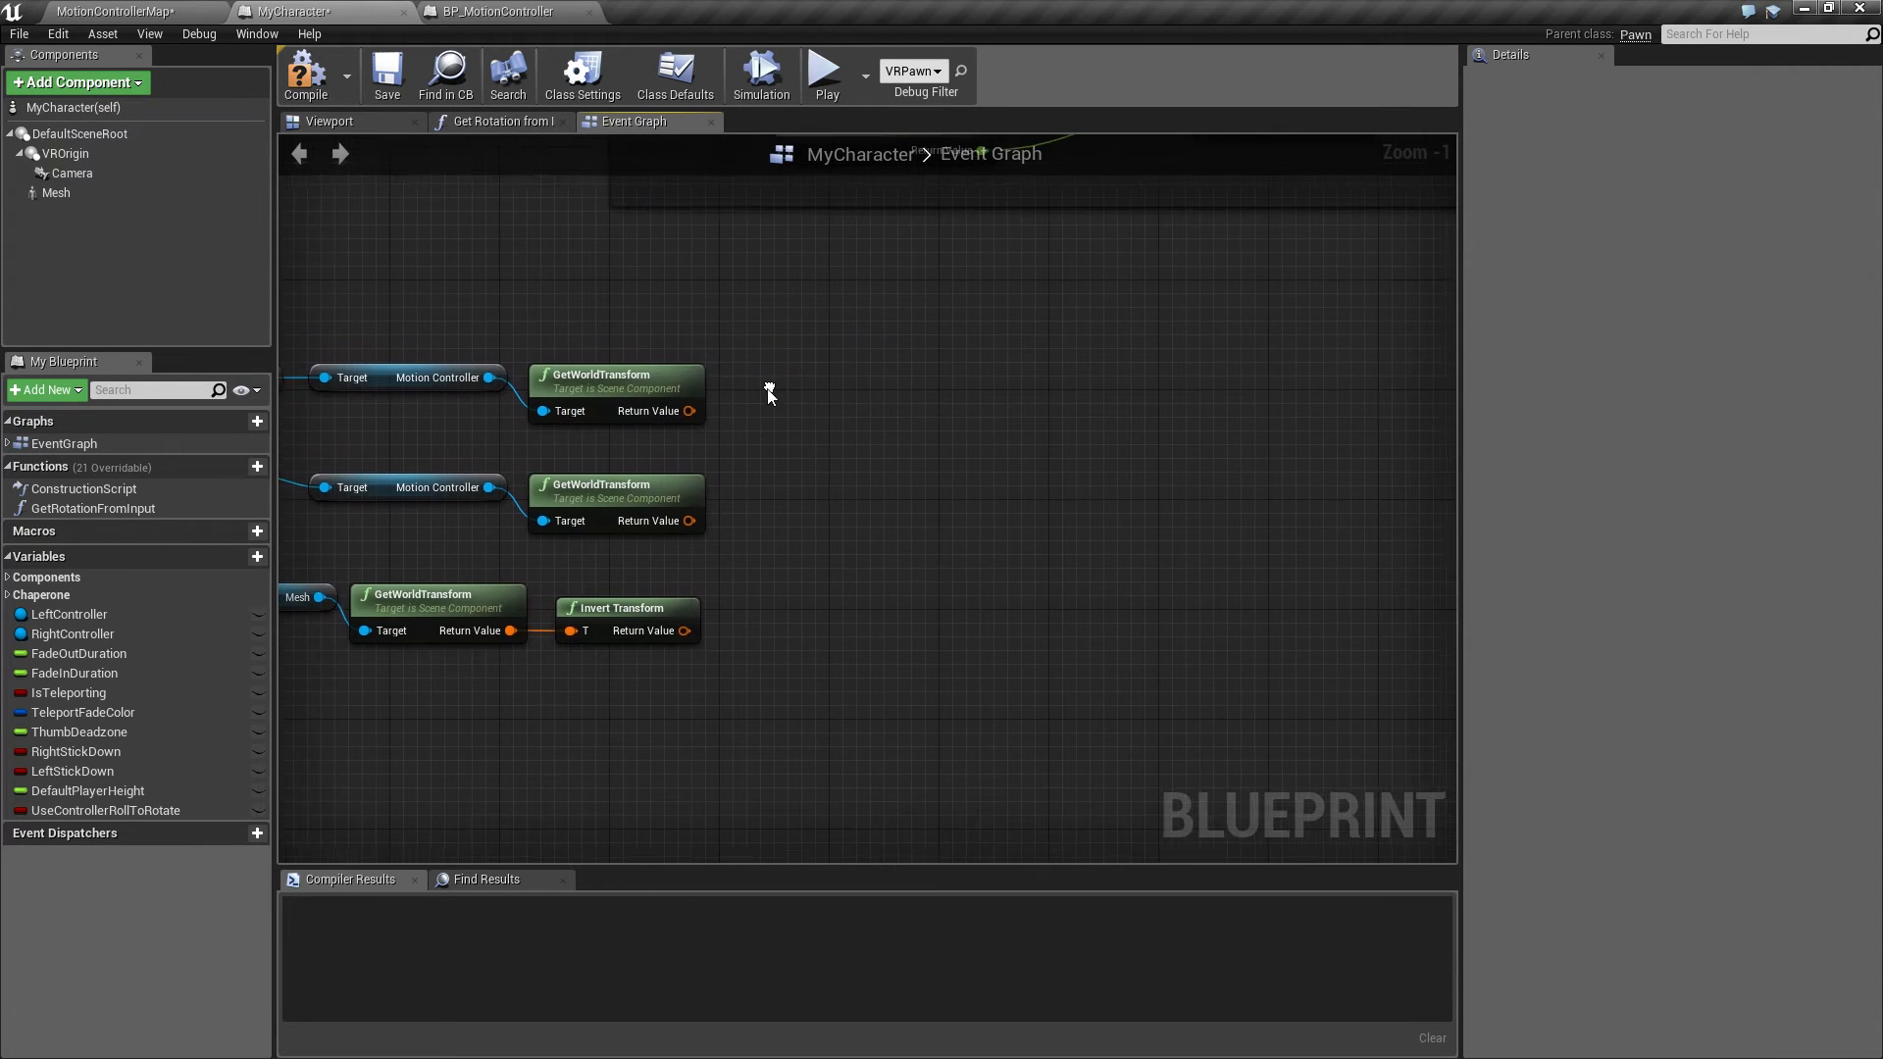
Add Compose Transforms with Invert Transform in B, then duplicate it for the right transform in A
{"action": "left_click_drag", "start_coordinate": [687, 411], "coordinate": [795, 441]}
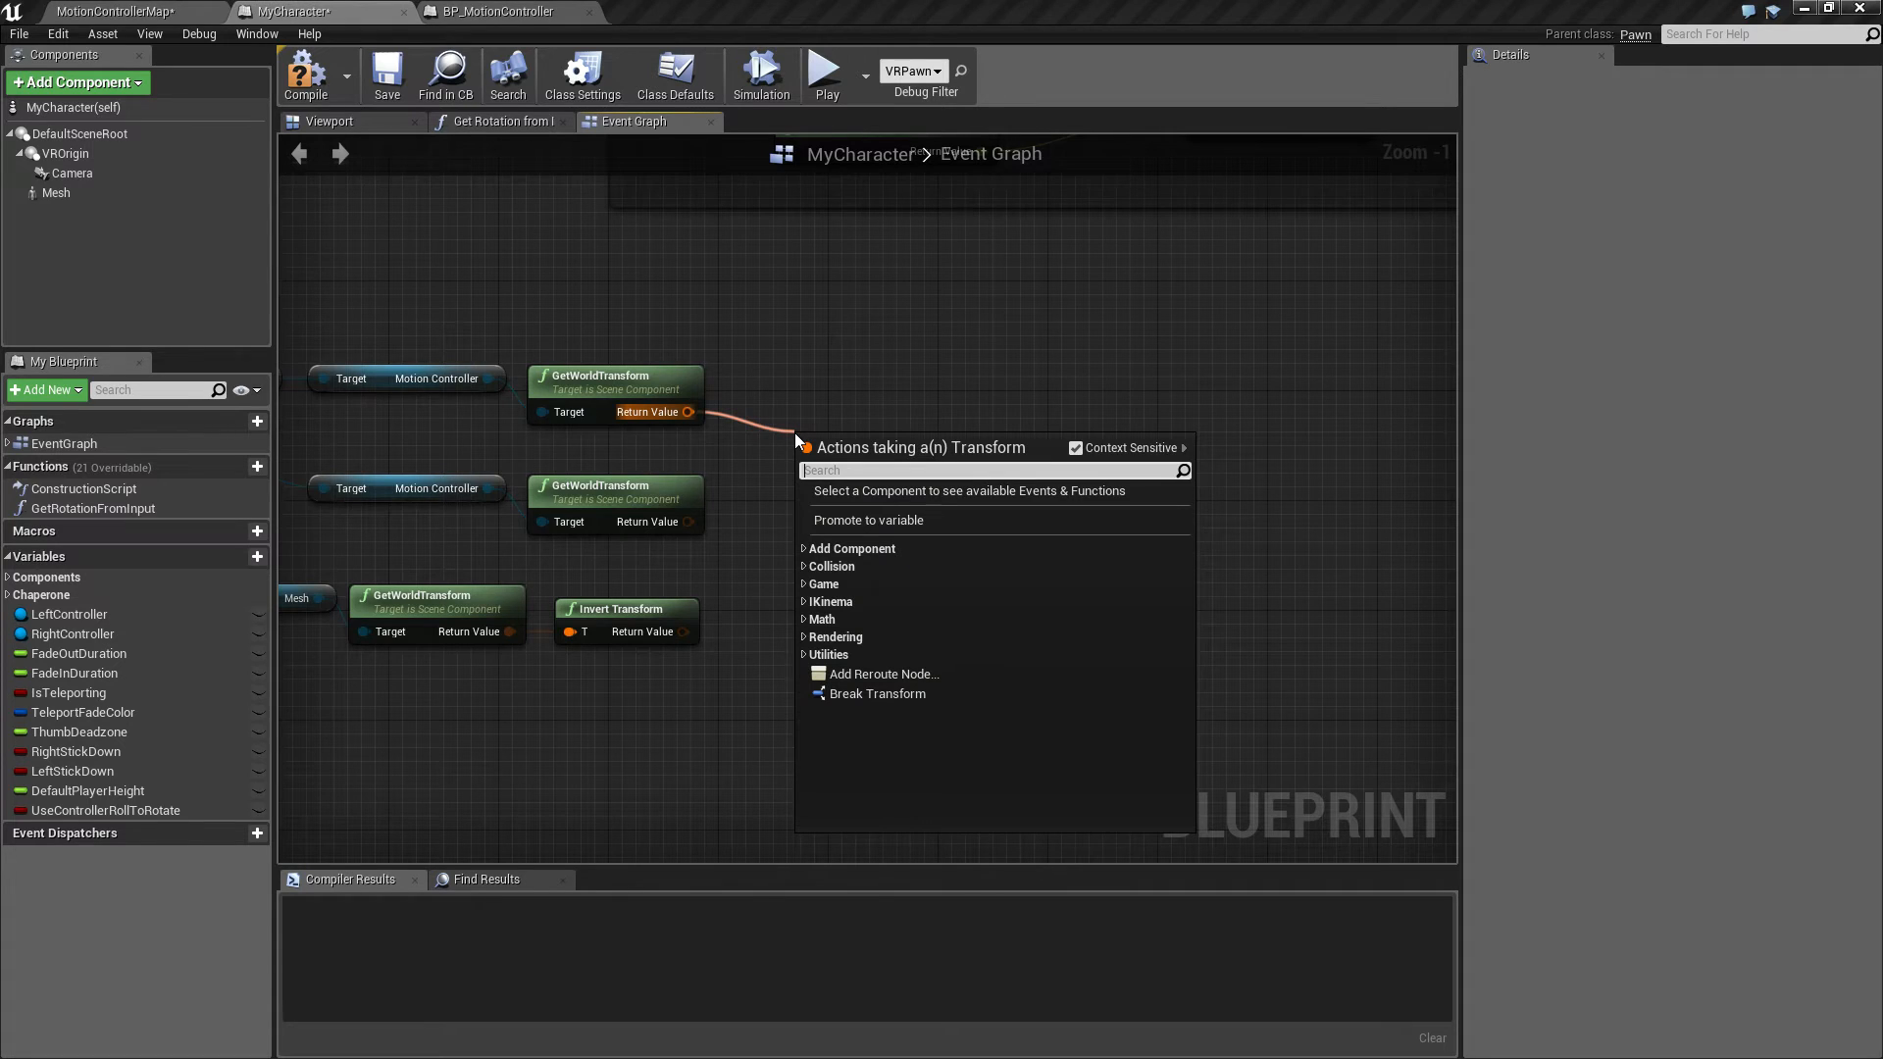
{"action": "type", "text": "com"}
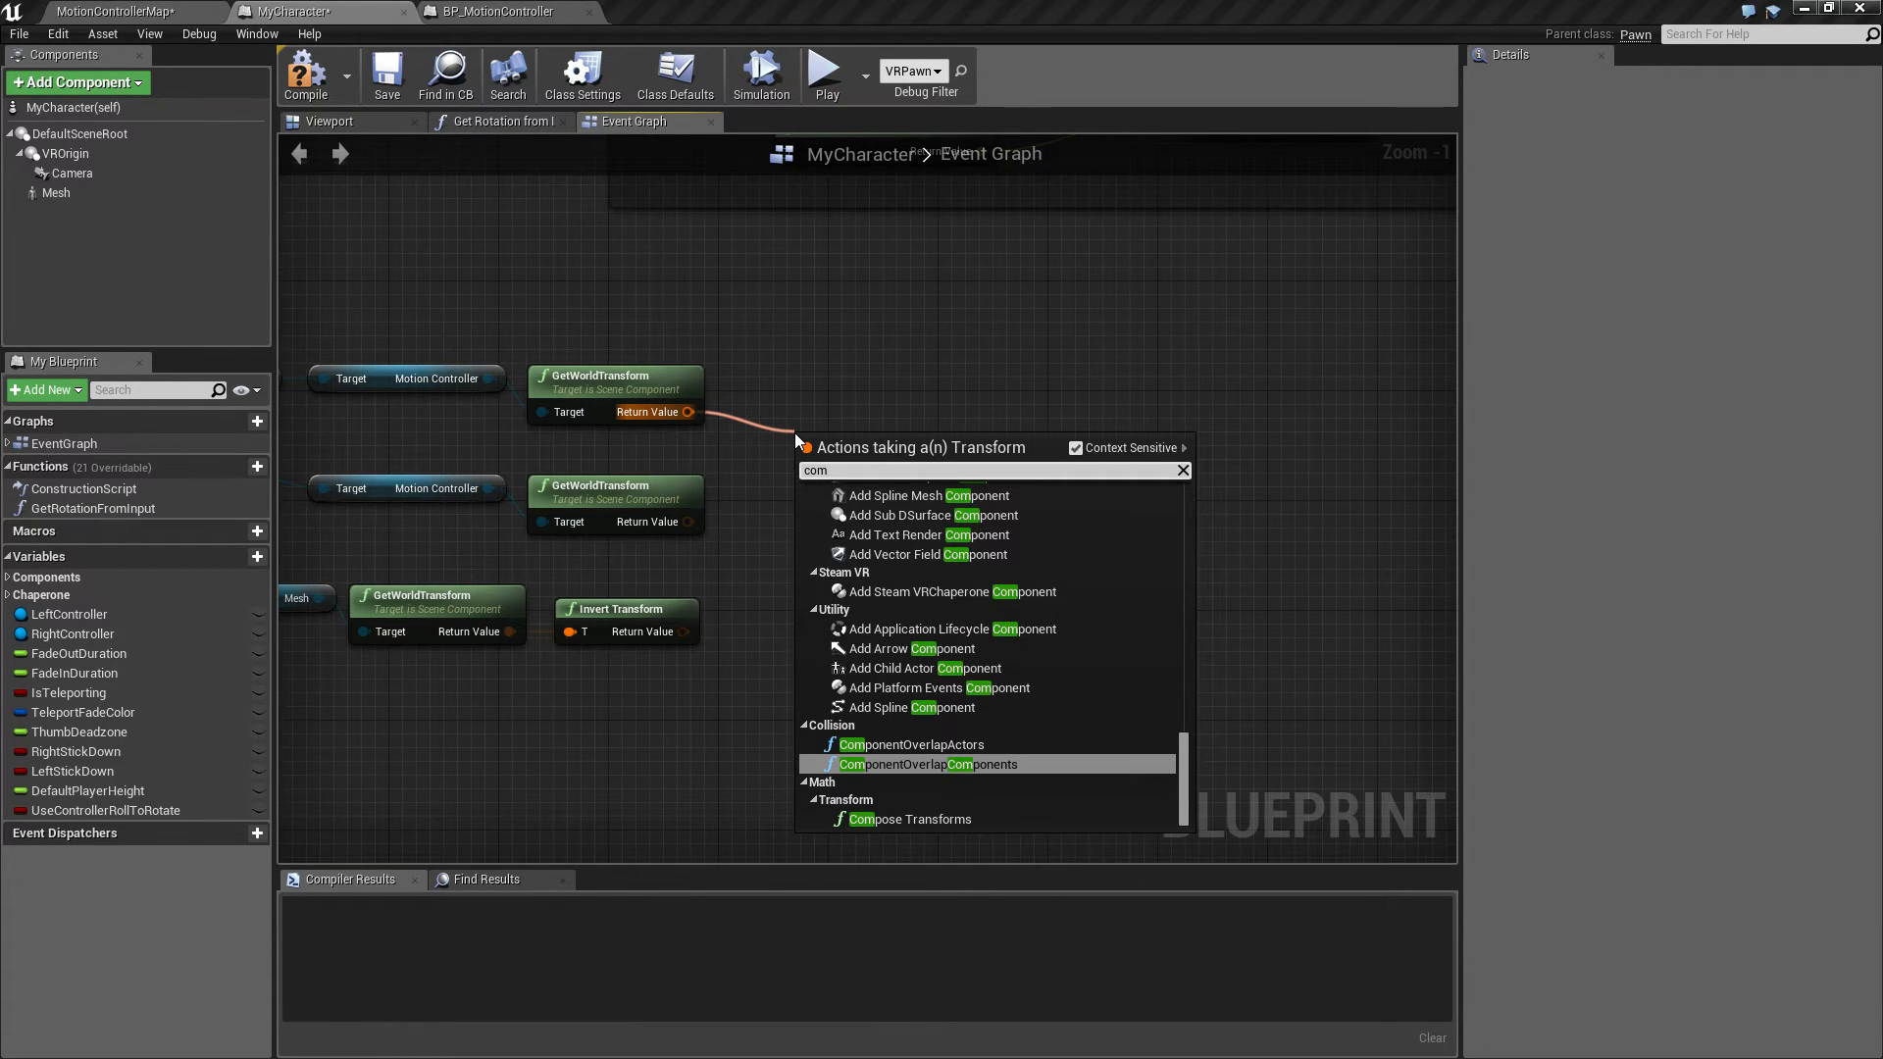
{"action": "left_click", "coordinate": [911, 819]}
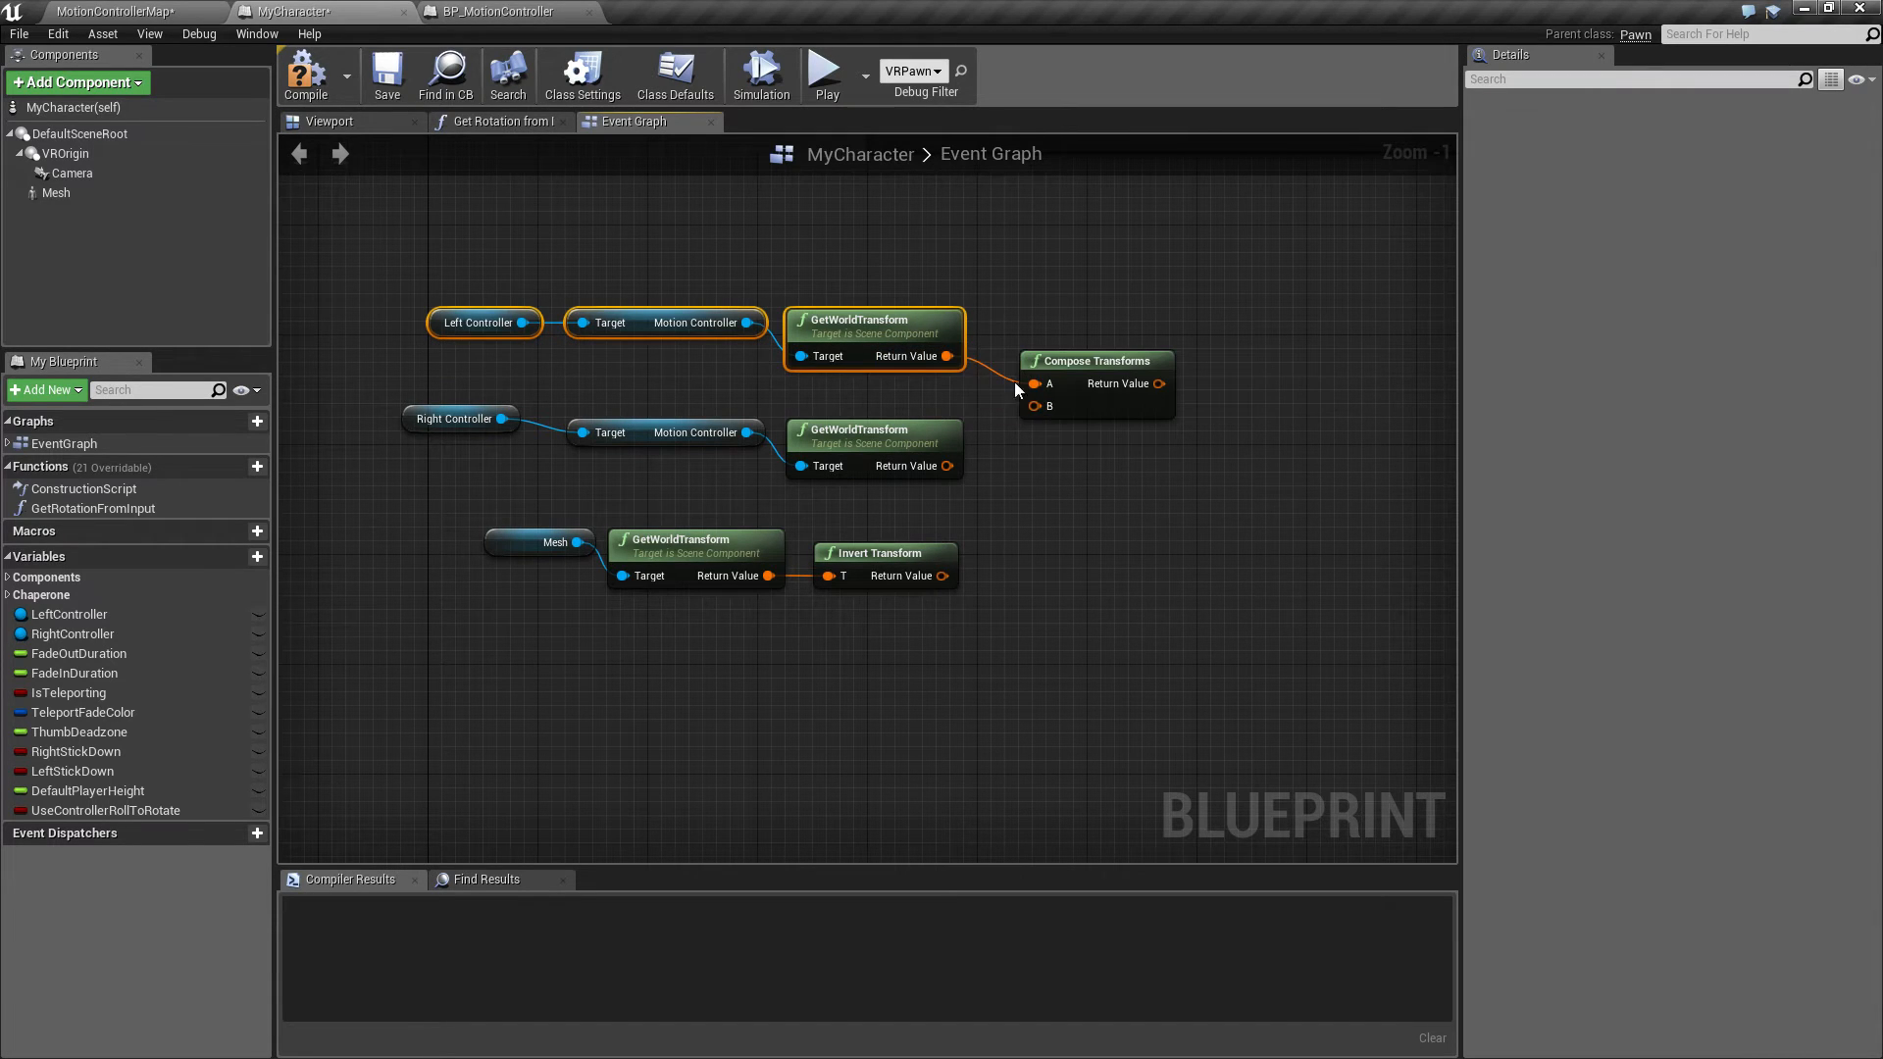
{"action": "mouse_move", "coordinate": [942, 578]}
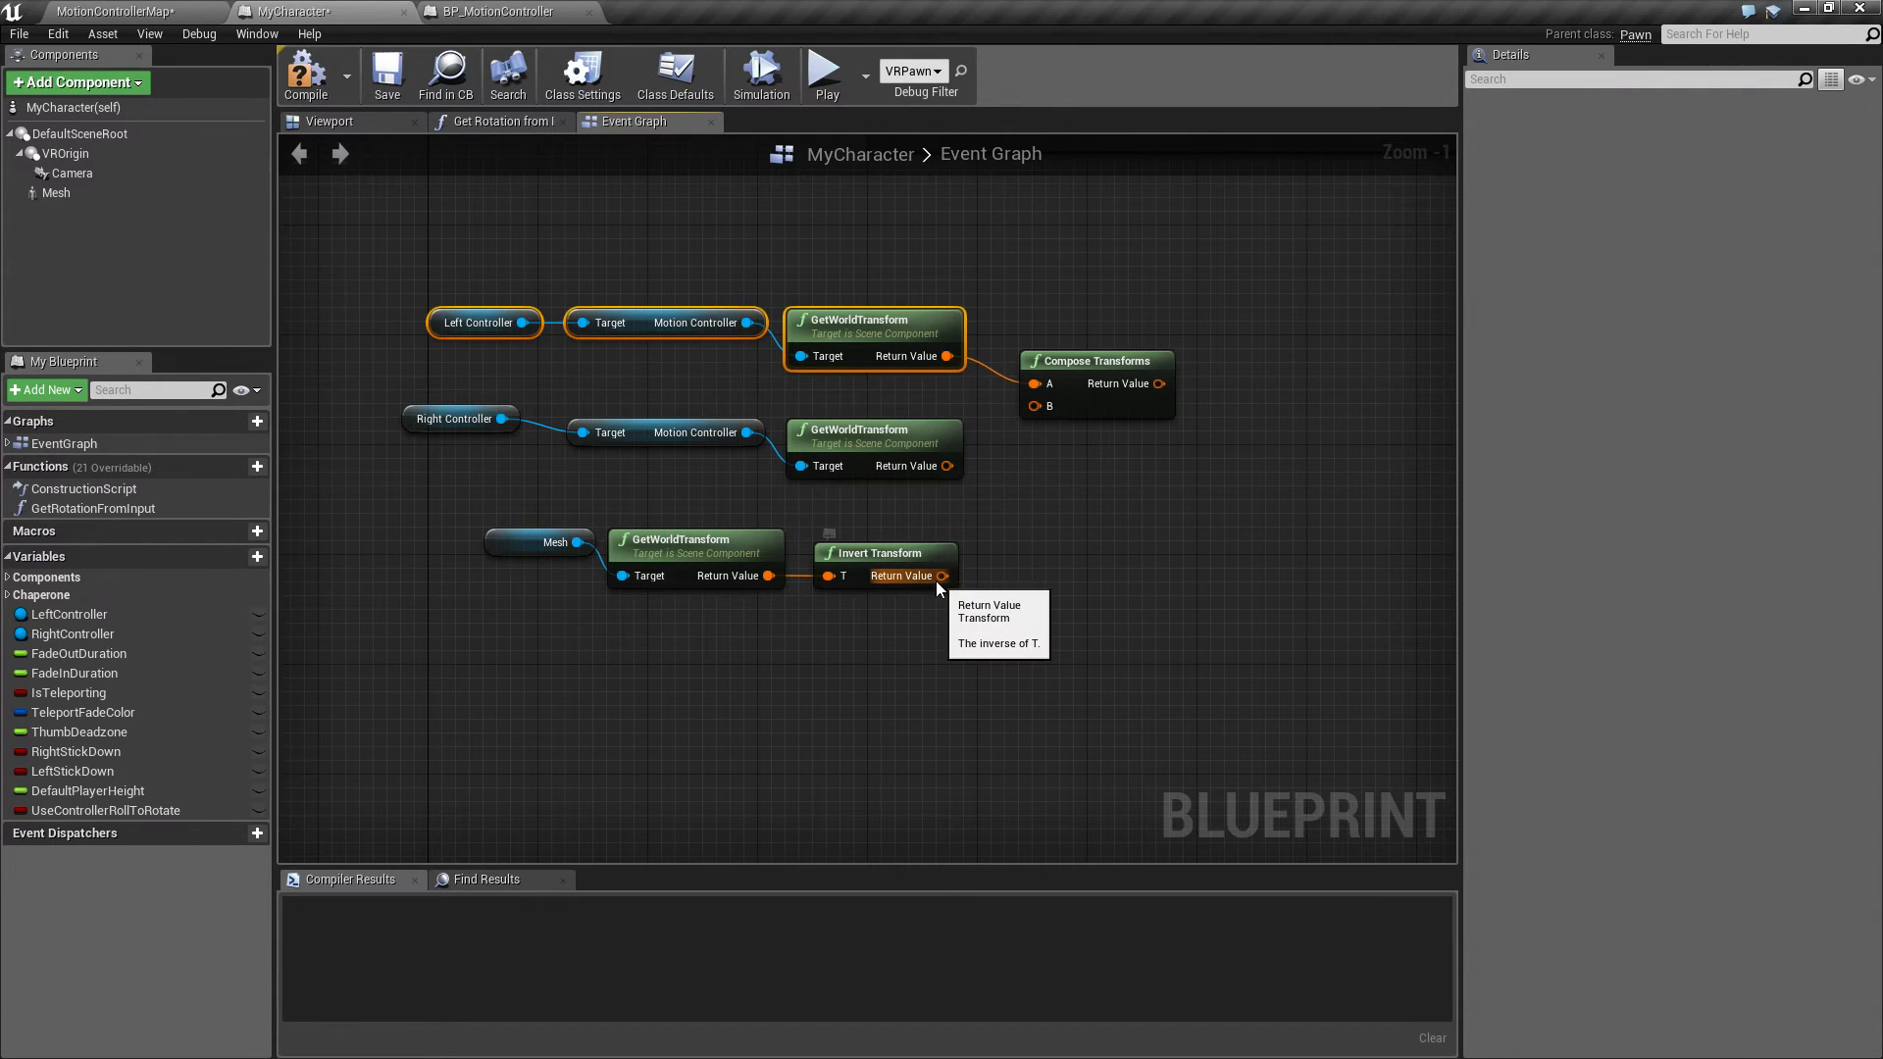
{"action": "left_click_drag", "start_coordinate": [943, 575], "coordinate": [1043, 406]}
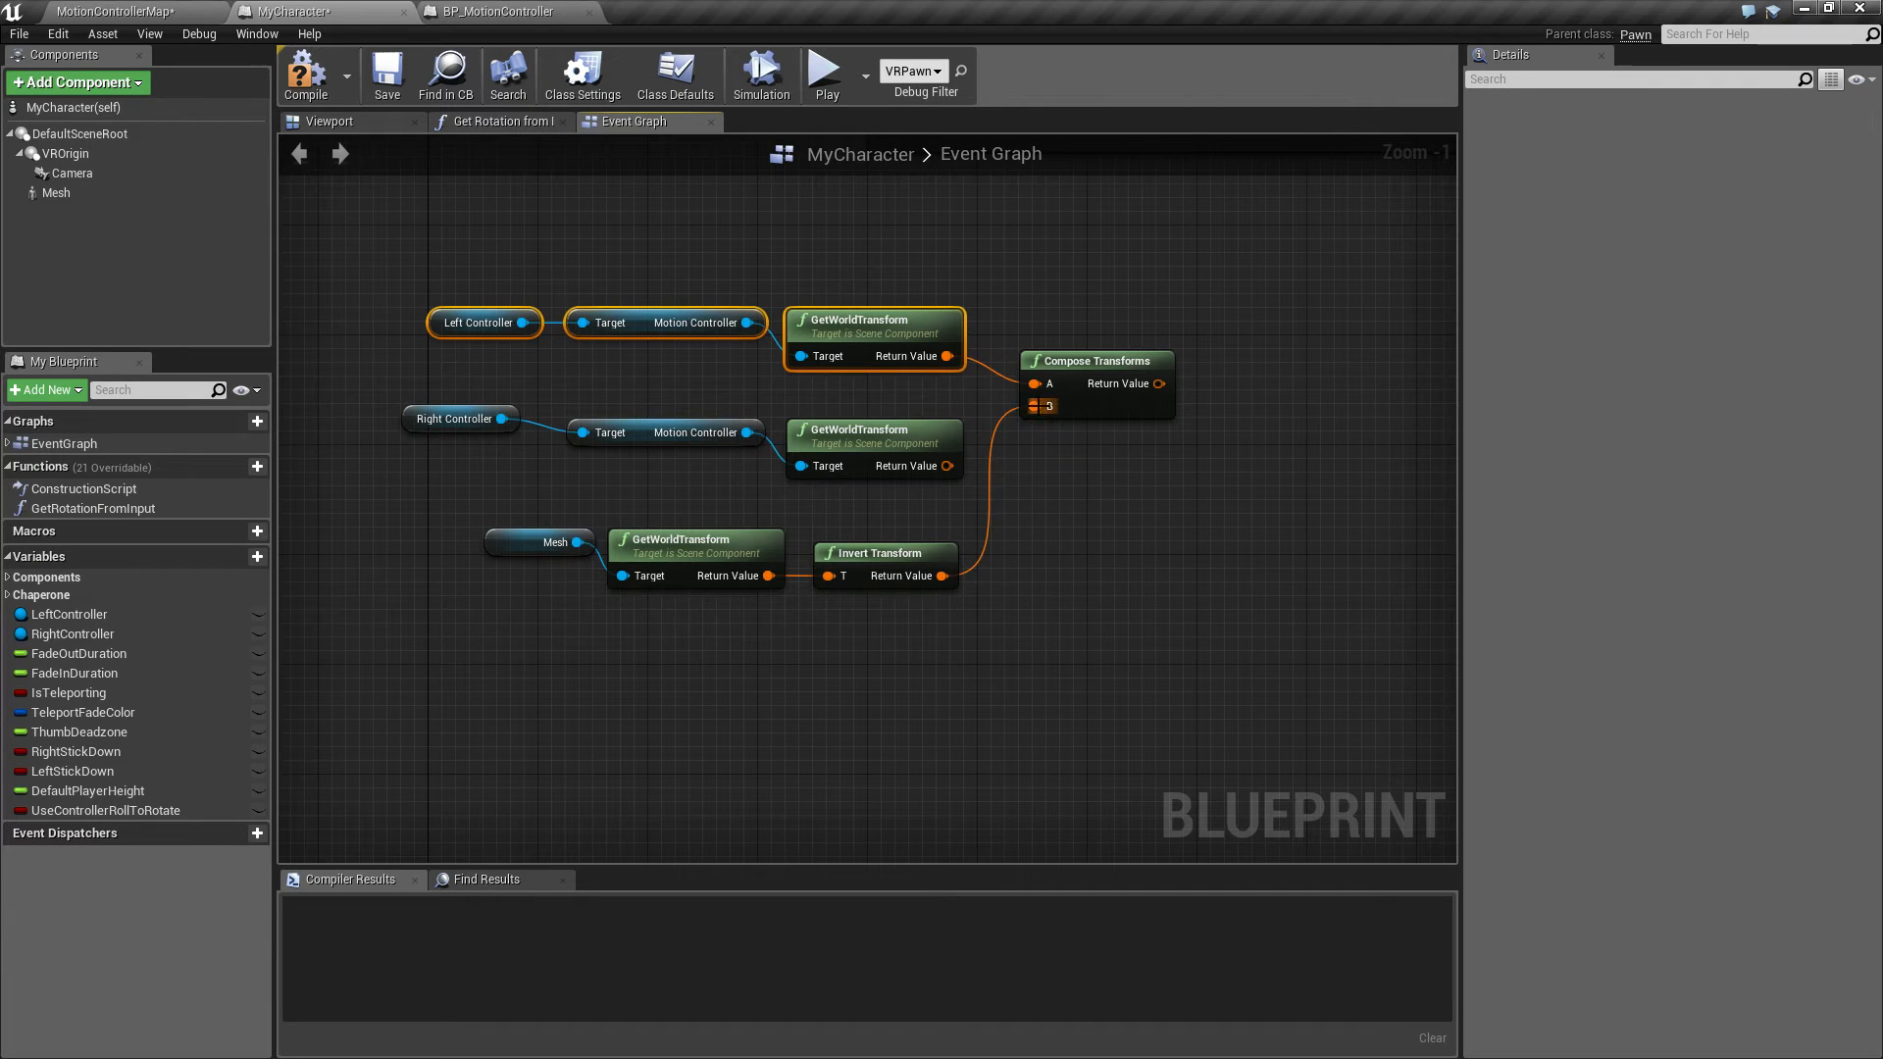
{"action": "left_click", "coordinate": [56, 194]}
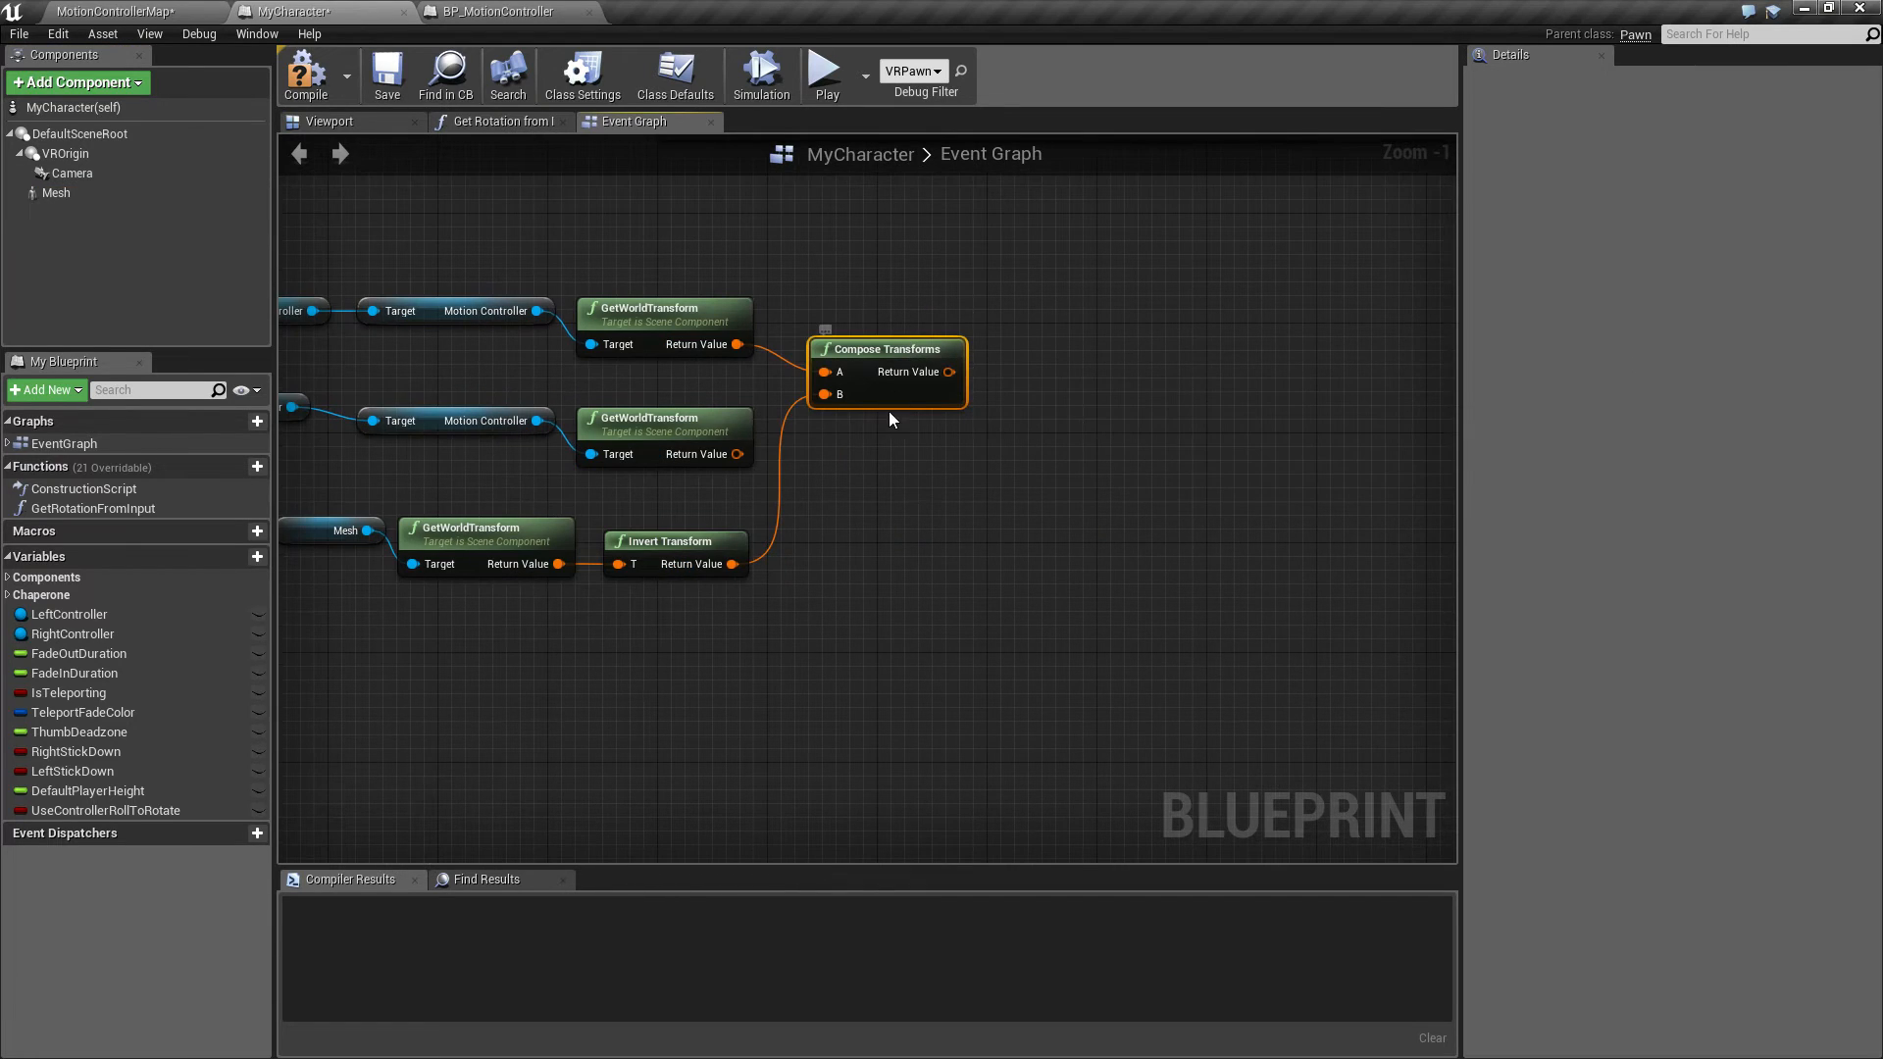
{"action": "mouse_move", "coordinate": [918, 448]}
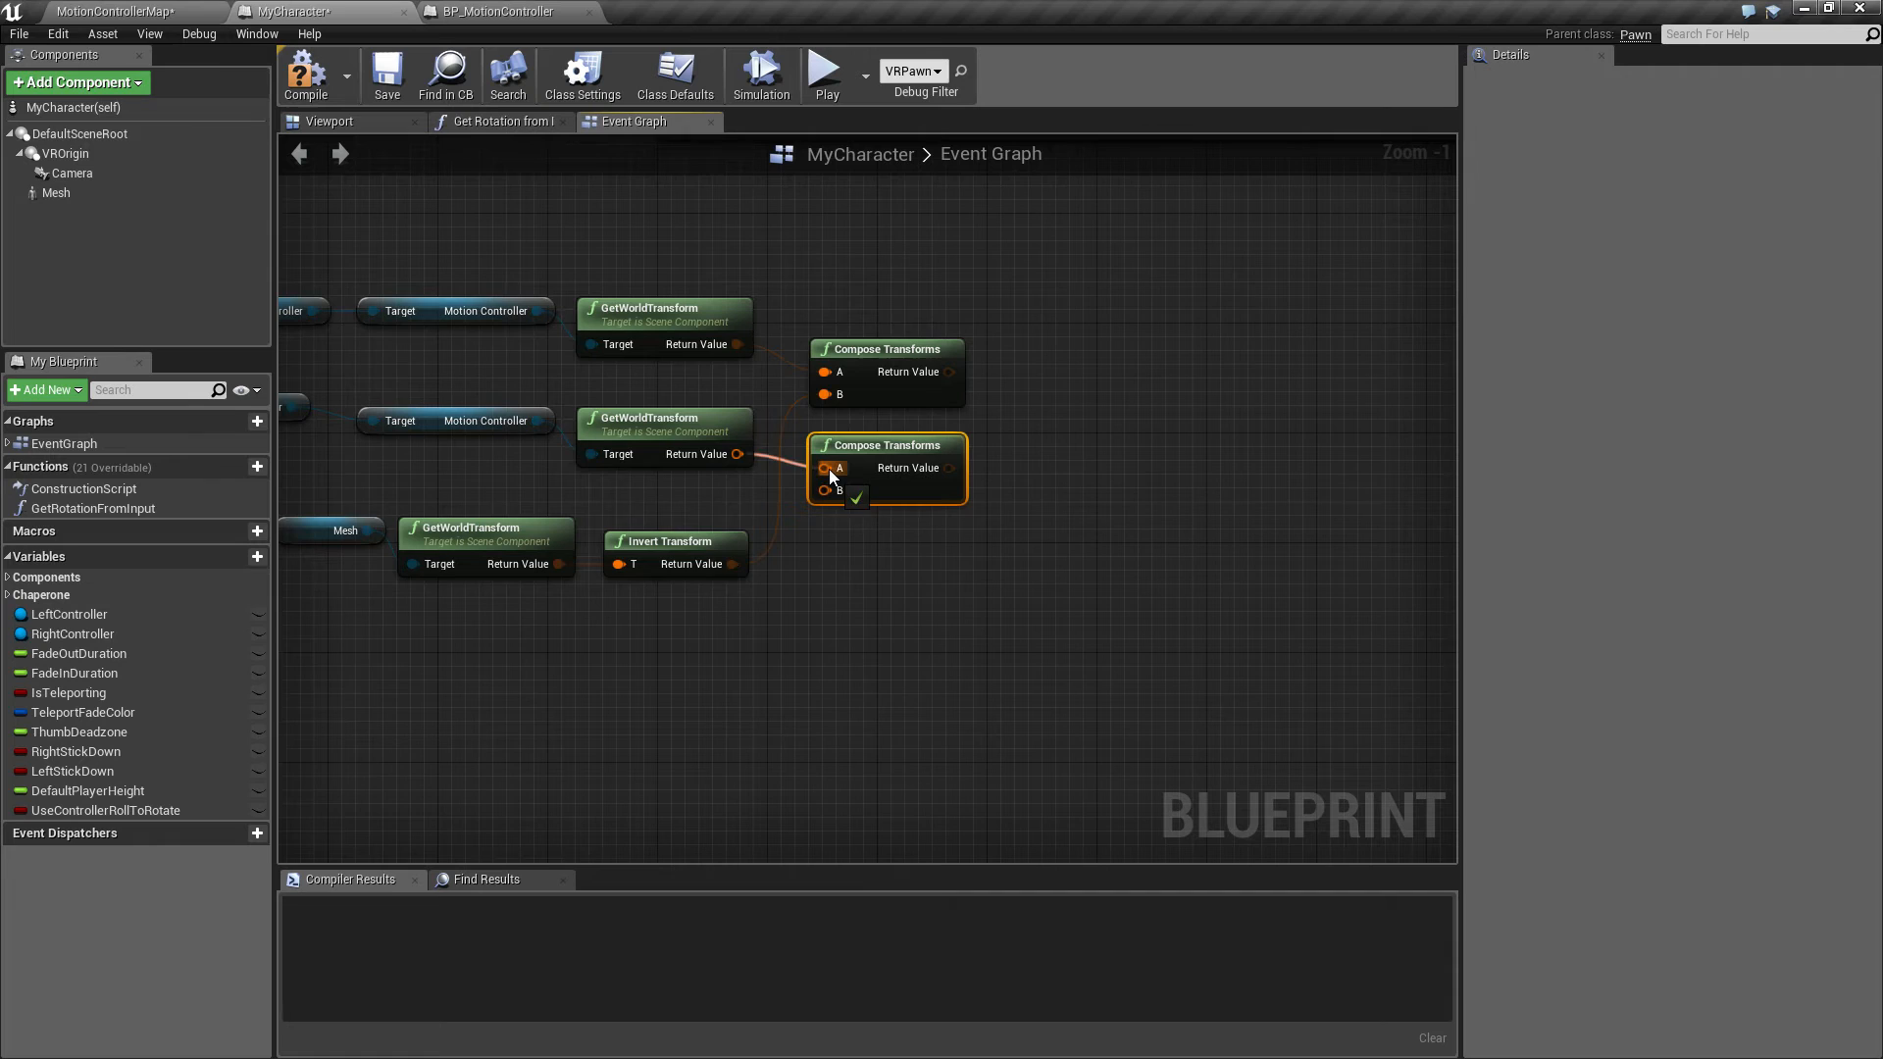
{"action": "left_click_drag", "start_coordinate": [729, 563], "coordinate": [825, 491]}
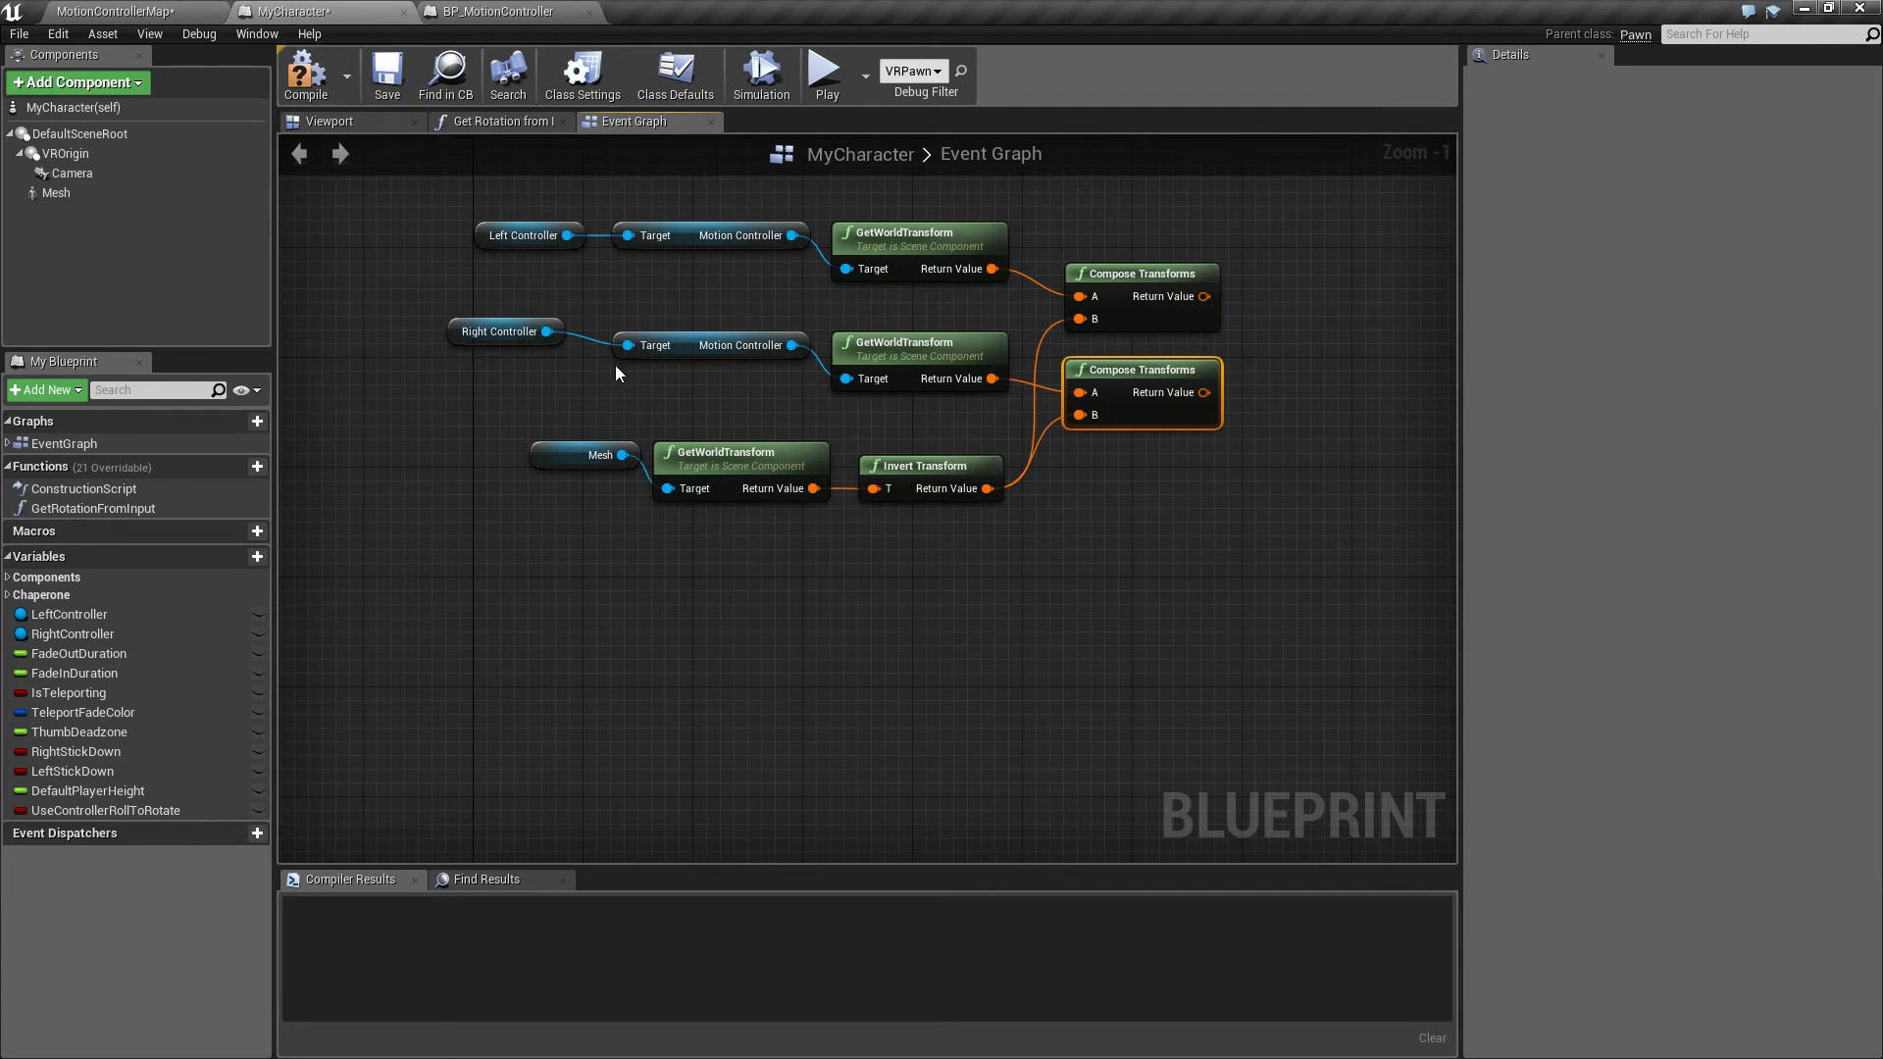
{"action": "mouse_move", "coordinate": [69, 175]}
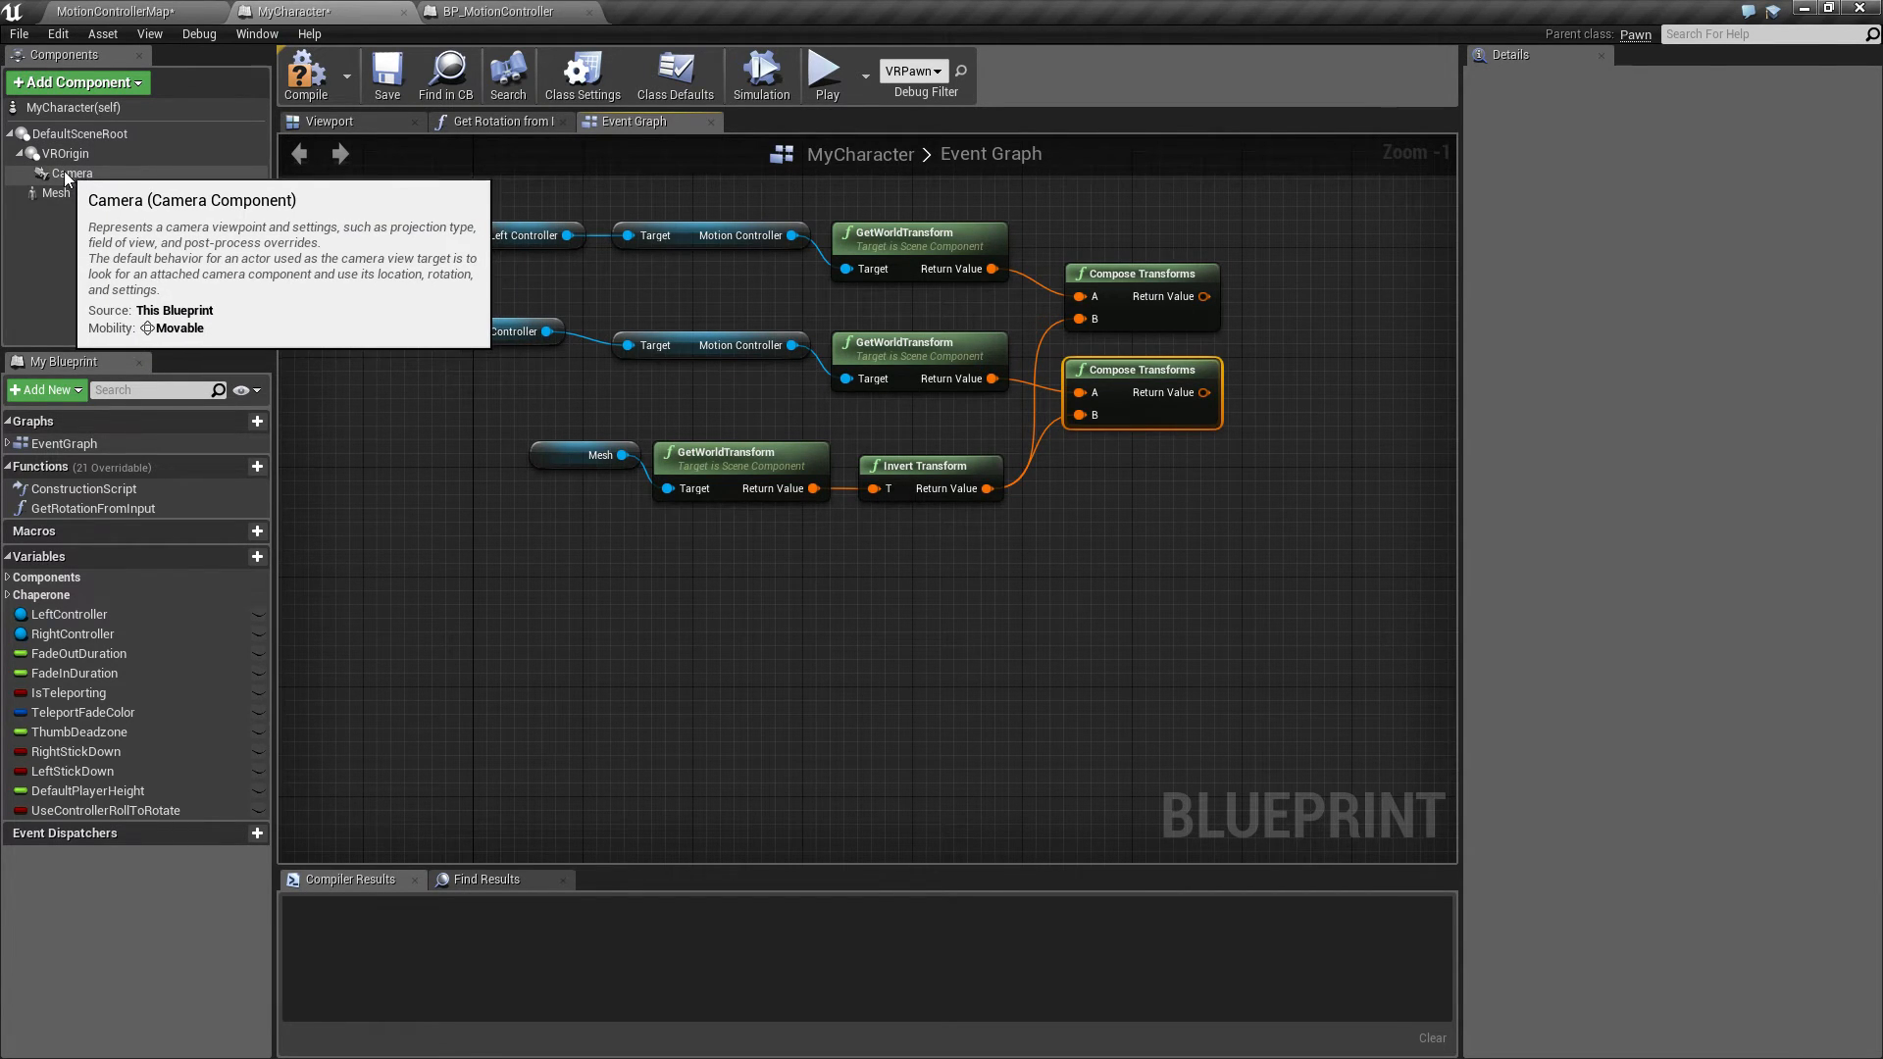
Place a Camera component getter below the mesh nodes and add its GetWorldTransform node
{"action": "left_click", "coordinate": [68, 173]}
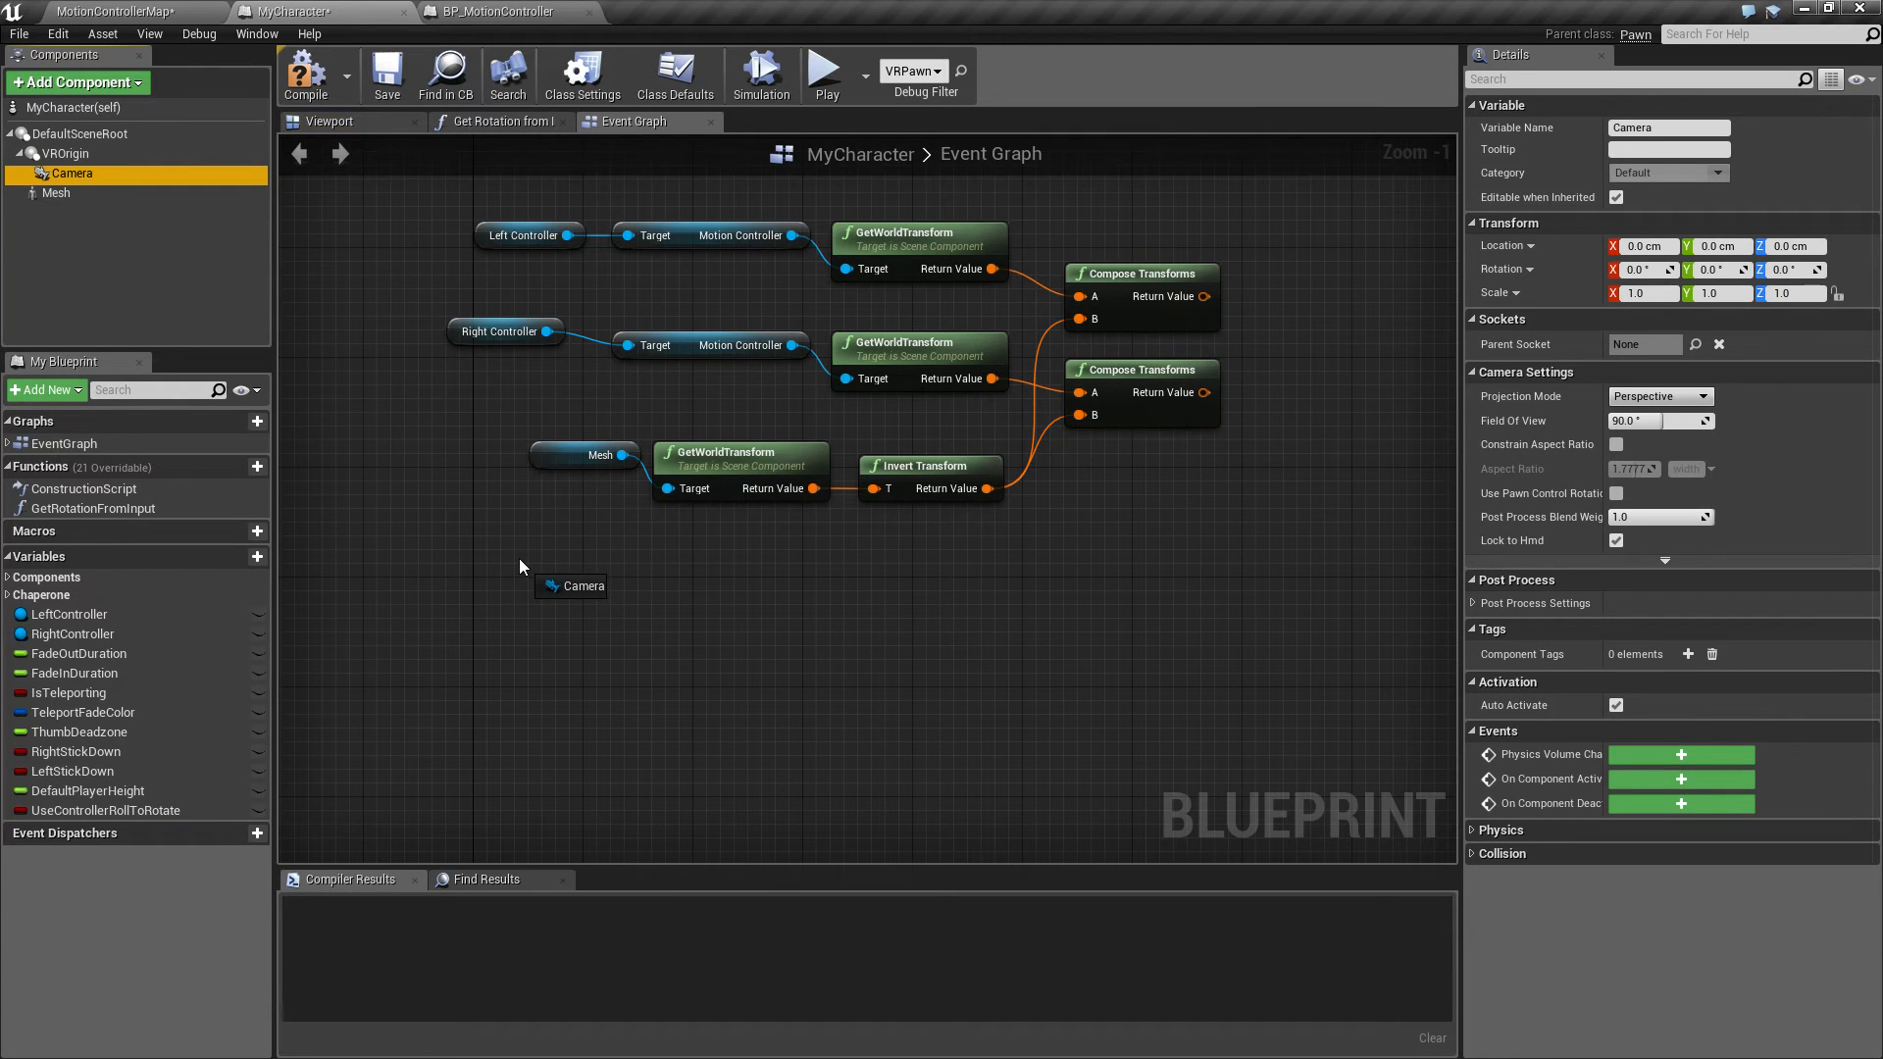
{"action": "left_click", "coordinate": [571, 585]}
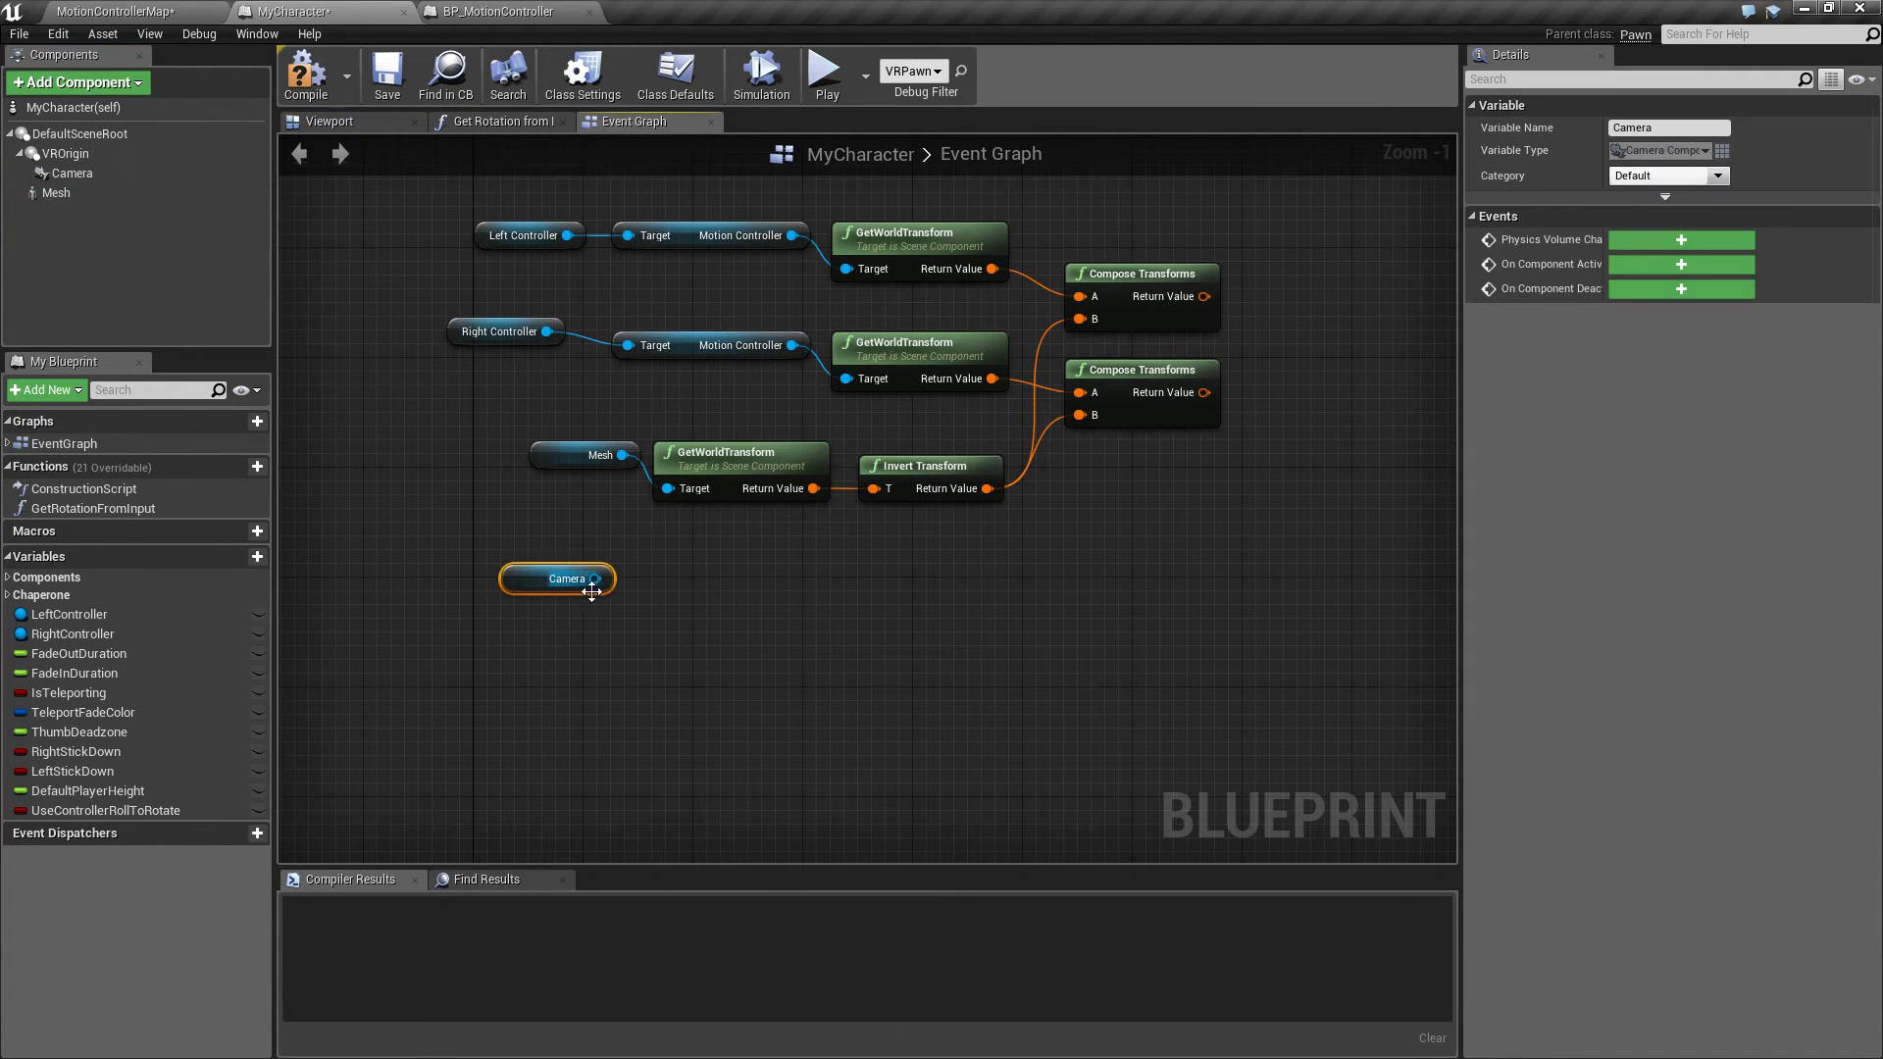
{"action": "left_click_drag", "start_coordinate": [598, 578], "coordinate": [648, 601]}
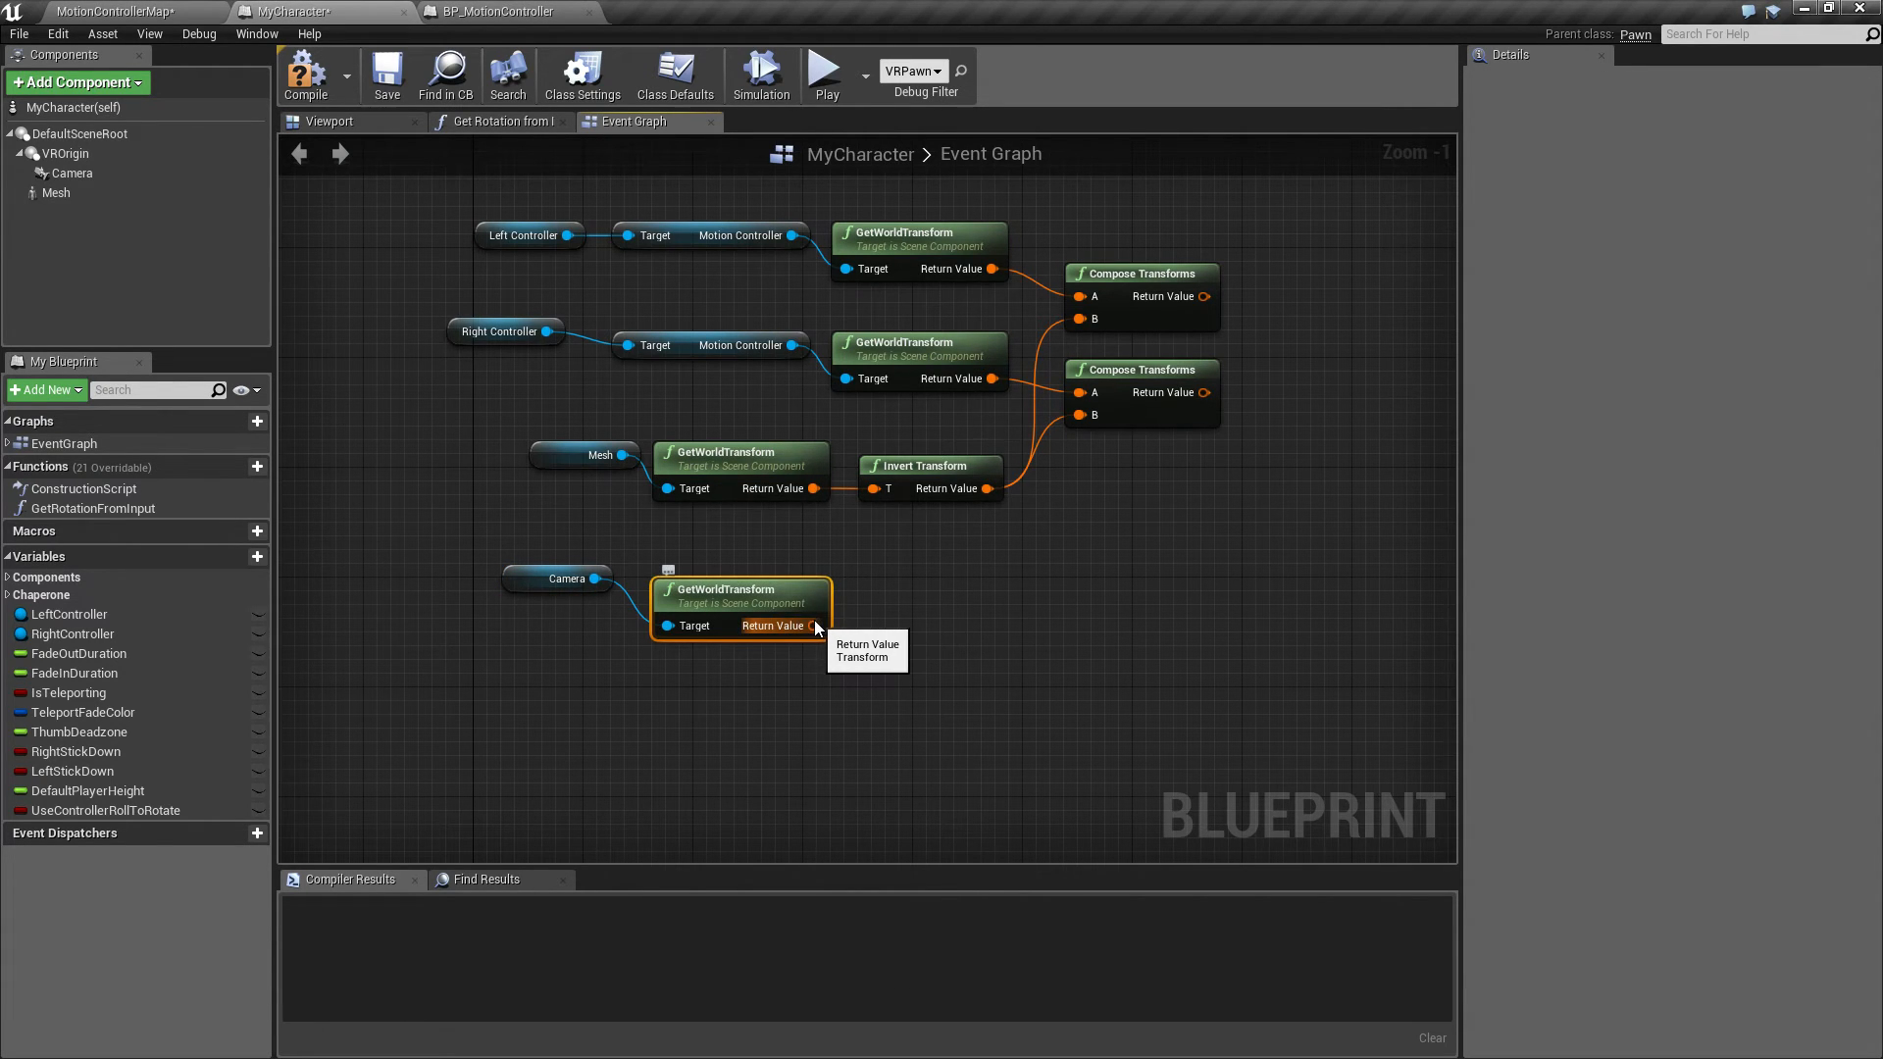
{"action": "mouse_move", "coordinate": [818, 641]}
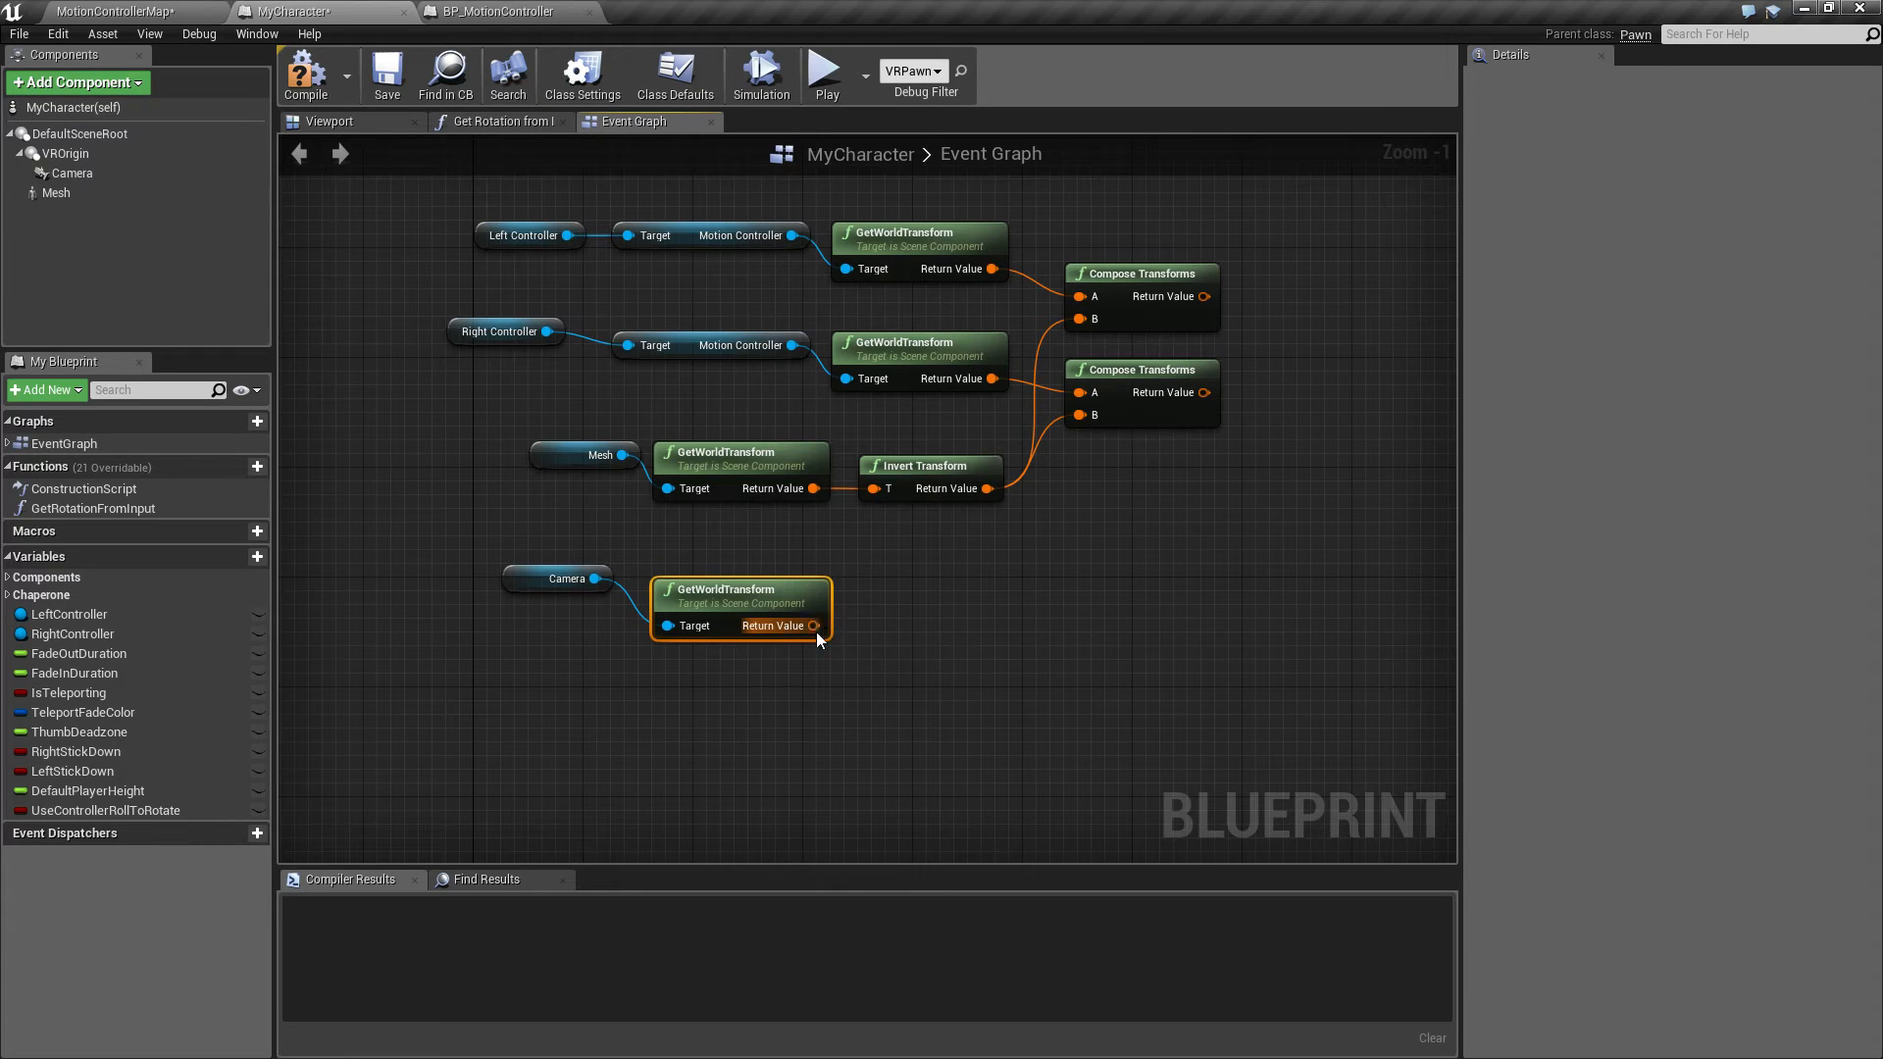
{"action": "mouse_move", "coordinate": [1136, 372]}
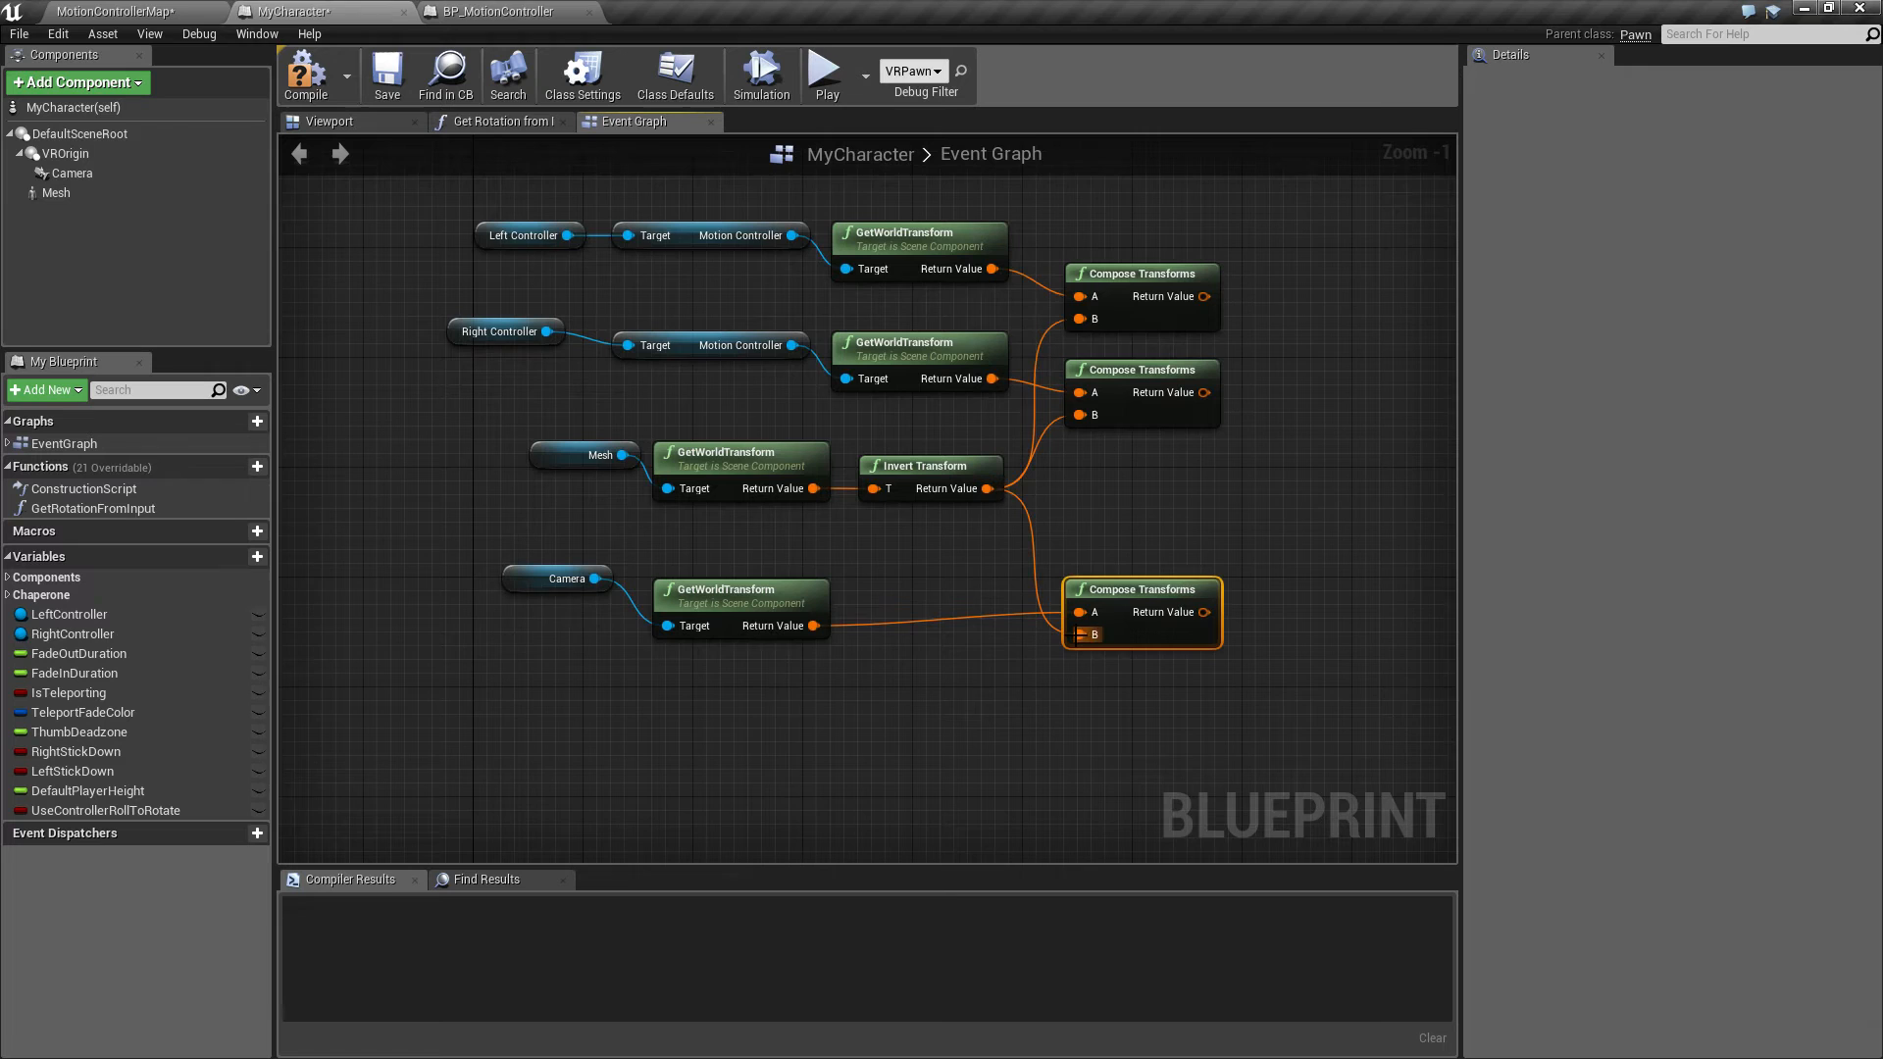
{"action": "mouse_move", "coordinate": [1118, 506]}
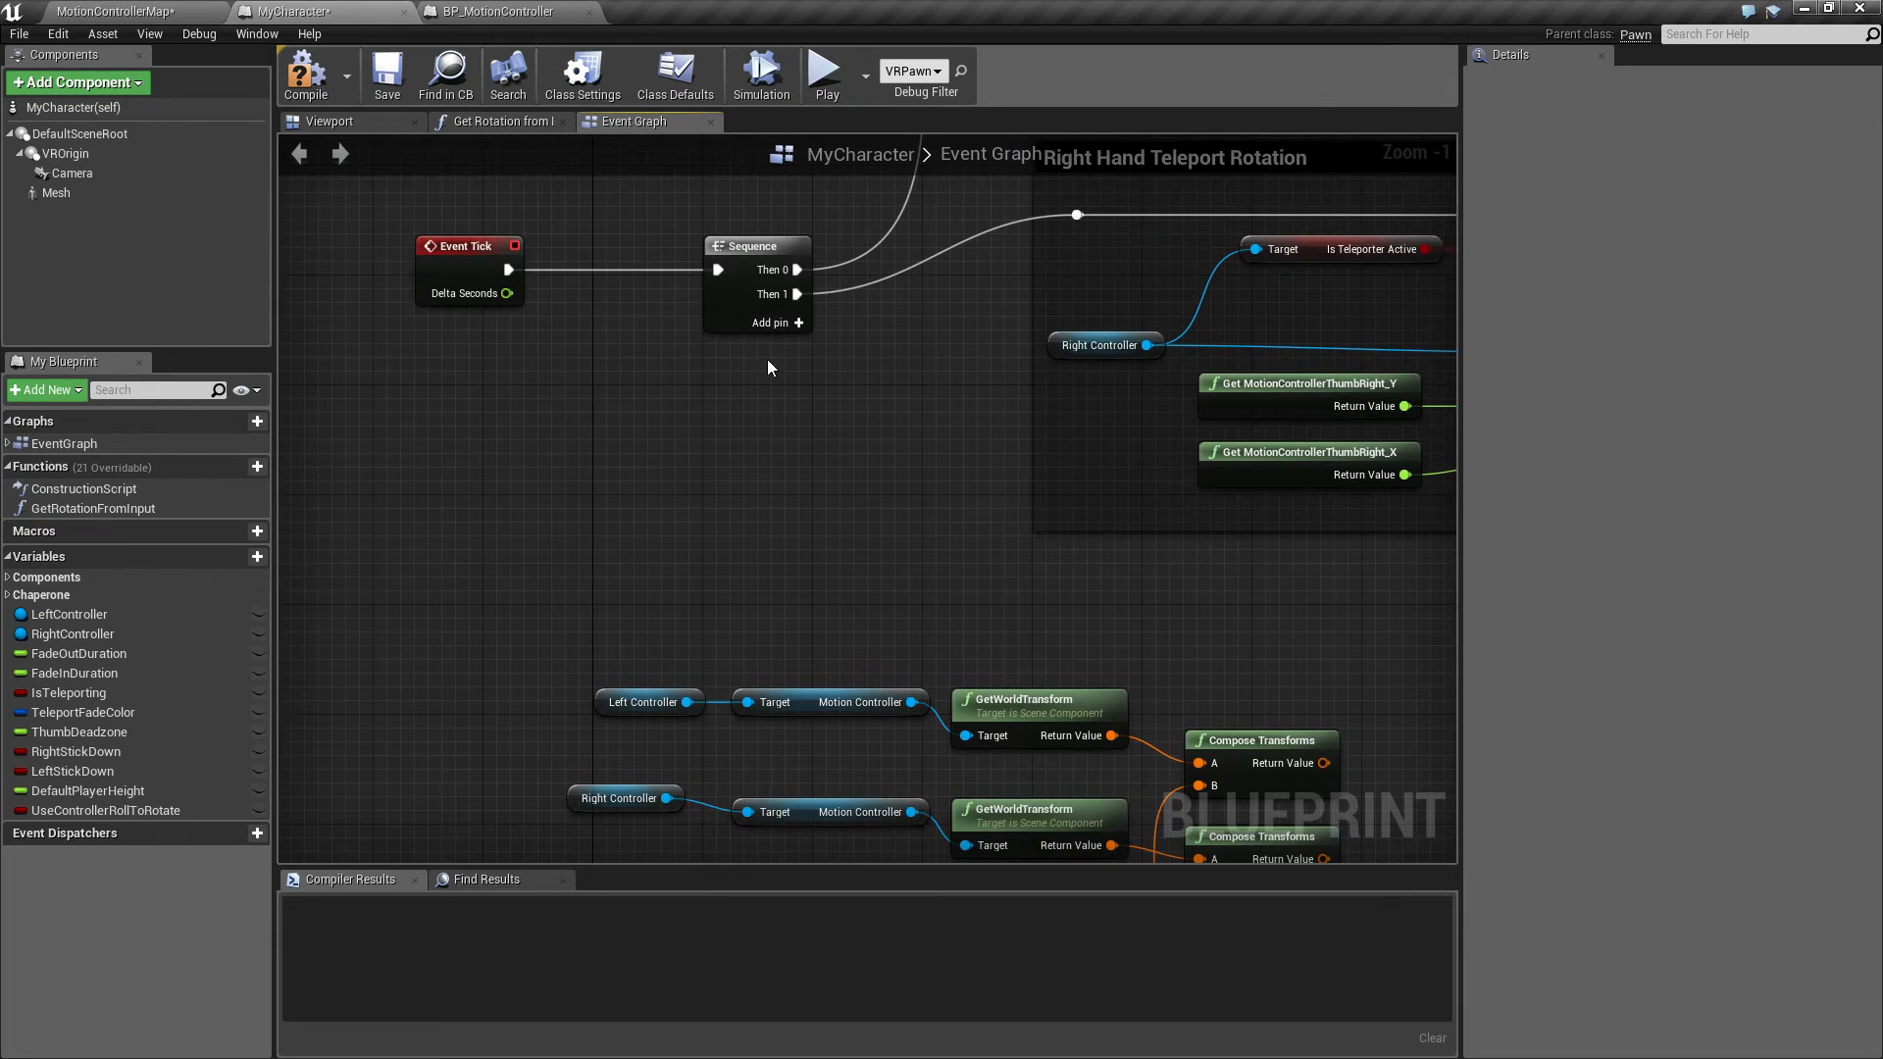
Add a third Sequence output and promote the left composed transform to a HandL variable
{"action": "left_click", "coordinate": [798, 323]}
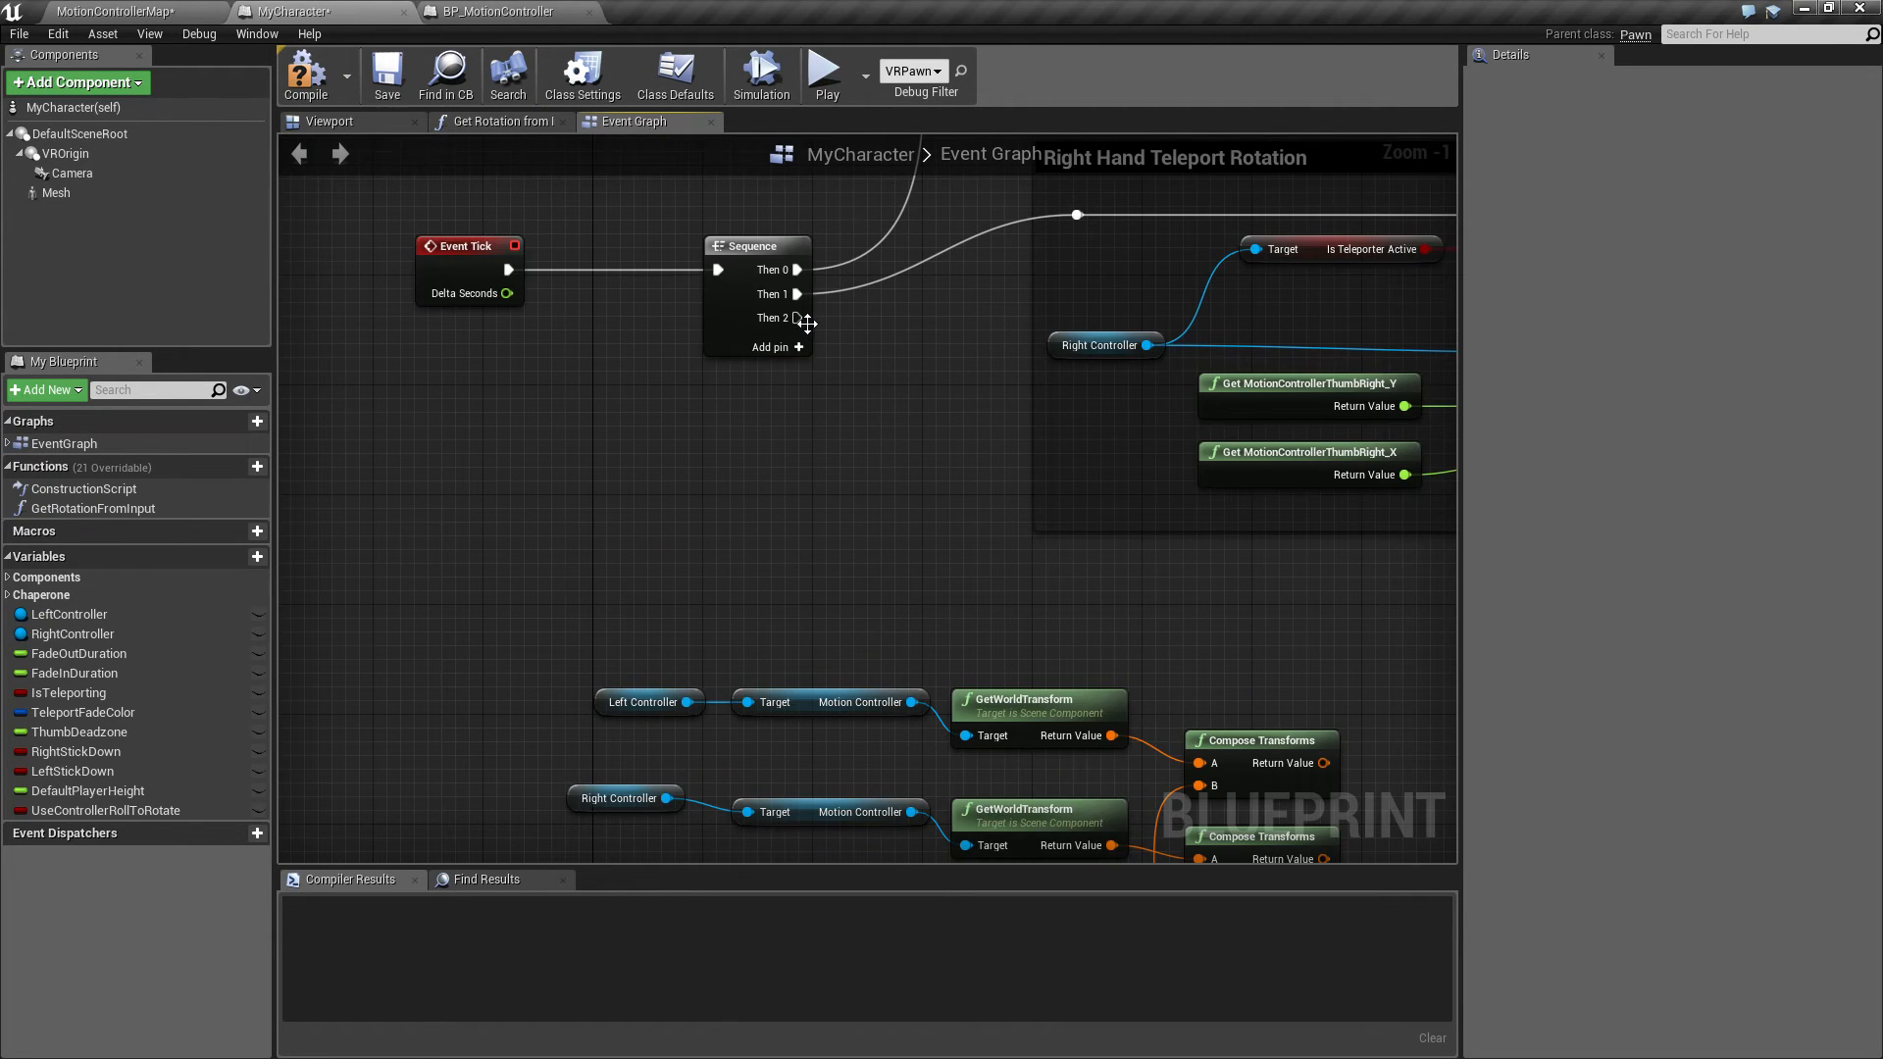
{"action": "left_click_drag", "start_coordinate": [797, 317], "coordinate": [1066, 623]}
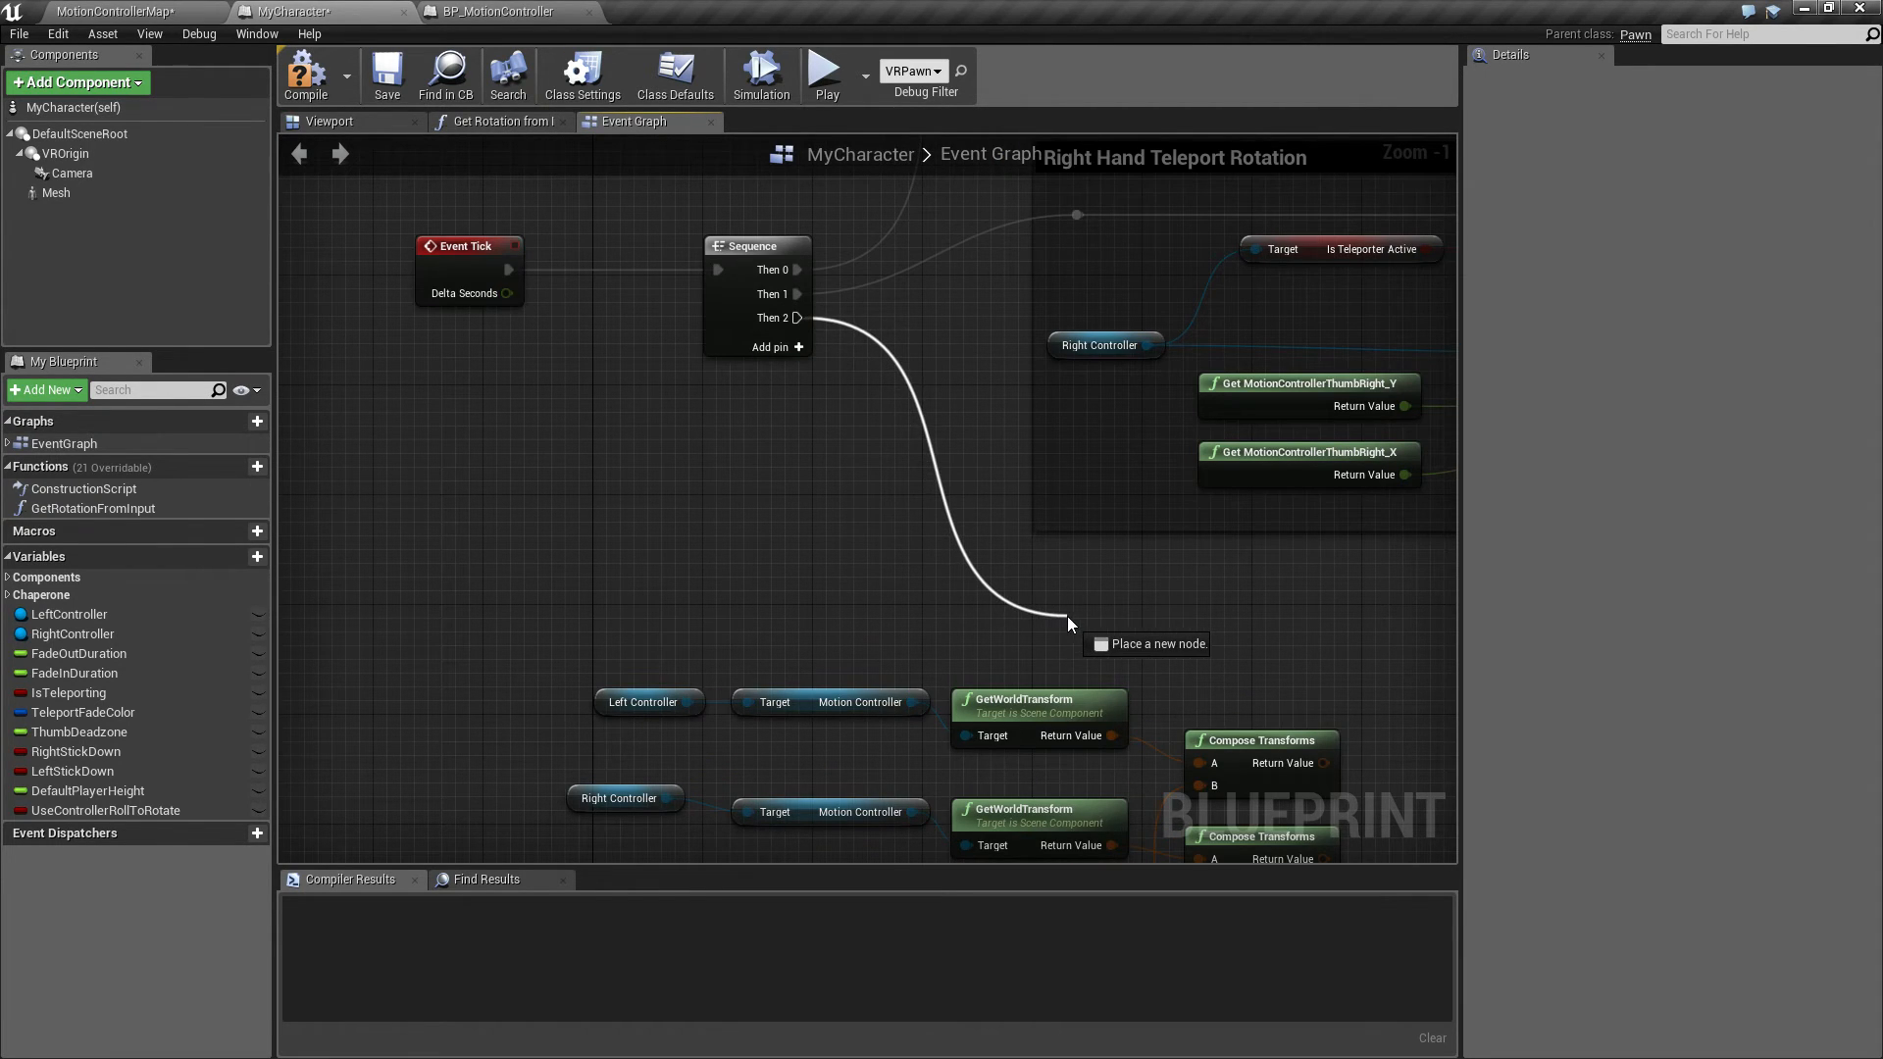
{"action": "left_click", "coordinate": [1065, 623]}
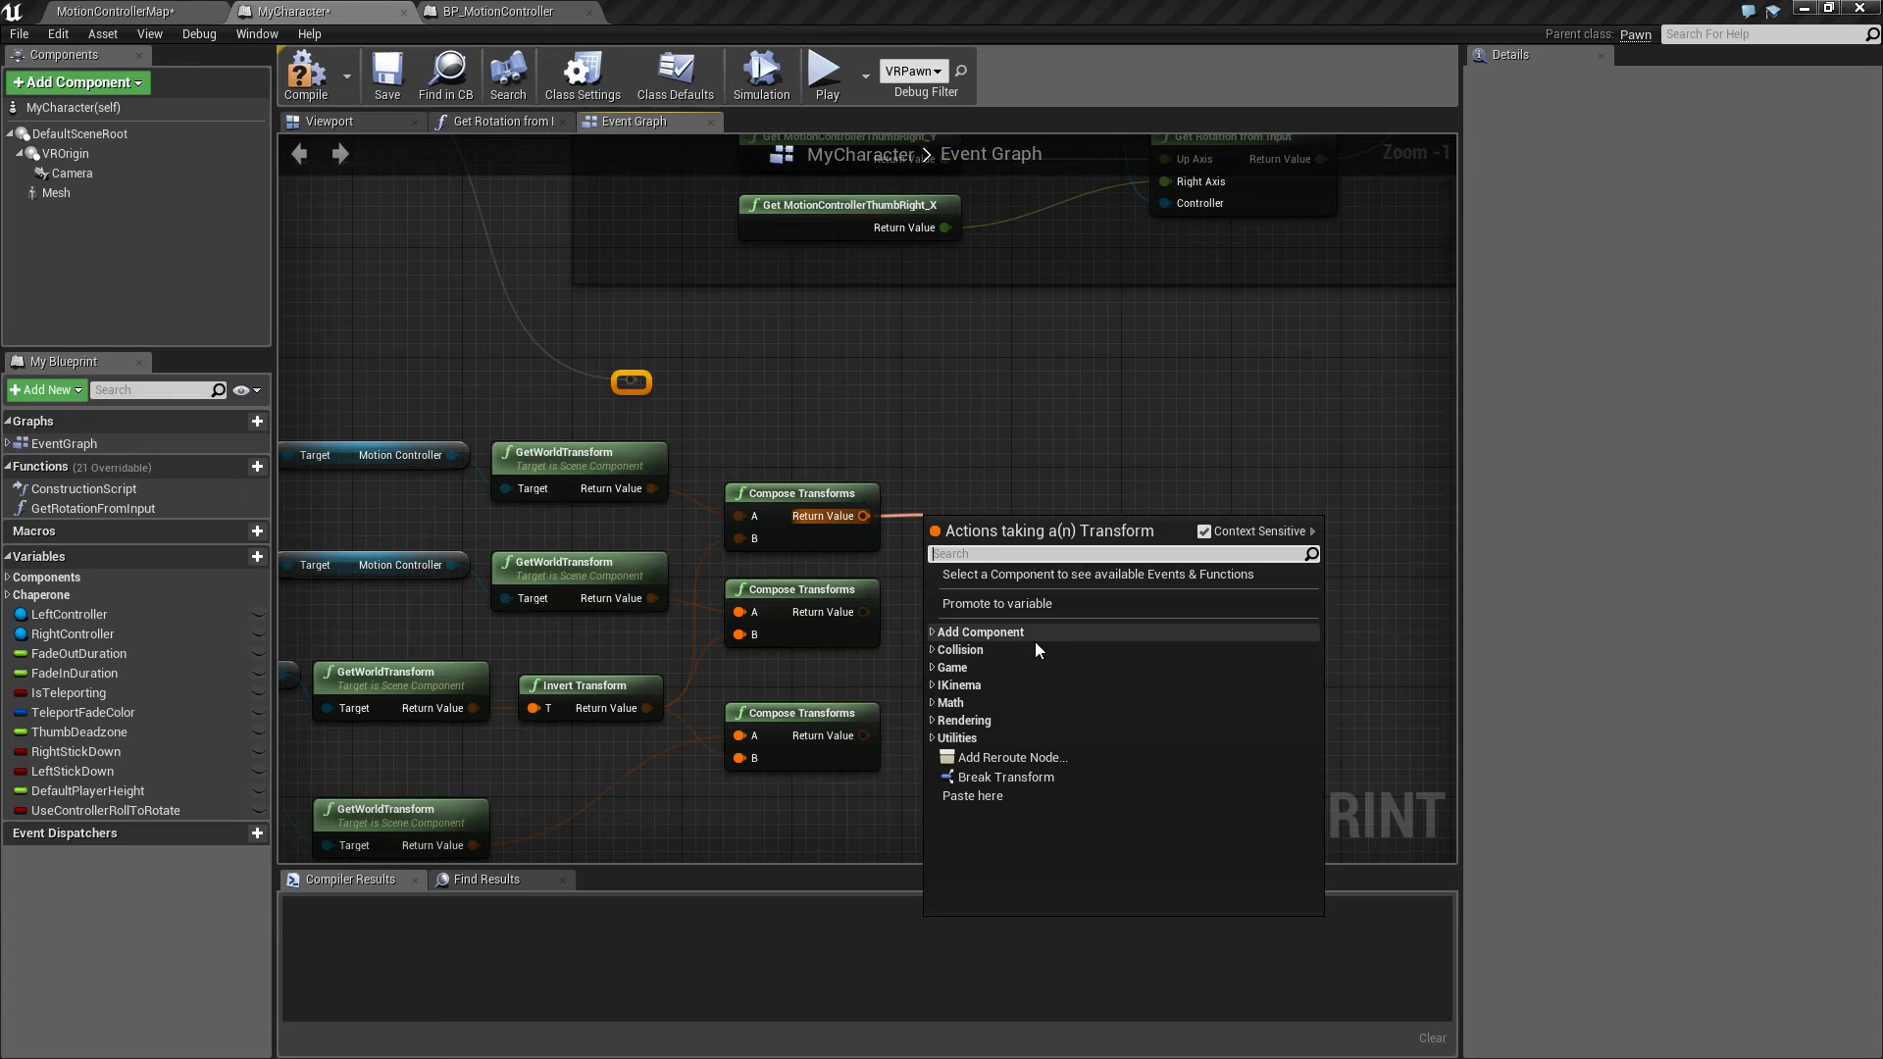
{"action": "mouse_move", "coordinate": [977, 619]}
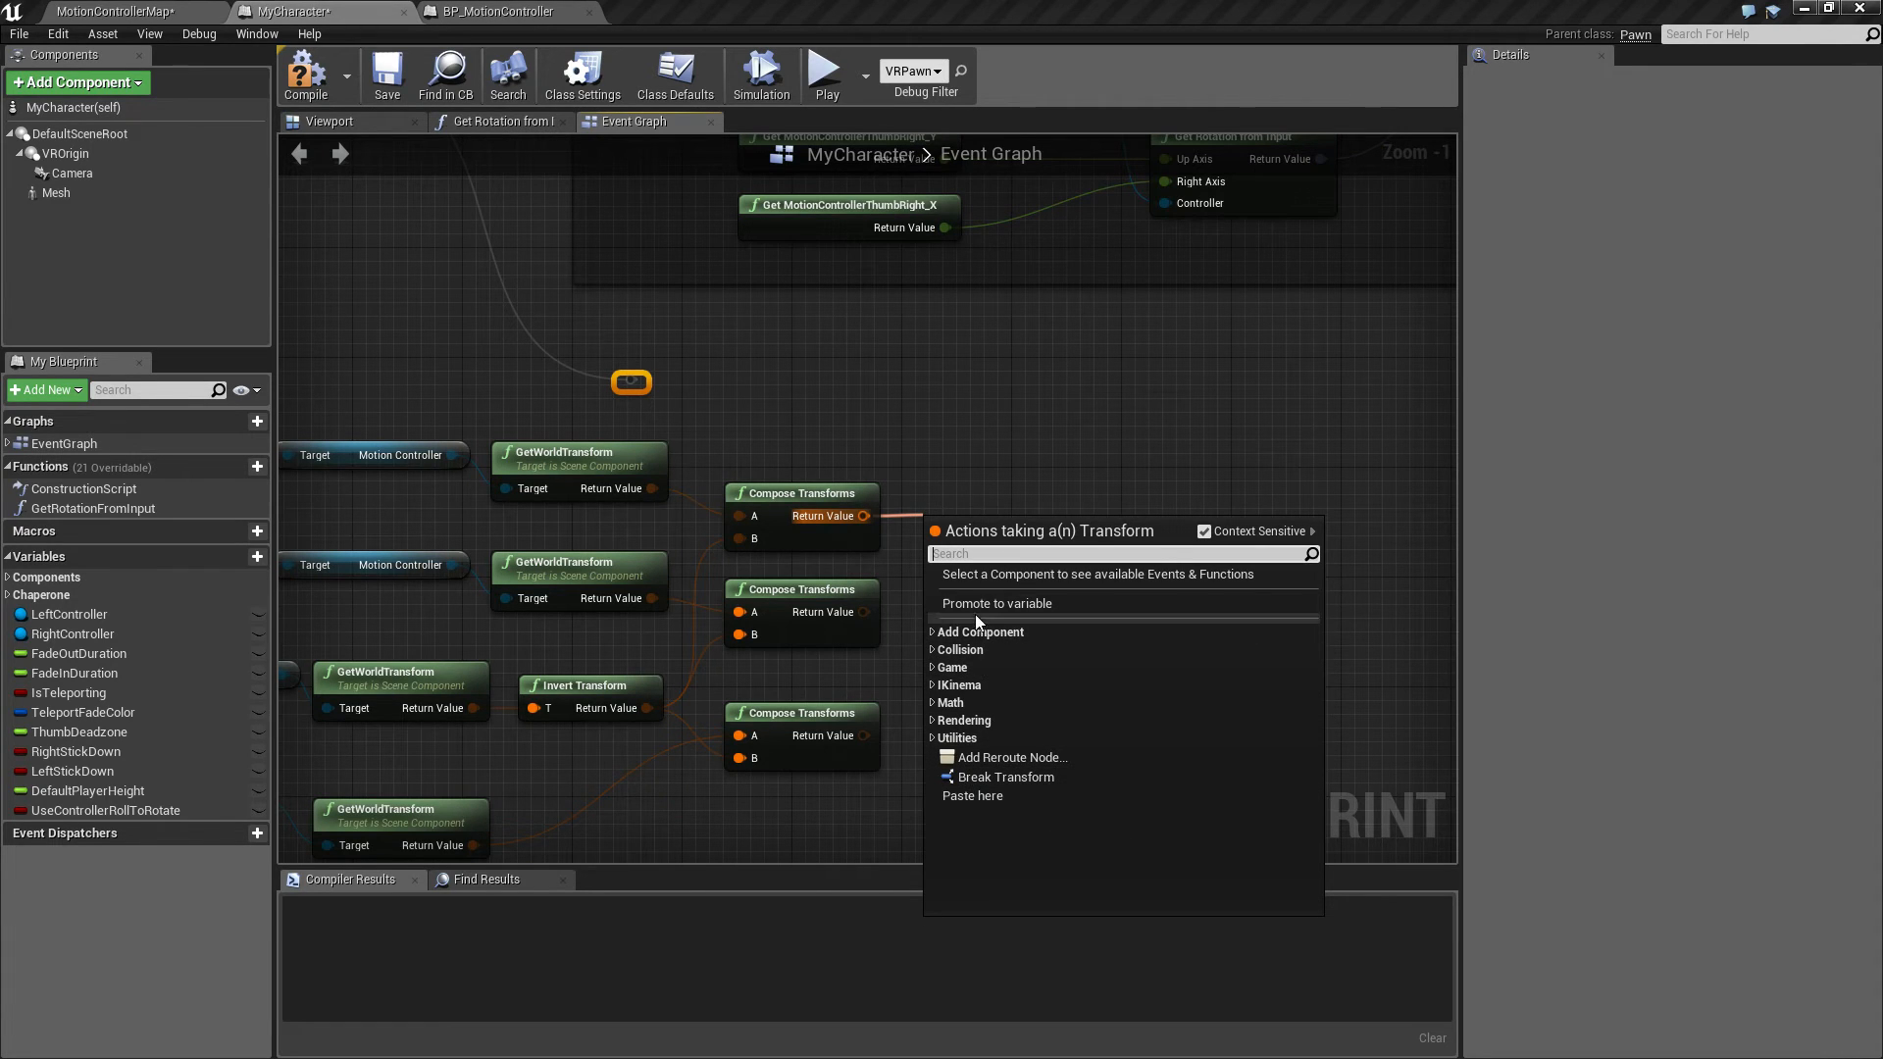
{"action": "left_click", "coordinate": [997, 603]}
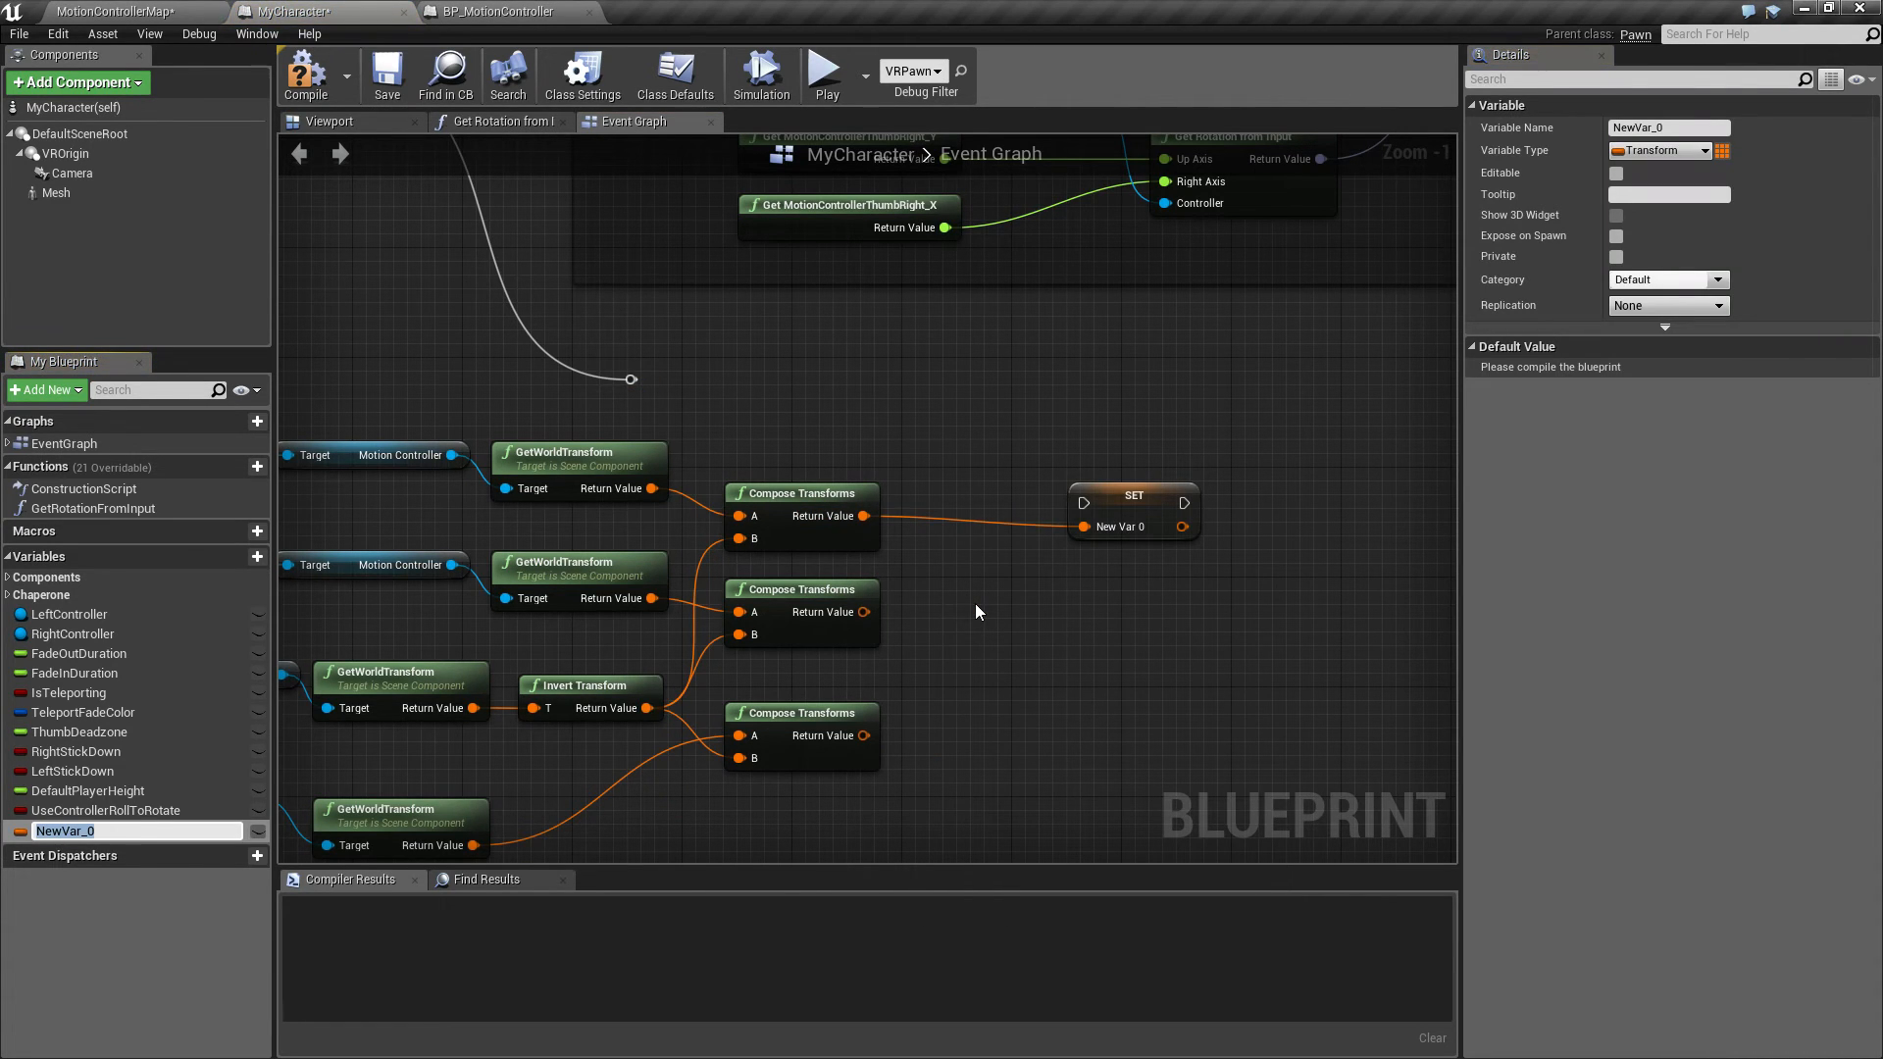
{"action": "type", "text": "HandL"}
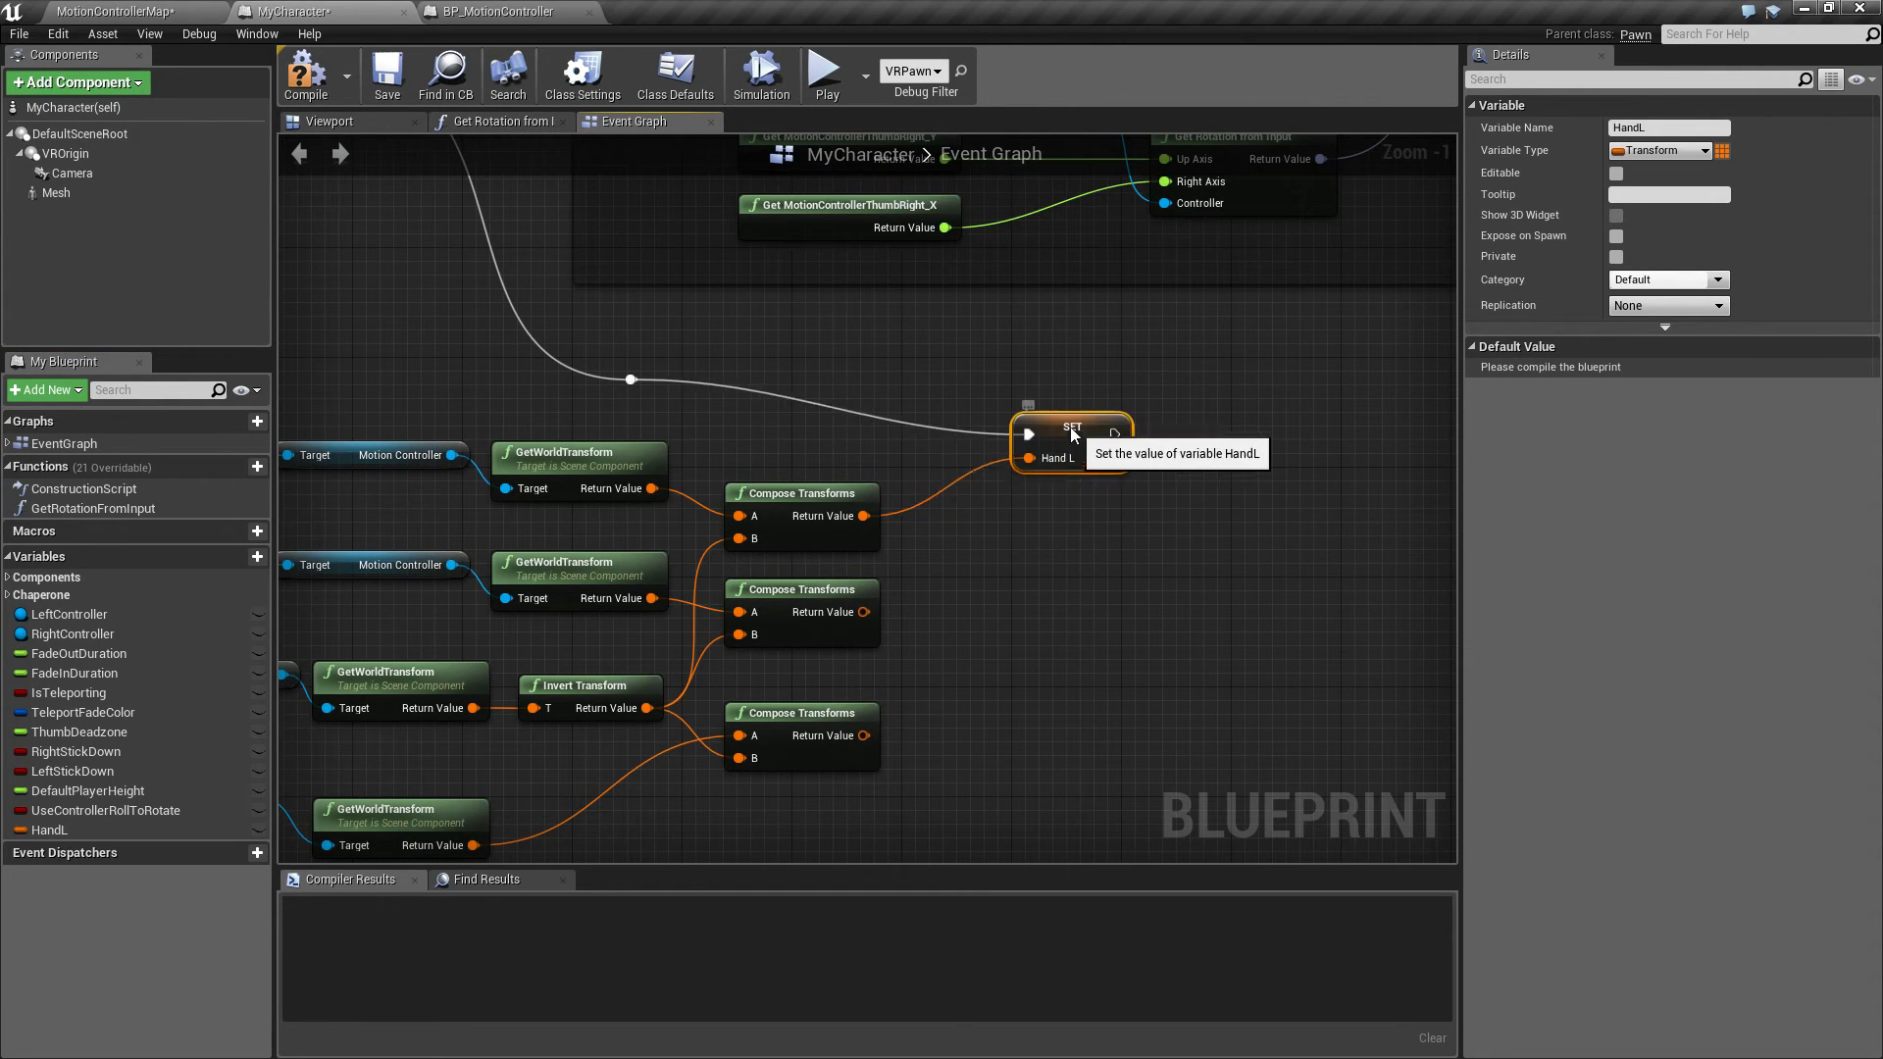
{"action": "left_click_drag", "start_coordinate": [1069, 444], "coordinate": [985, 387]}
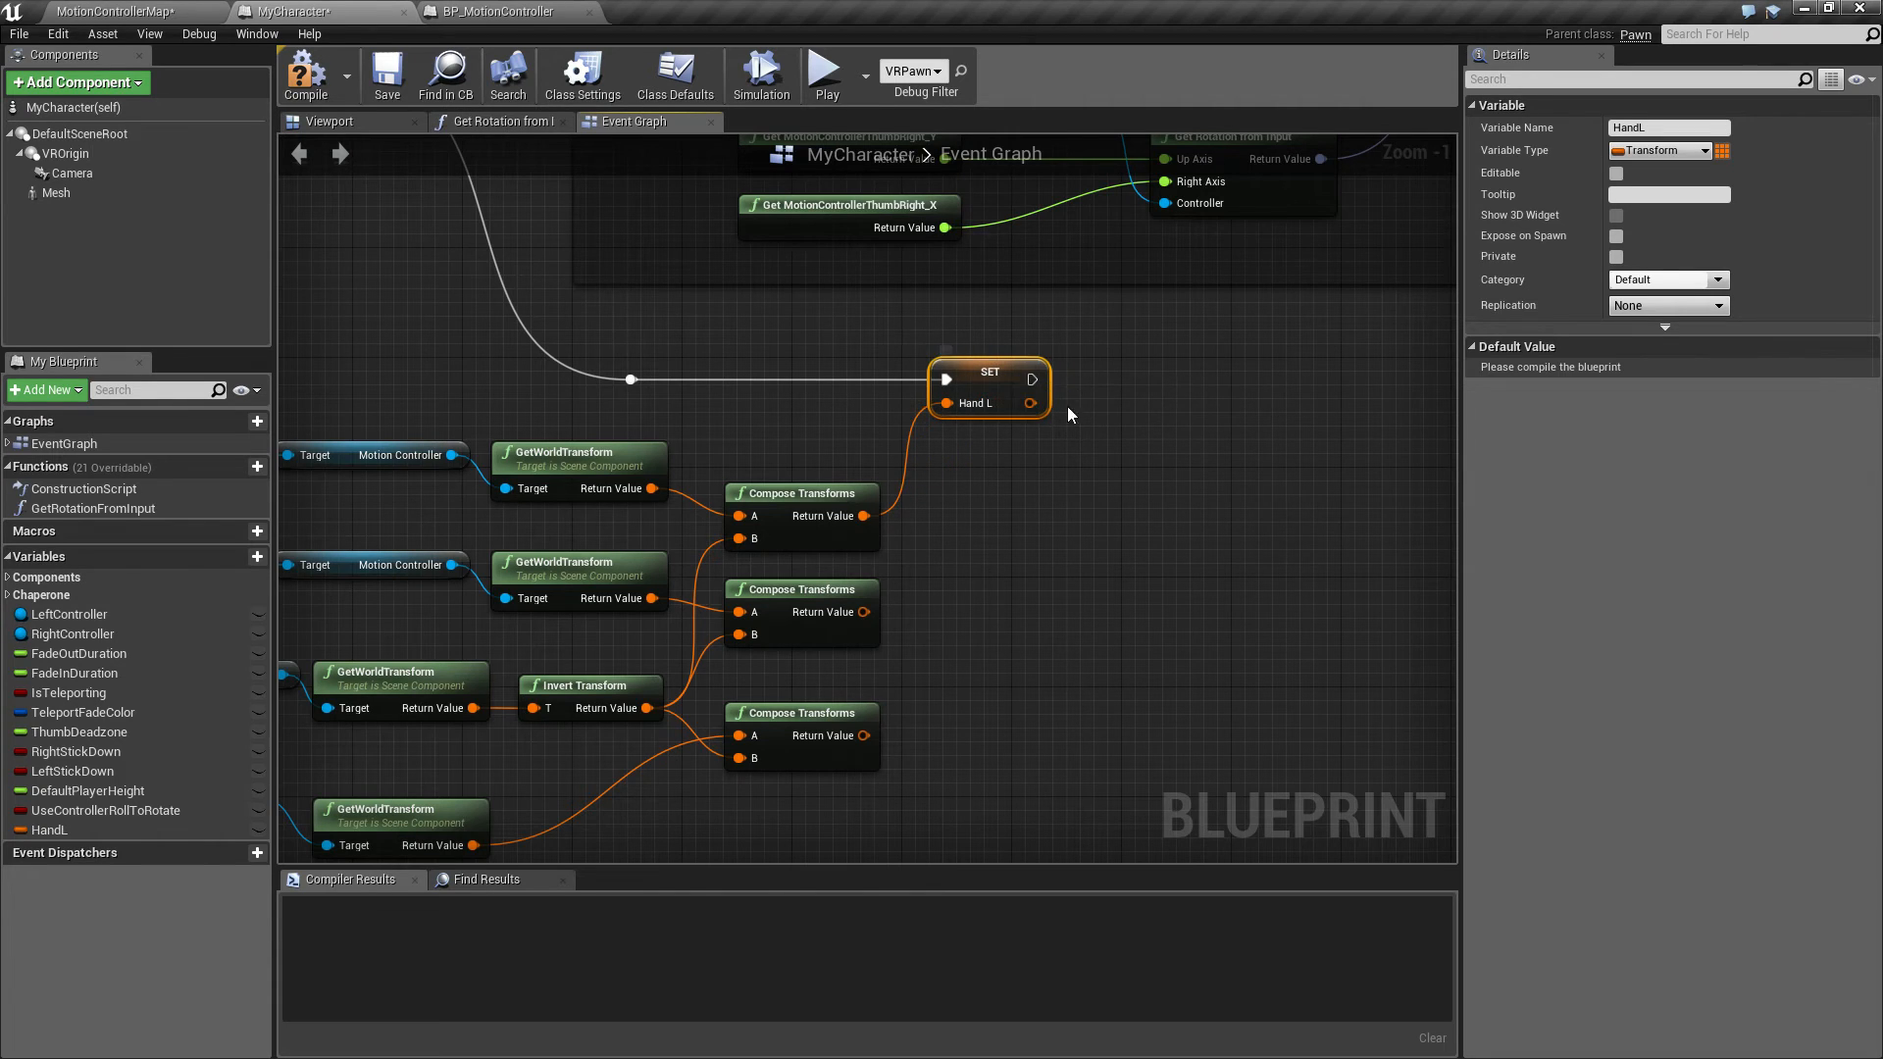
{"action": "mouse_move", "coordinate": [861, 612]}
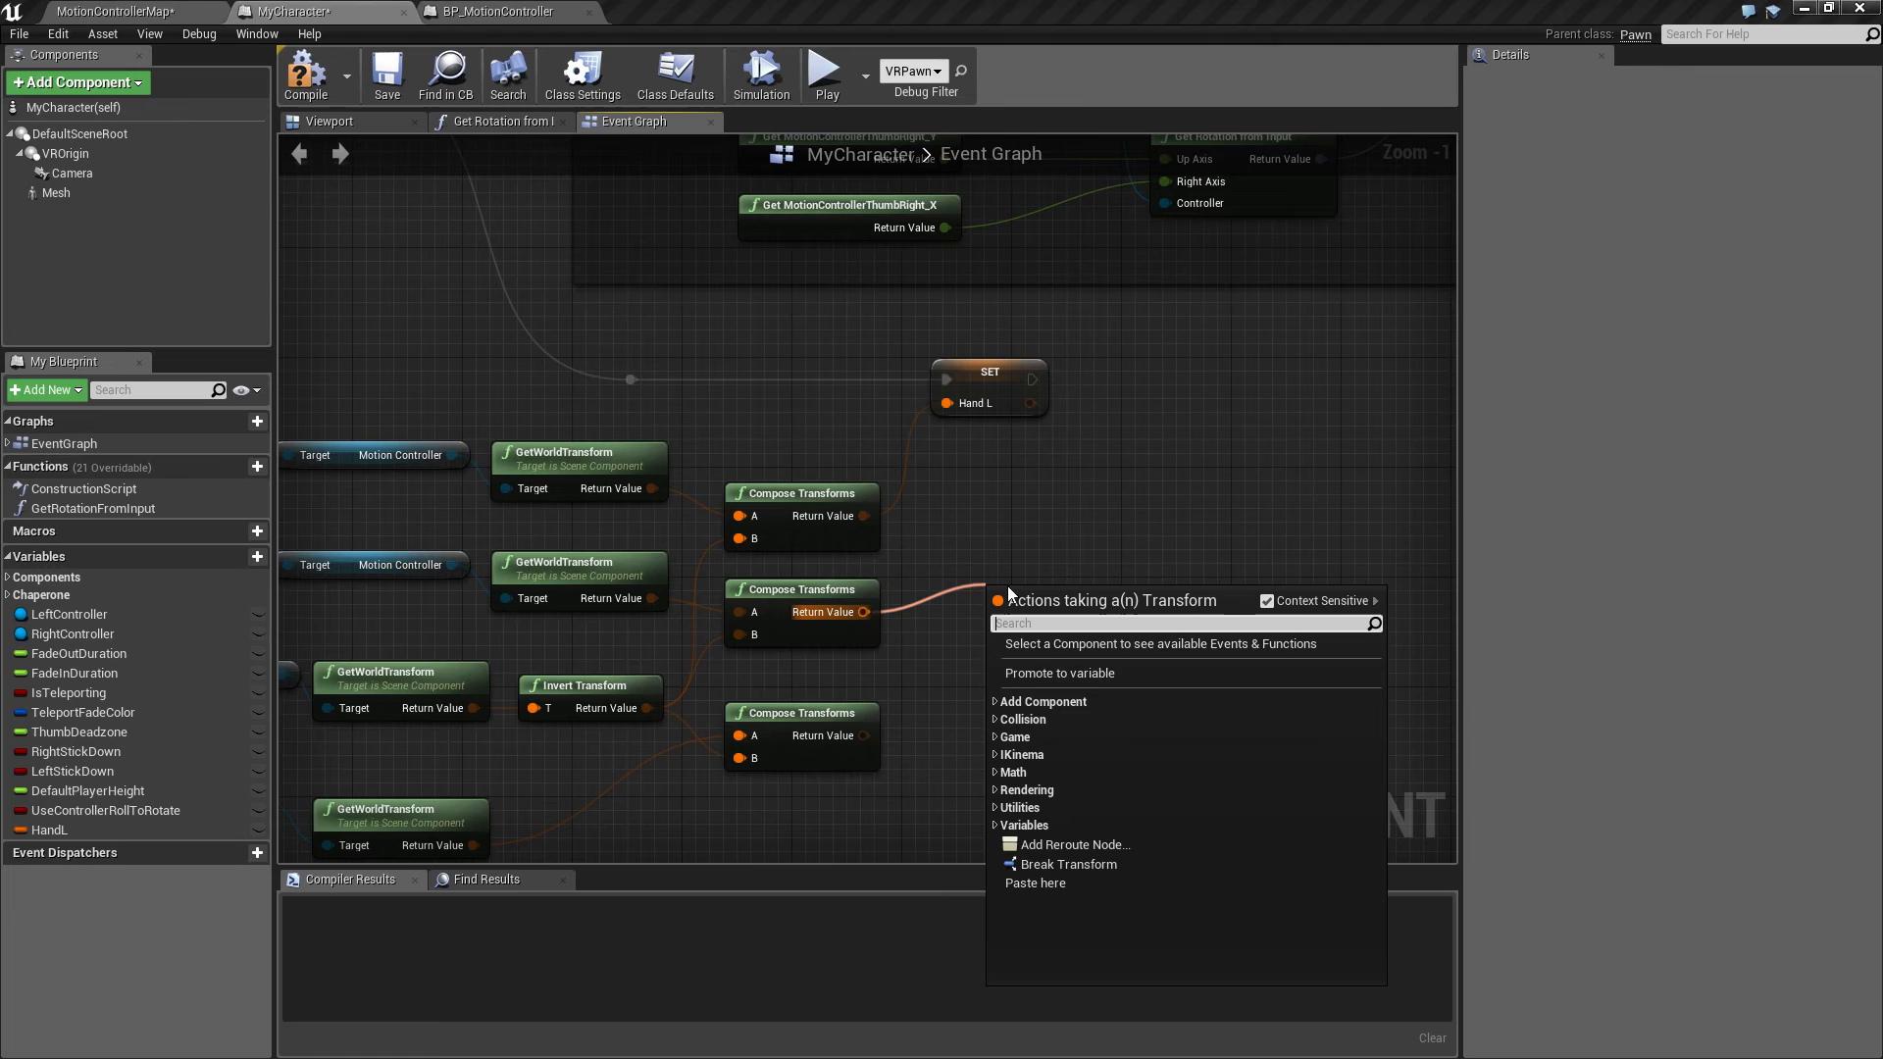
Promote the right and camera results to HandR and Head, chaining Head after HandR
{"action": "left_click", "coordinate": [1060, 673]}
{"action": "type", "text": "HandR"}
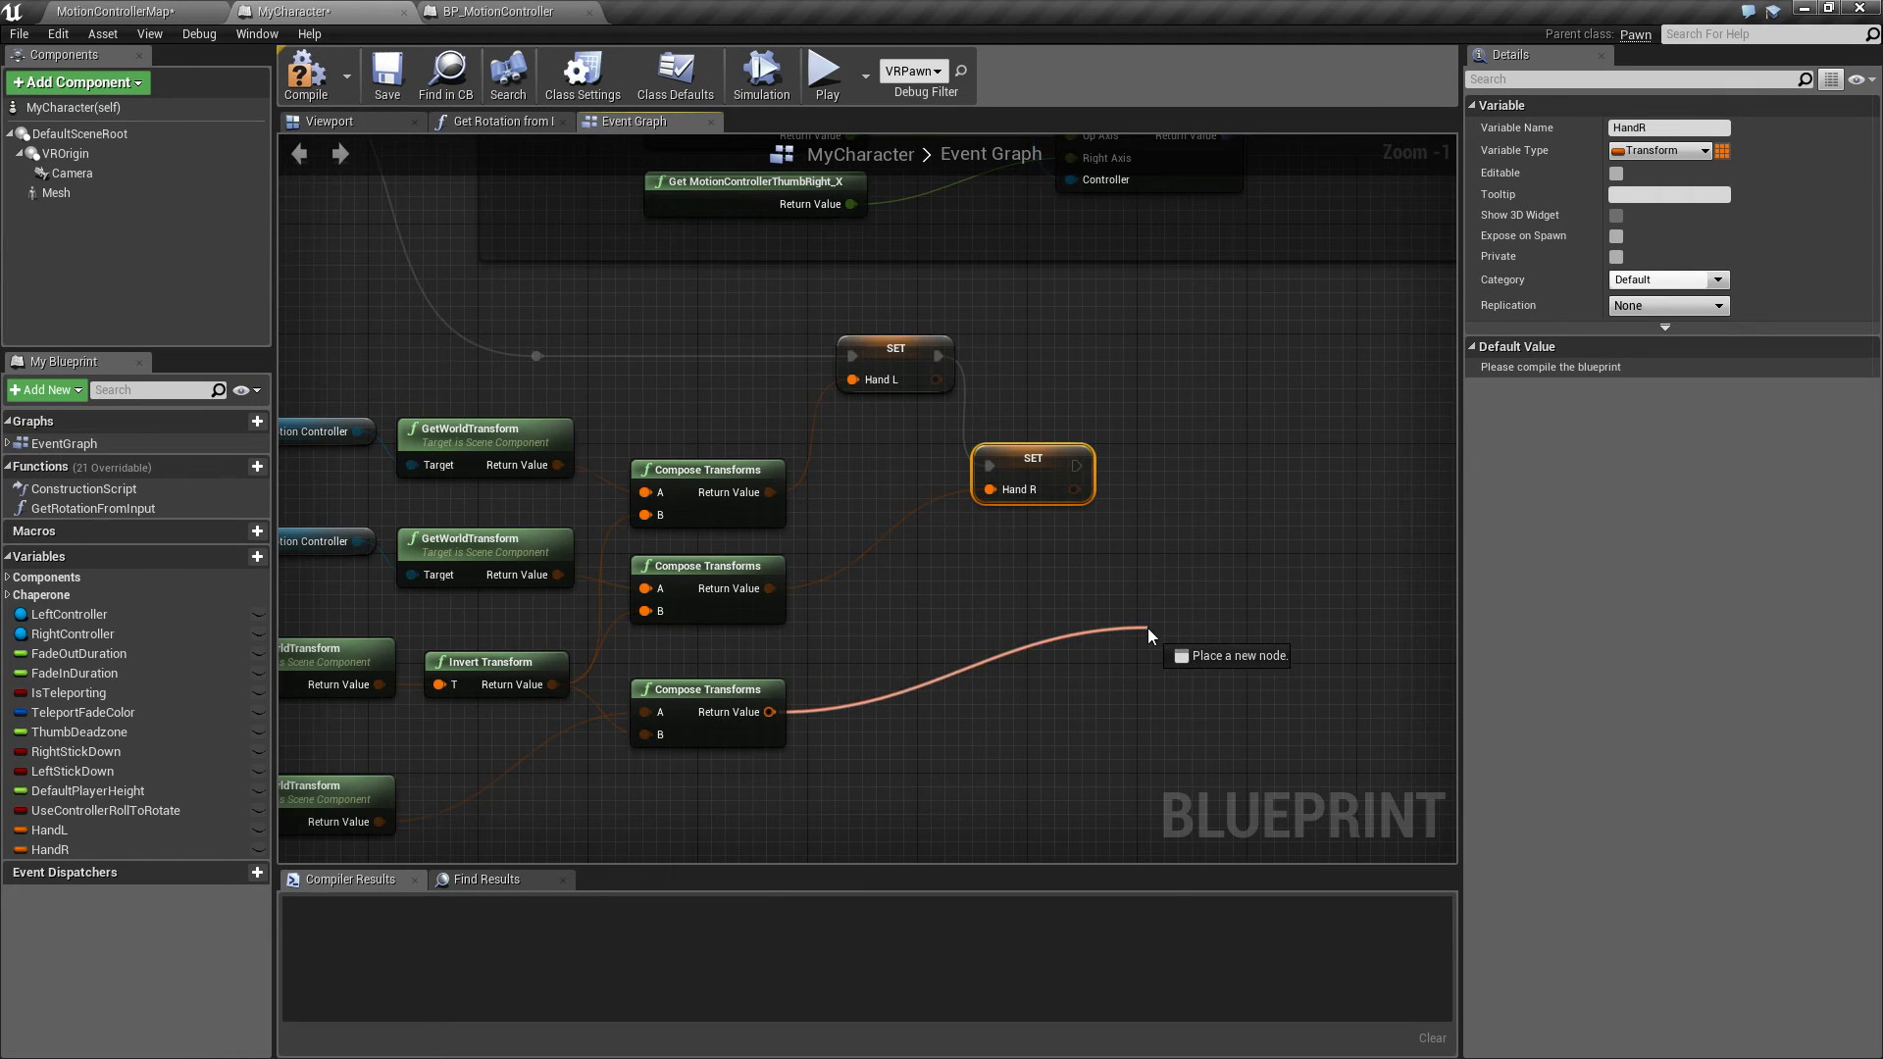
{"action": "left_click", "coordinate": [1145, 633]}
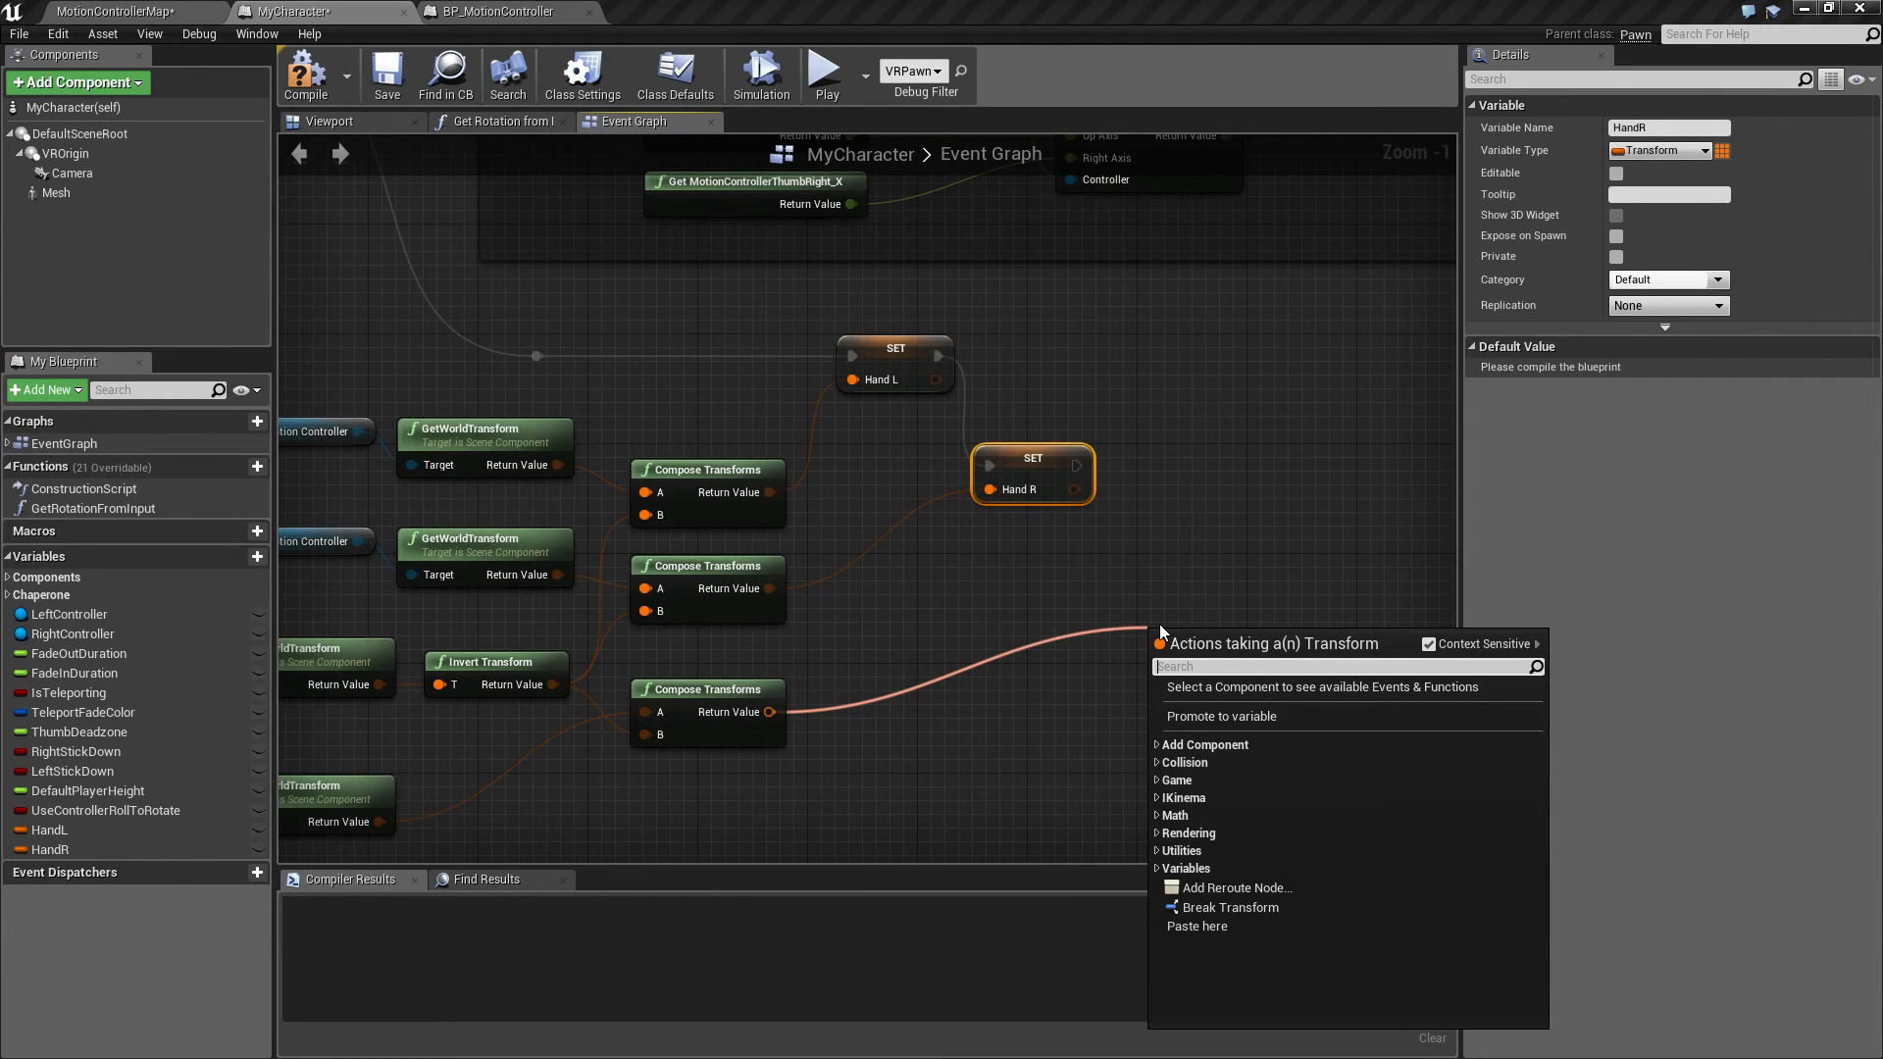
{"action": "left_click", "coordinate": [1222, 716]}
{"action": "type", "text": "Head"}
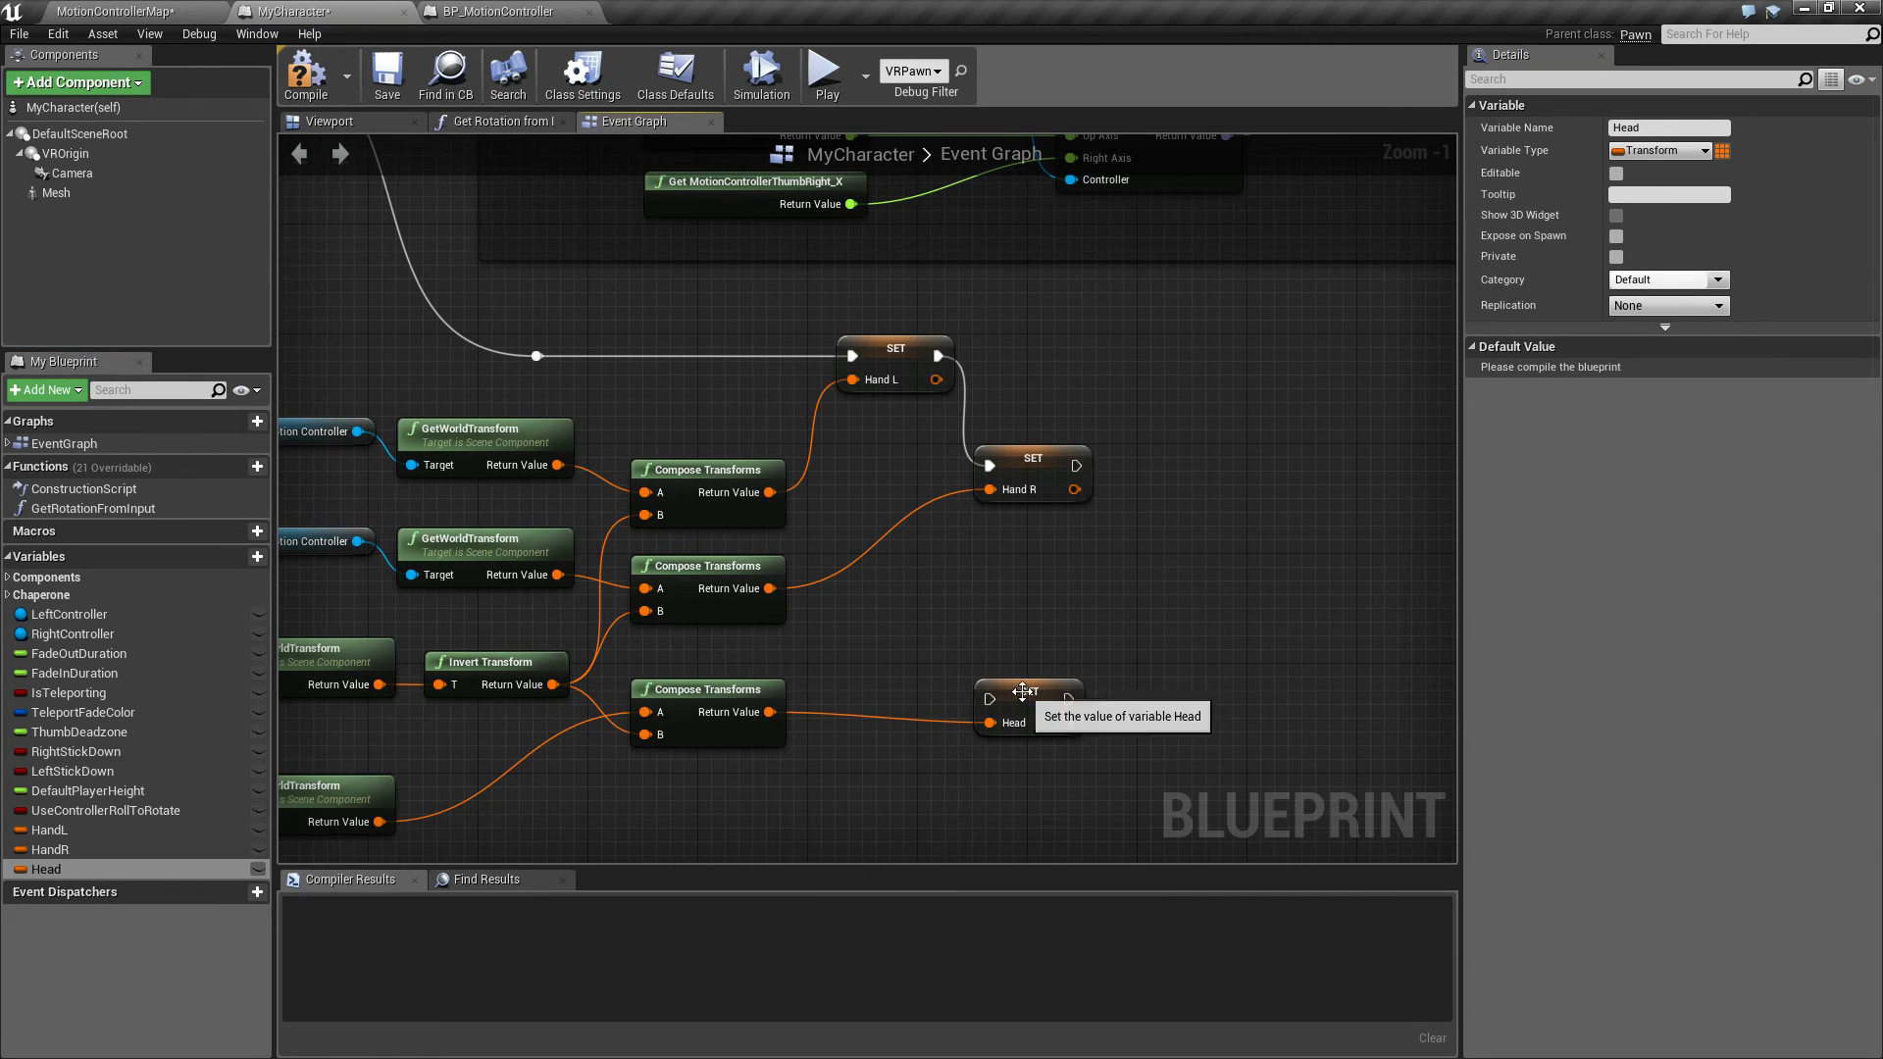
{"action": "left_click_drag", "start_coordinate": [1027, 695], "coordinate": [1162, 582]}
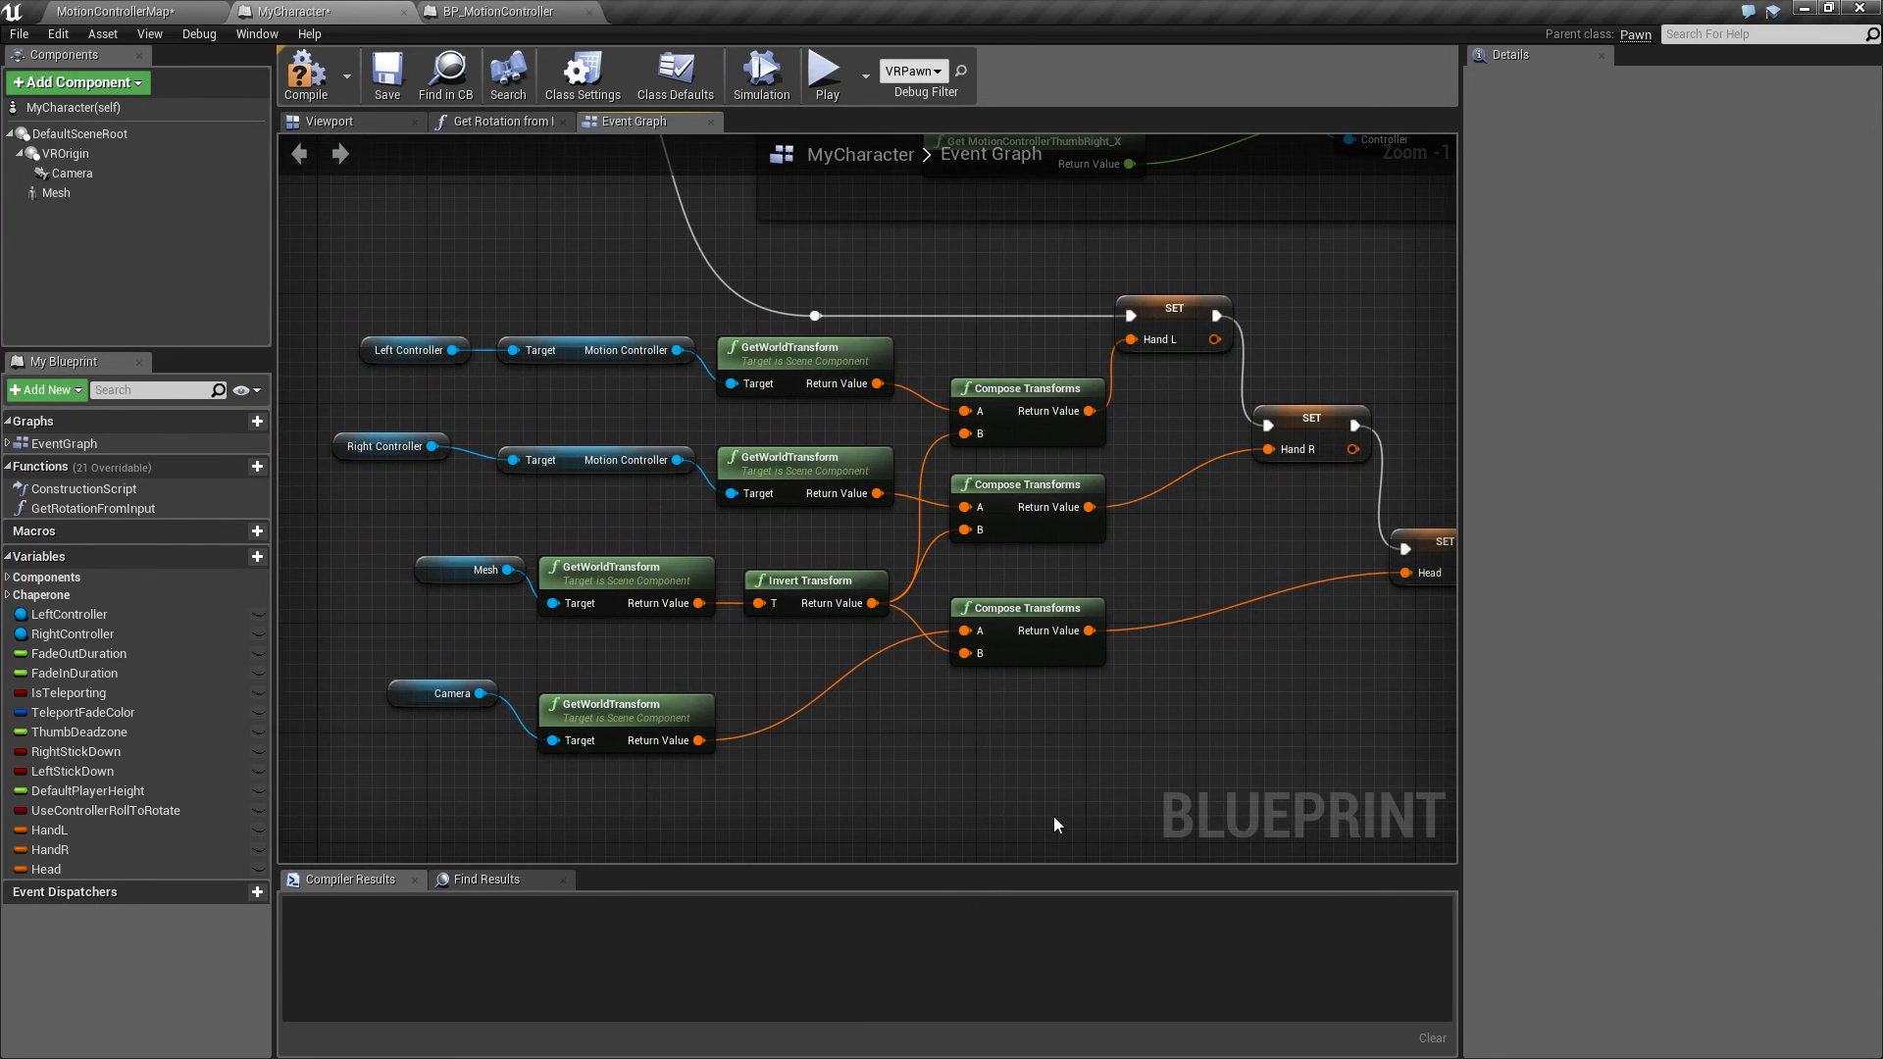
{"action": "mouse_move", "coordinate": [307, 74]}
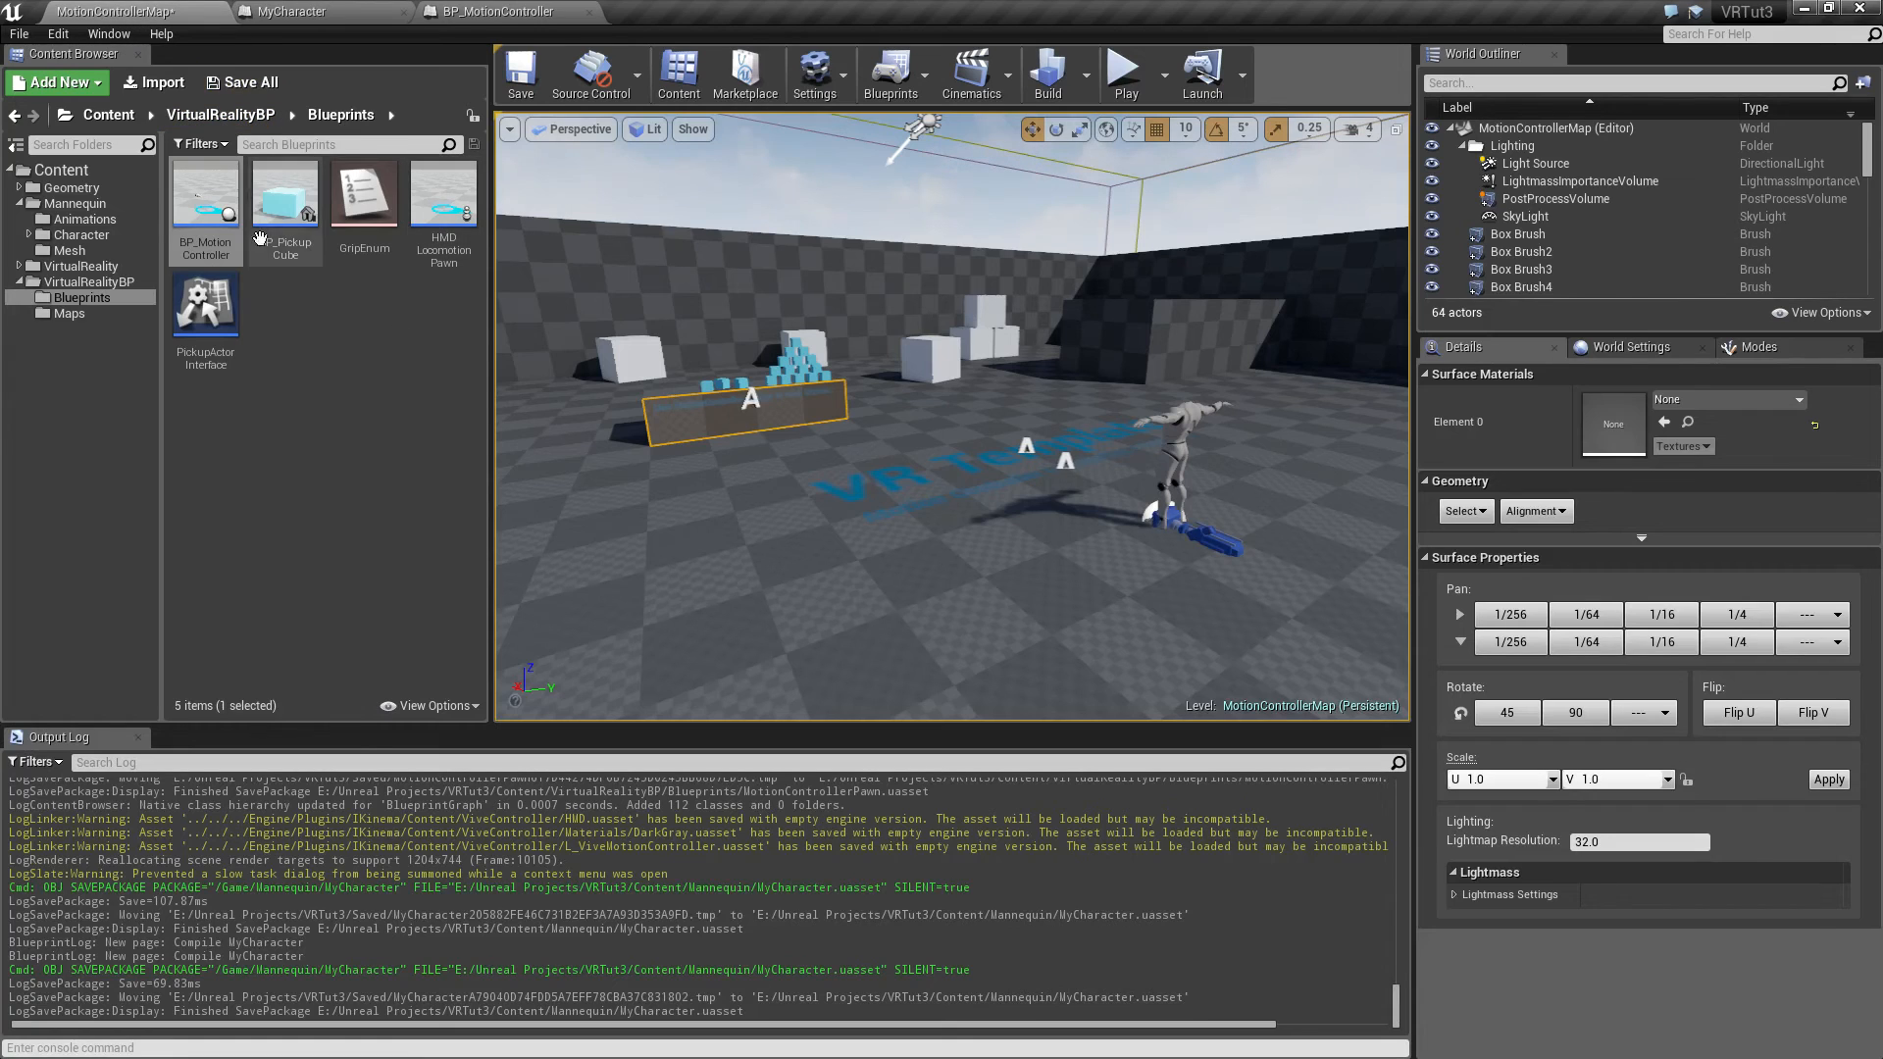
{"action": "mouse_move", "coordinate": [77, 203]}
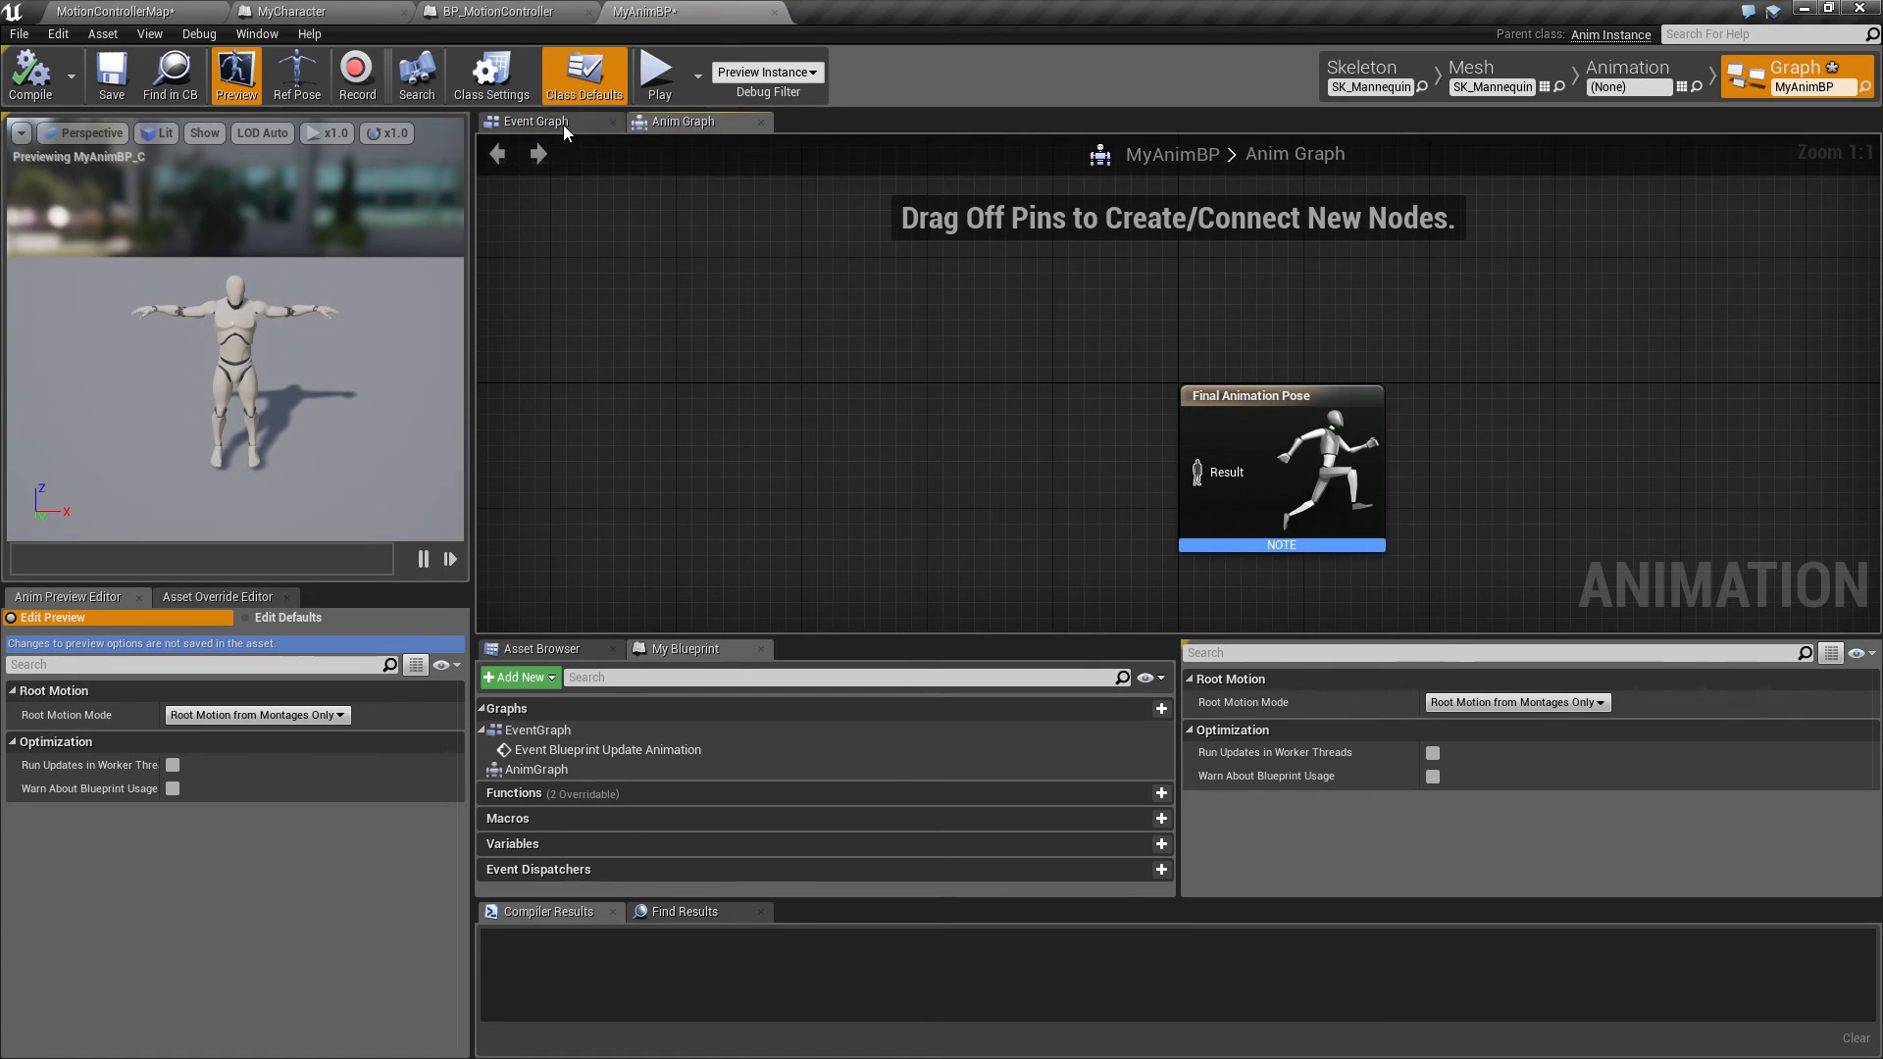
In MyAnimBP's Event Graph, cast Try Get Pawn Owner's result to MyCharacter
{"action": "left_click", "coordinate": [534, 122]}
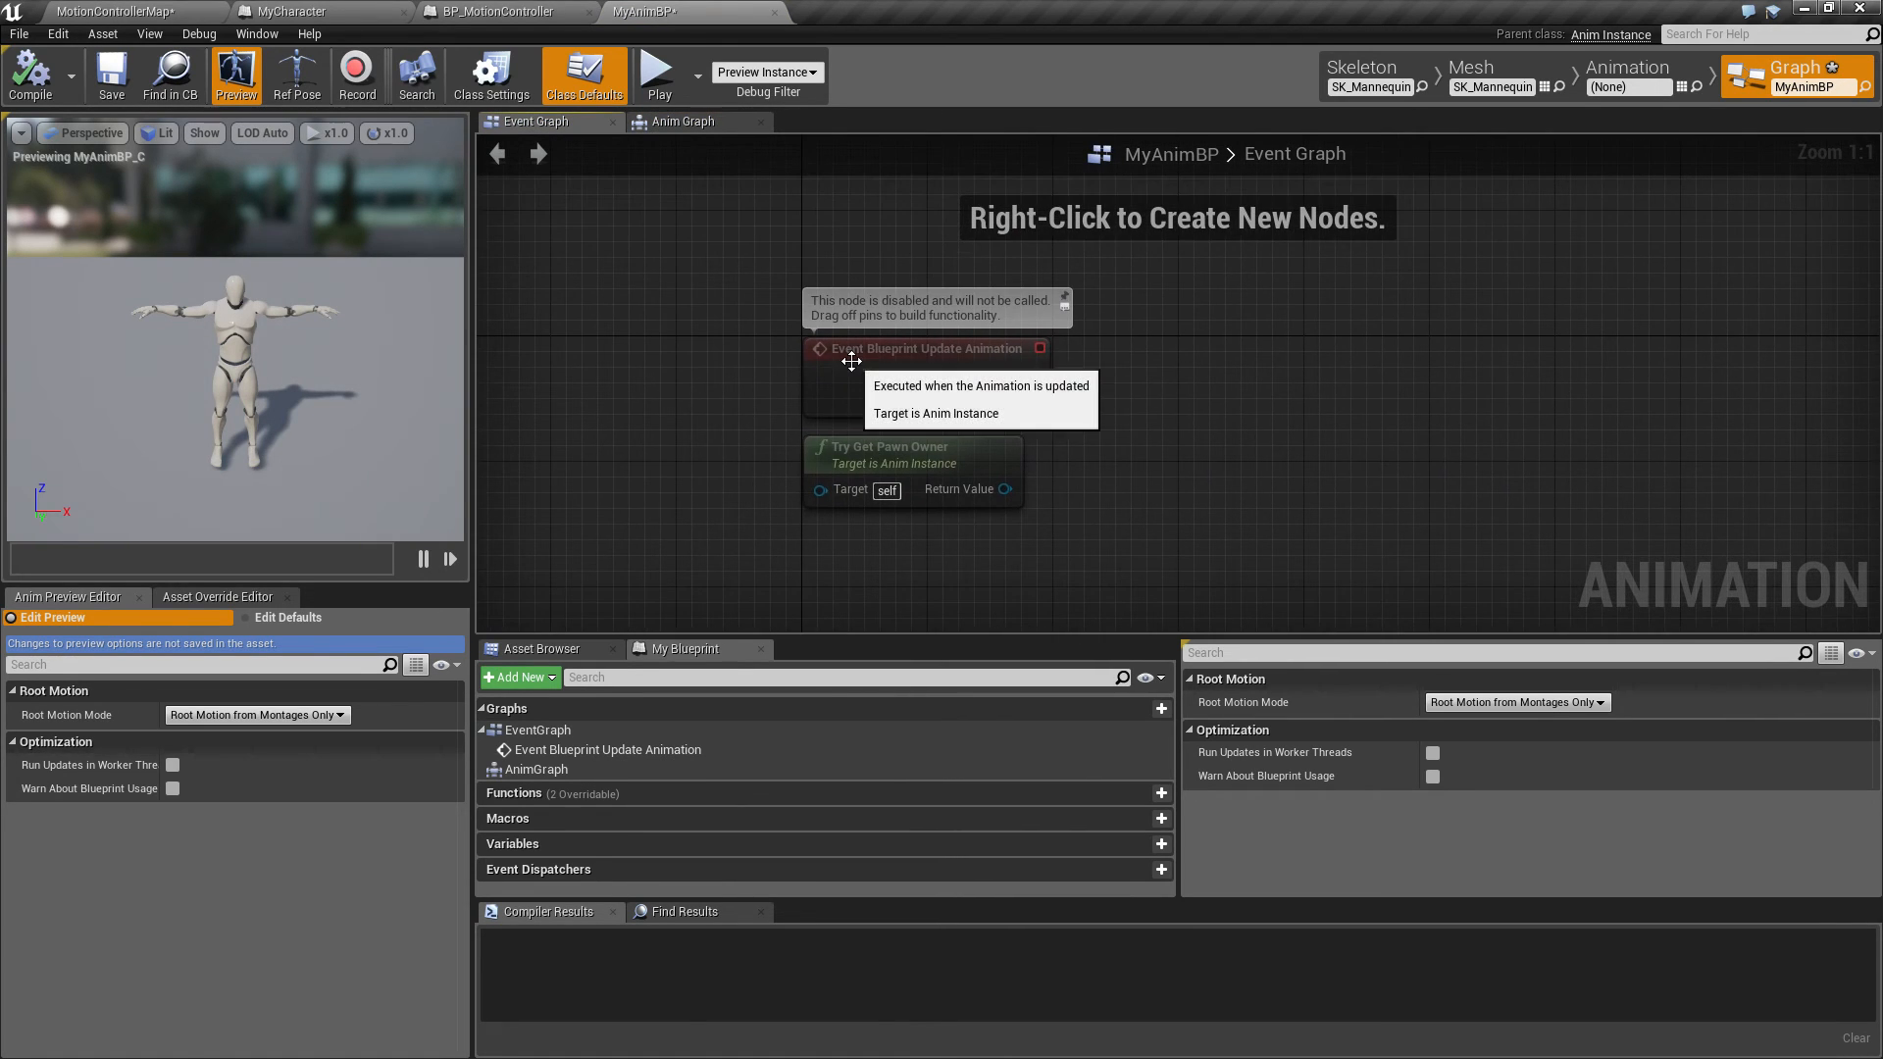
{"action": "mouse_move", "coordinate": [1030, 402]}
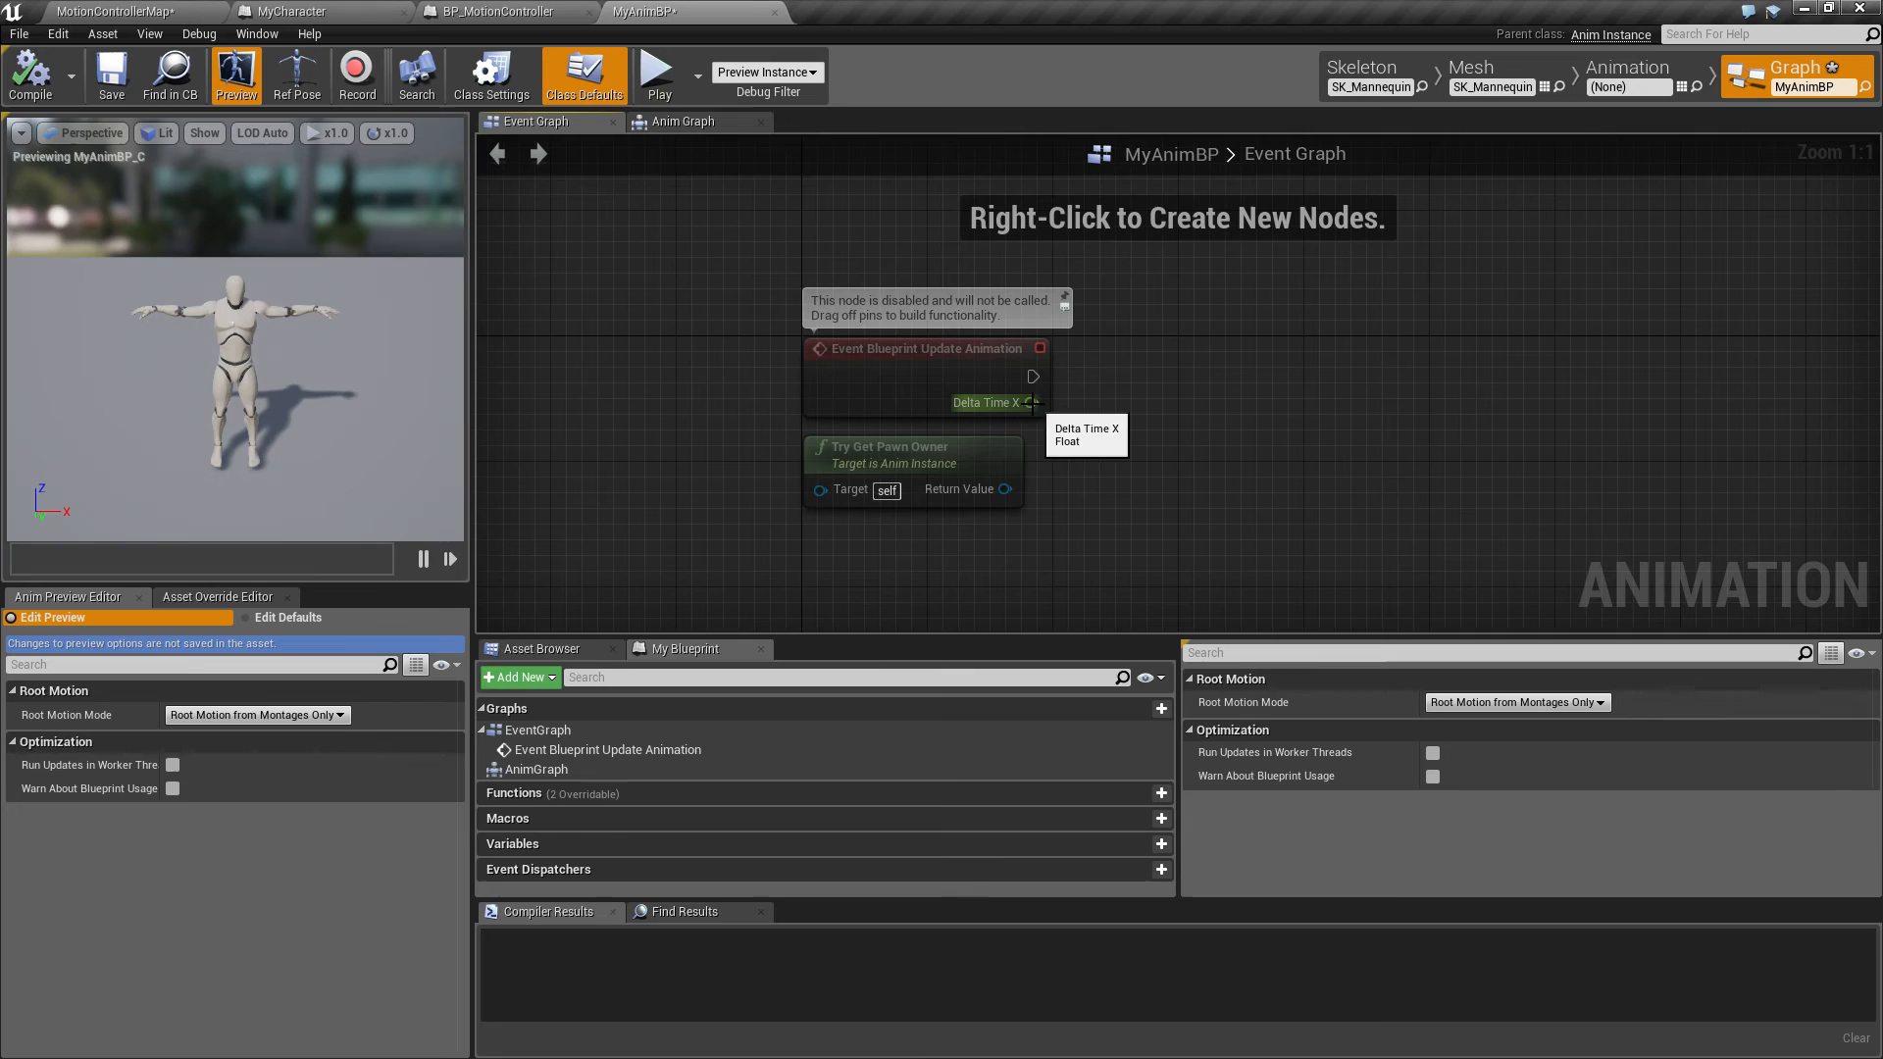
{"action": "mouse_move", "coordinate": [1008, 506]}
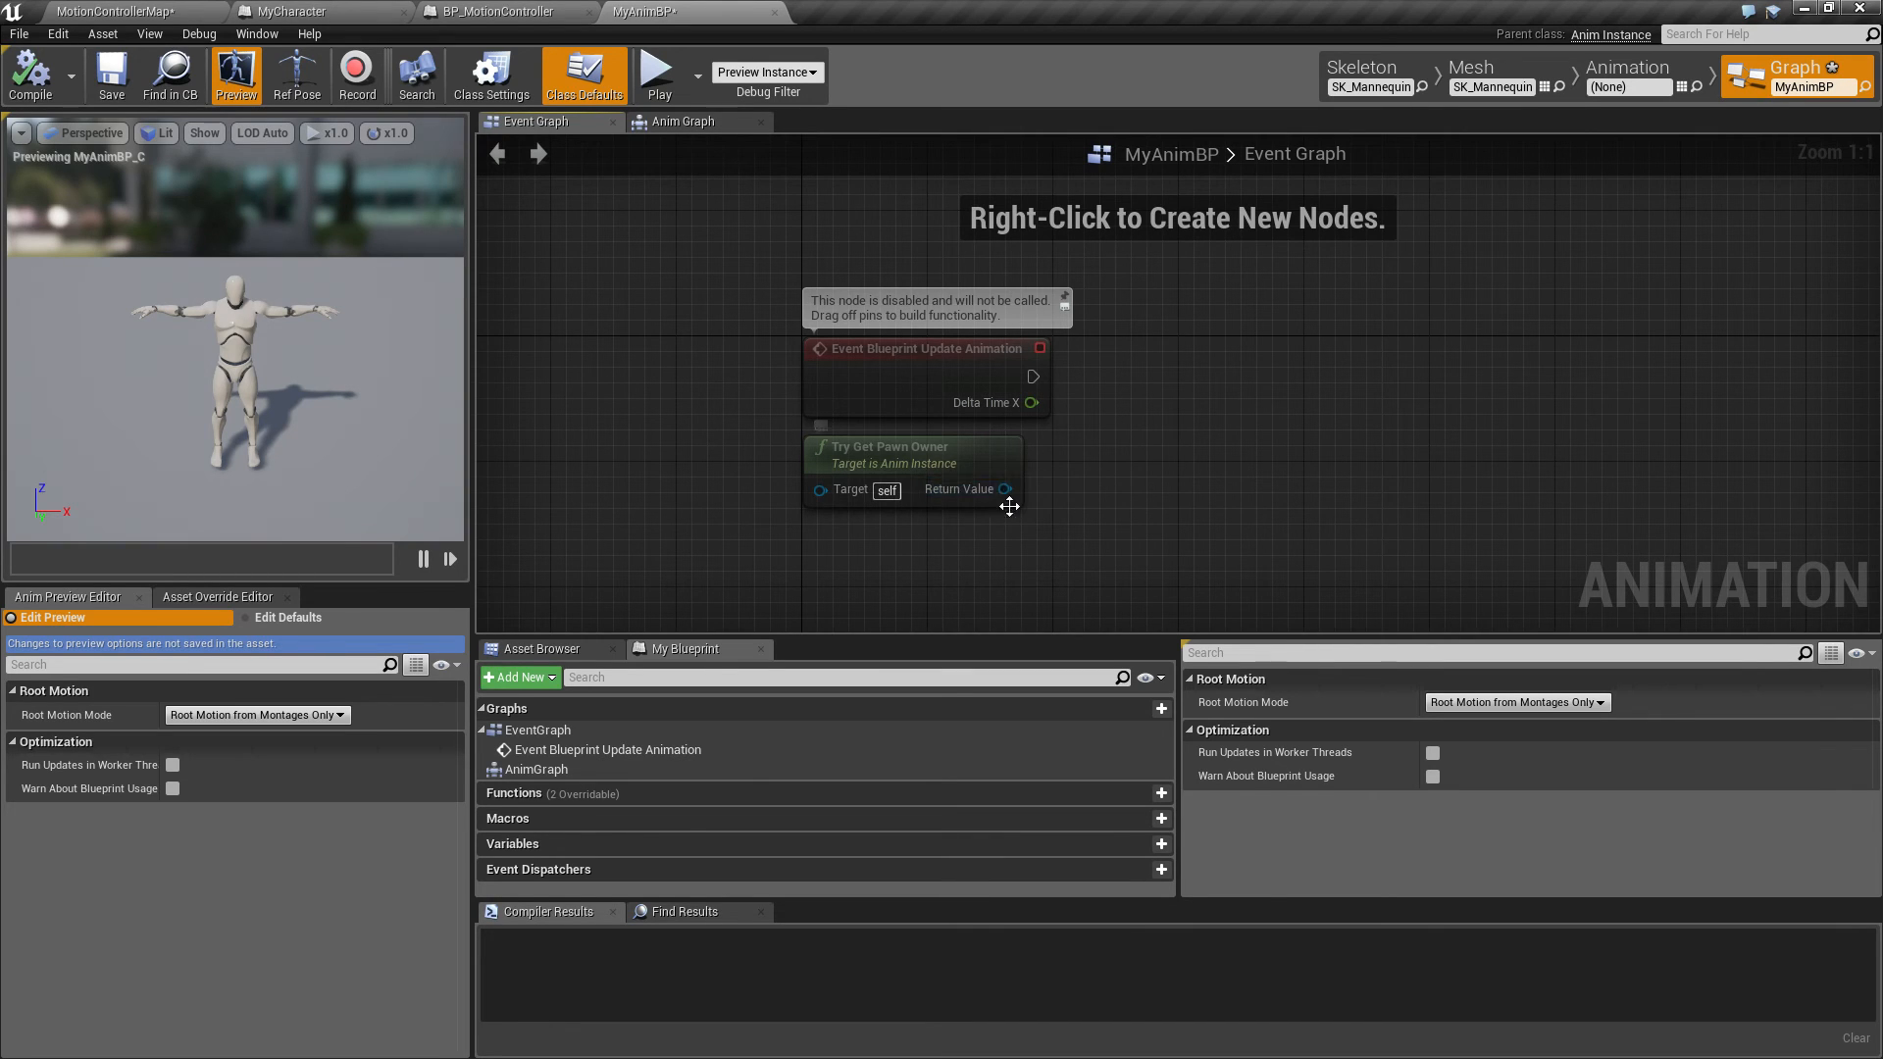
{"action": "left_click_drag", "start_coordinate": [1005, 488], "coordinate": [1127, 444]}
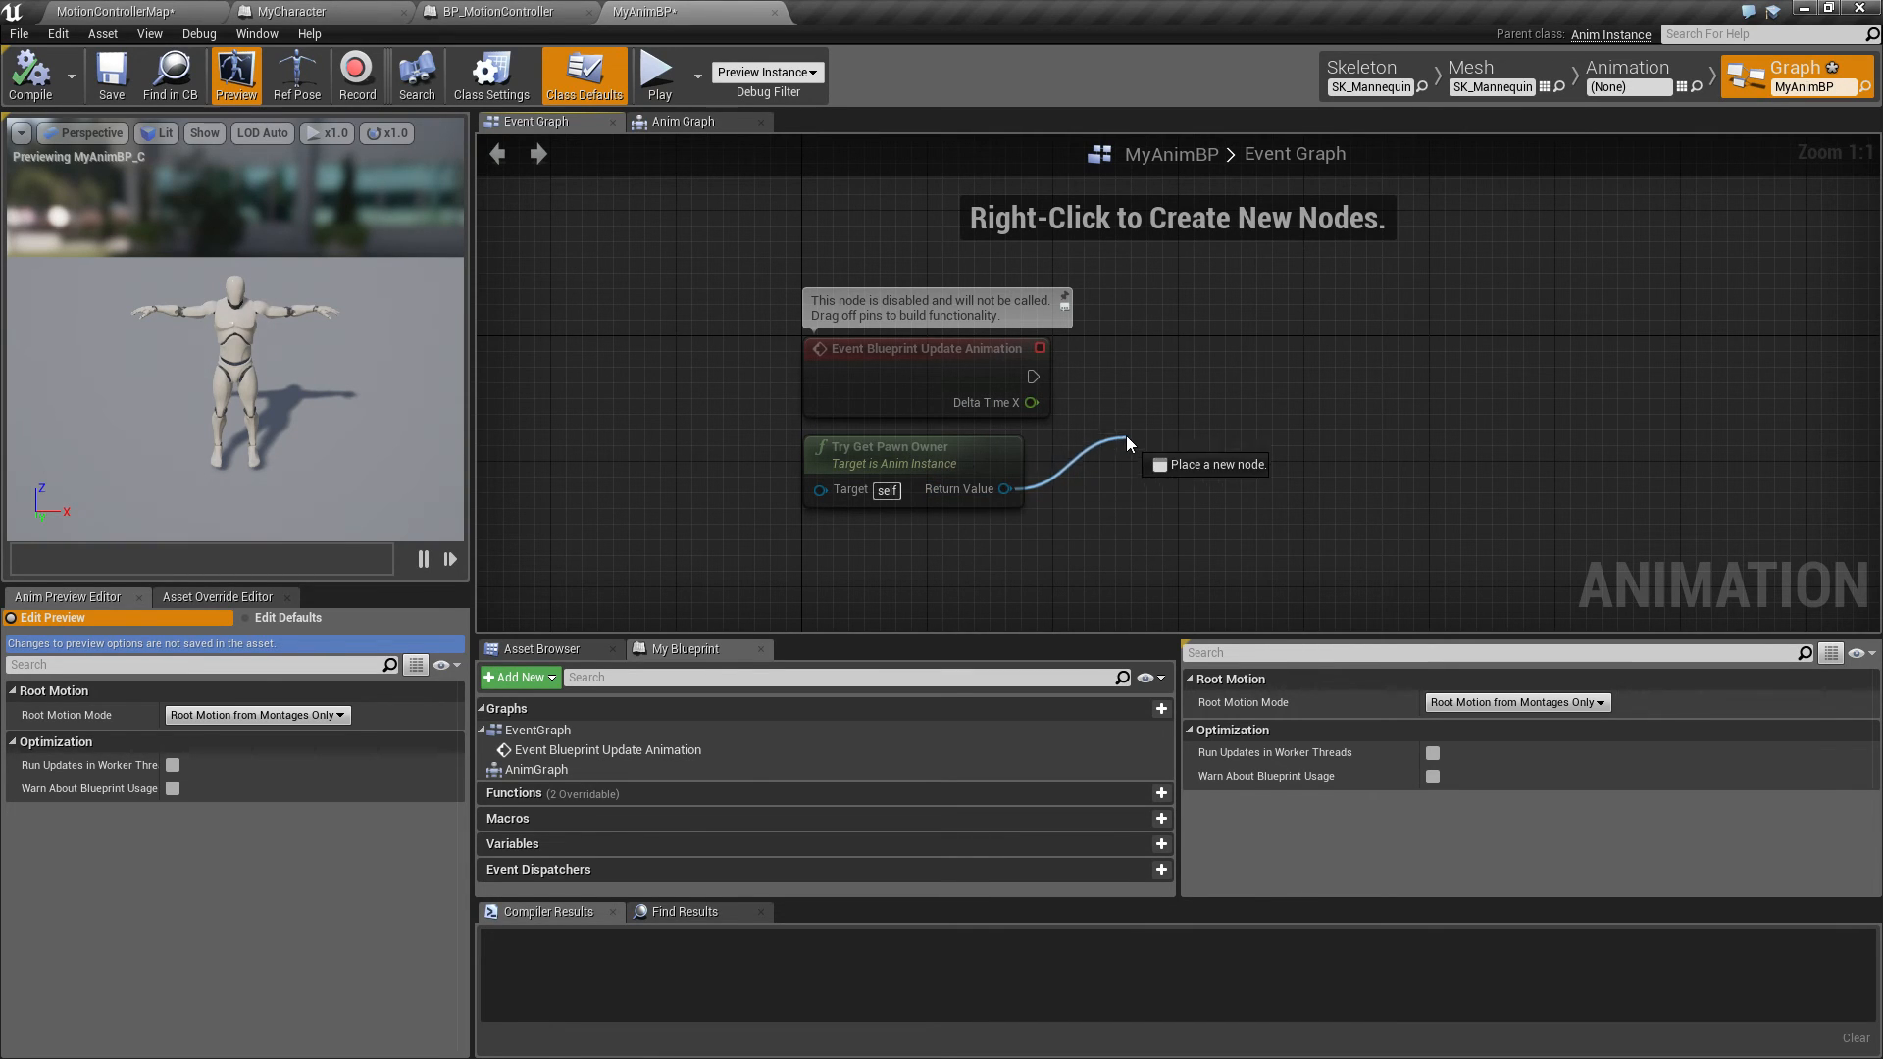
{"action": "left_click", "coordinate": [1128, 445]}
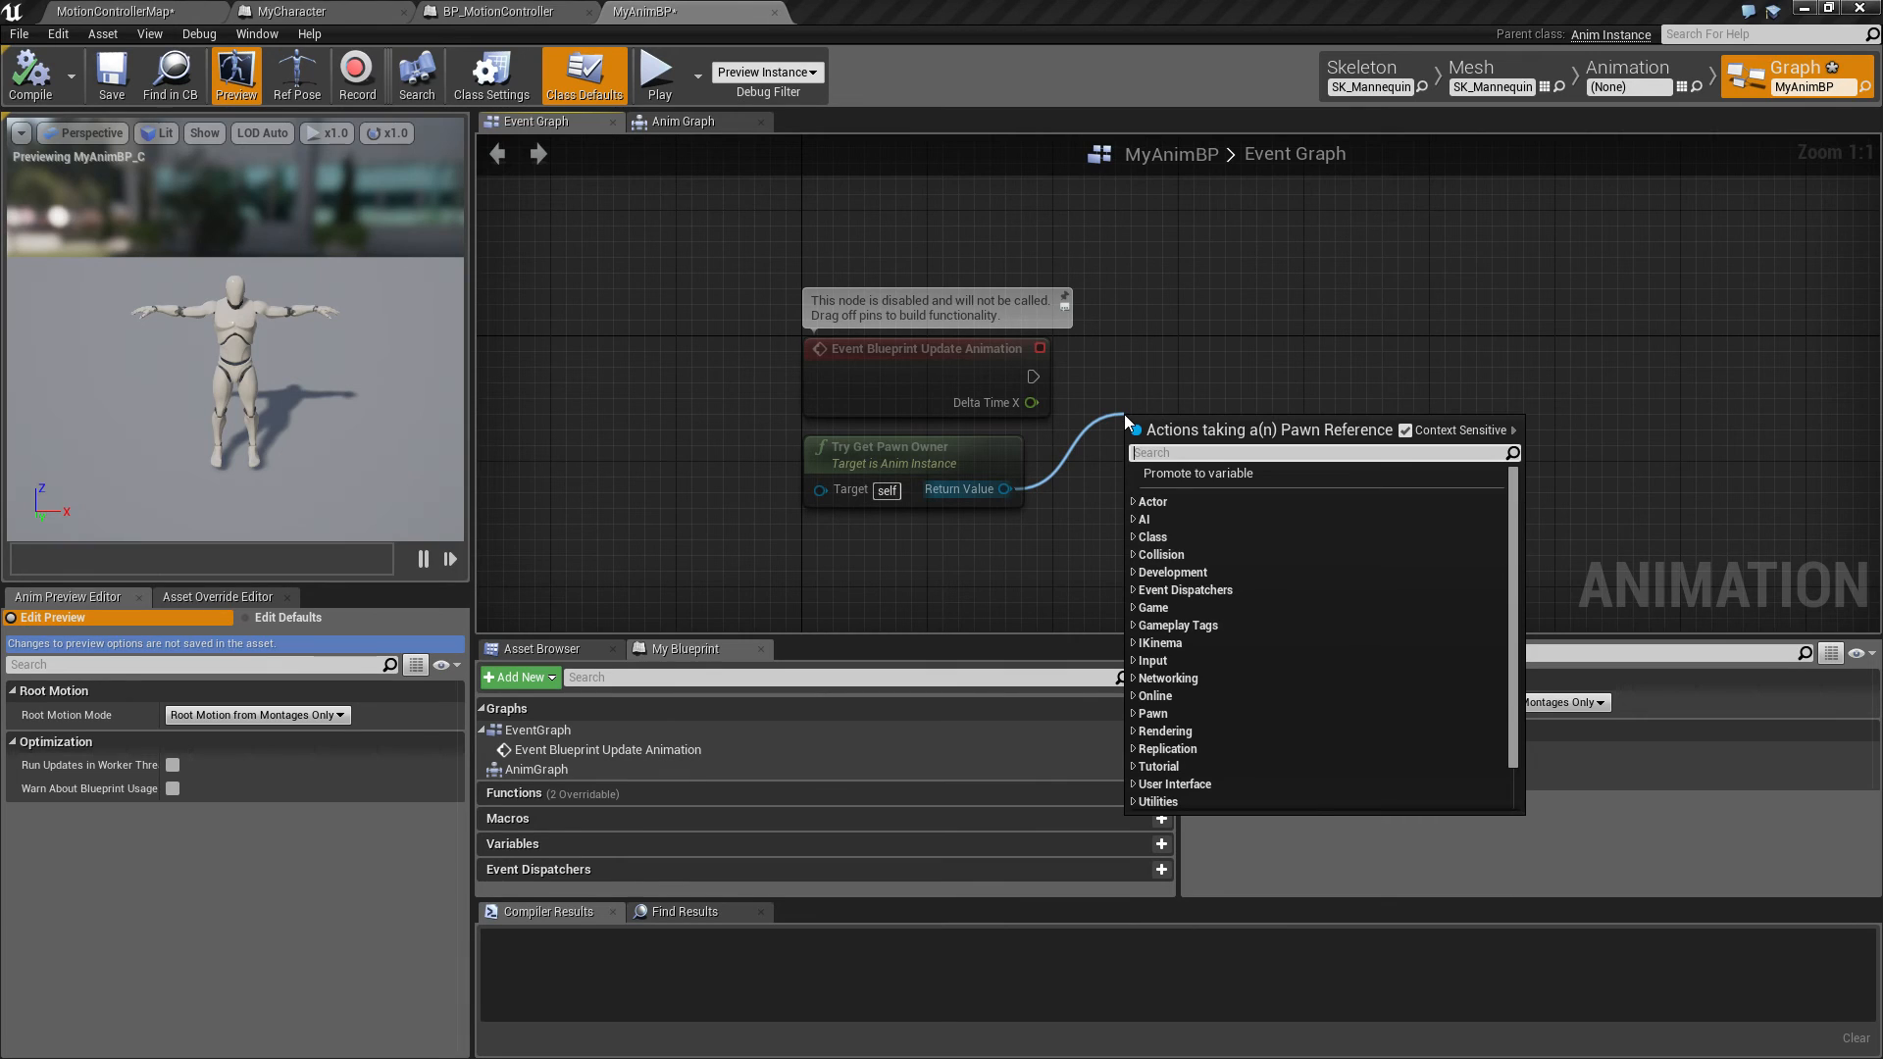
{"action": "type", "text": "cast"}
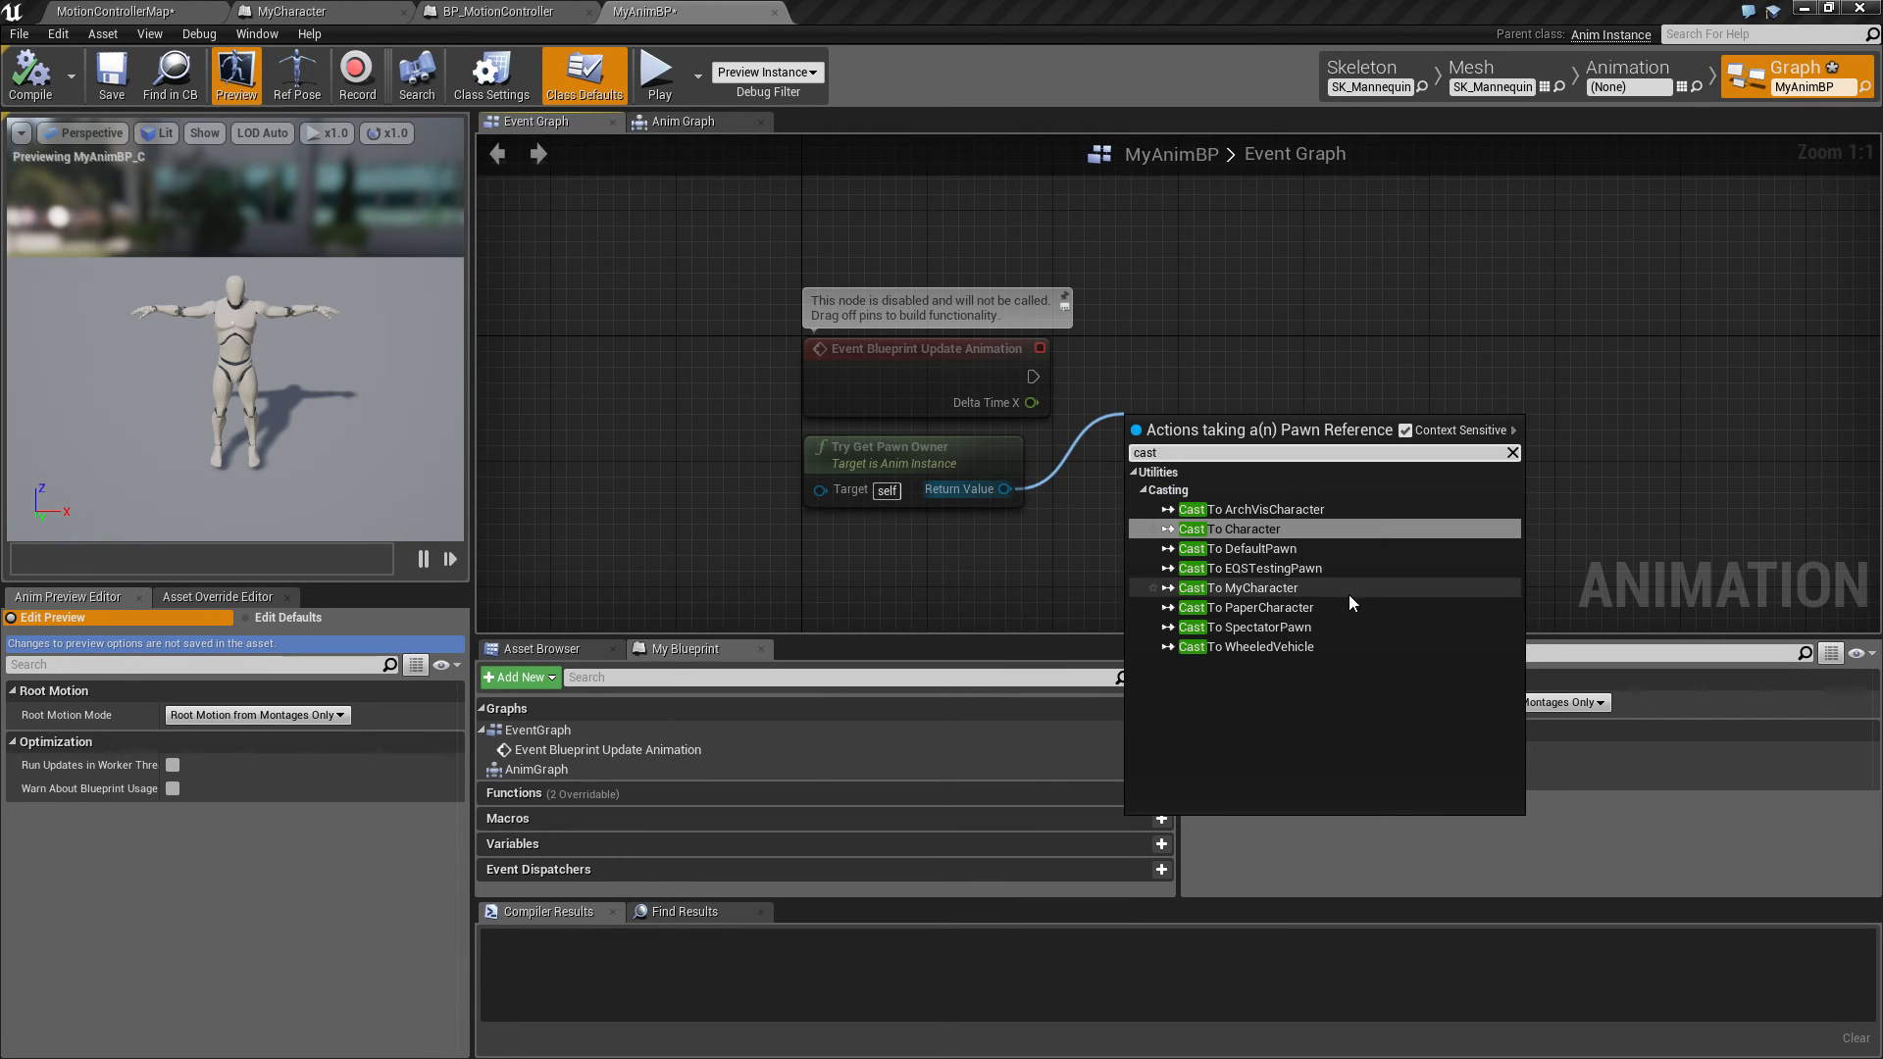
{"action": "left_click", "coordinate": [1239, 588]}
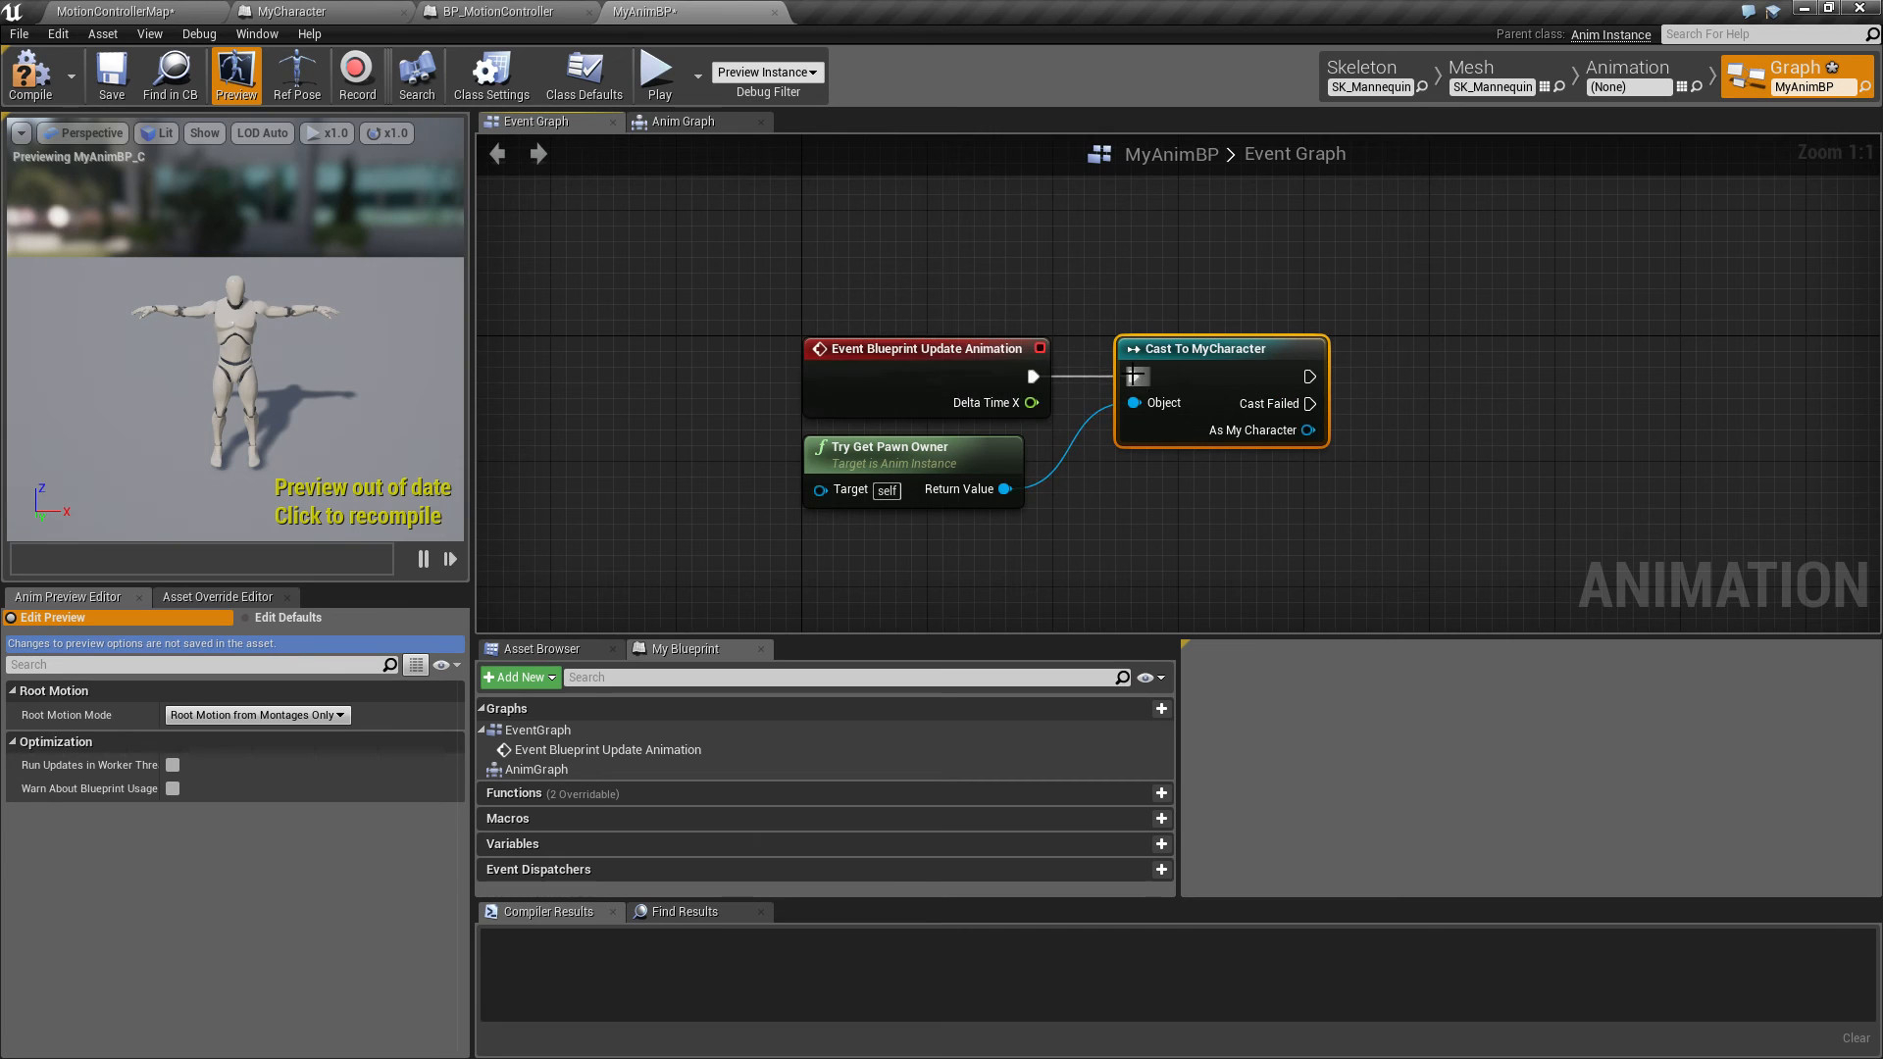
Drag from the As My Character pin and search 'get' for its variables
{"action": "left_click_drag", "start_coordinate": [1308, 430], "coordinate": [1054, 410]}
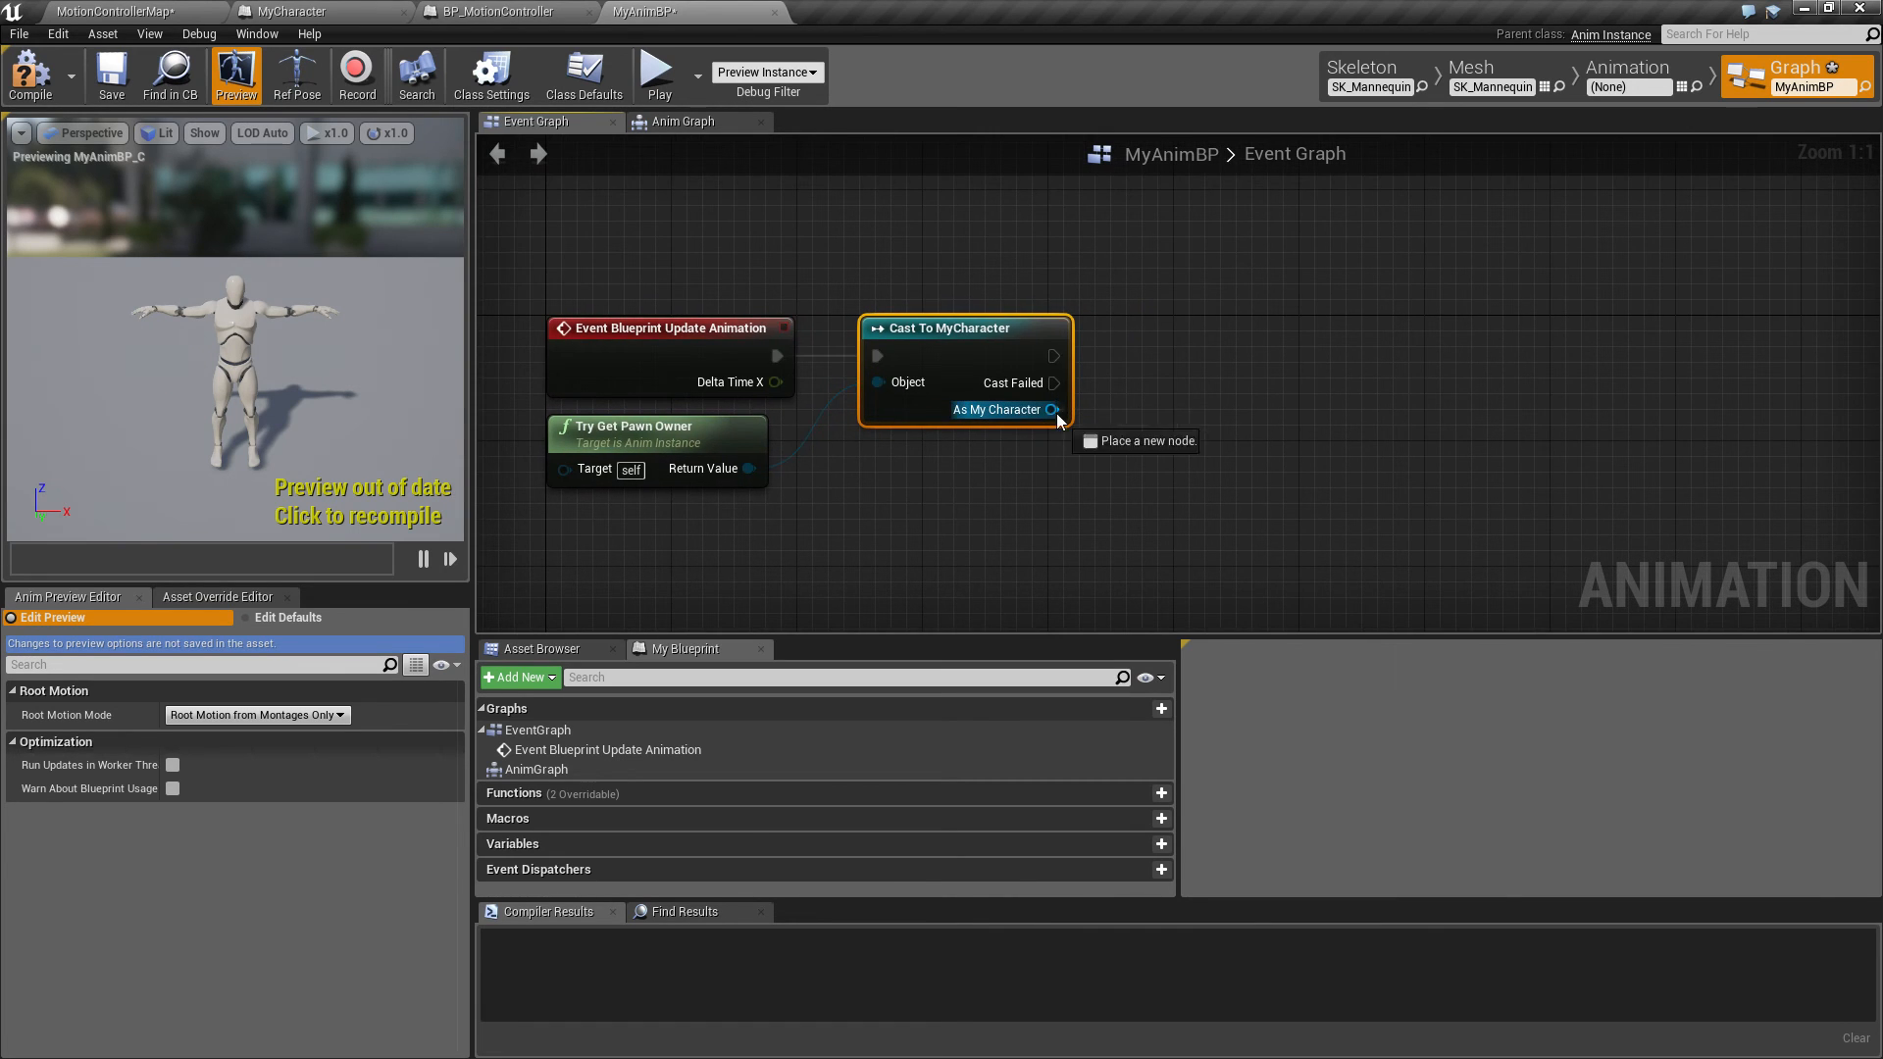
{"action": "left_click_drag", "start_coordinate": [1056, 410], "coordinate": [1151, 396]}
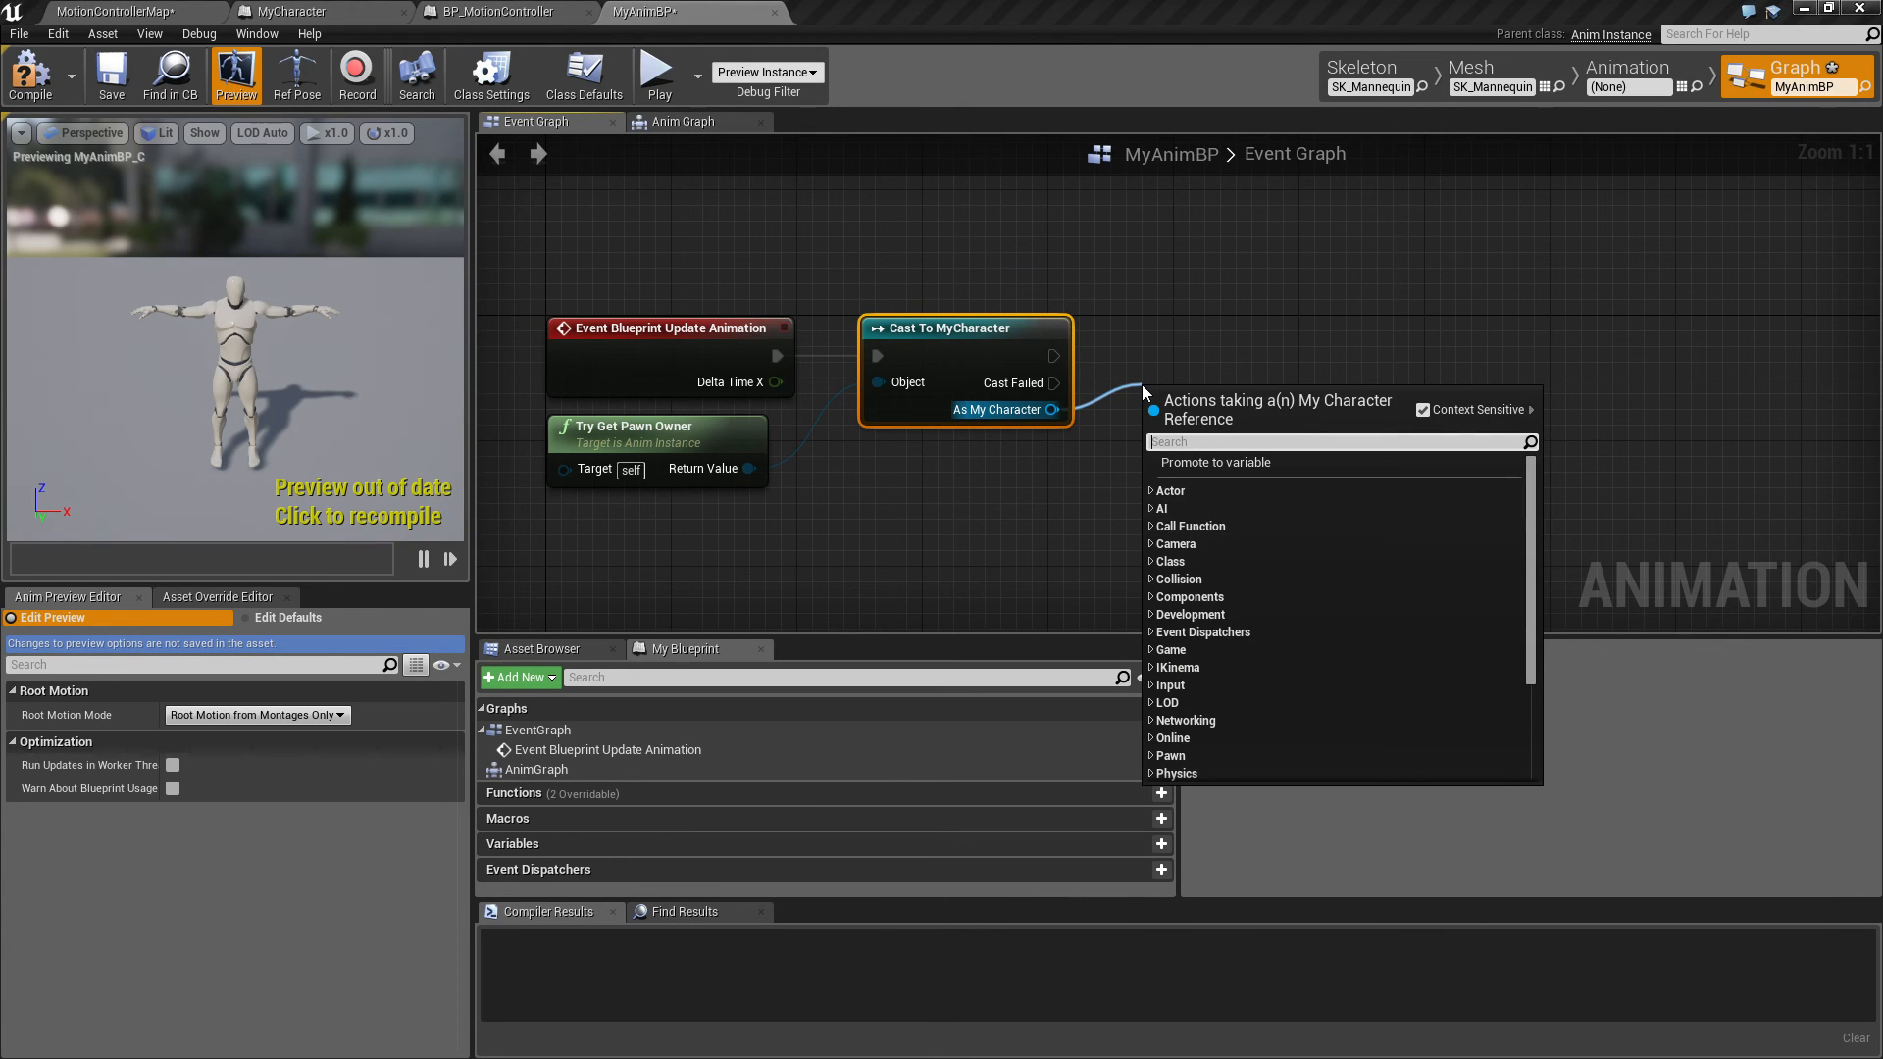
{"action": "type", "text": "get"}
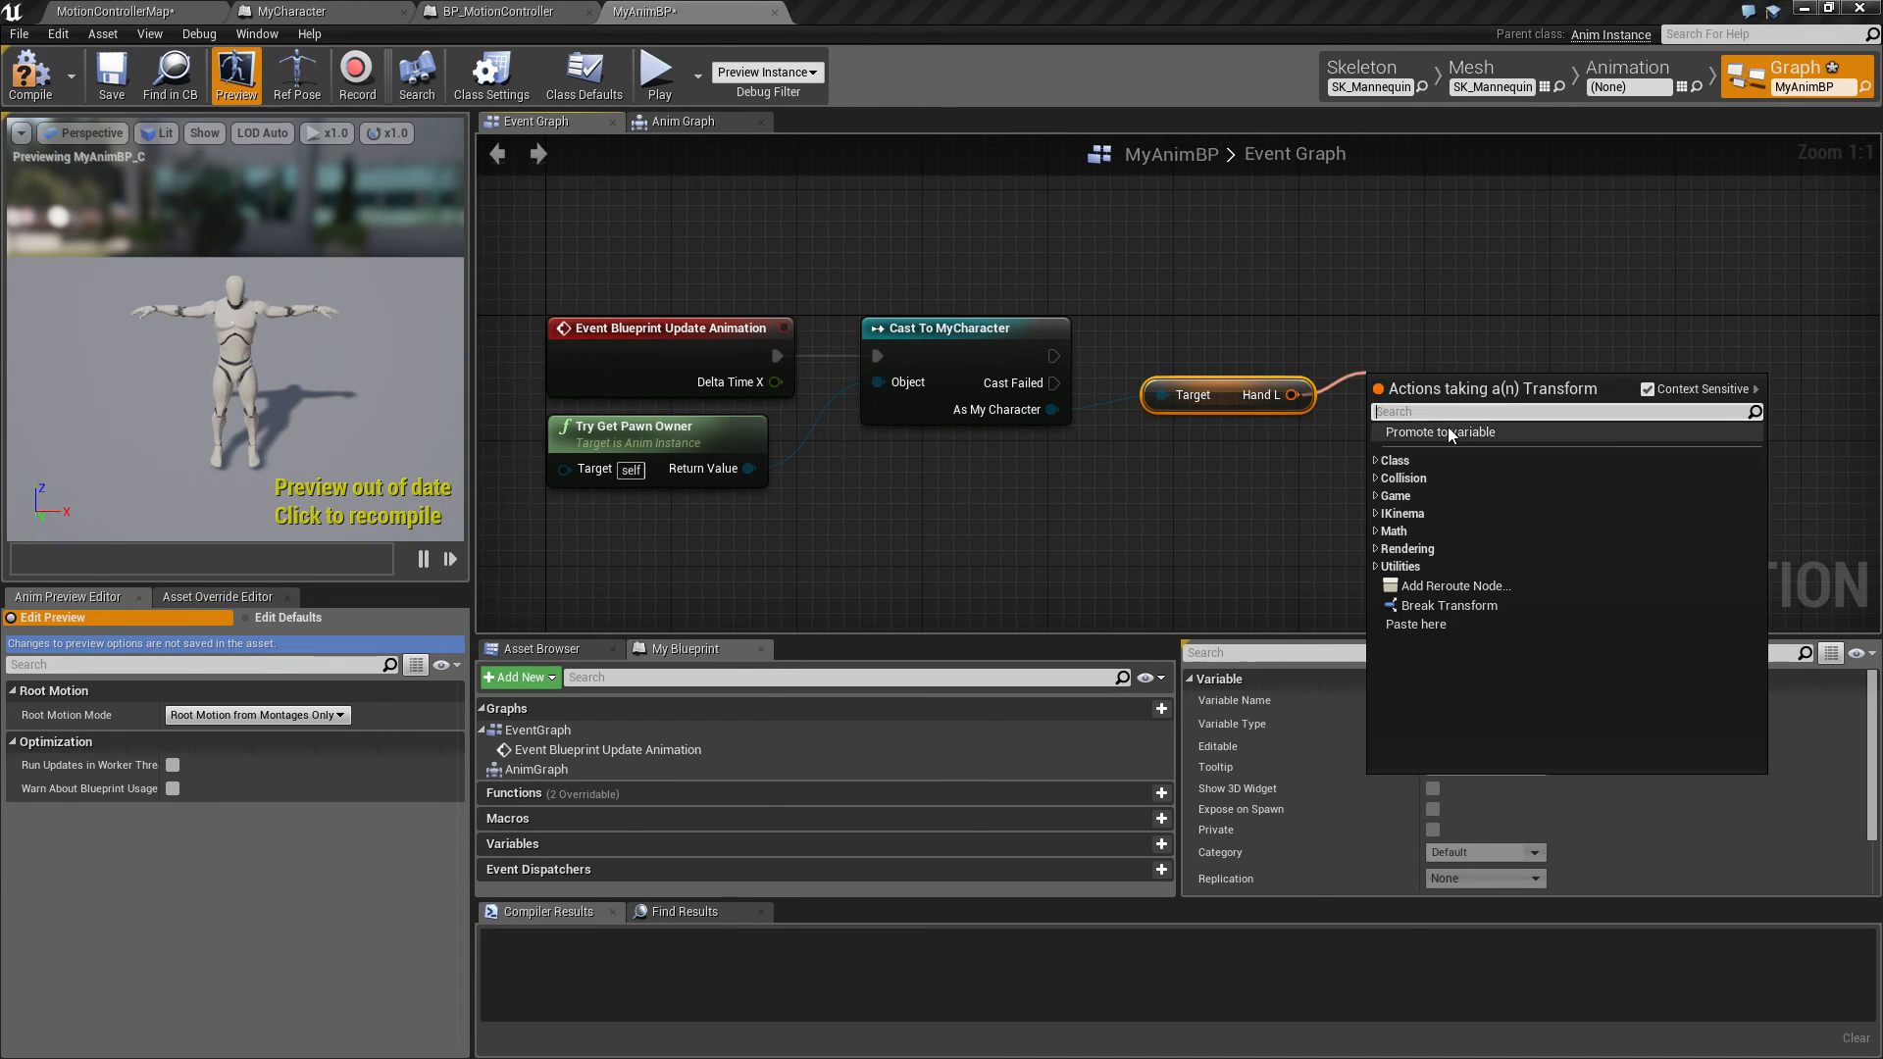
Promote MyCharacter's Hand L to a new HandL variable and place its setter
{"action": "left_click", "coordinate": [1440, 432]}
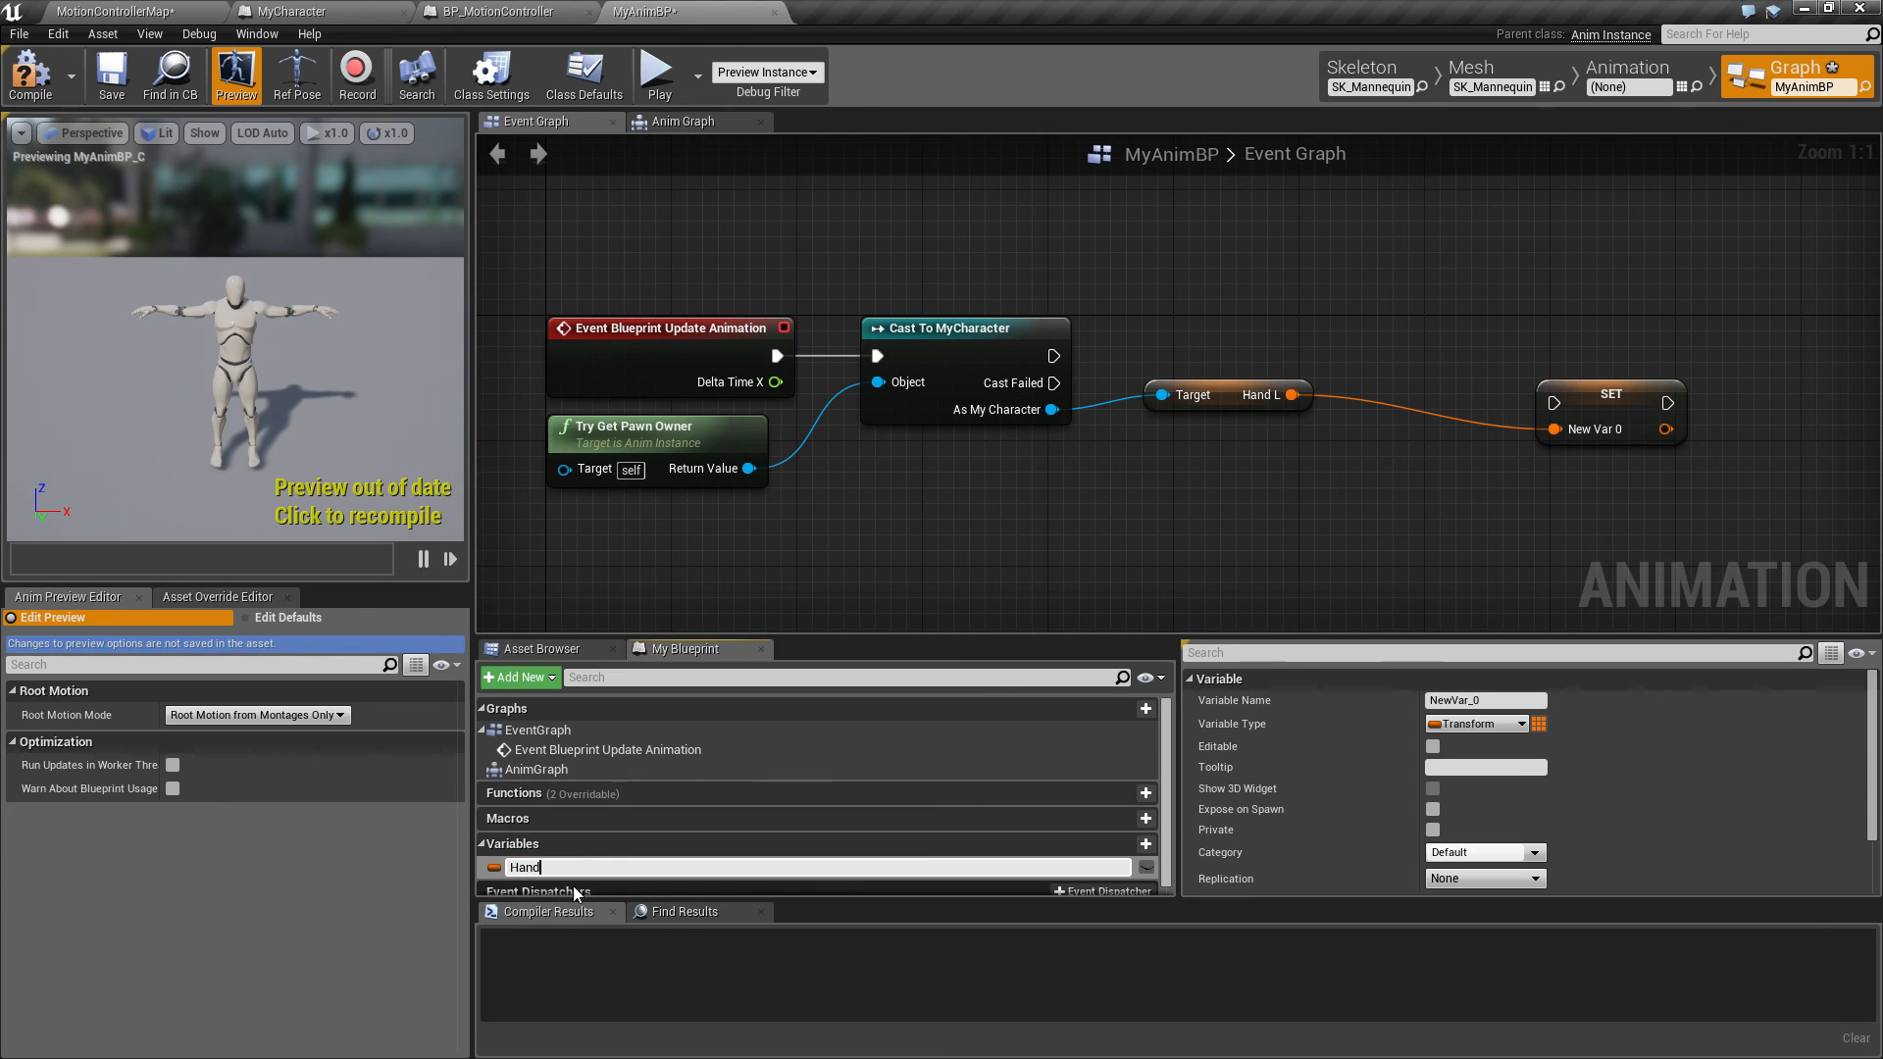
{"action": "key", "text": "Enter"}
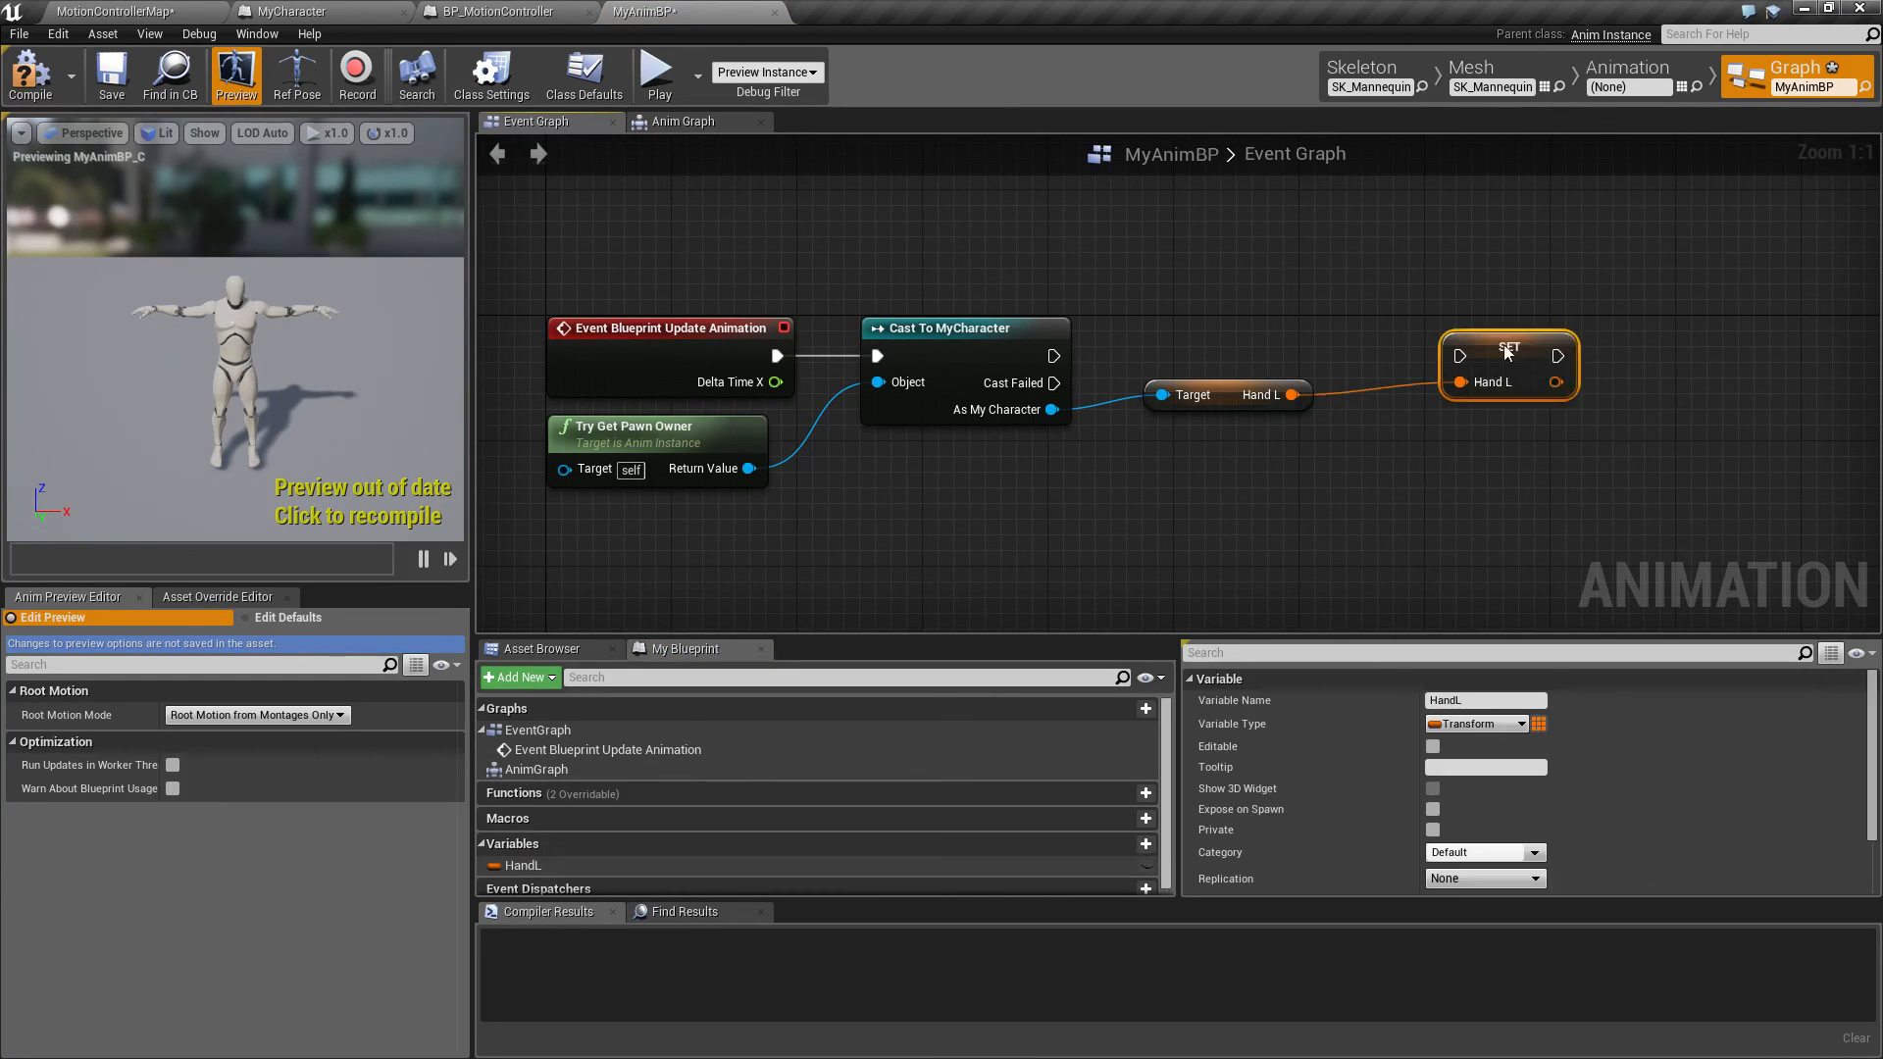
{"action": "left_click_drag", "start_coordinate": [1508, 352], "coordinate": [1414, 344]}
{"action": "type", "text": "get hand"}
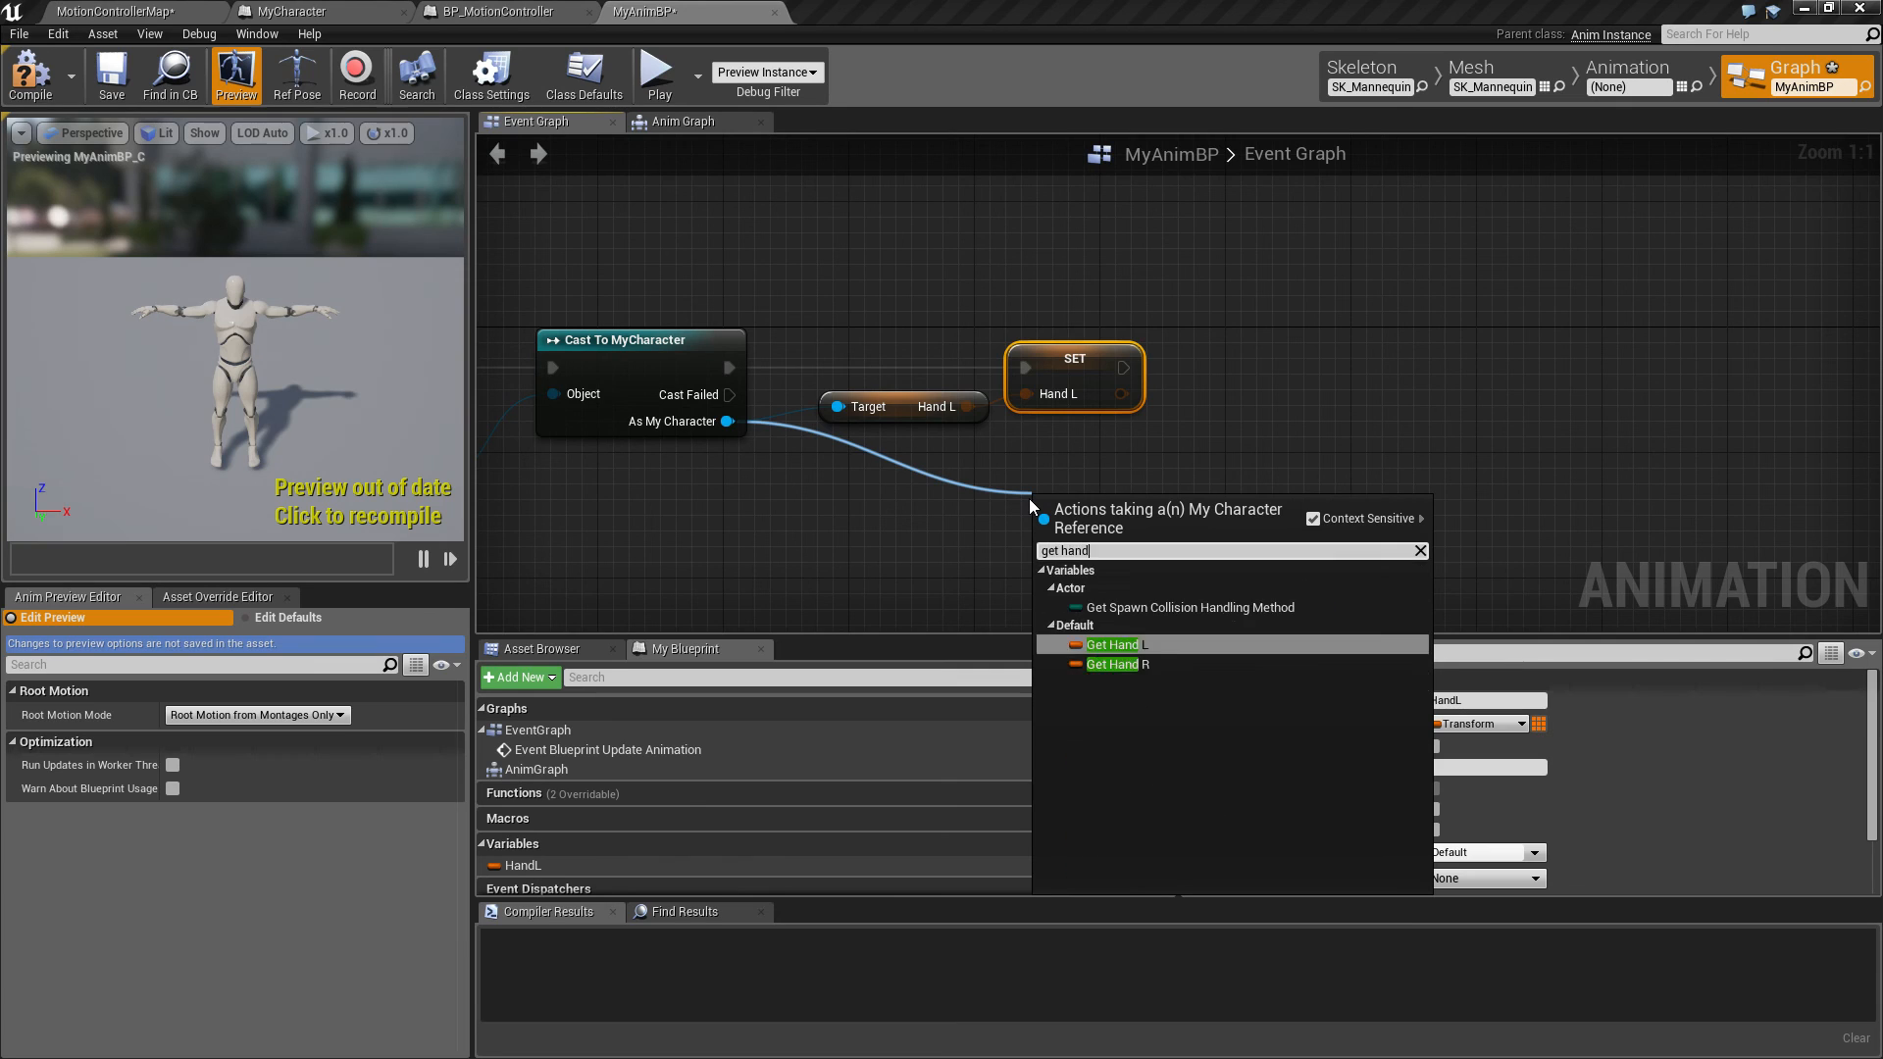
Promote Hand R and Head to HandR and Head variables, chaining the Head setter after HandR
{"action": "left_click", "coordinate": [1111, 664]}
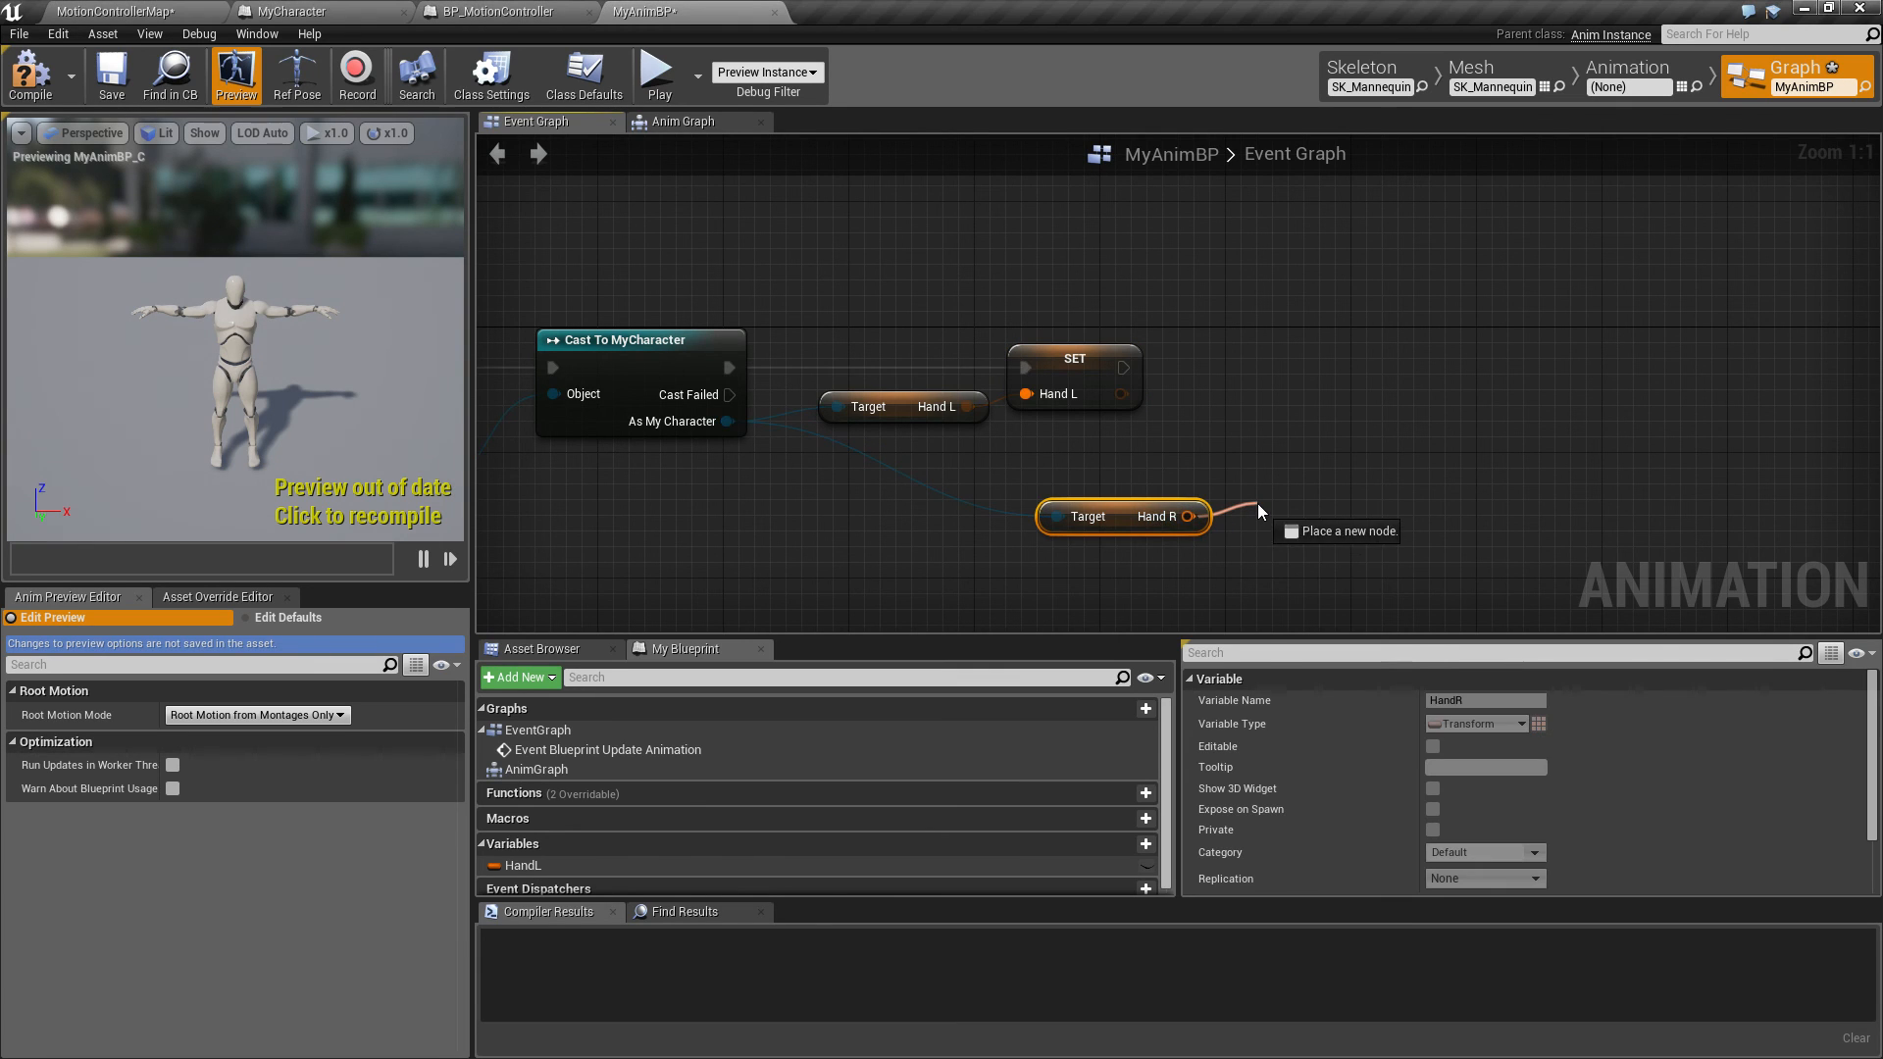
{"action": "mouse_move", "coordinate": [1353, 569]}
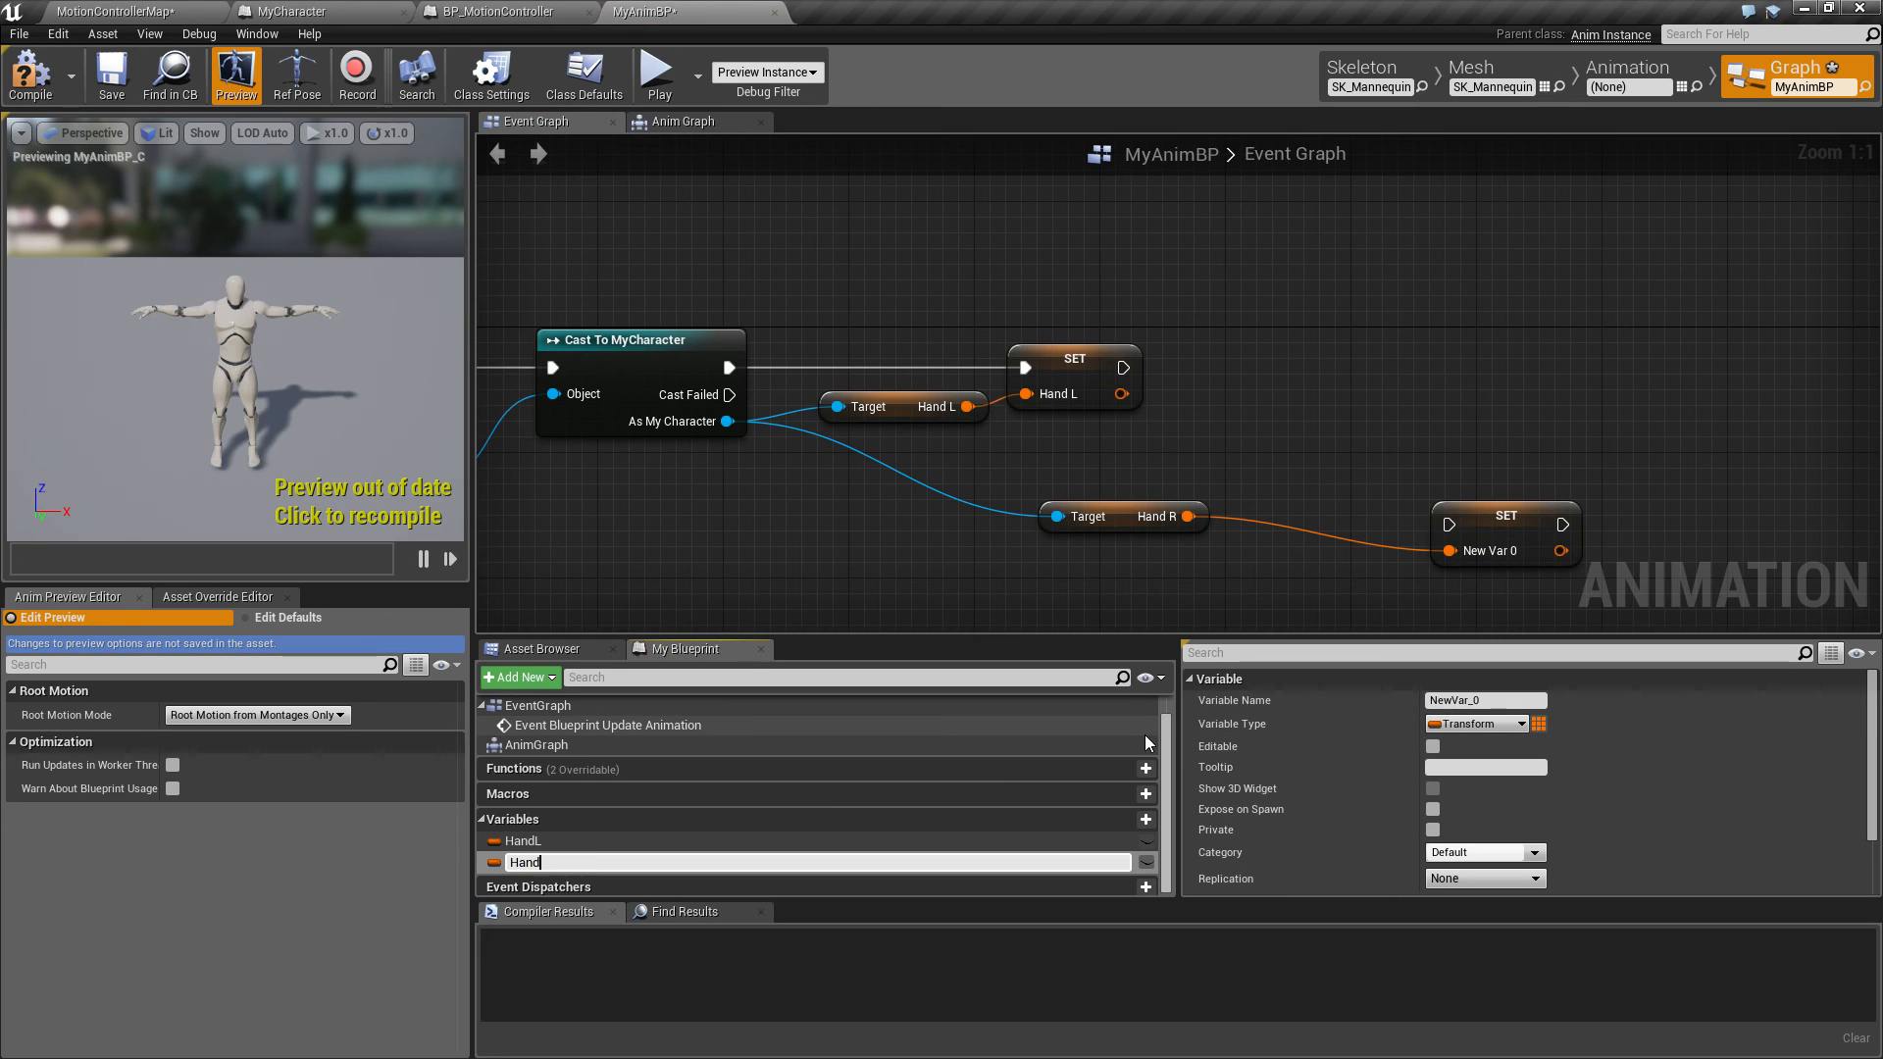
{"action": "type", "text": "HandR"}
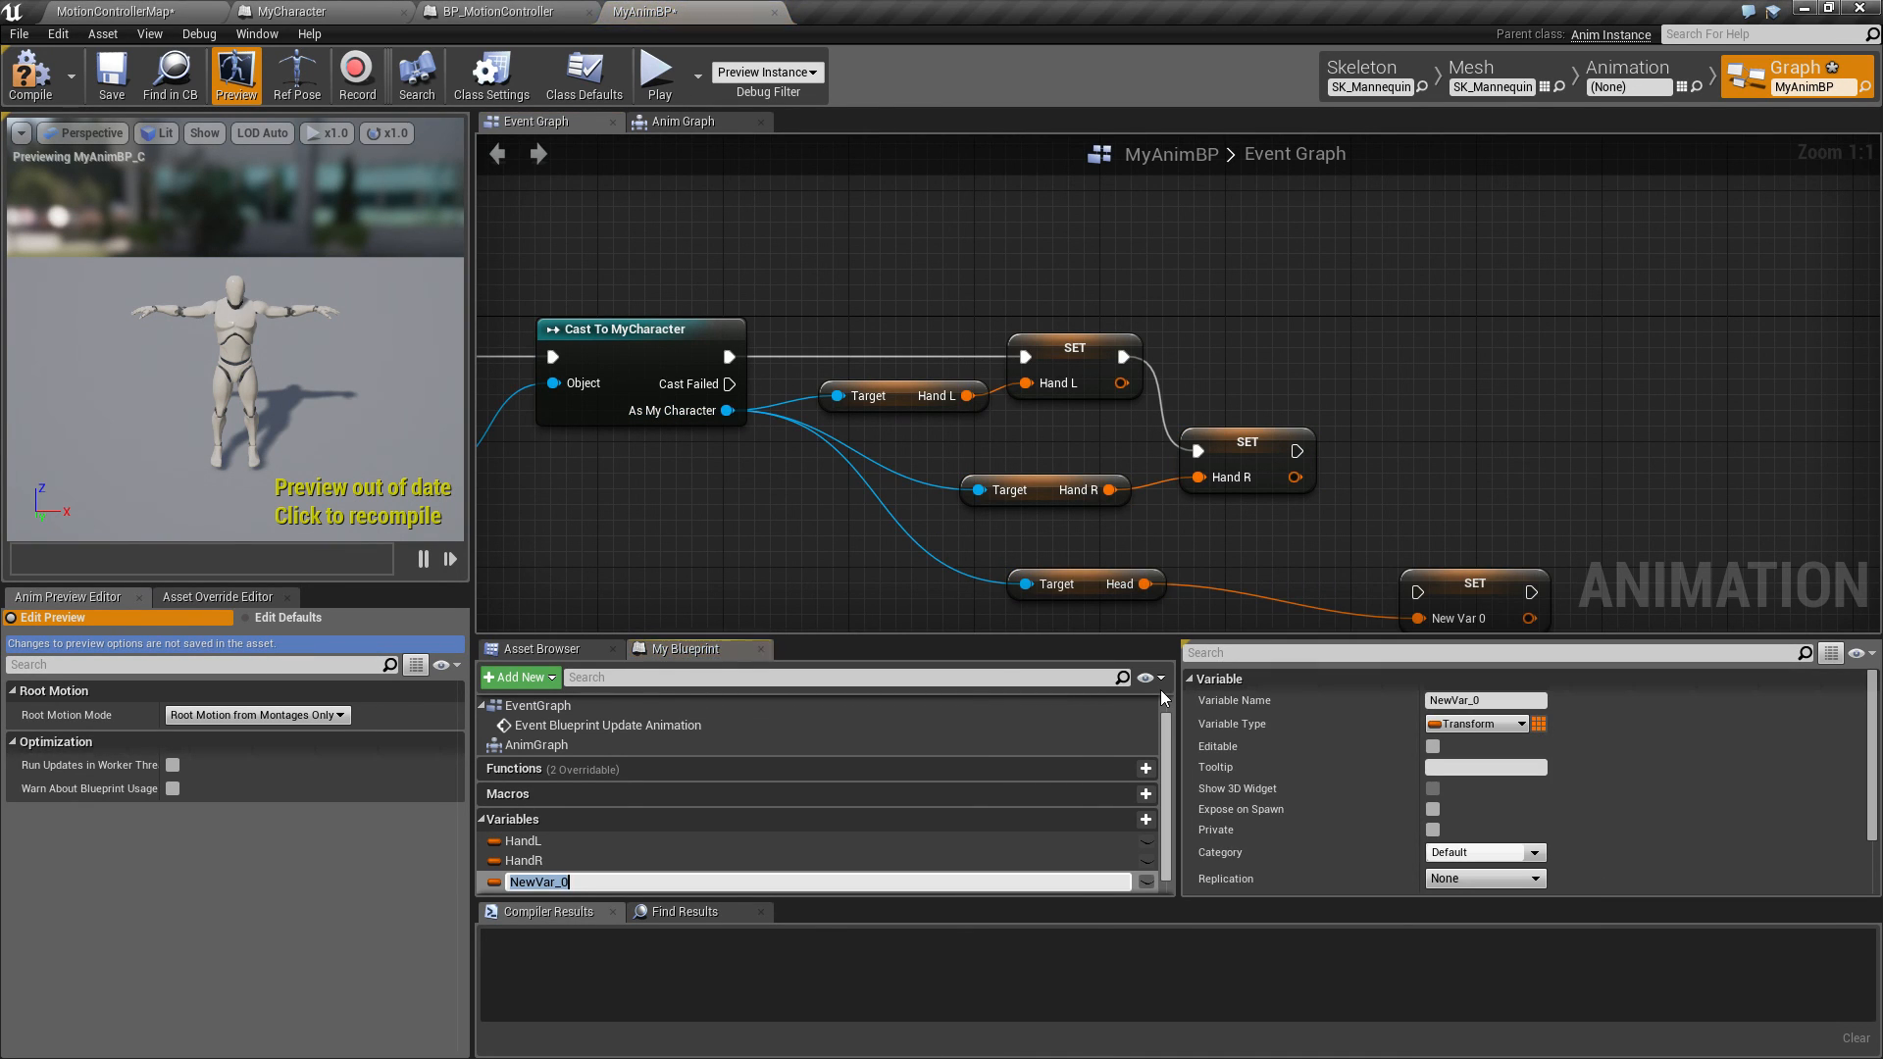
{"action": "type", "text": "Head"}
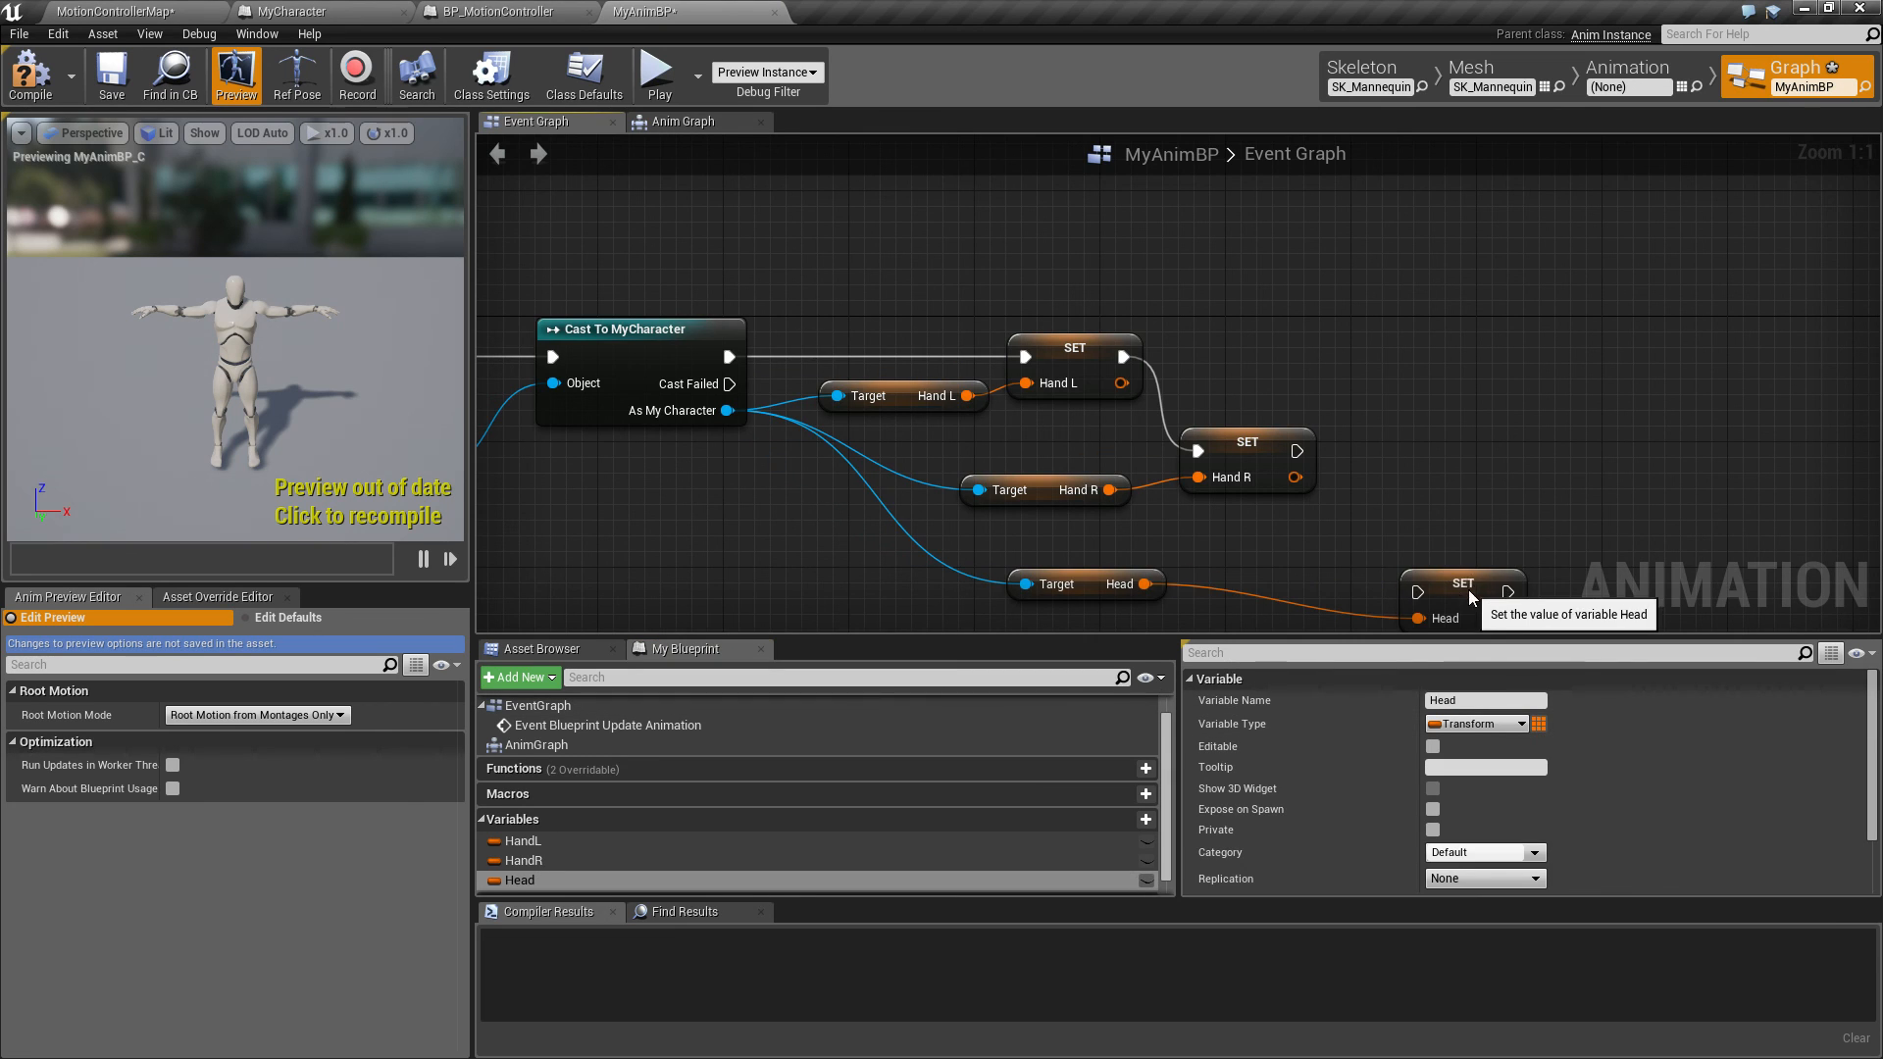
{"action": "left_click_drag", "start_coordinate": [1463, 588], "coordinate": [1400, 531]}
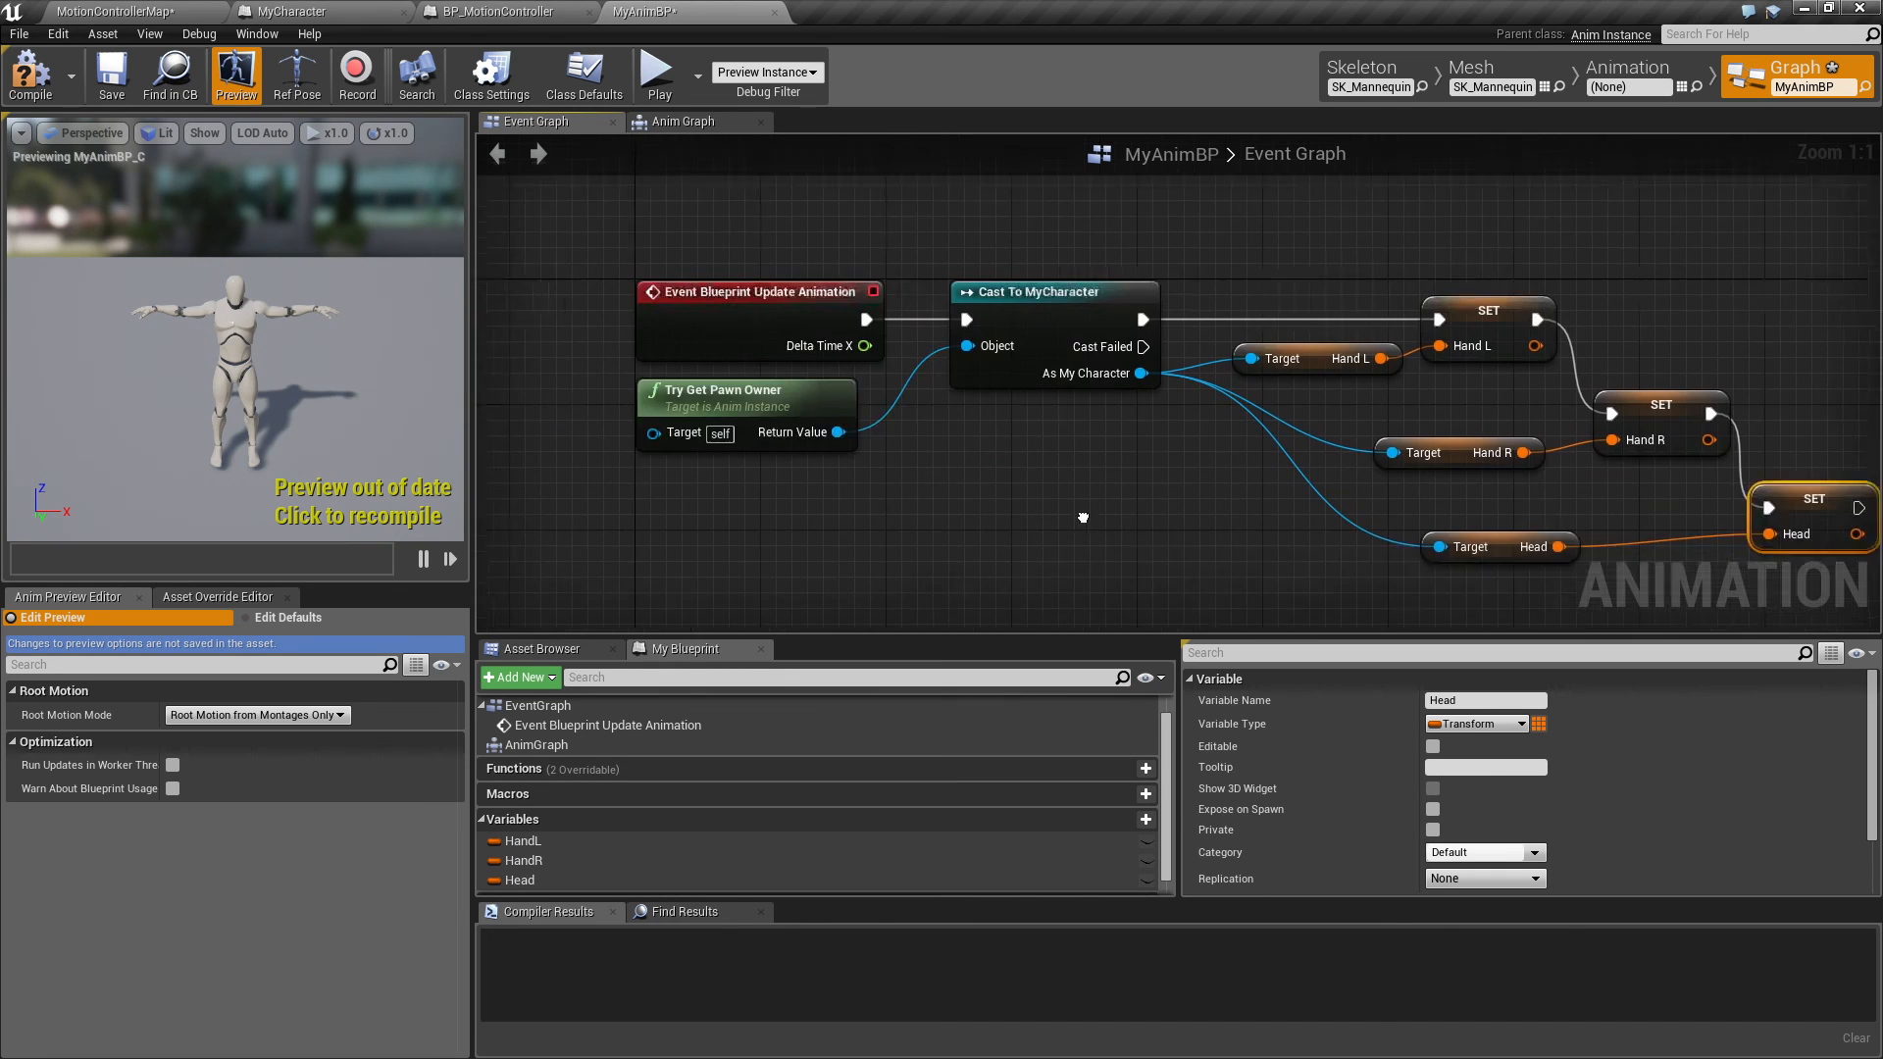
{"action": "scroll", "scroll_direction": "down", "scroll_amount": 3}
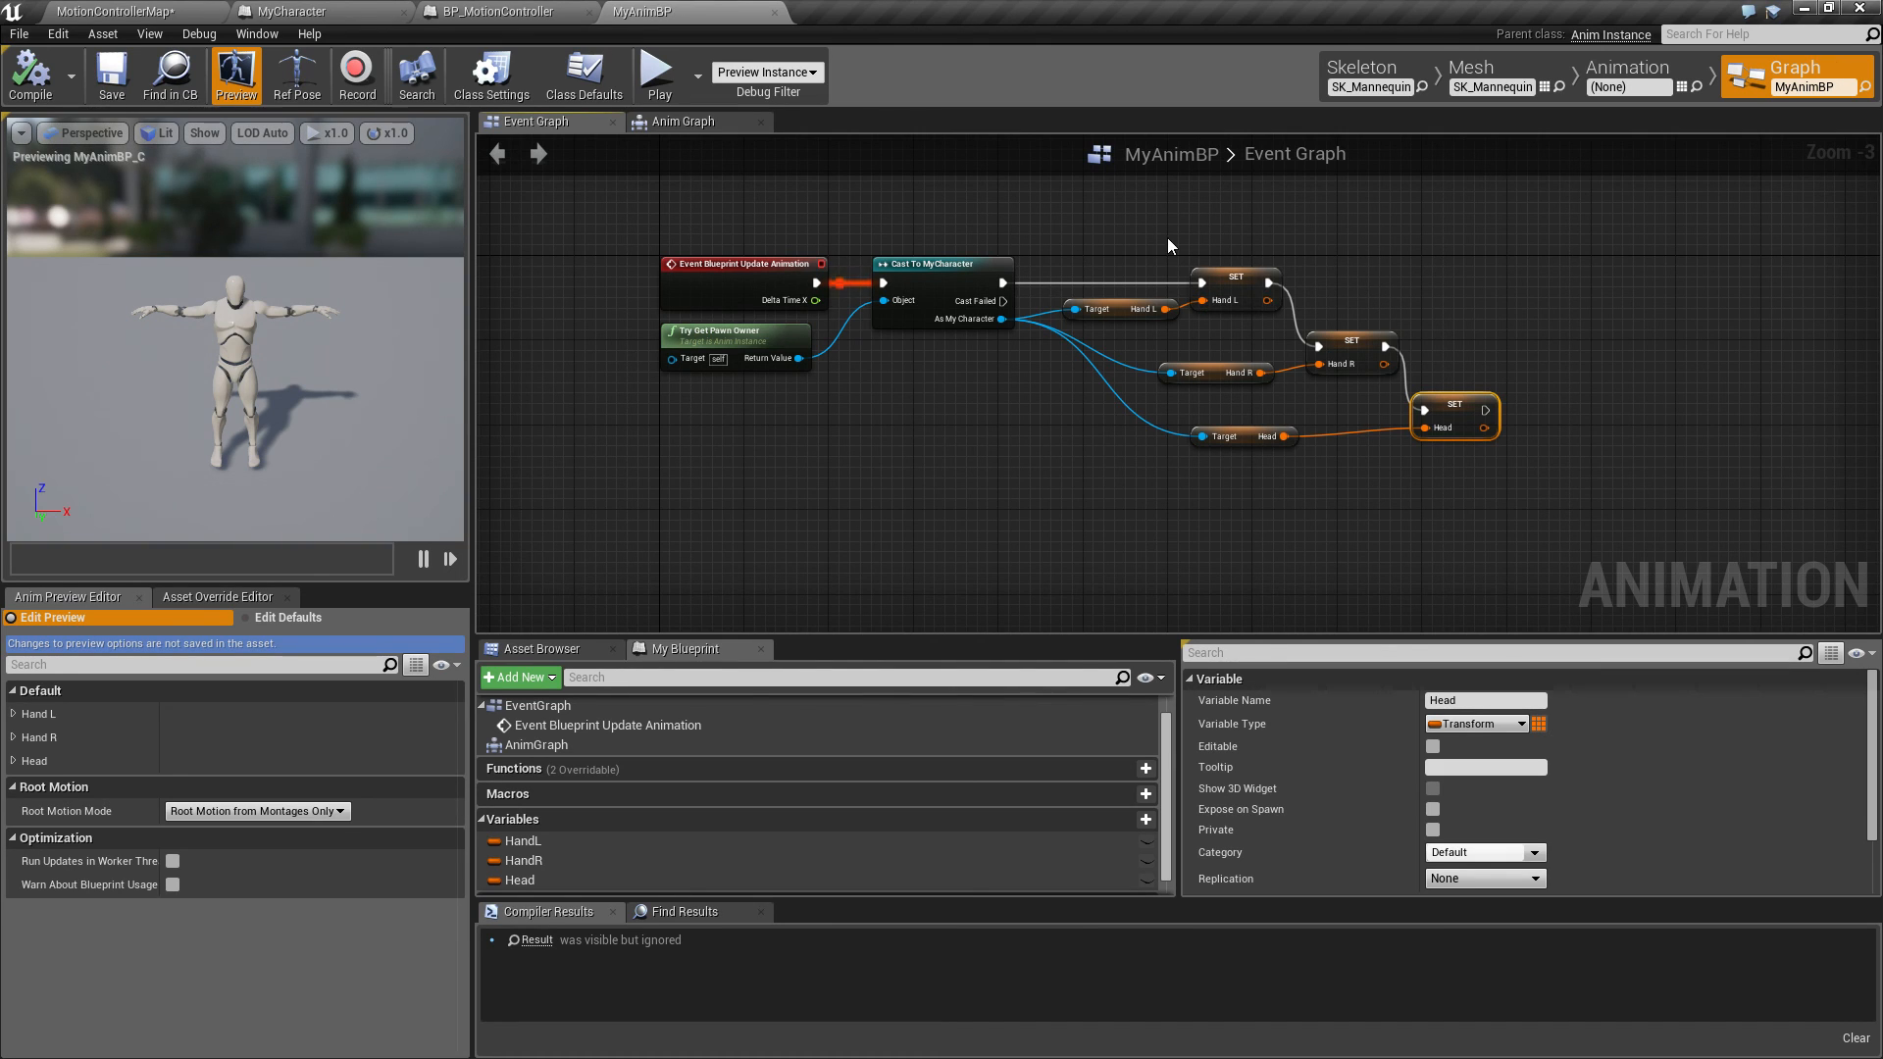
{"action": "mouse_move", "coordinate": [1252, 458]}
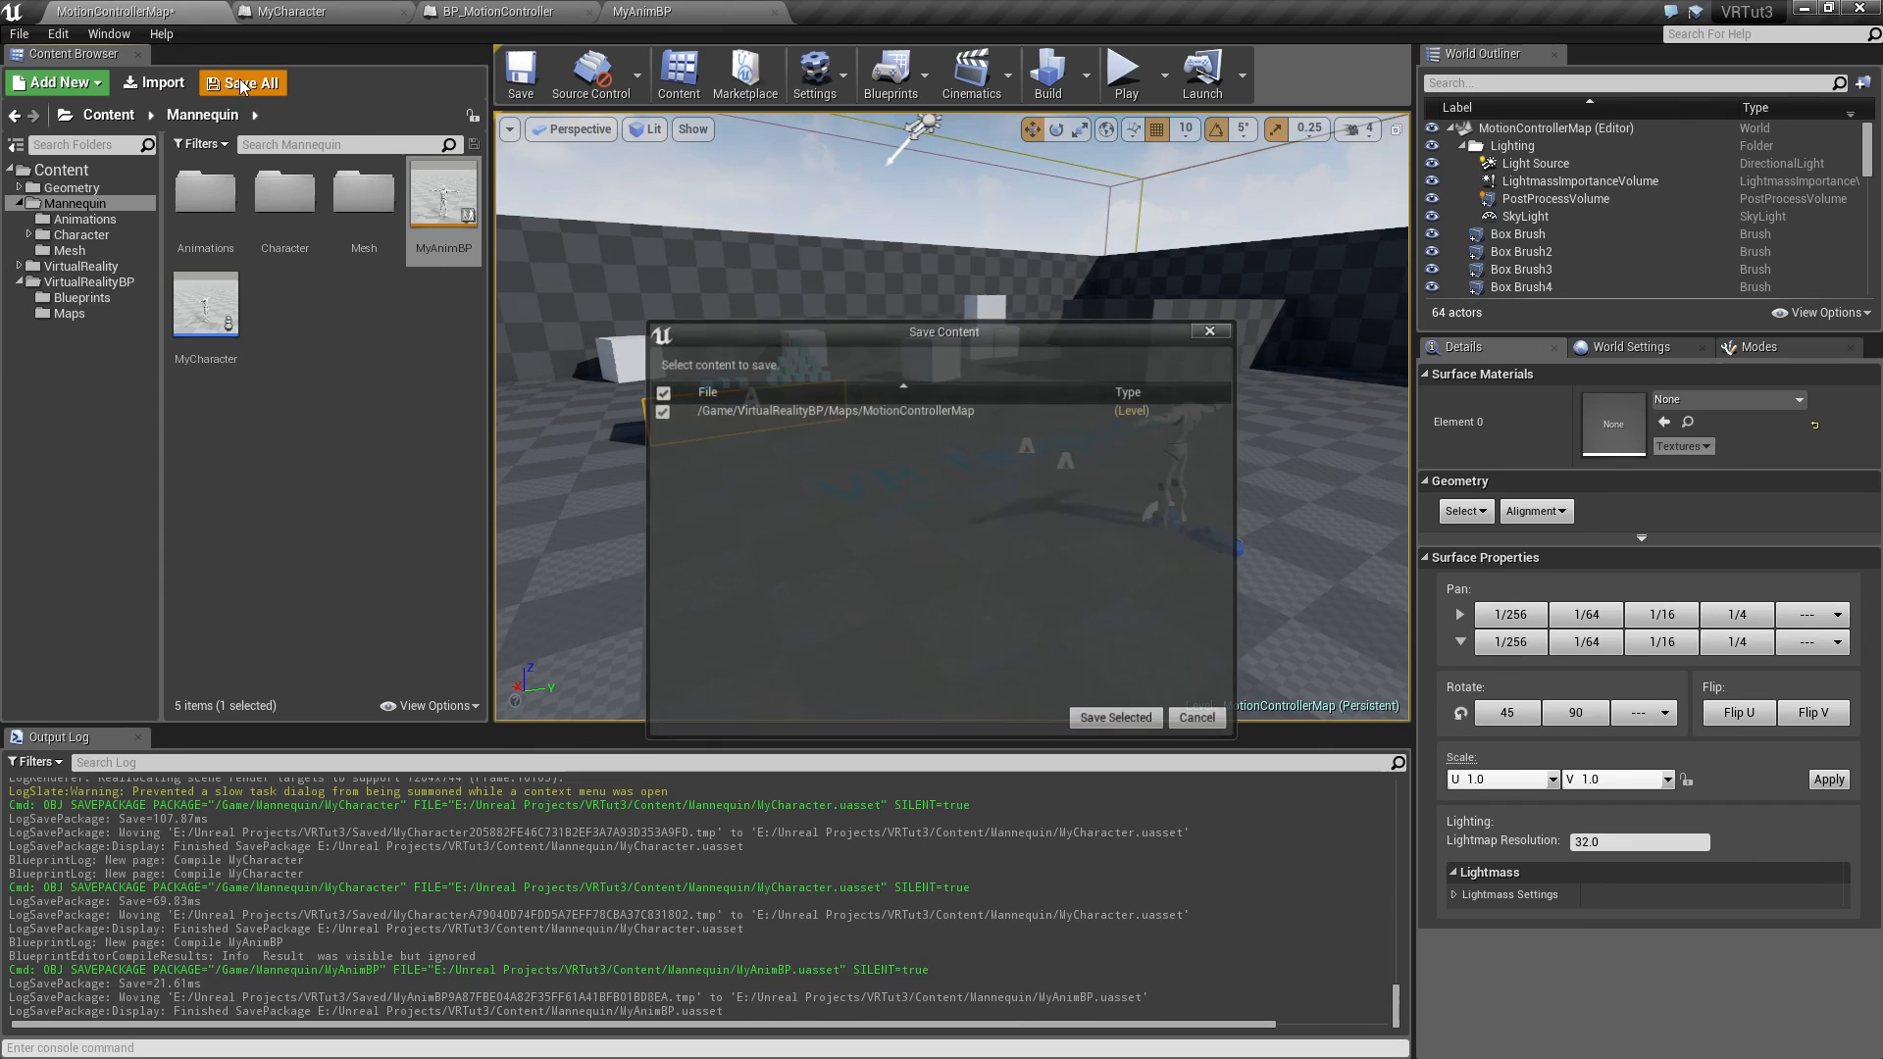
Save Selected in the Save Content dialog, including the MotionControllerMap level
{"action": "left_click", "coordinate": [1115, 717]}
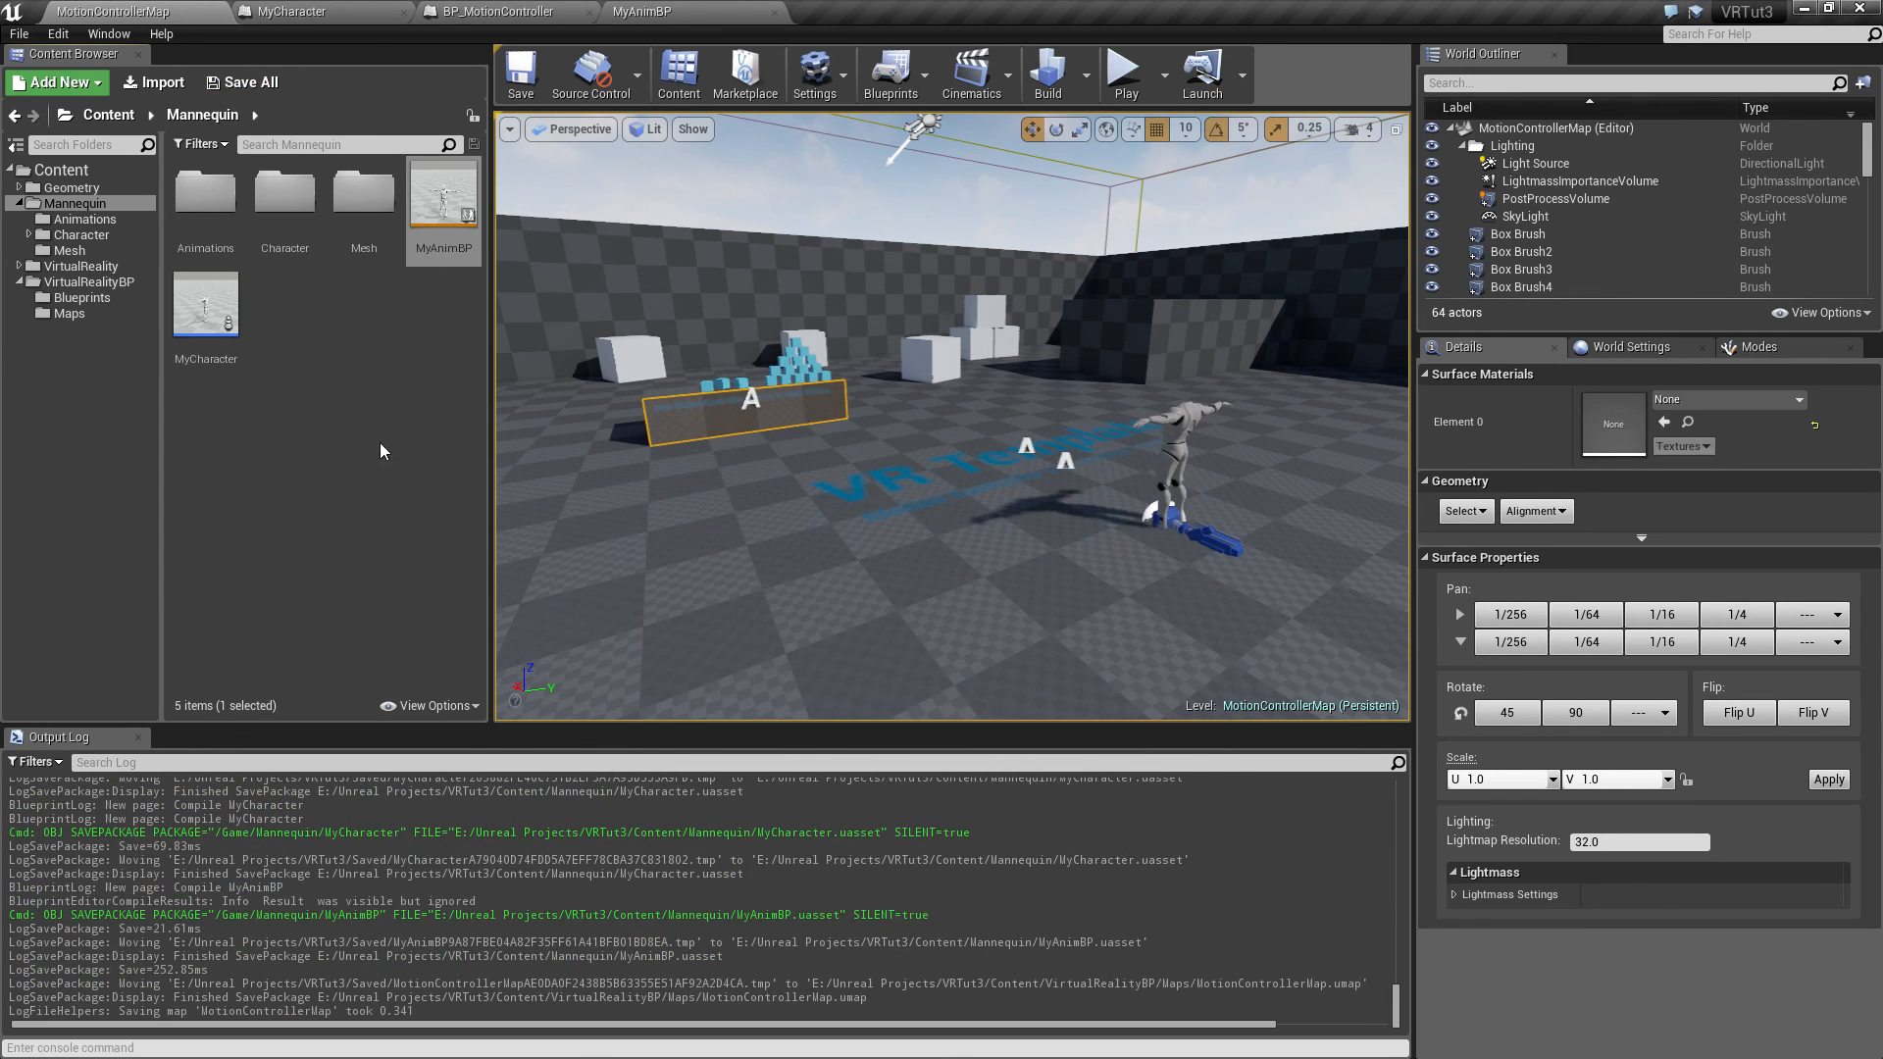
{"action": "mouse_move", "coordinate": [345, 438]}
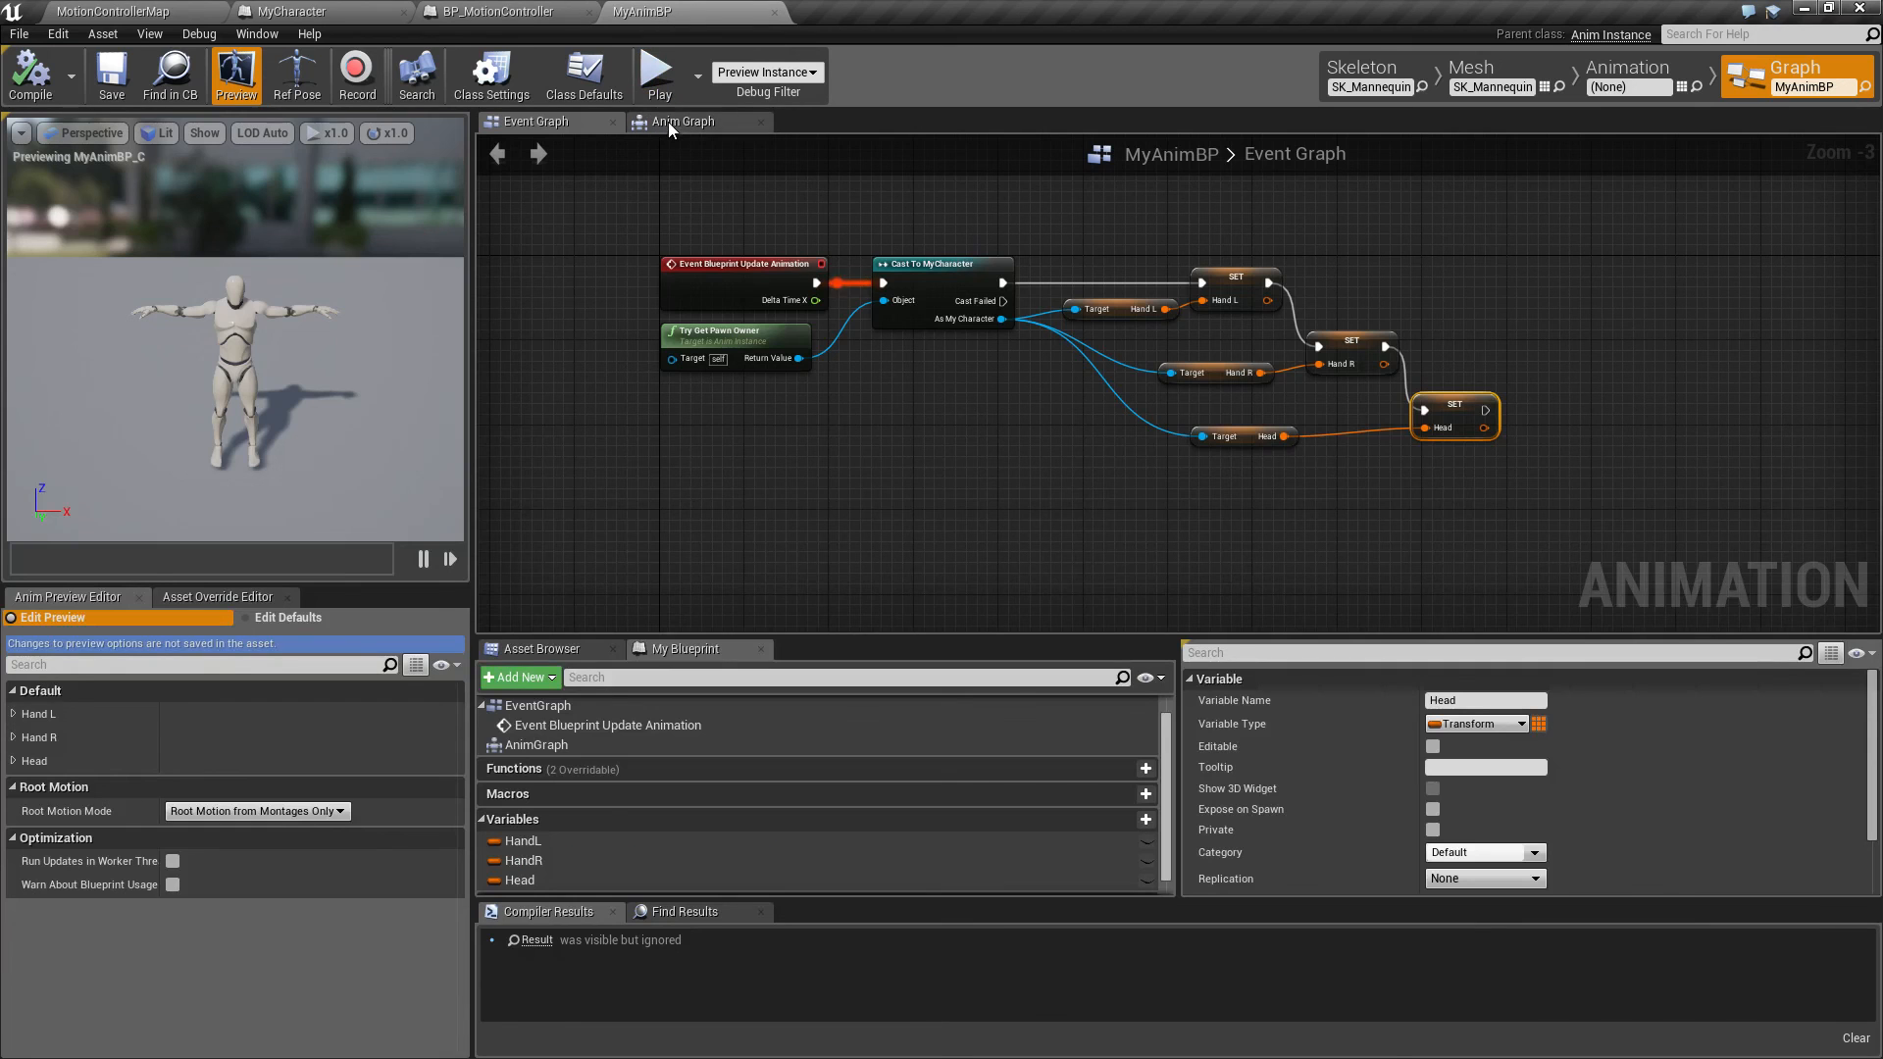
Switch MyAnimBP to its Anim Graph showing the Final Animation Pose
{"action": "left_click", "coordinate": [682, 120]}
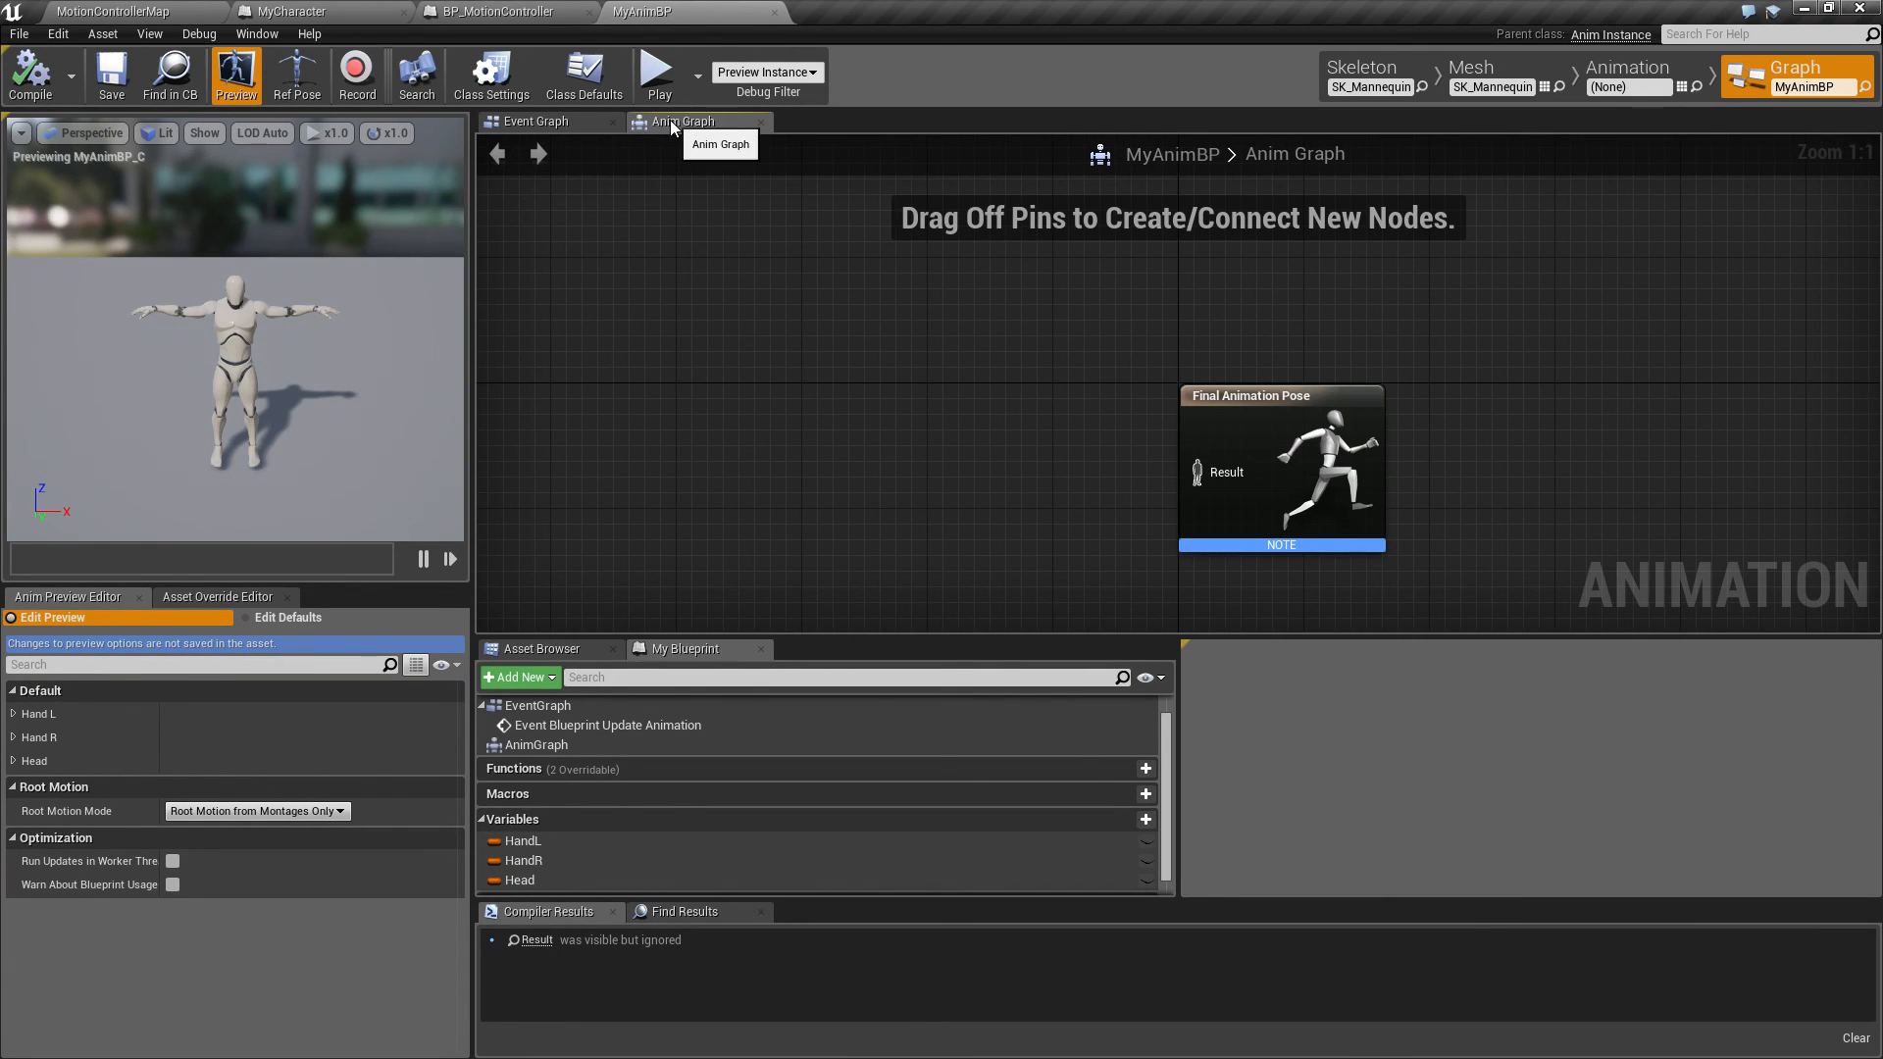
{"action": "mouse_move", "coordinate": [679, 124]}
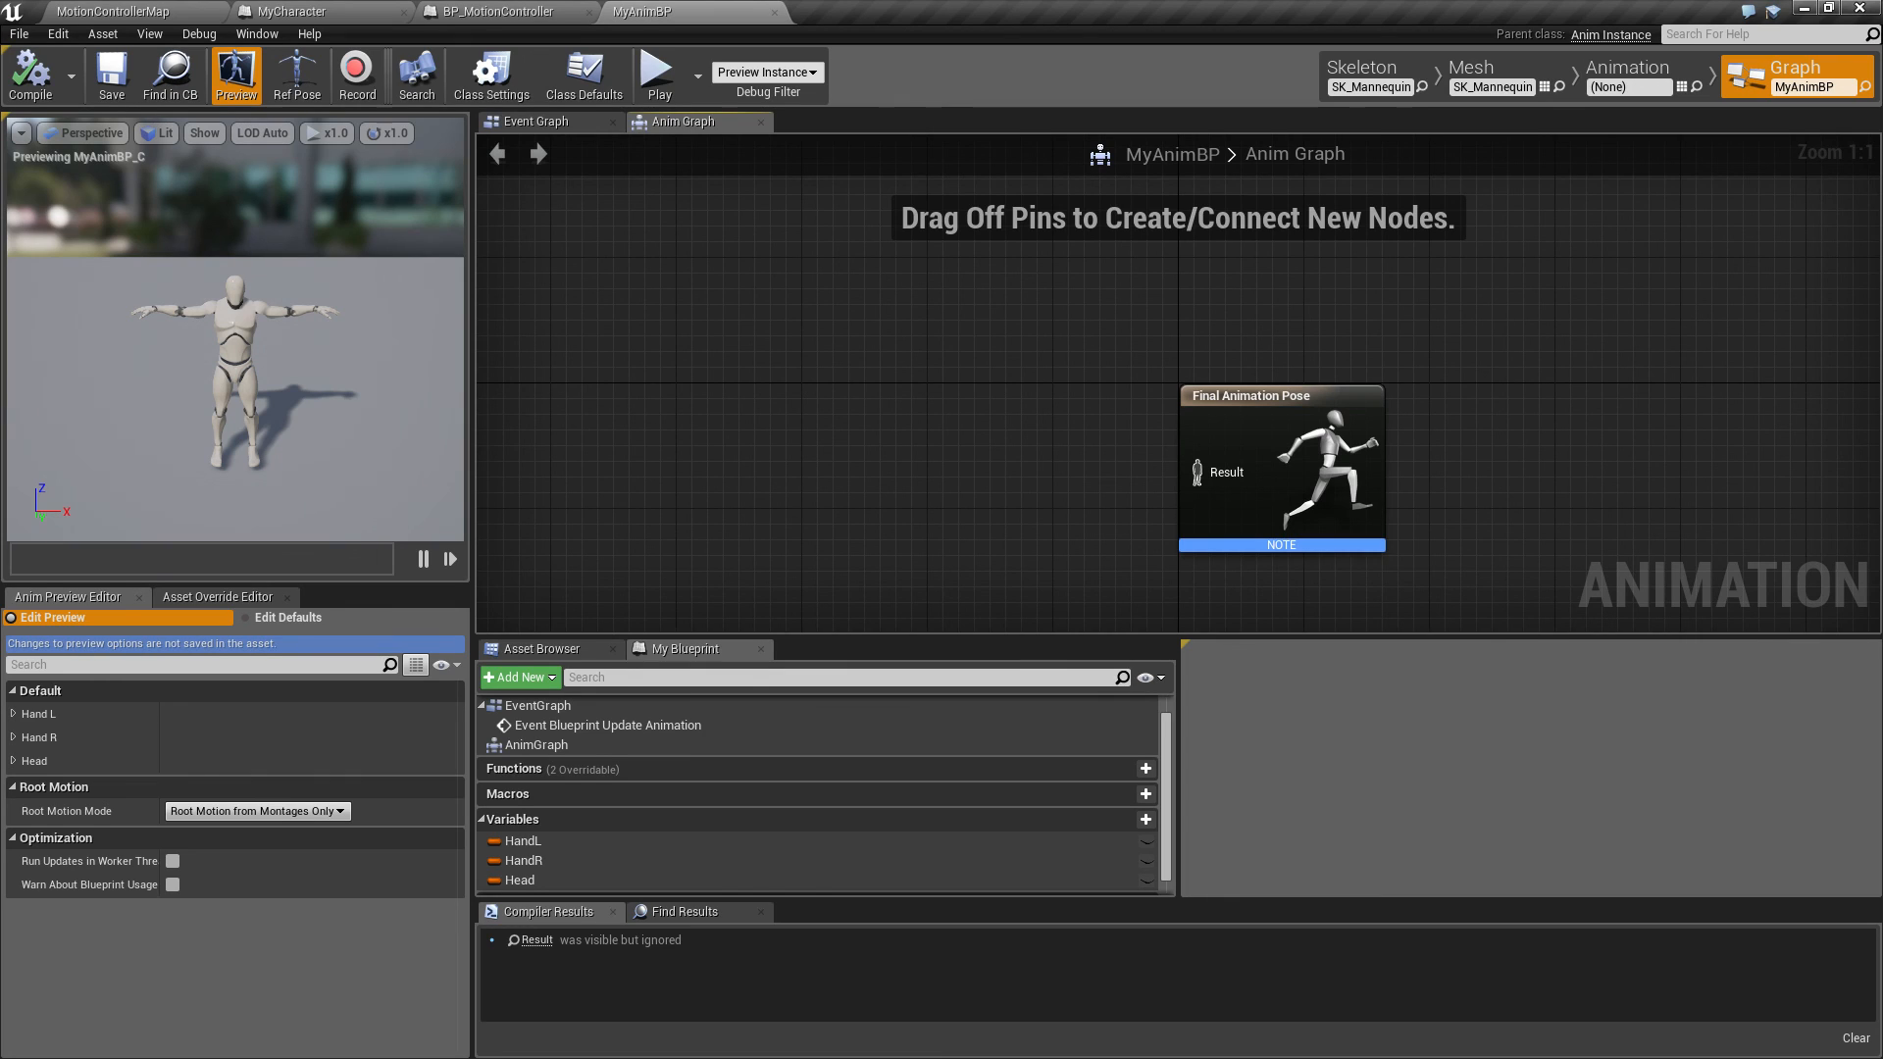